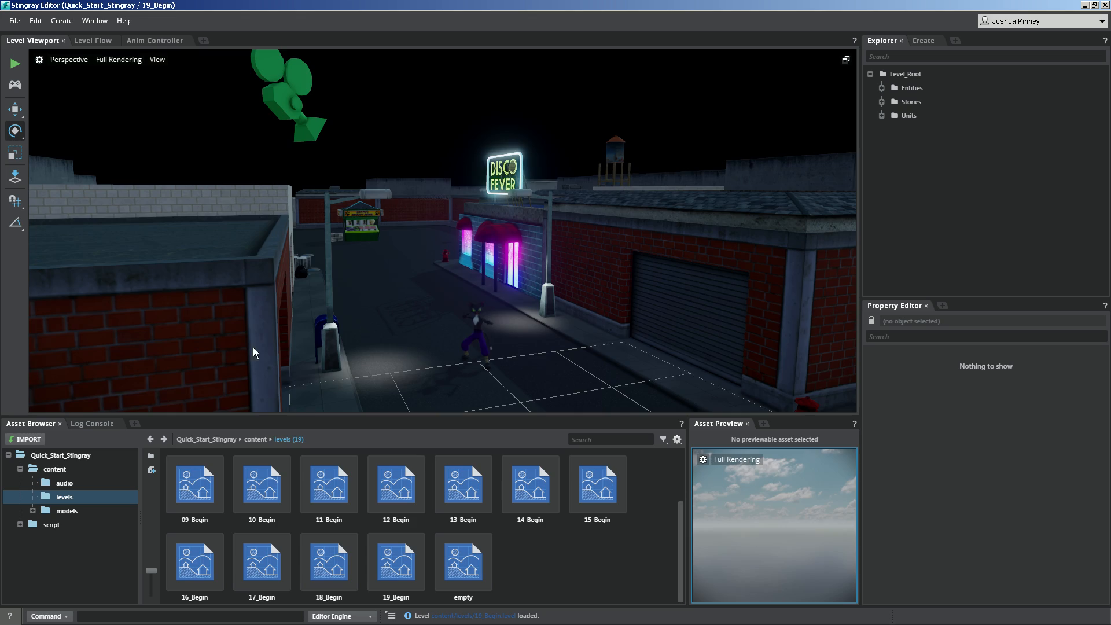
{"action": "mouse_move", "coordinate": [376, 293]}
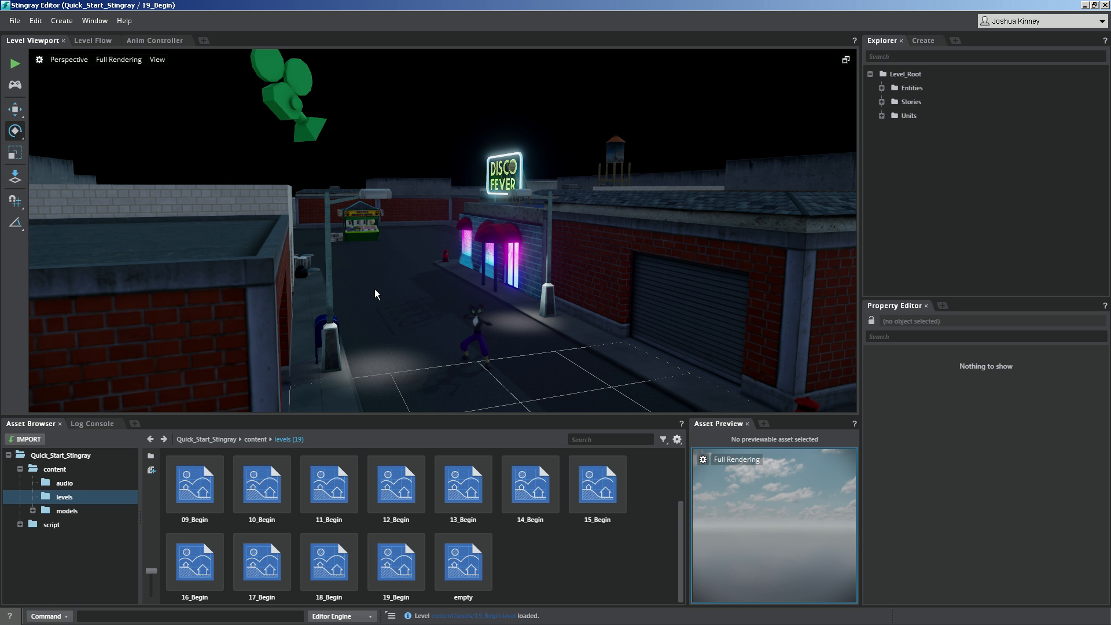
{"action": "mouse_move", "coordinate": [315, 233]}
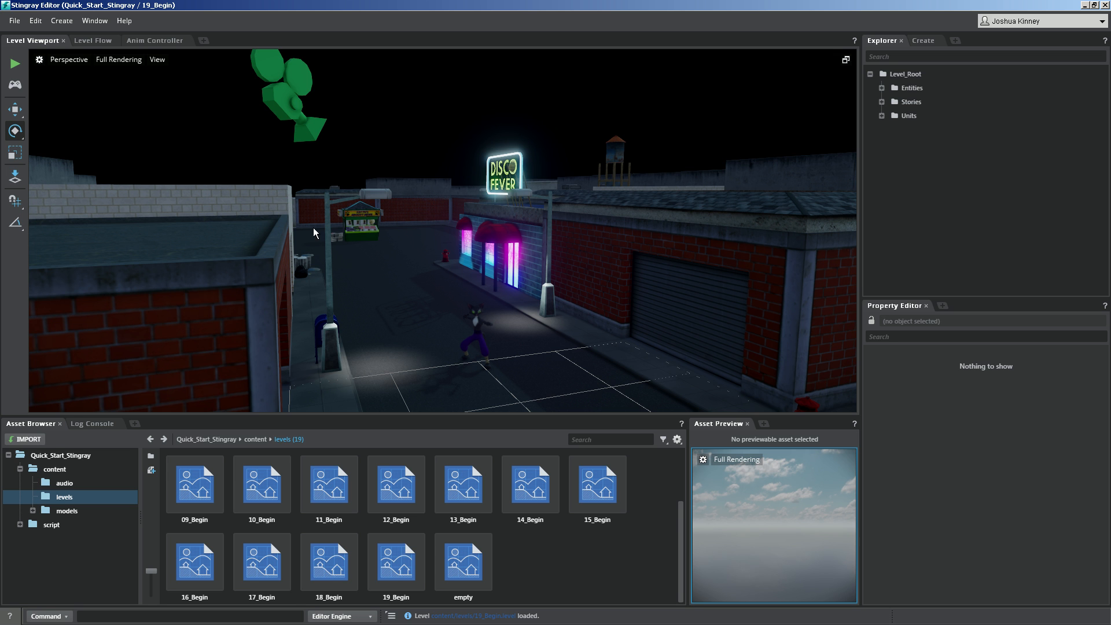
Import Logo-Large, main_menu_beams, main_menu_building2 and main_menu_sky from project_files > Assets > ui
{"action": "left_click", "coordinate": [94, 21]}
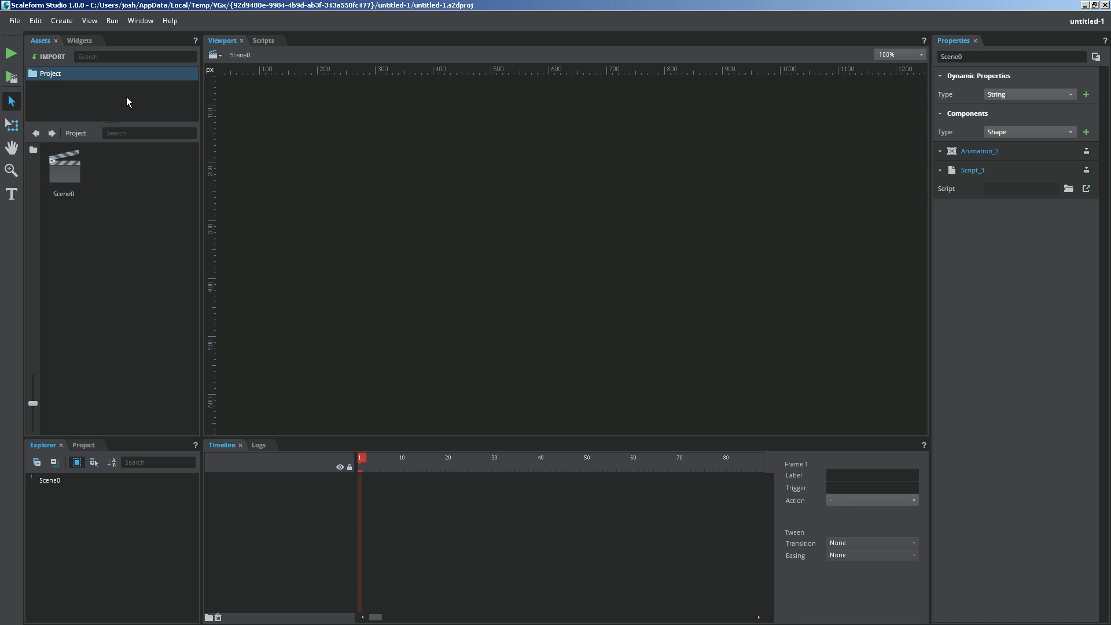
{"action": "mouse_move", "coordinate": [44, 44]}
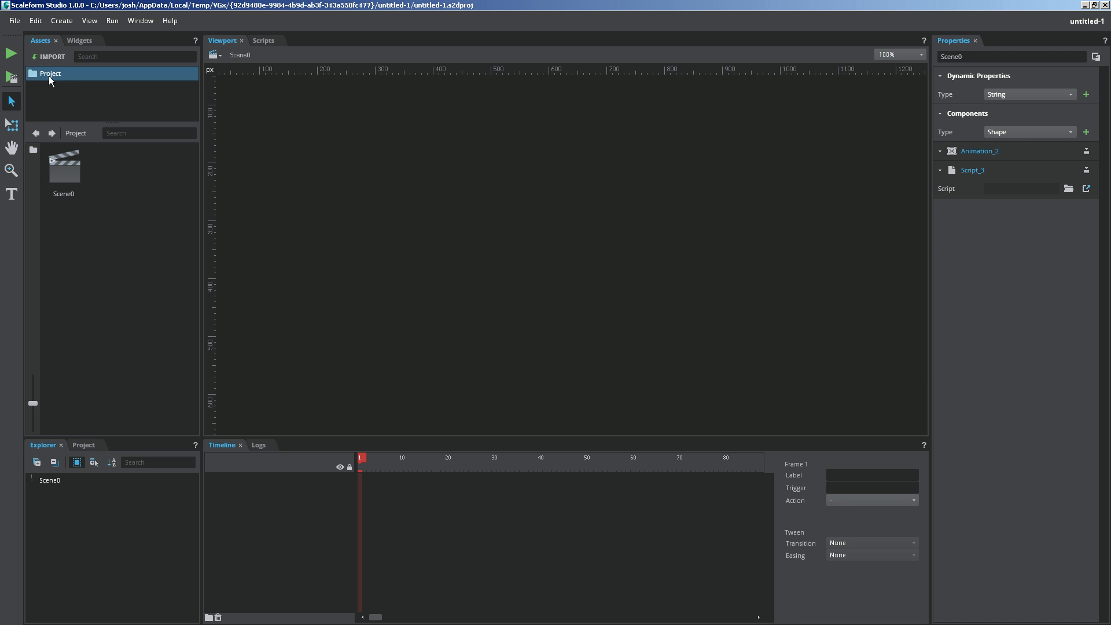
{"action": "mouse_move", "coordinate": [62, 103]}
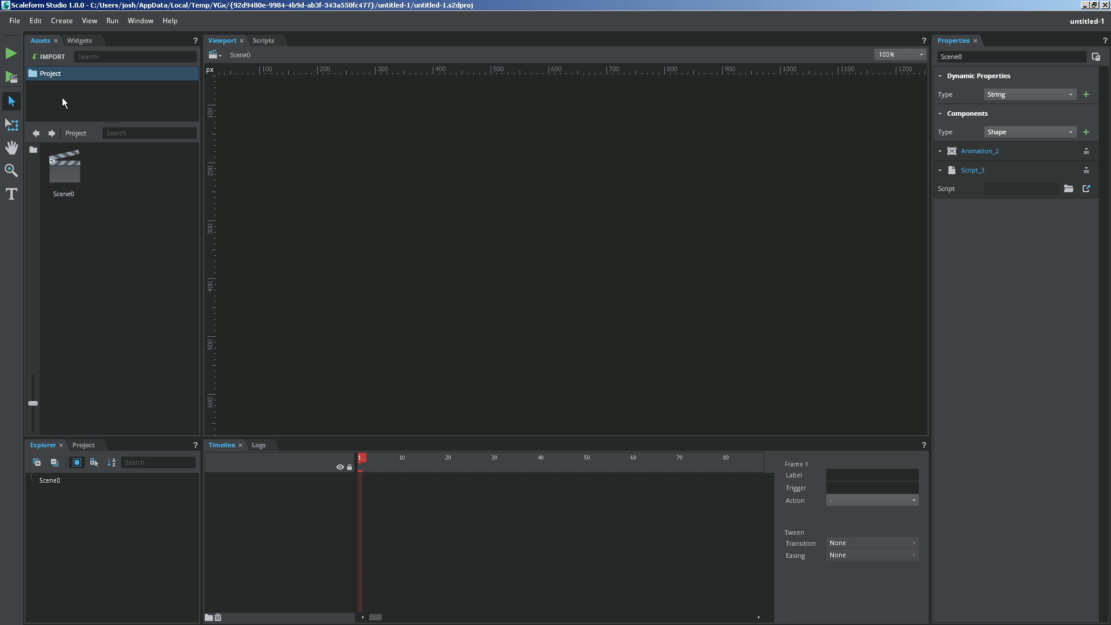
{"action": "mouse_move", "coordinate": [95, 69]}
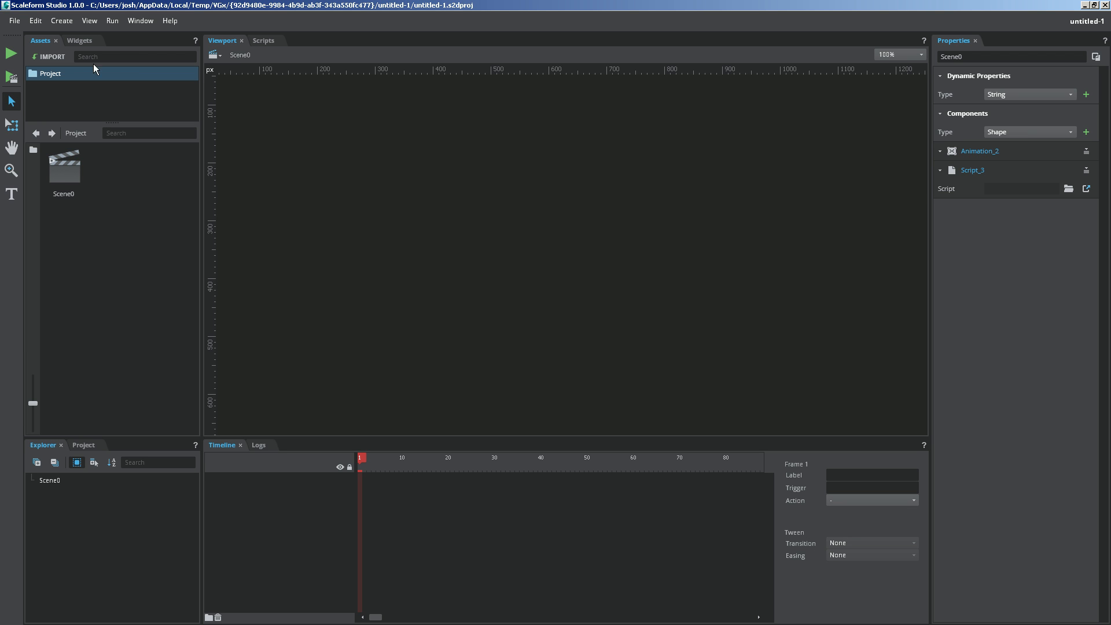
{"action": "mouse_move", "coordinate": [367, 499]}
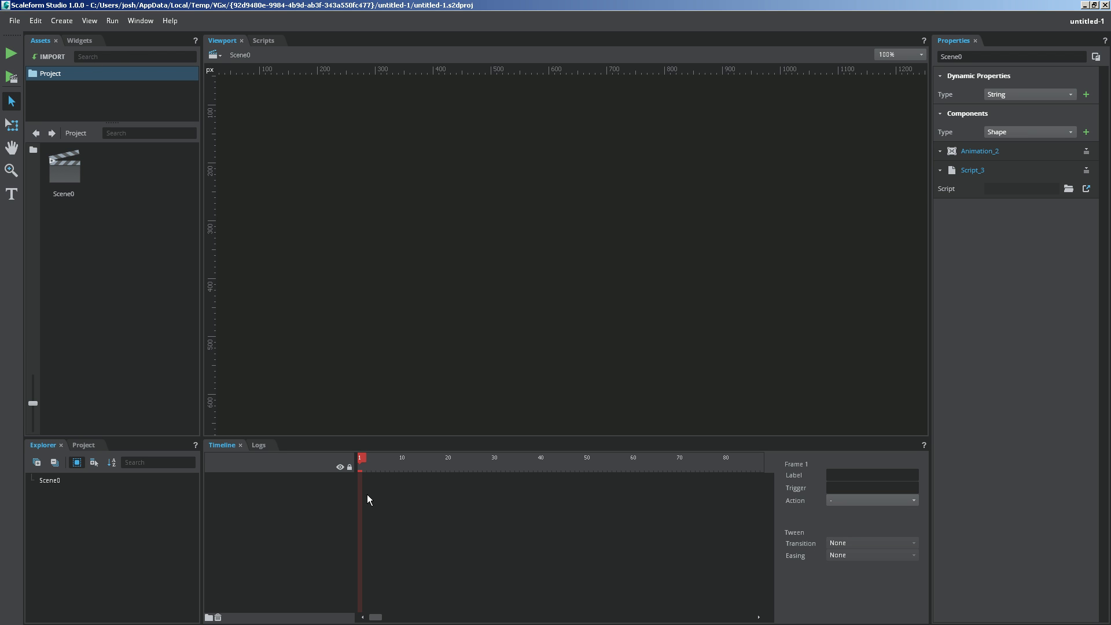
{"action": "left_click", "coordinate": [140, 21]}
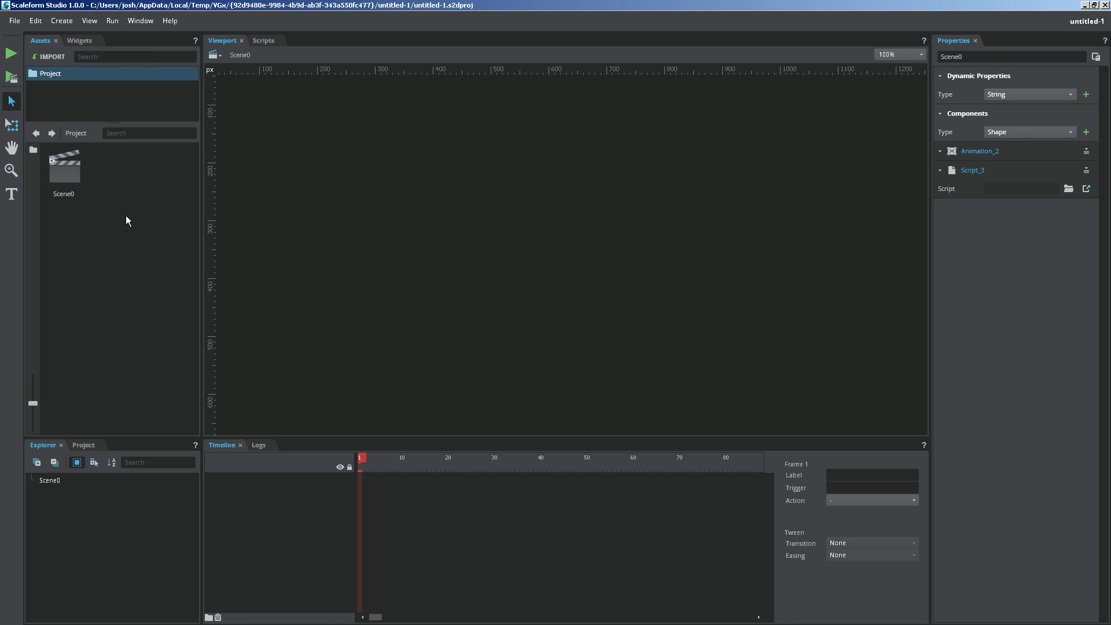
{"action": "left_click", "coordinate": [48, 56]}
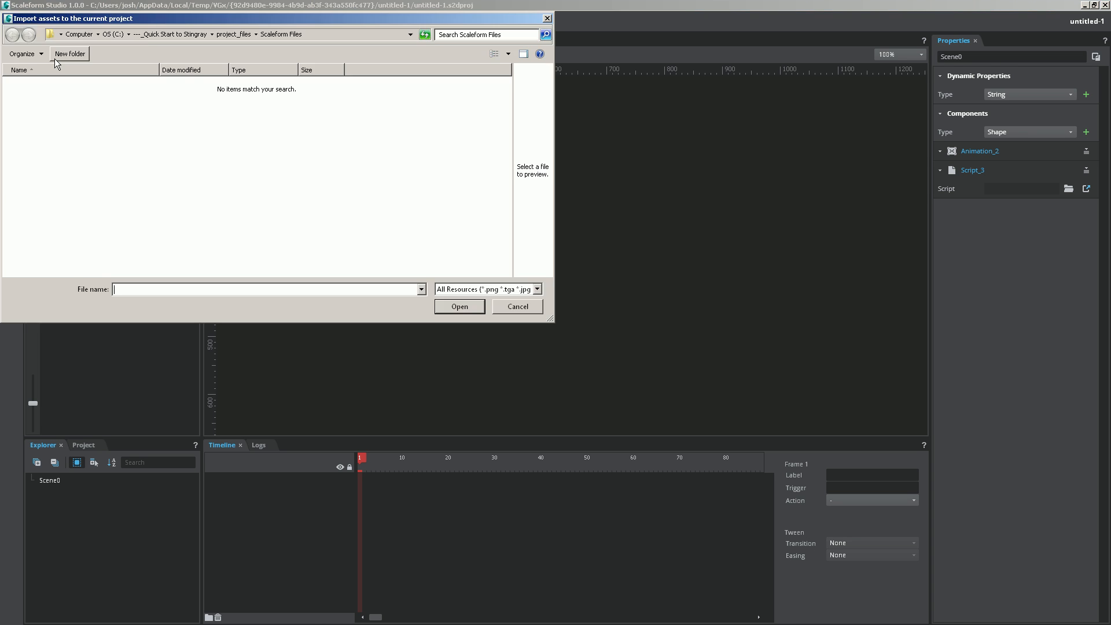
{"action": "left_click", "coordinate": [12, 34]}
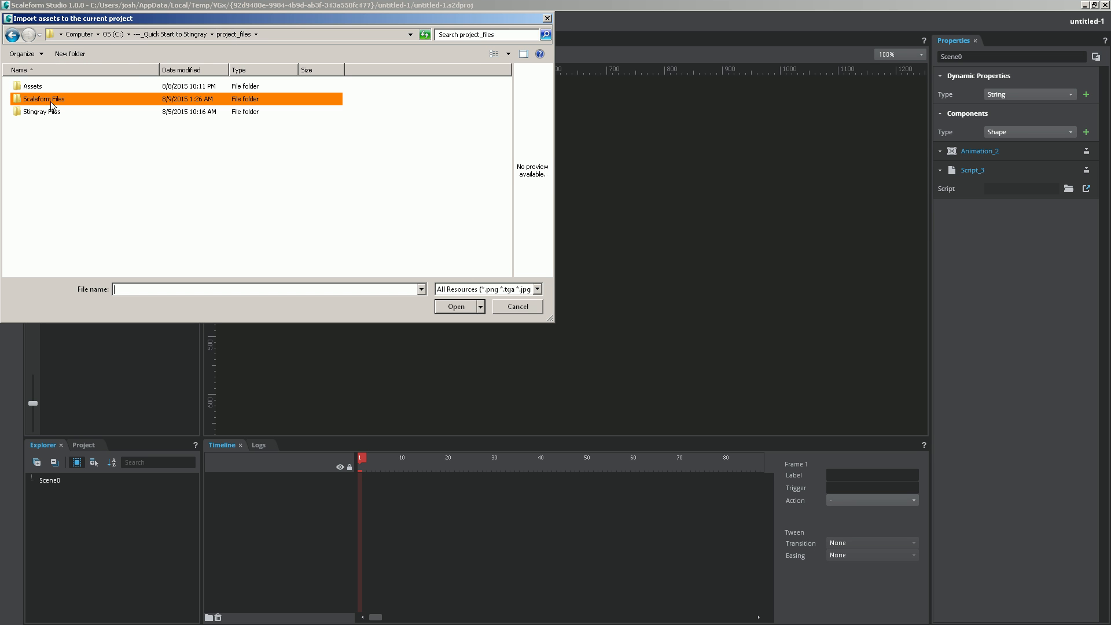
{"action": "double_click", "coordinate": [32, 86]}
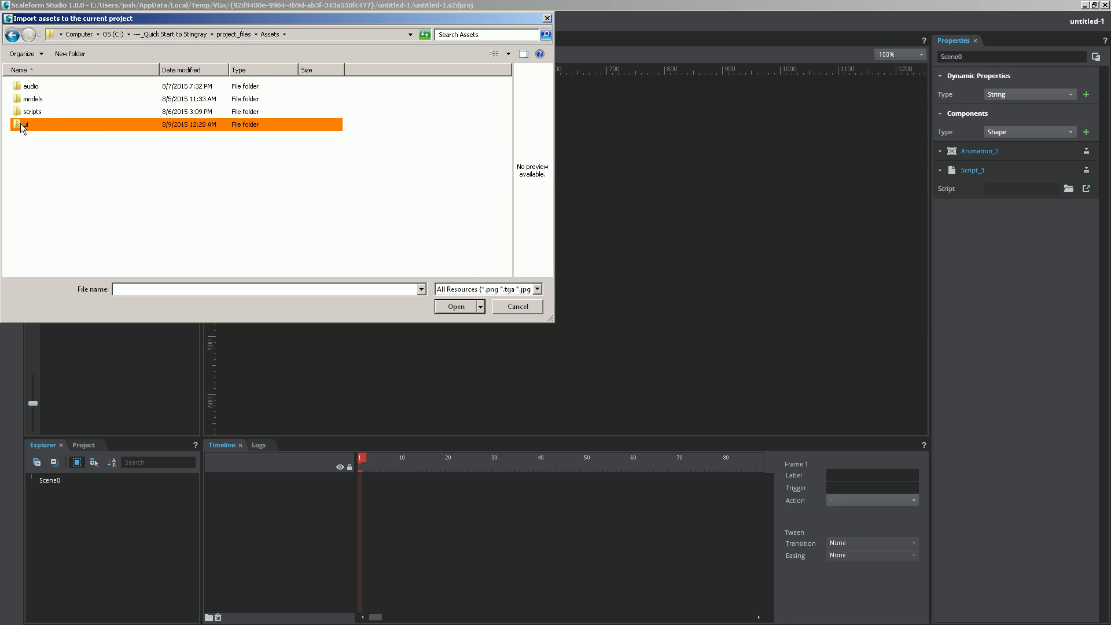
{"action": "double_click", "coordinate": [23, 124]}
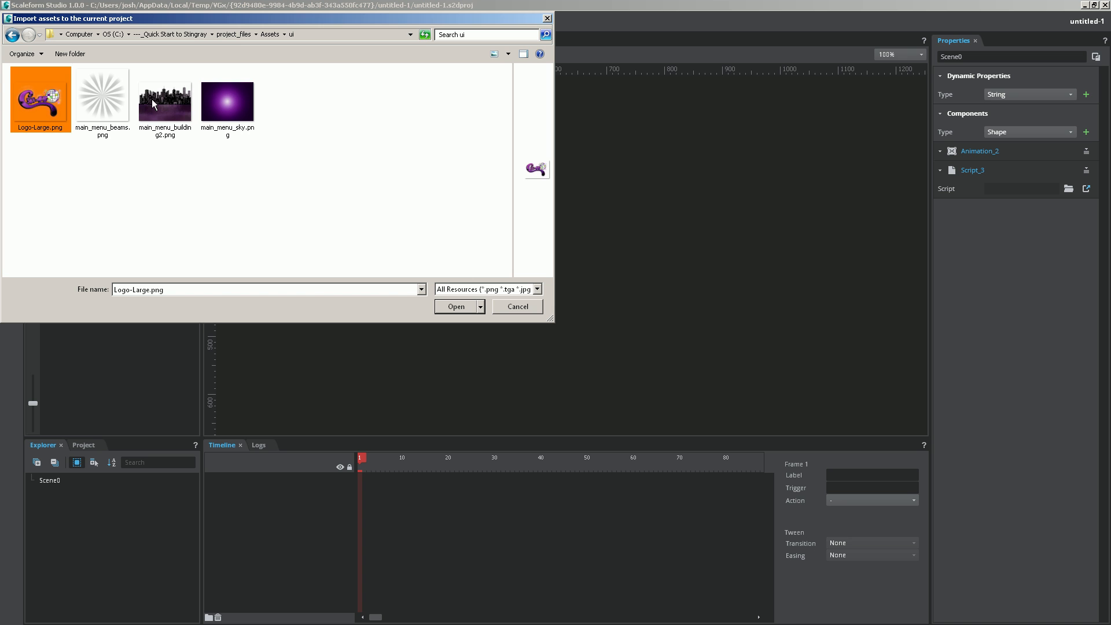
{"action": "left_click", "coordinate": [455, 306]}
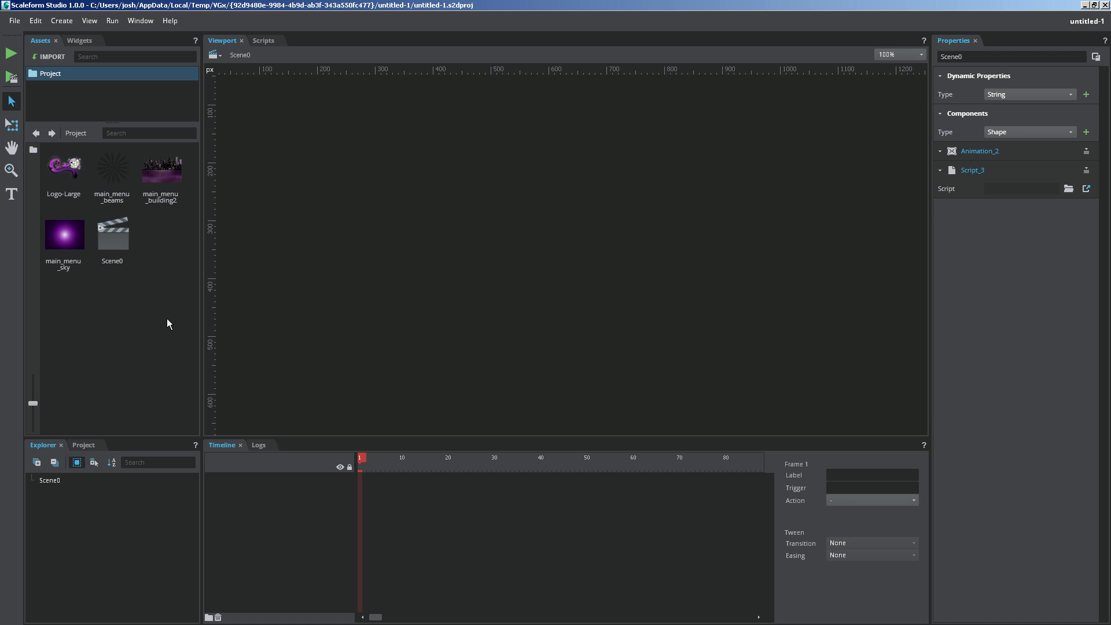
{"action": "mouse_move", "coordinate": [341, 265]}
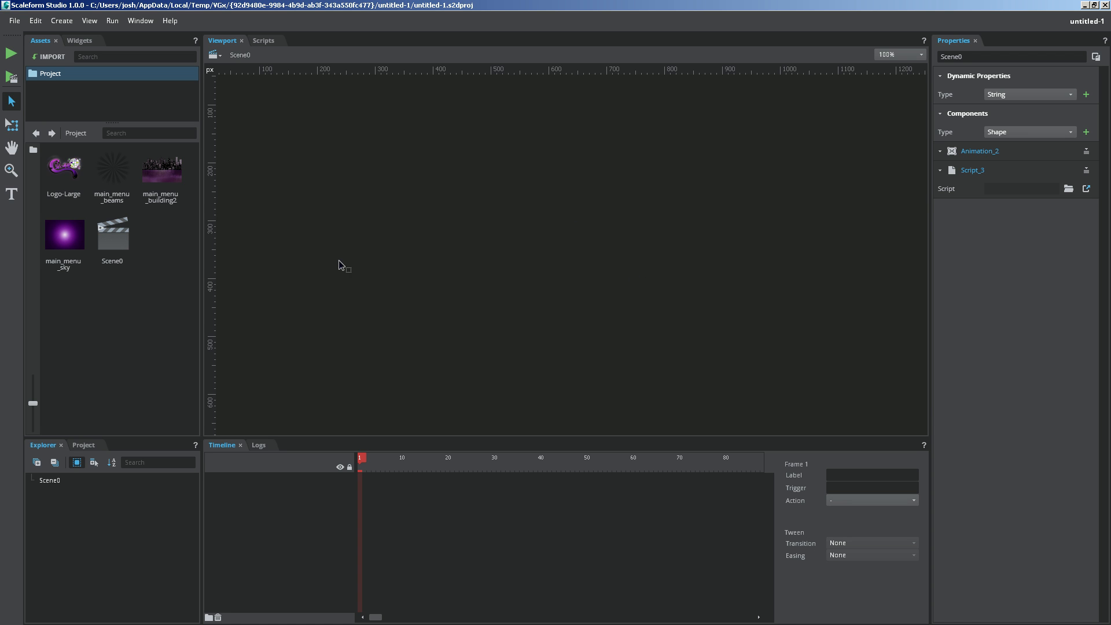
Set the project's stage width to 1920 and height to 1080 pixels
{"action": "scroll", "scroll_direction": "down", "scroll_amount": 3}
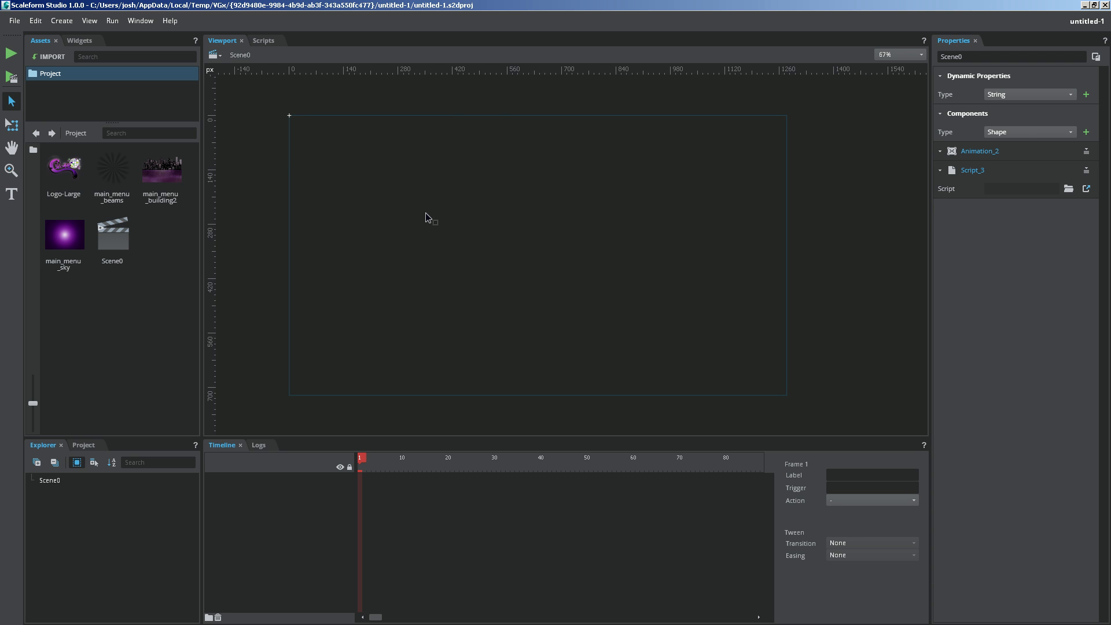
{"action": "mouse_move", "coordinate": [261, 388]}
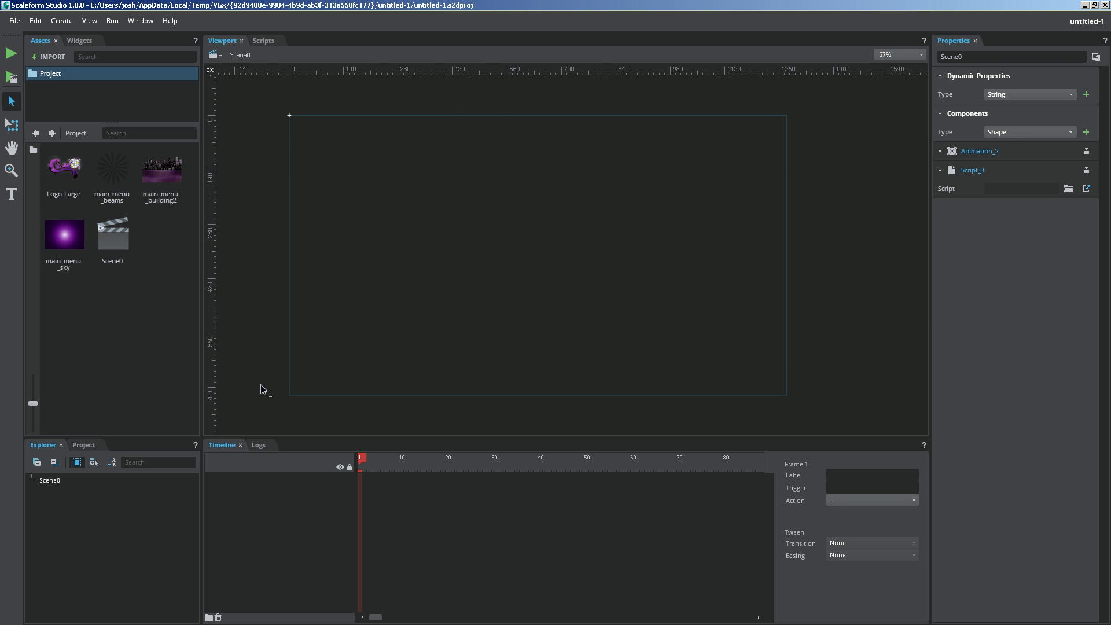
{"action": "mouse_move", "coordinate": [115, 459]}
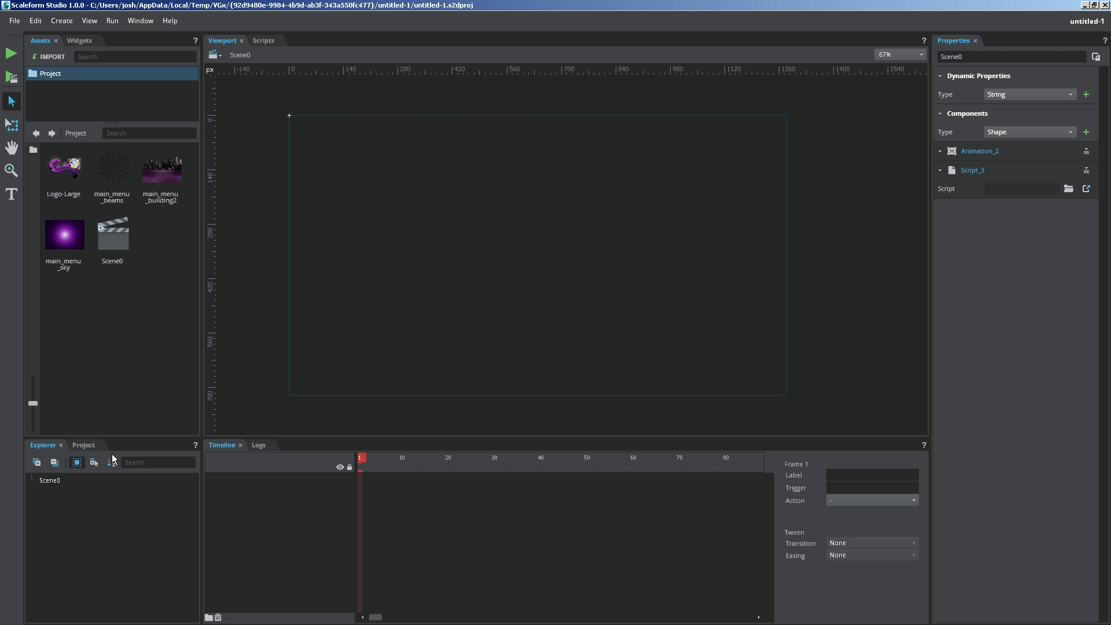
{"action": "left_click", "coordinate": [82, 444]}
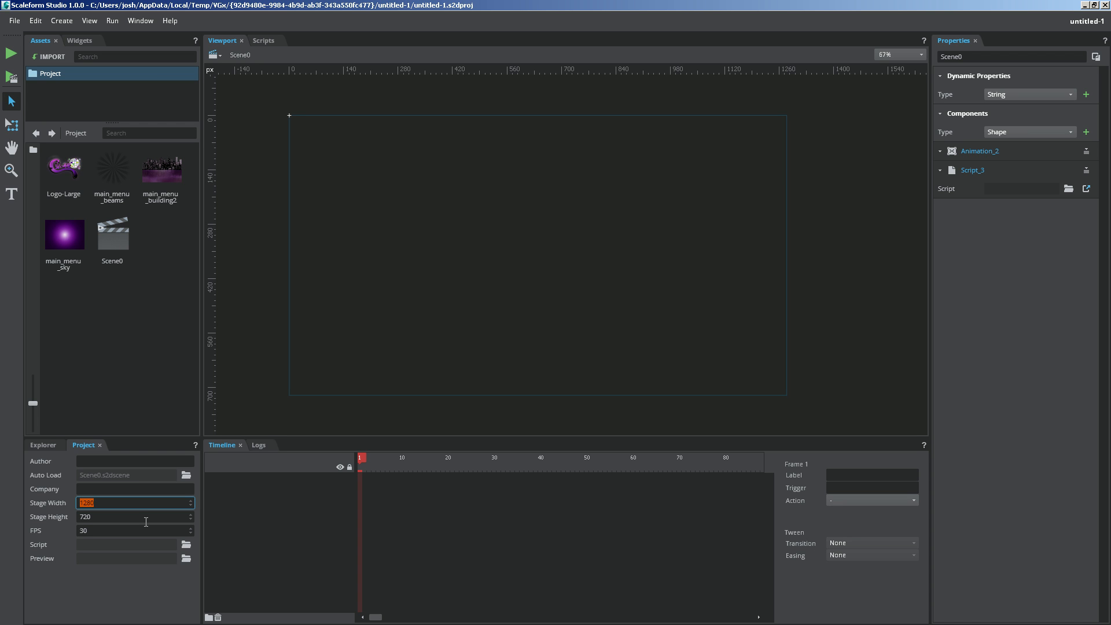
{"action": "type", "text": "1"}
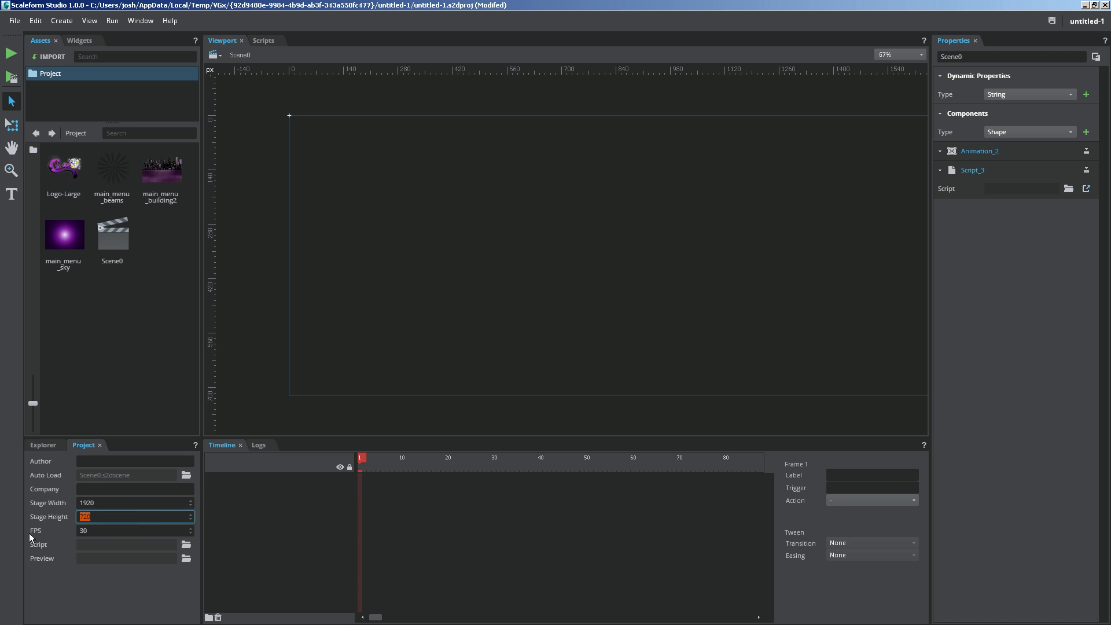
{"action": "type", "text": "100"}
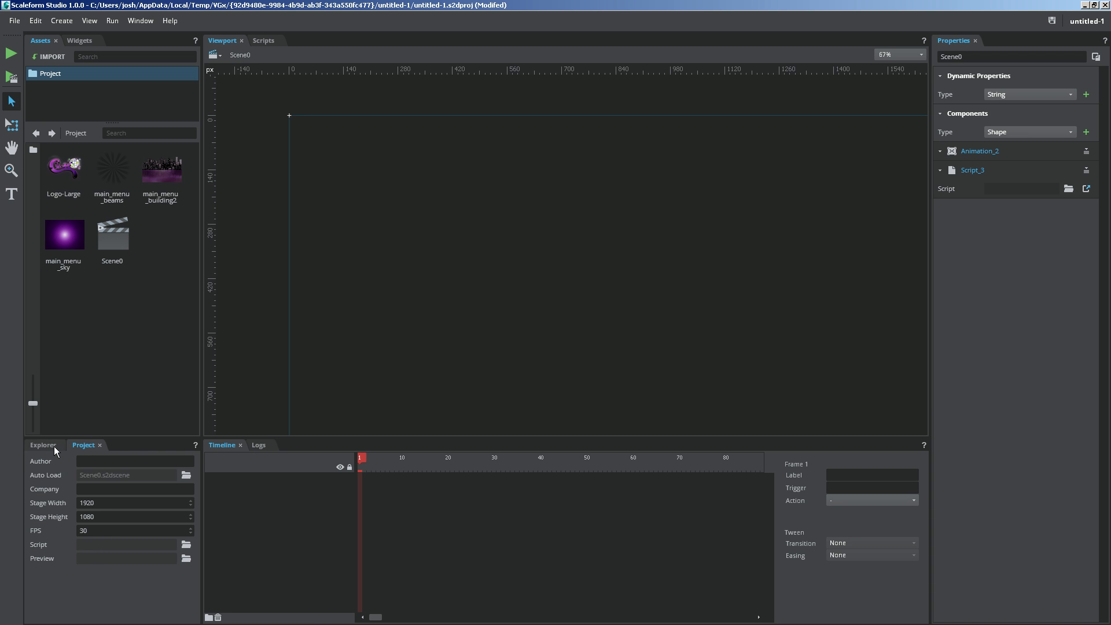
Place the main_menu_sky image on stage with Translate Y set to 540
{"action": "left_click", "coordinate": [43, 444]}
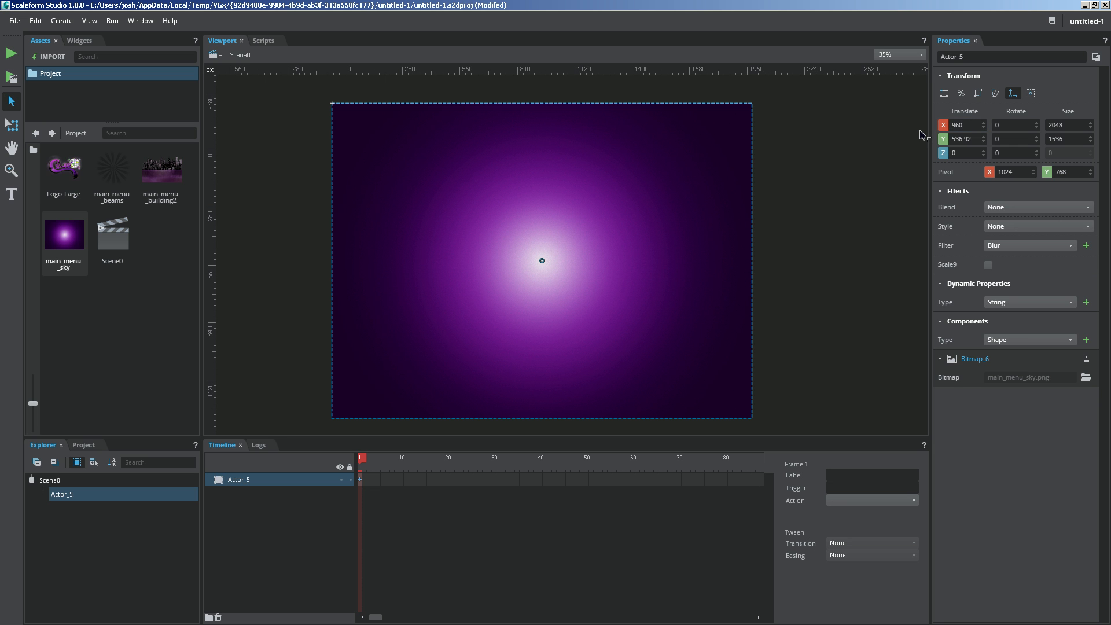
{"action": "triple_click", "coordinate": [963, 138]}
{"action": "type", "text": "540"}
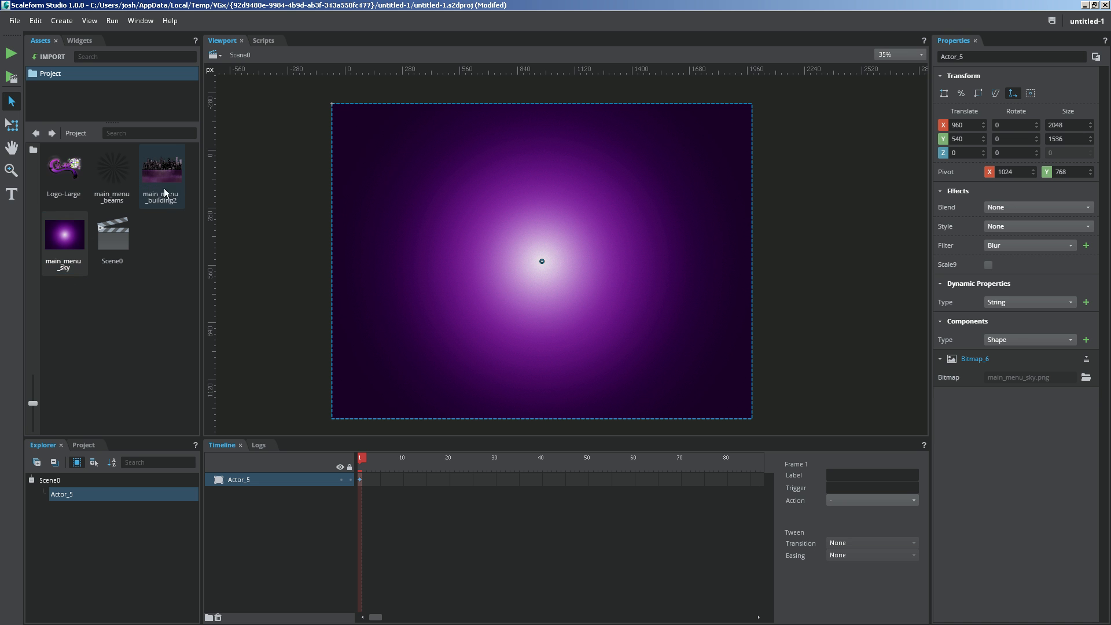
{"action": "mouse_move", "coordinate": [163, 183]}
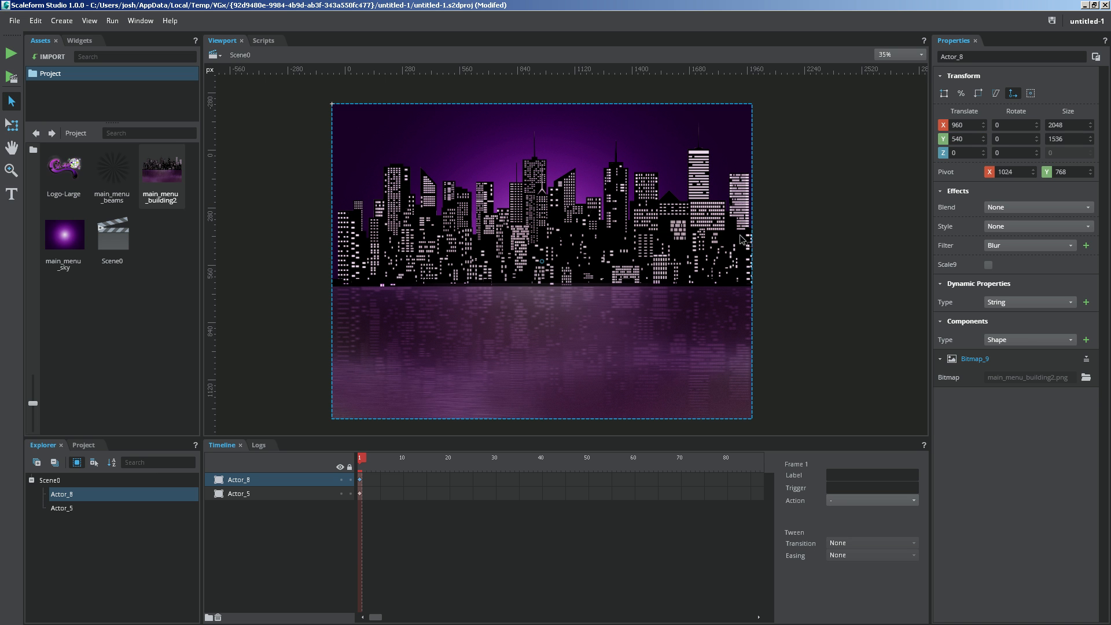
{"action": "mouse_move", "coordinate": [379, 376]}
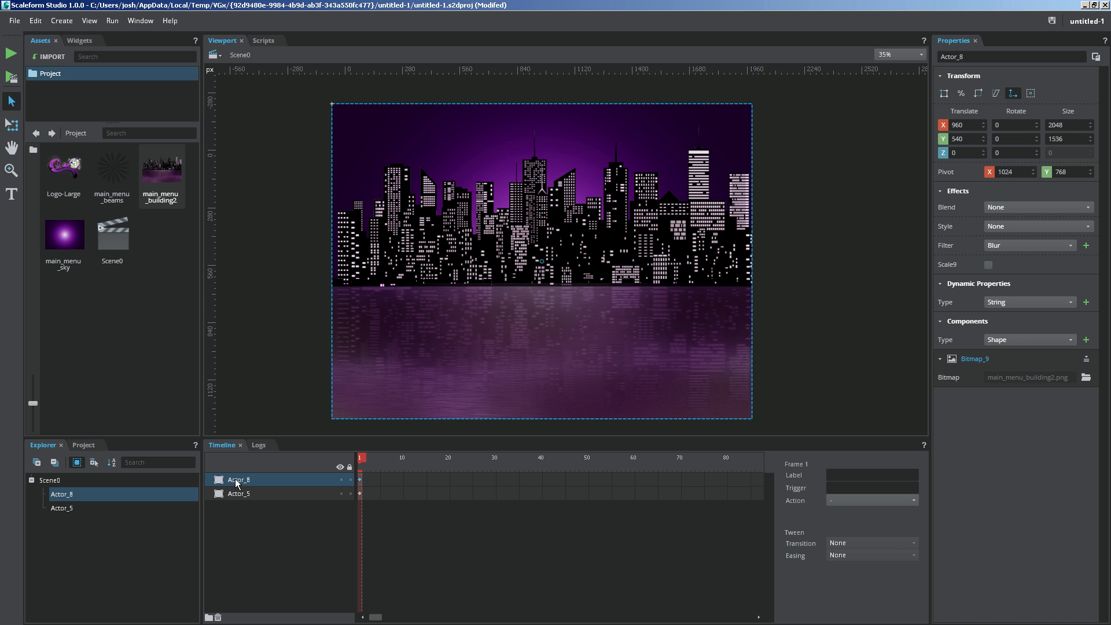
{"action": "mouse_move", "coordinate": [764, 280]}
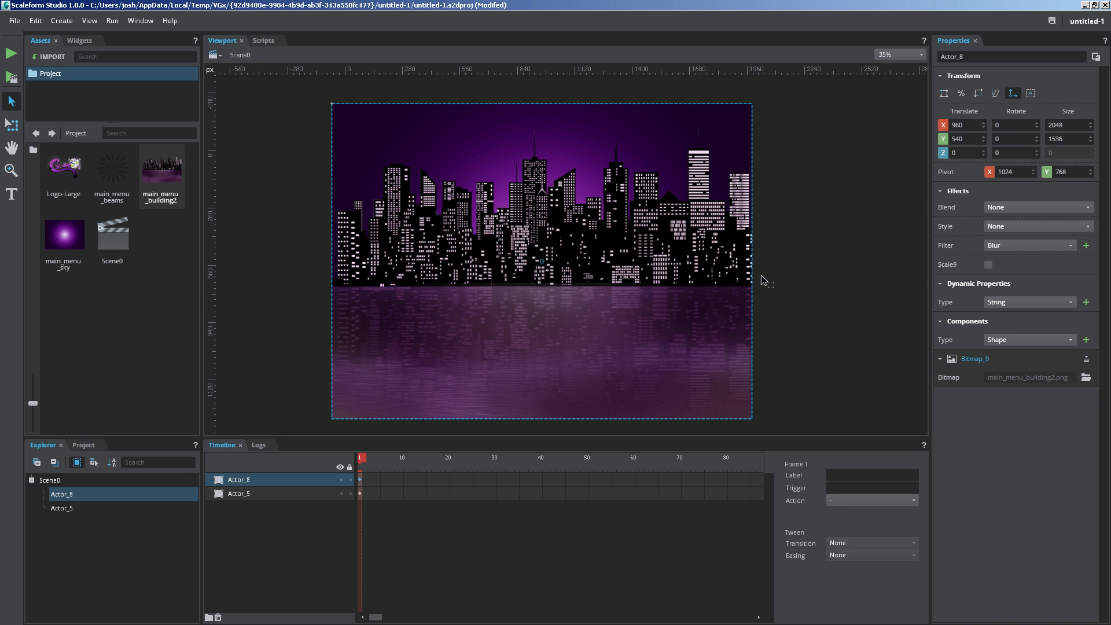
{"action": "mouse_move", "coordinate": [763, 280]}
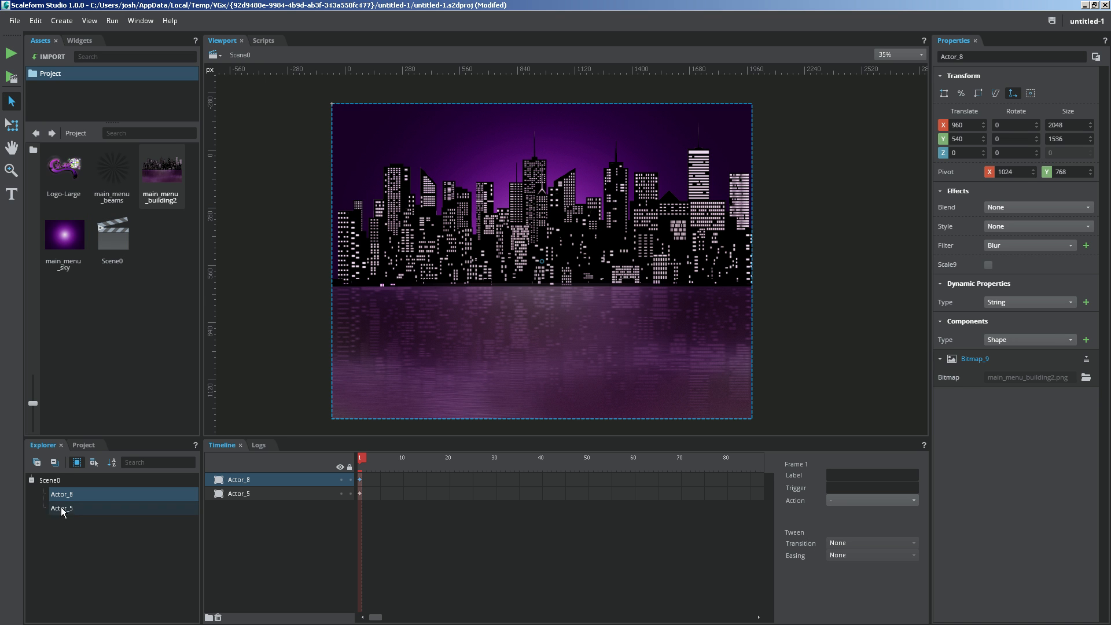
{"action": "mouse_move", "coordinate": [698, 299]}
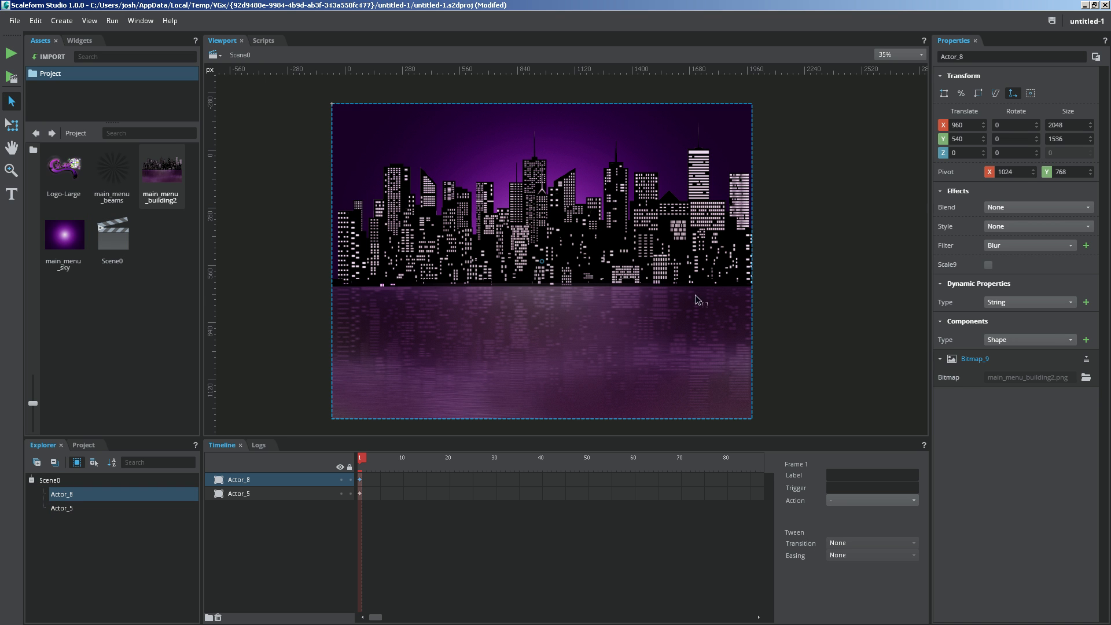
{"action": "mouse_move", "coordinate": [158, 418]}
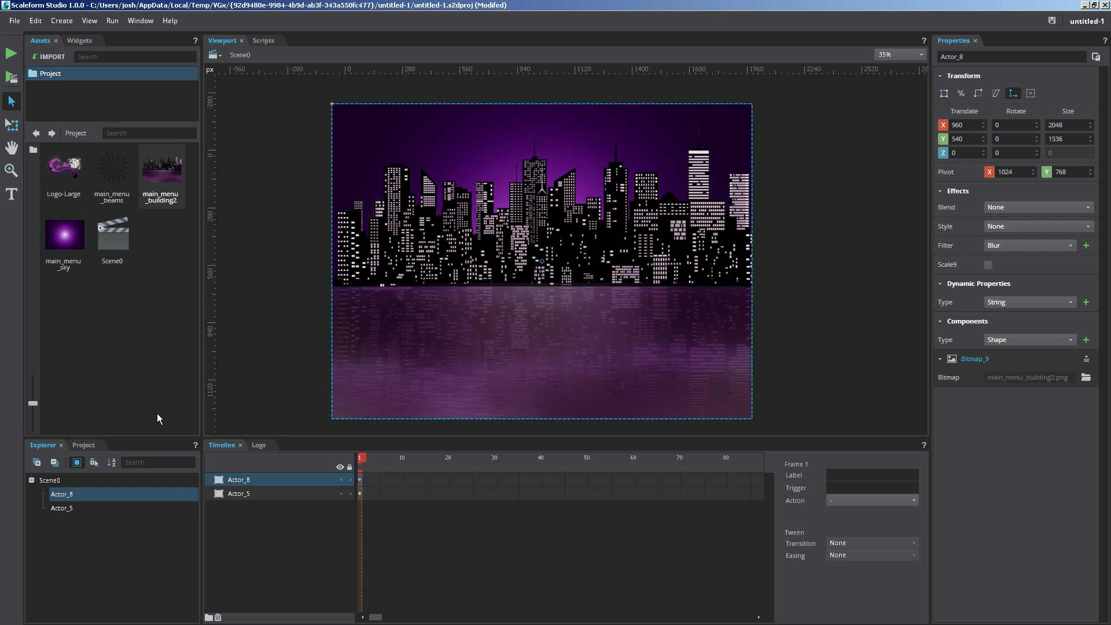
{"action": "mouse_move", "coordinate": [249, 485]}
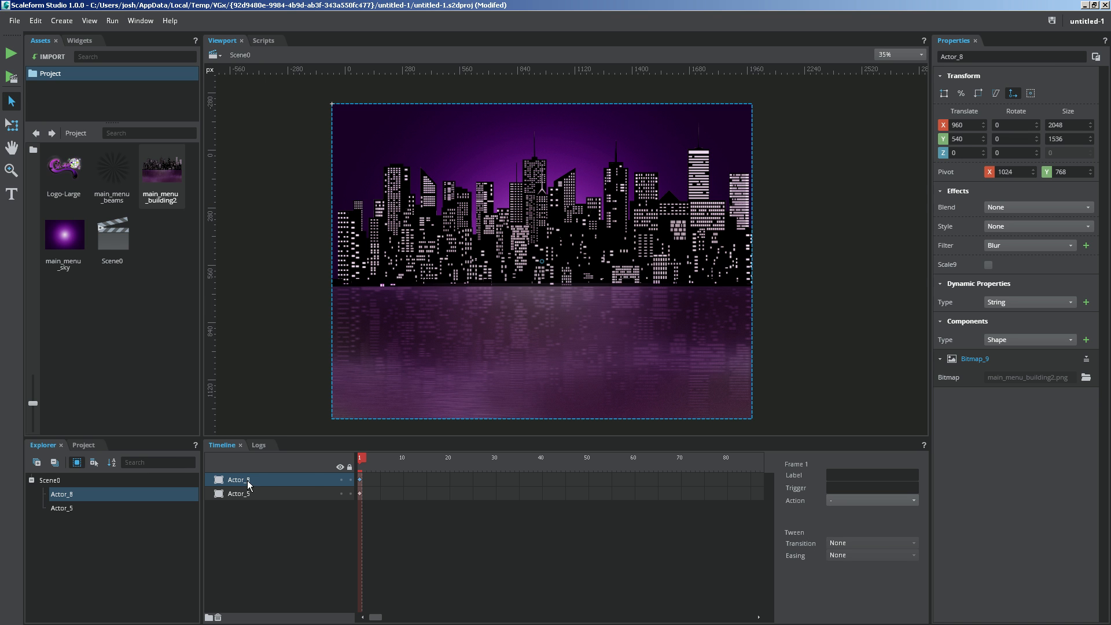
Rename layer Actor_8 to Buildings, then start renaming the sky layer Actor_5
{"action": "right_click", "coordinate": [238, 494]}
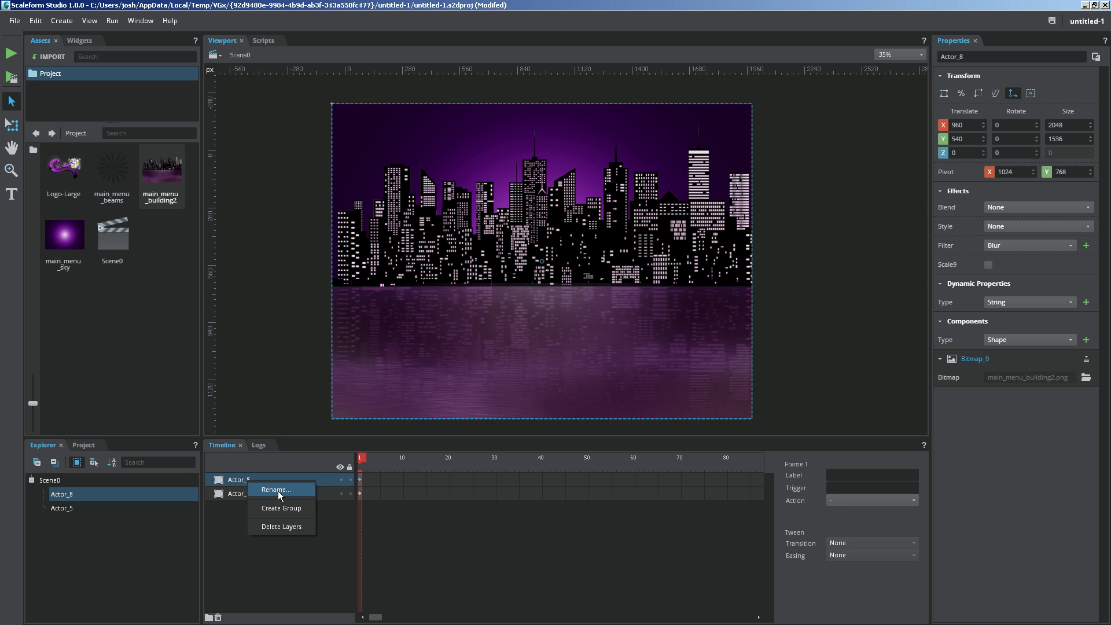
{"action": "left_click", "coordinate": [276, 489]}
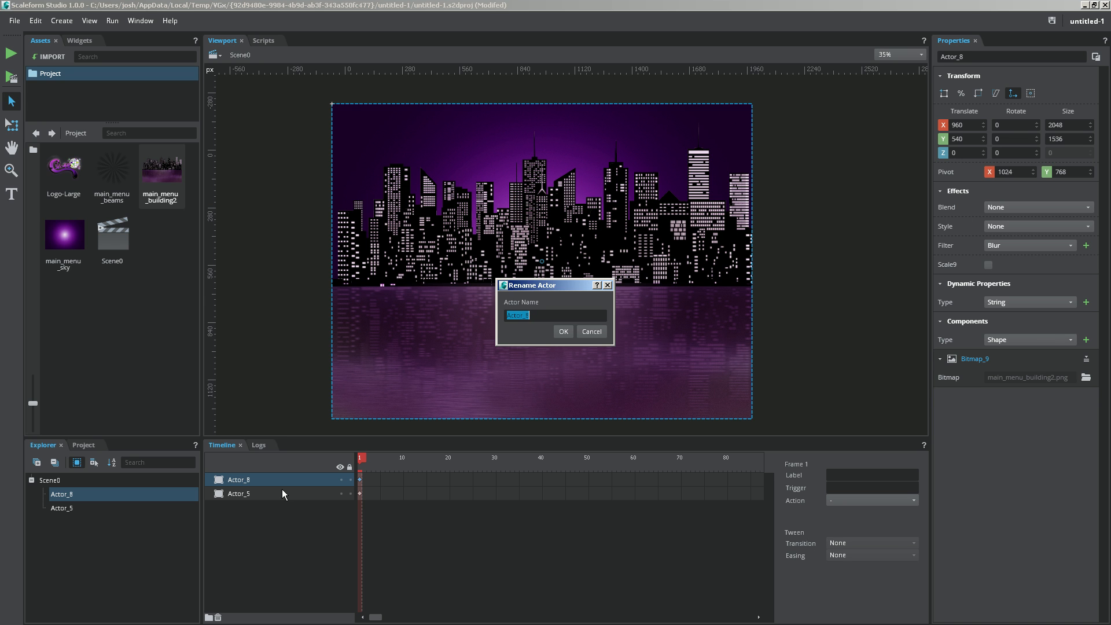
{"action": "type", "text": "Buildi"}
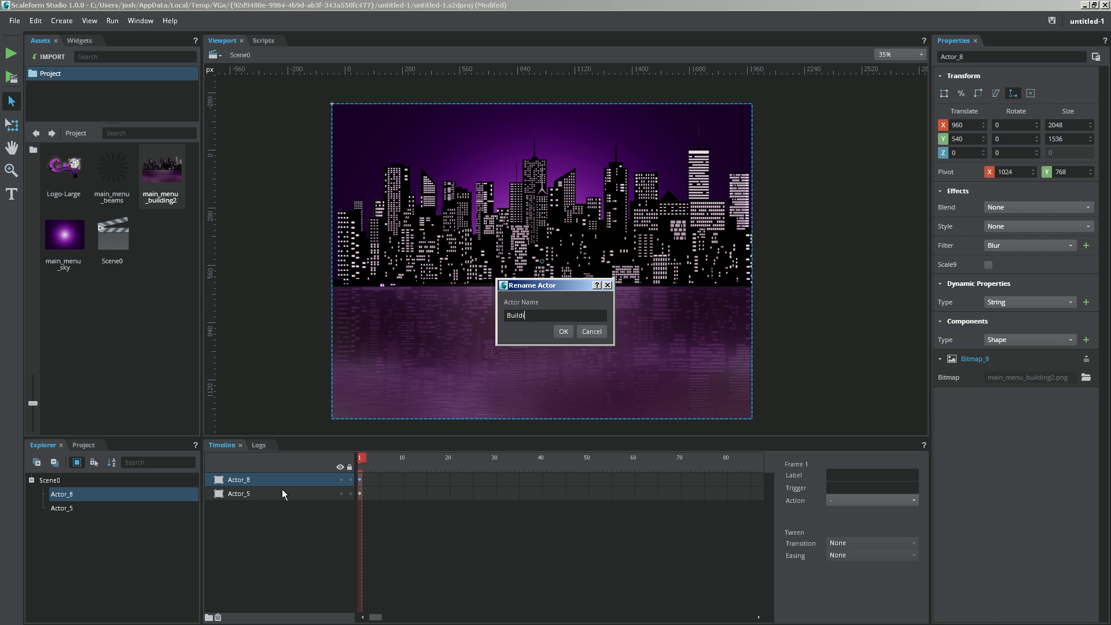
{"action": "left_click", "coordinate": [563, 331]}
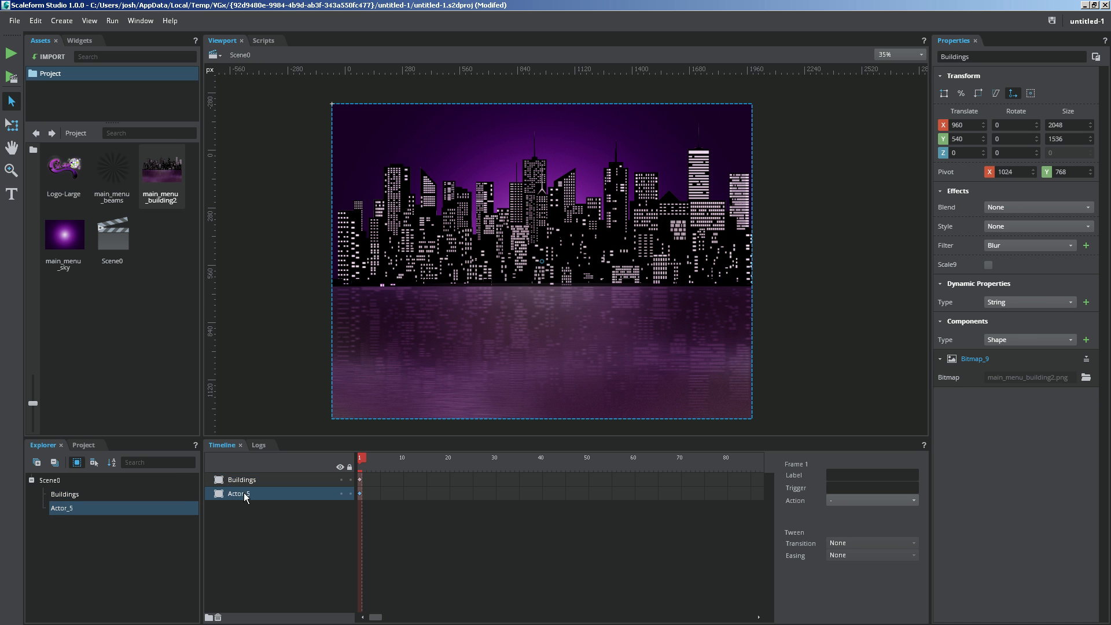
{"action": "double_click", "coordinate": [238, 493]}
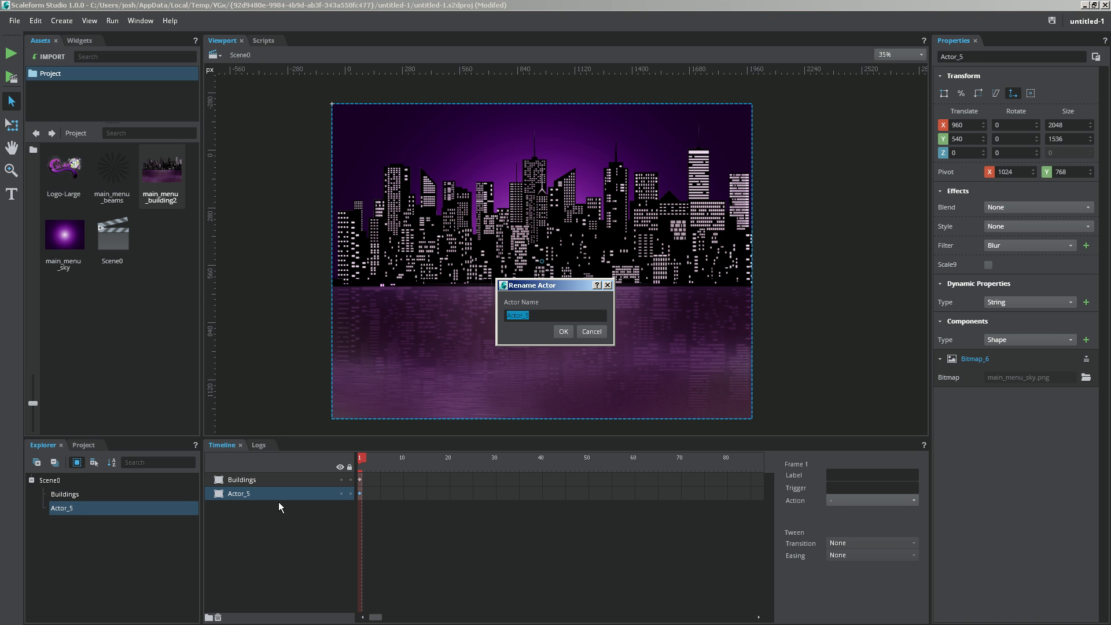
{"action": "left_click", "coordinate": [562, 331]}
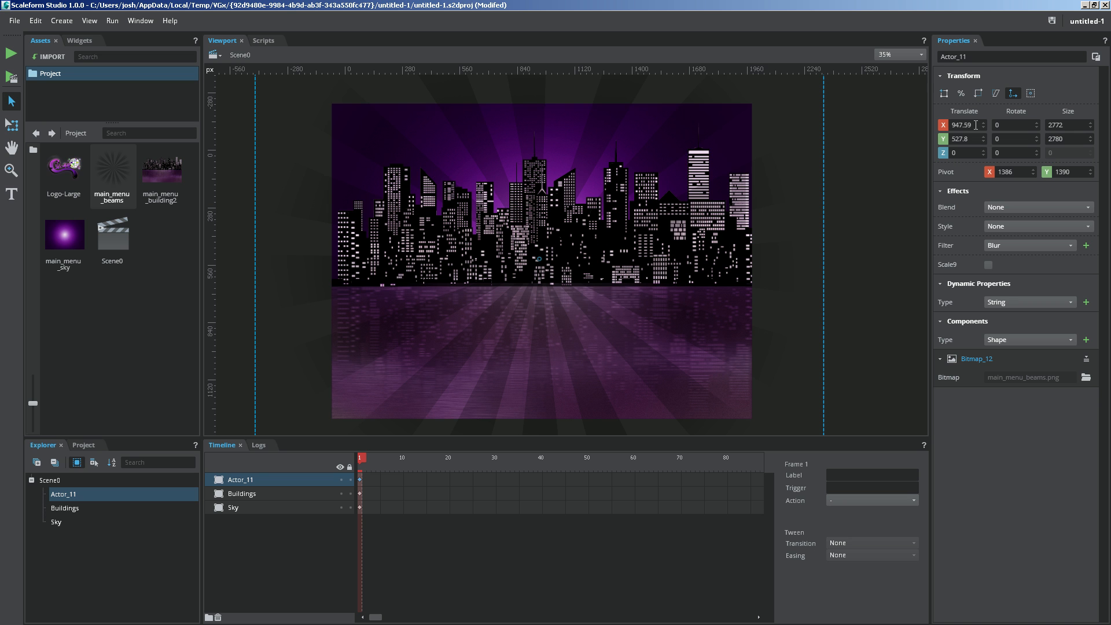
Centre the beams image Actor_11 at Translate X 960, Y 540
{"action": "type", "text": "9360"}
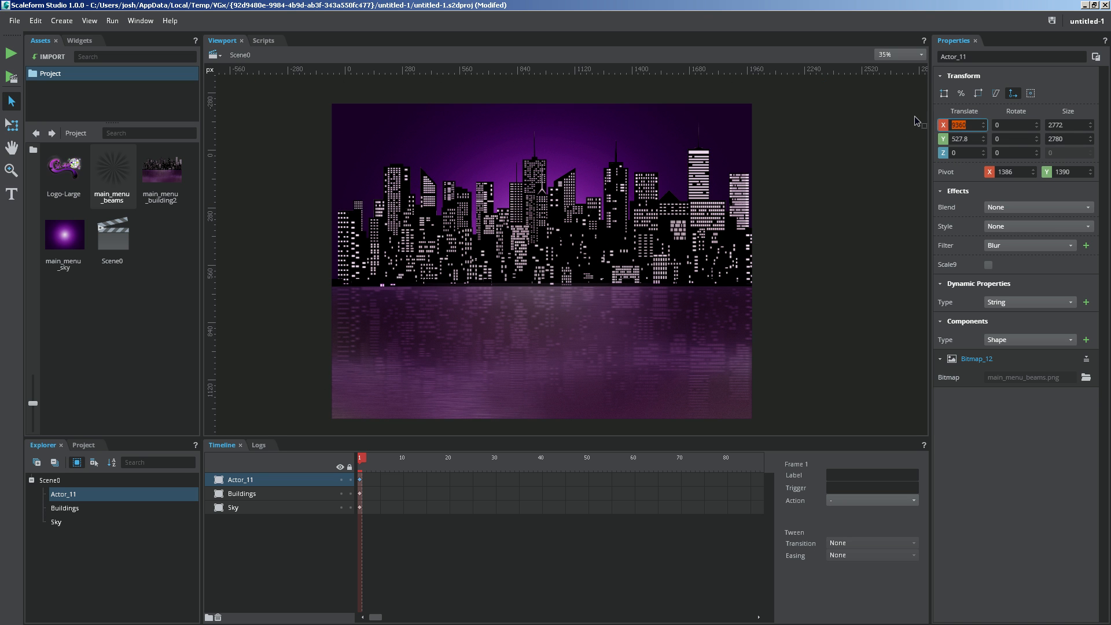
{"action": "type", "text": "960"}
{"action": "left_click", "coordinate": [968, 138]}
{"action": "type", "text": "540"}
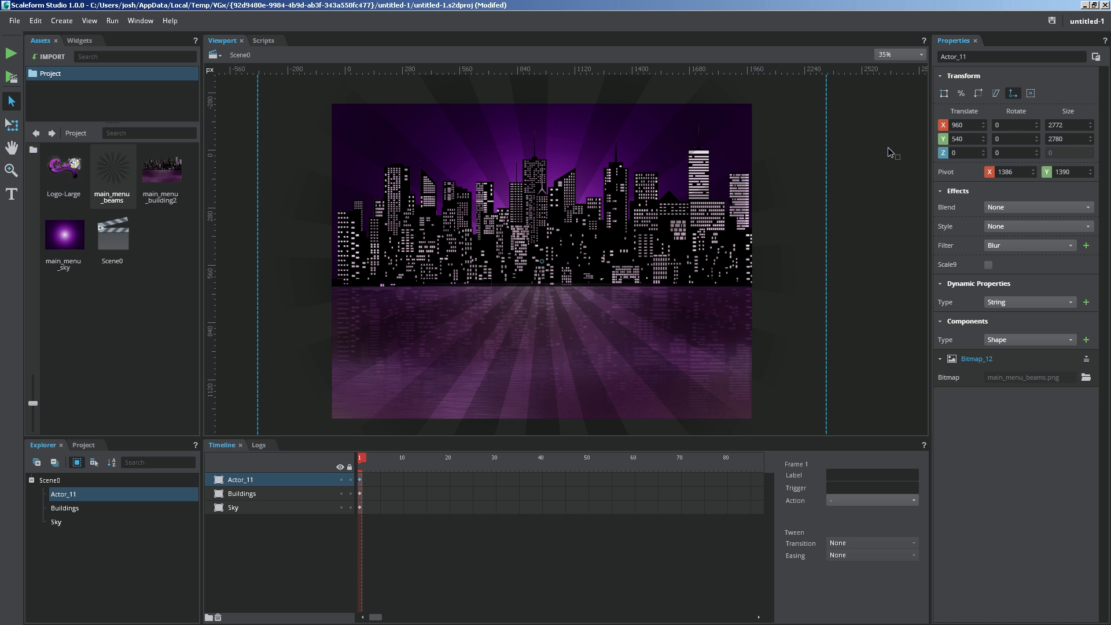
{"action": "mouse_move", "coordinate": [517, 306]}
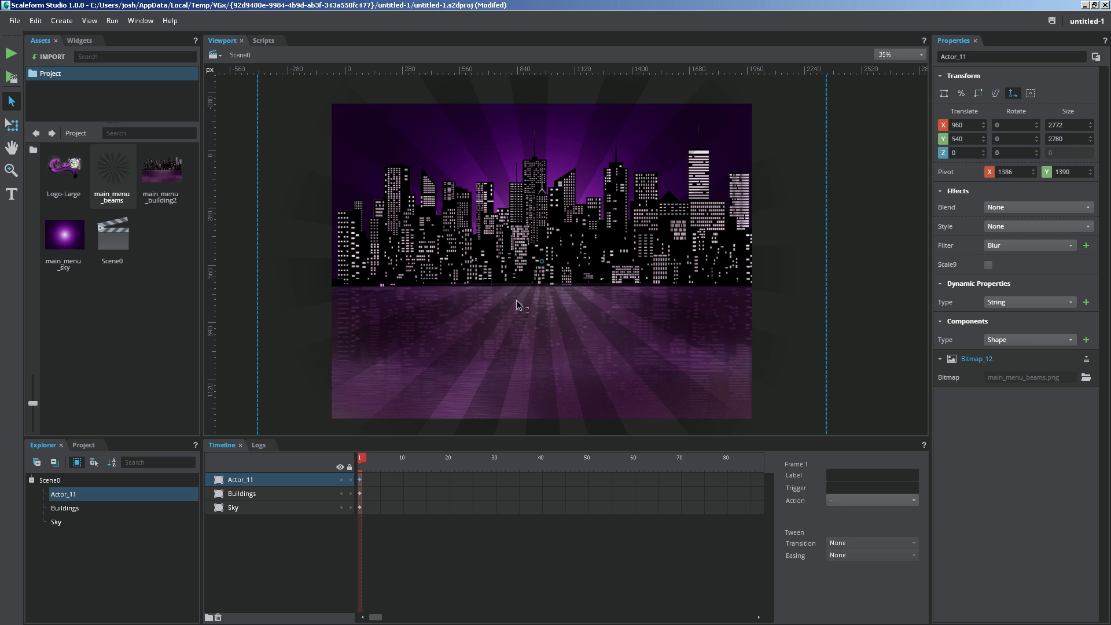
{"action": "mouse_move", "coordinate": [544, 307]}
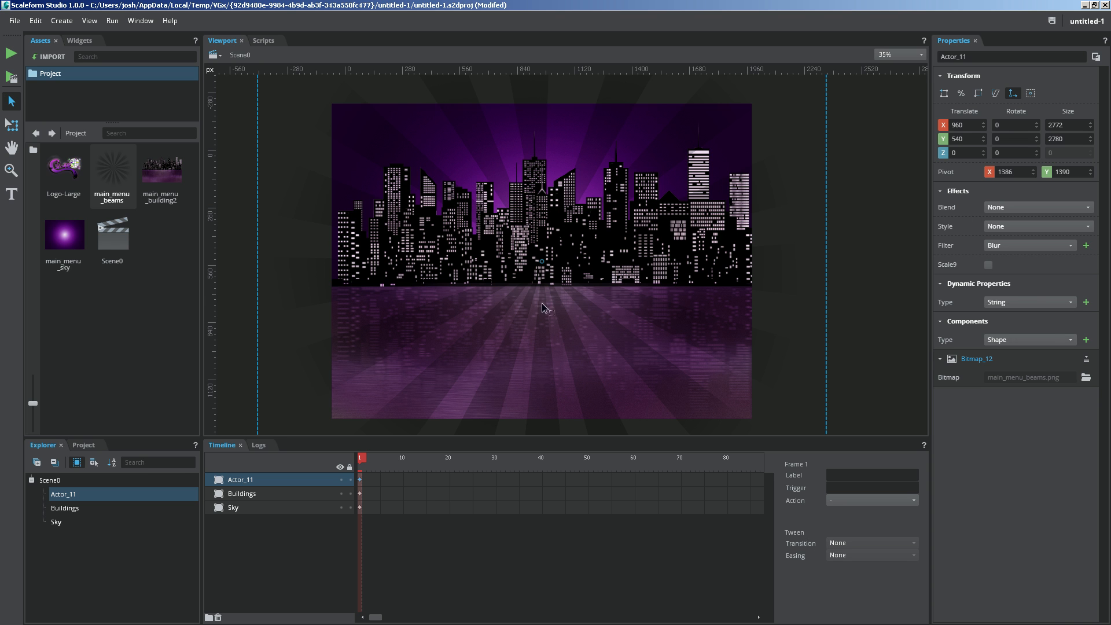
{"action": "mouse_move", "coordinate": [407, 394]}
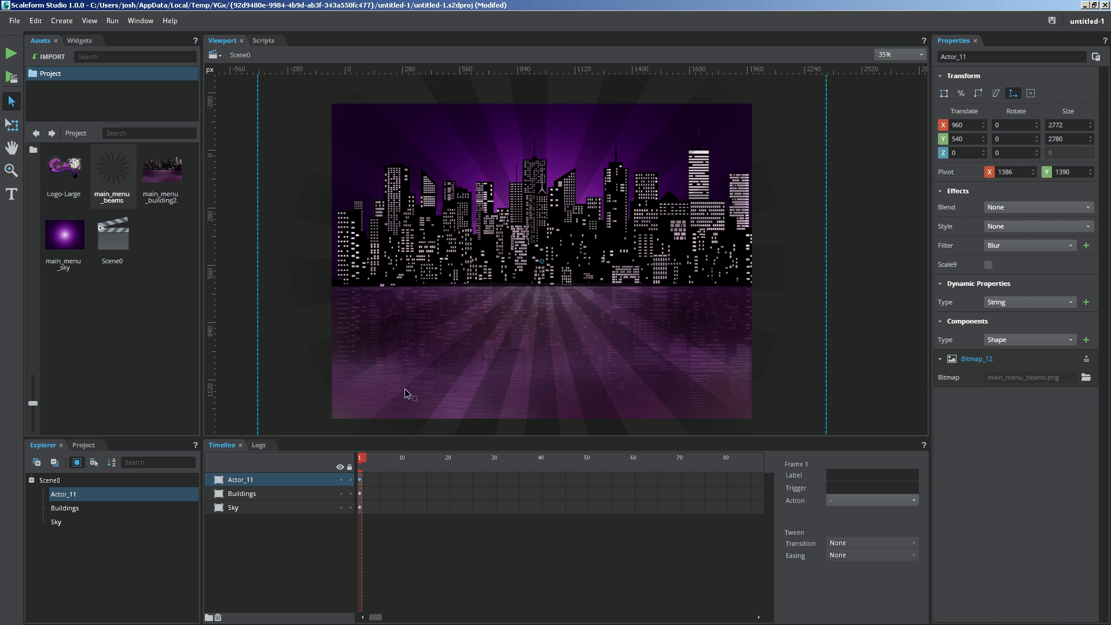
Rename layer Actor_11 to Beams
{"action": "right_click", "coordinate": [241, 480]}
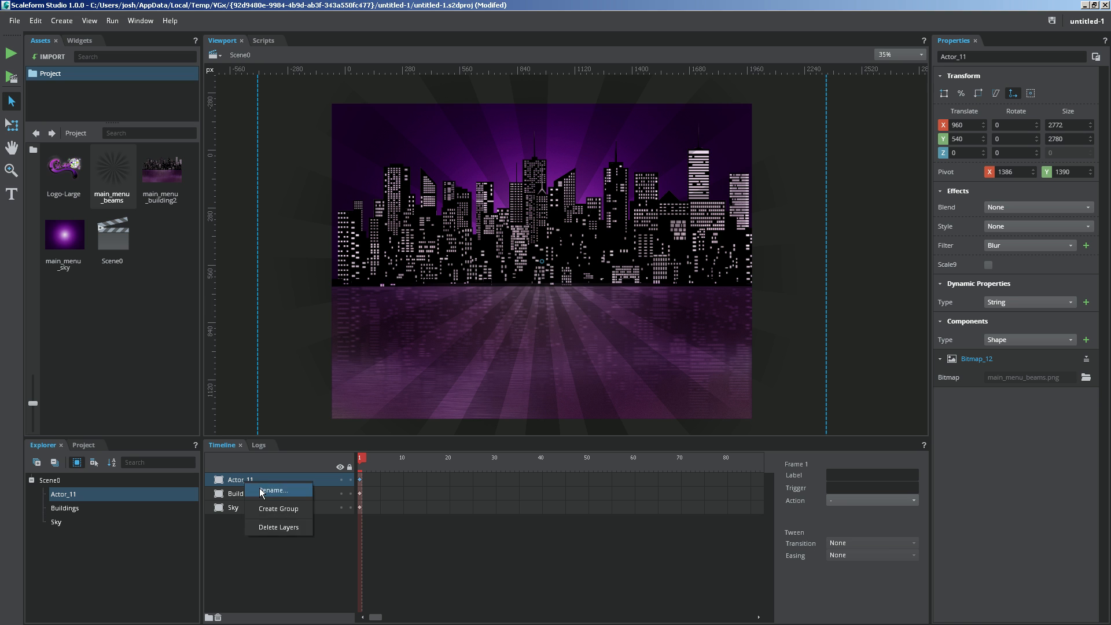
{"action": "left_click", "coordinate": [274, 490]}
{"action": "type", "text": "Beams"}
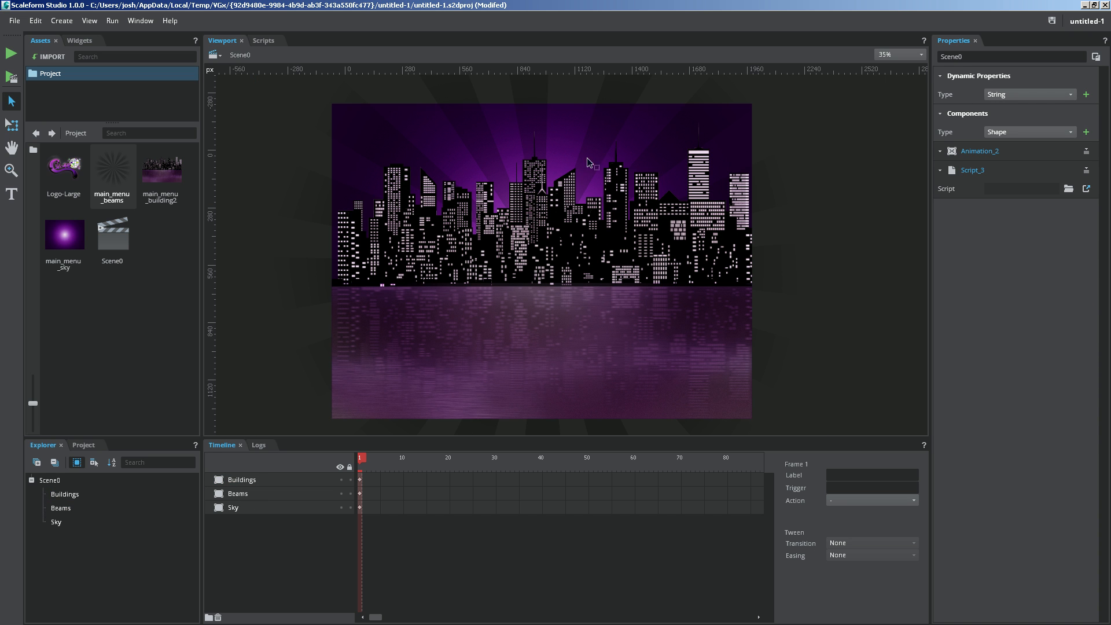
{"action": "mouse_move", "coordinate": [633, 295]}
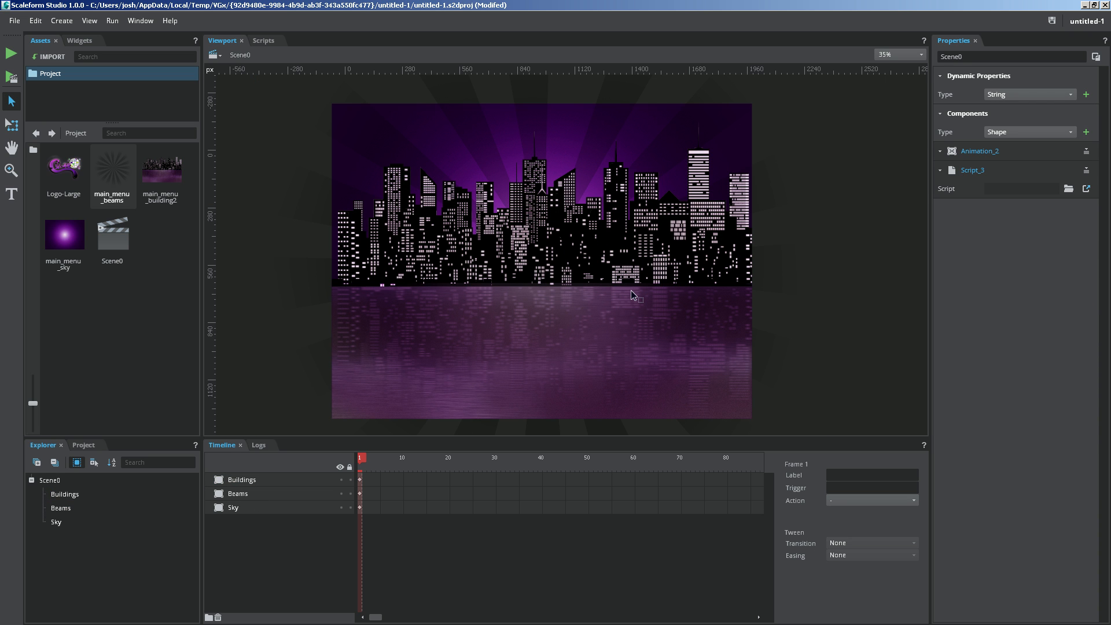
{"action": "mouse_move", "coordinate": [341, 435]}
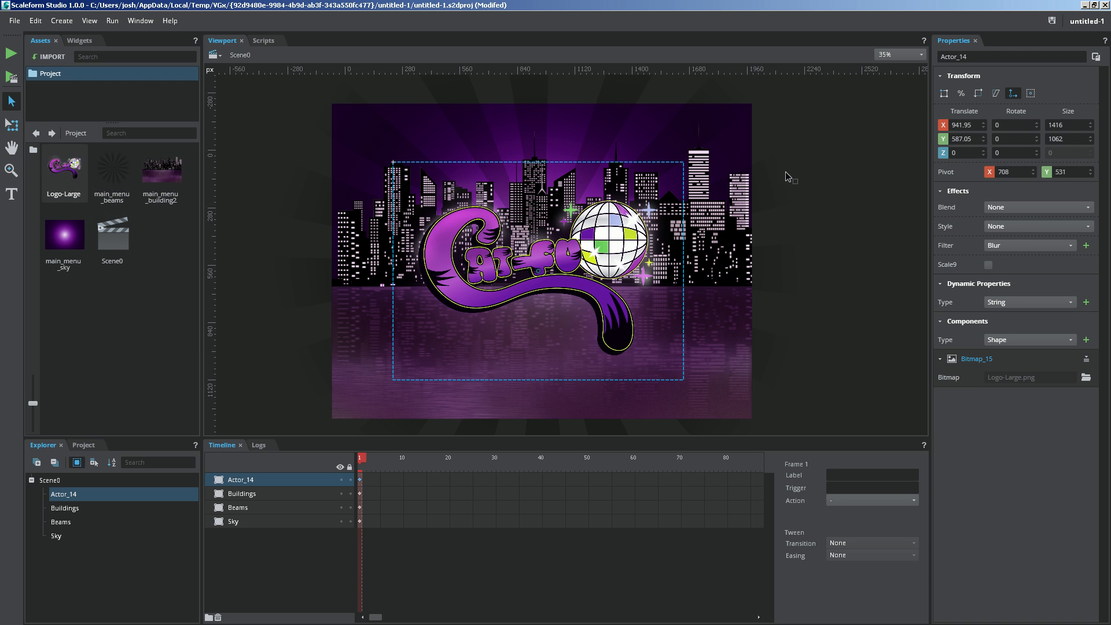
Set the logo Actor_14's horizontal position to 960, then select the Beams layer
{"action": "triple_click", "coordinate": [962, 125]}
{"action": "type", "text": "960"}
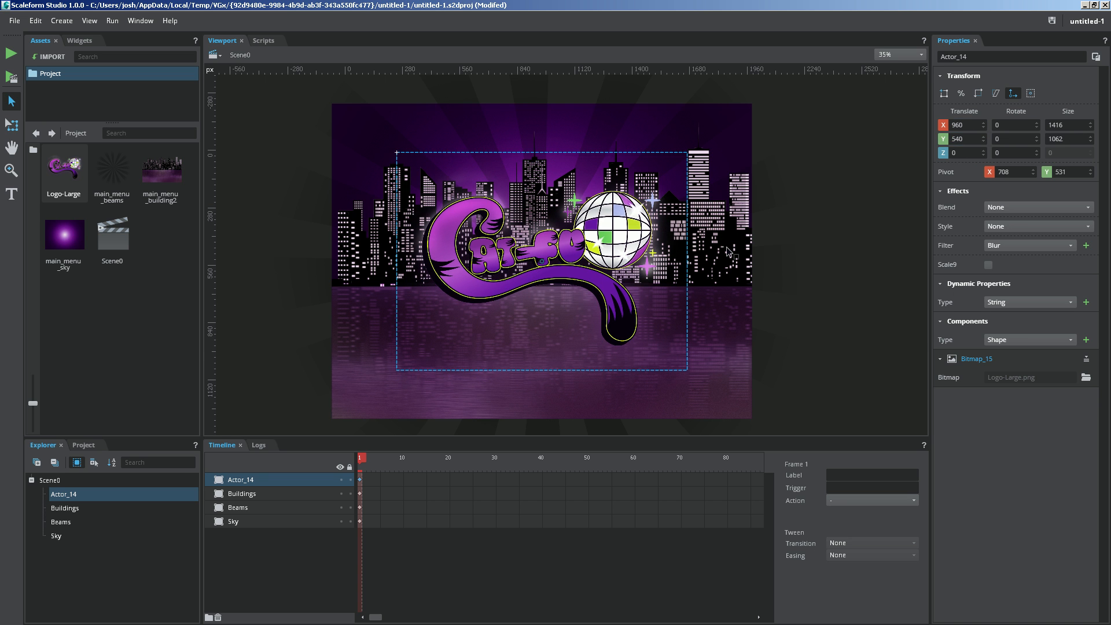
{"action": "left_click", "coordinate": [61, 521]}
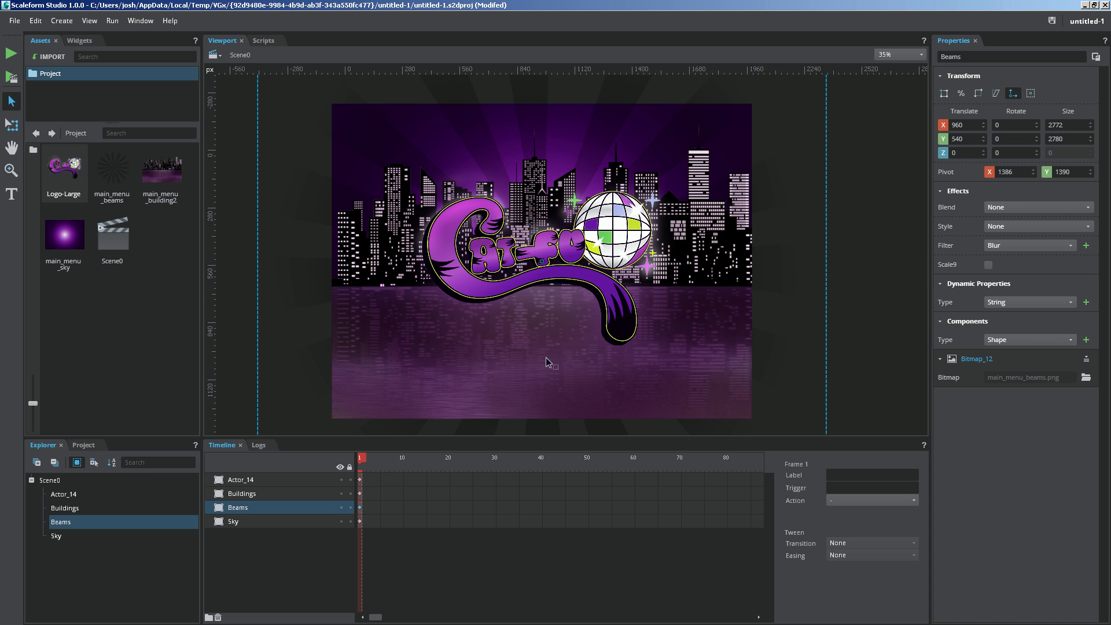
{"action": "mouse_move", "coordinate": [208, 457]}
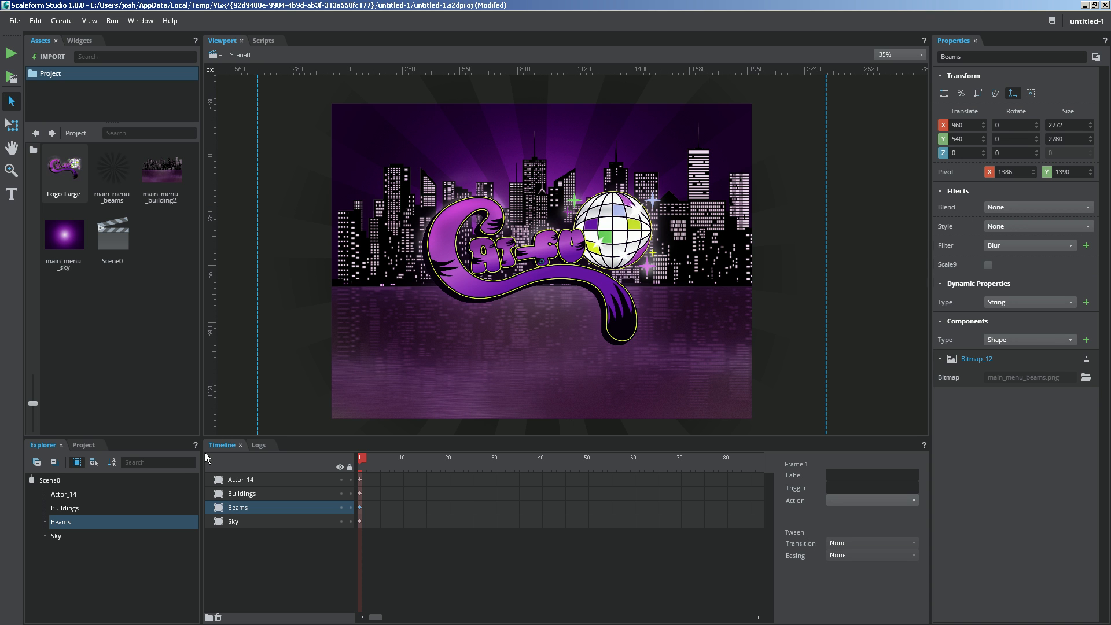
{"action": "mouse_move", "coordinate": [347, 532]}
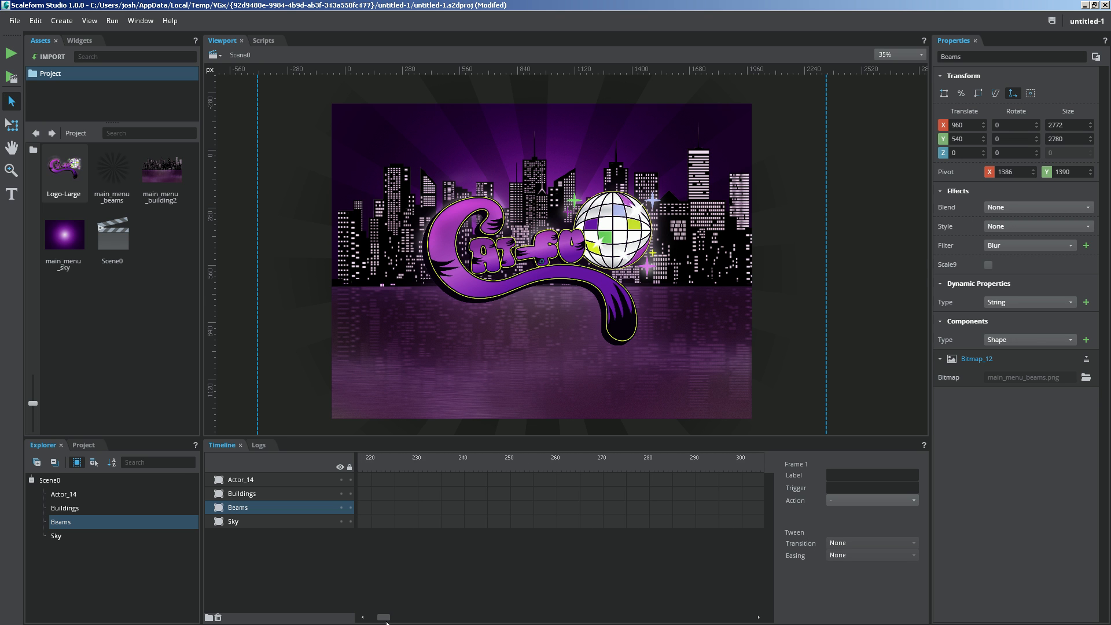
{"action": "mouse_move", "coordinate": [533, 572]}
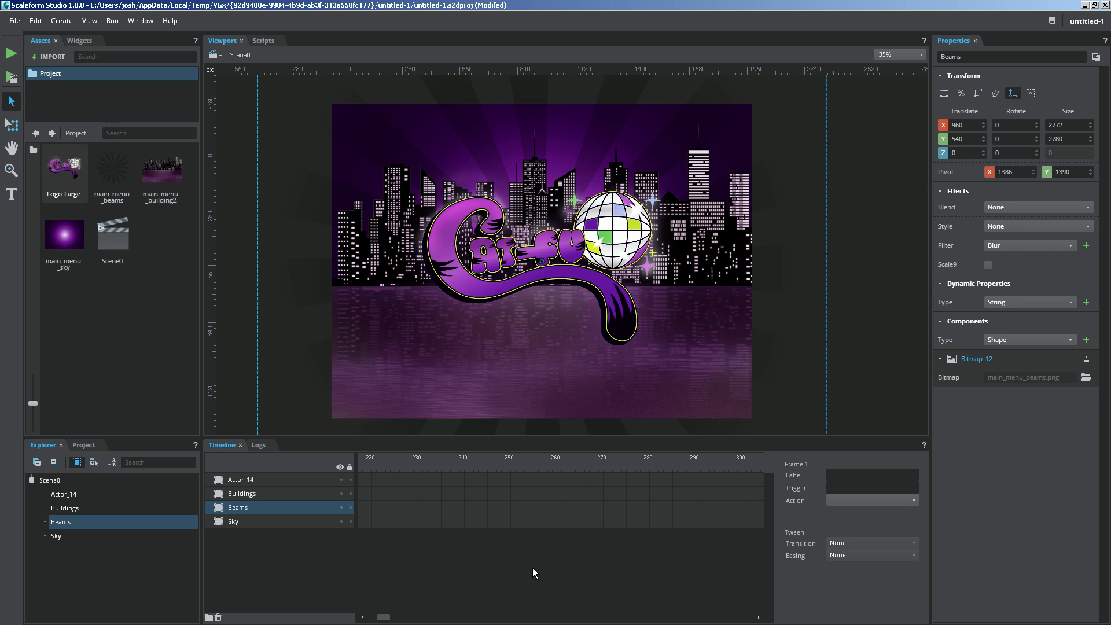
{"action": "mouse_move", "coordinate": [463, 466]}
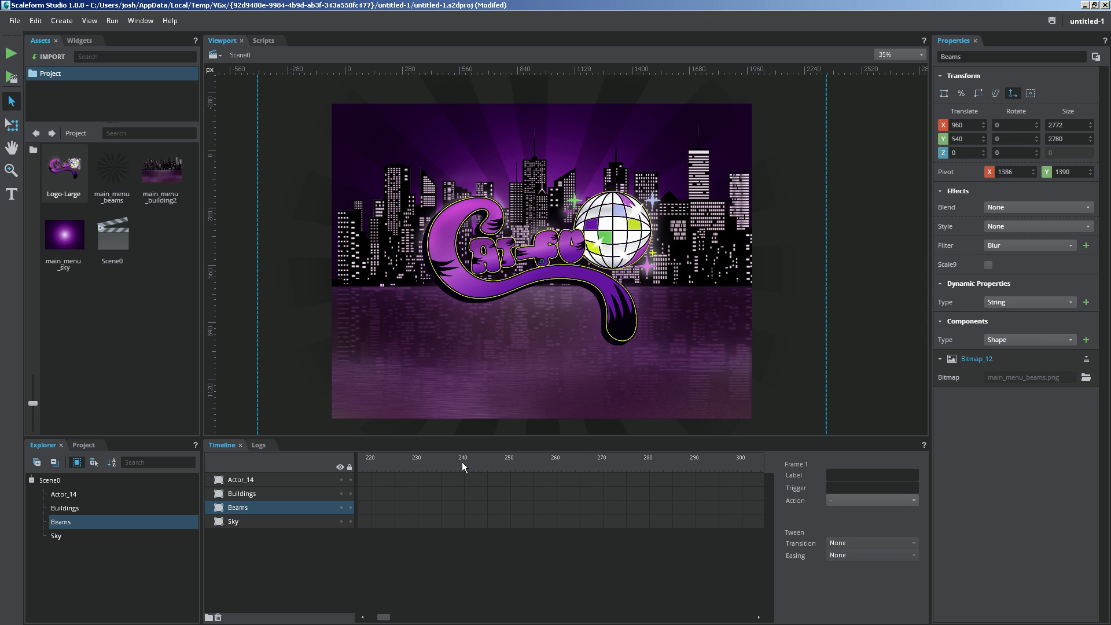
Insert frames on the Beams layer through frame 240
{"action": "right_click", "coordinate": [462, 506]}
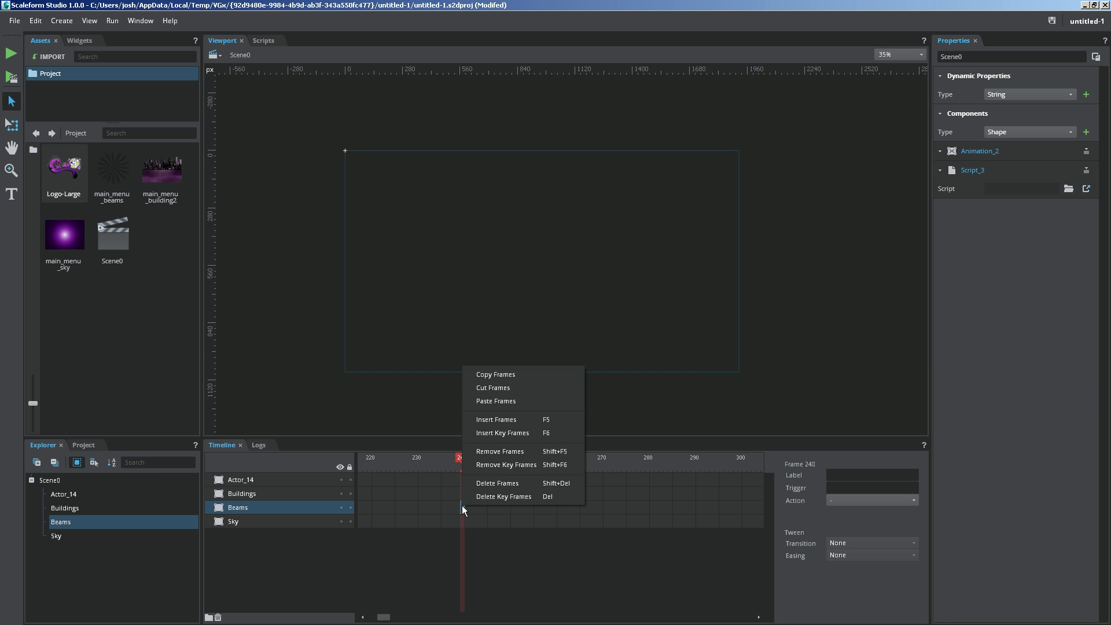
{"action": "mouse_move", "coordinate": [496, 419]}
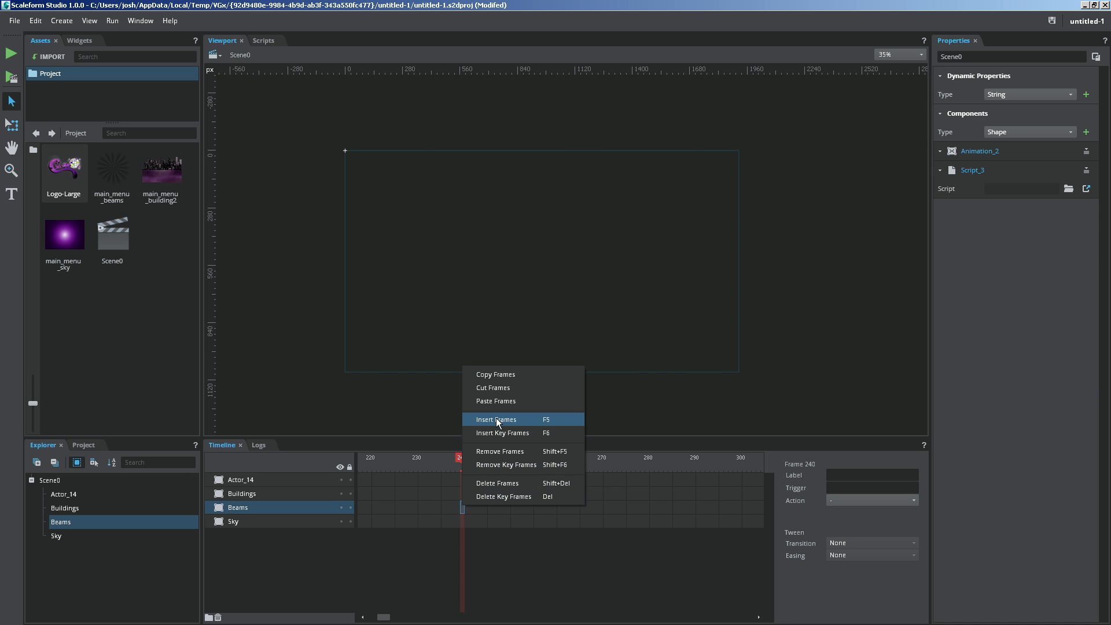
{"action": "left_click", "coordinate": [495, 419]}
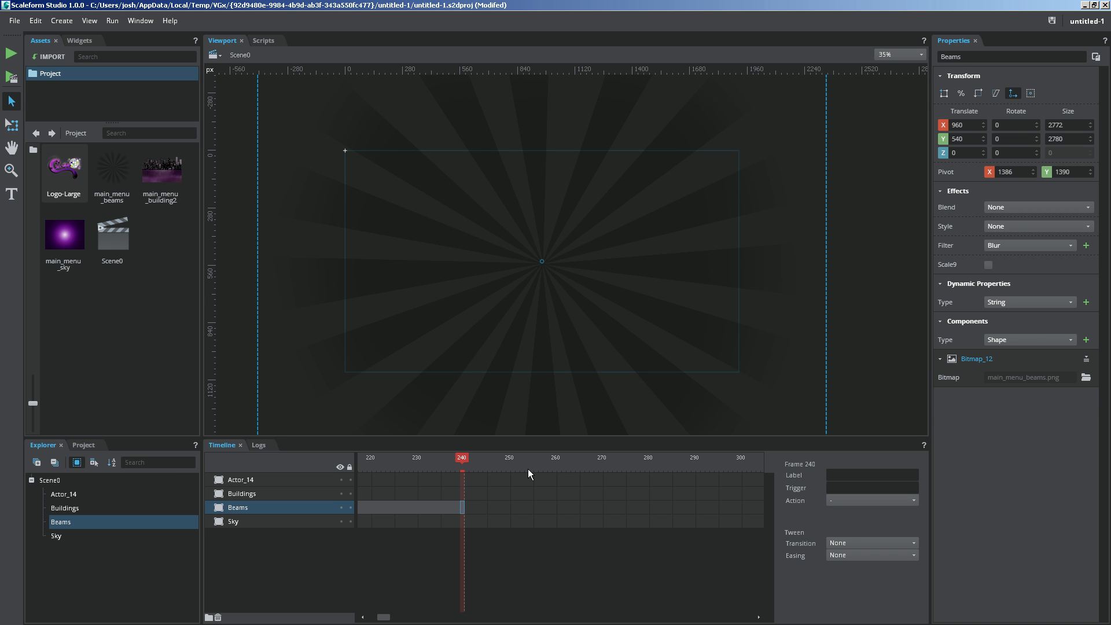
{"action": "mouse_move", "coordinate": [465, 485]}
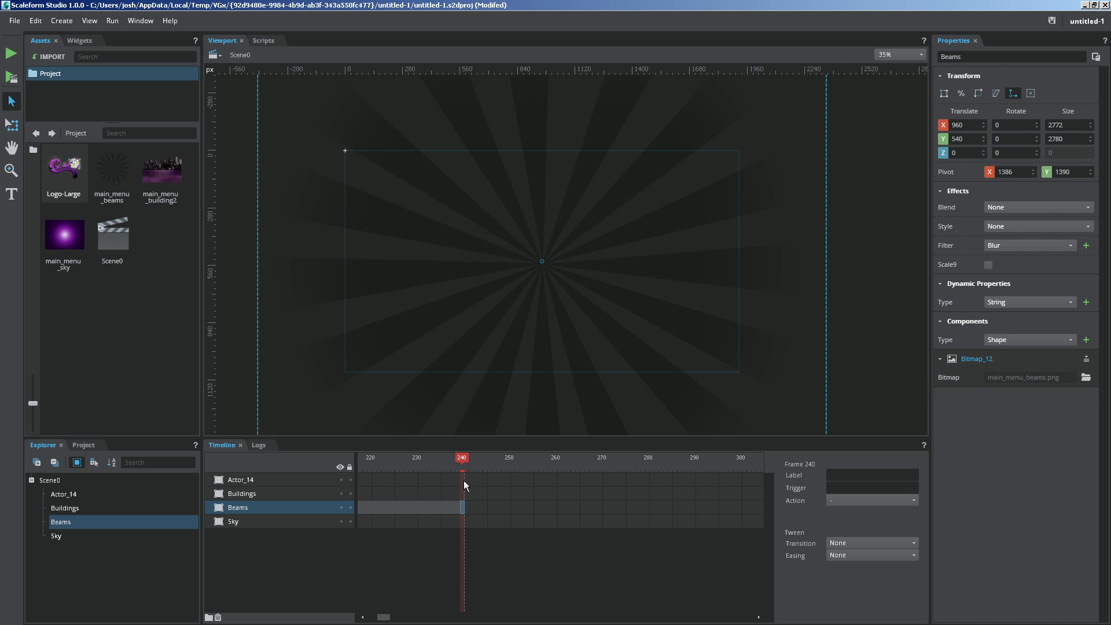
{"action": "mouse_move", "coordinate": [279, 507]}
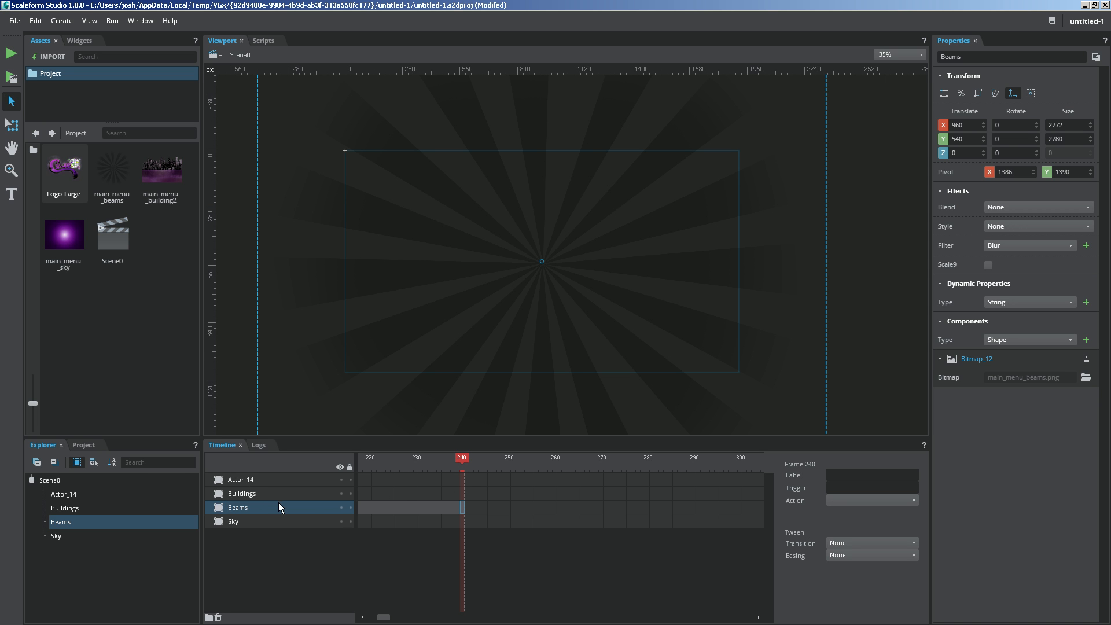
{"action": "right_click", "coordinate": [239, 478]}
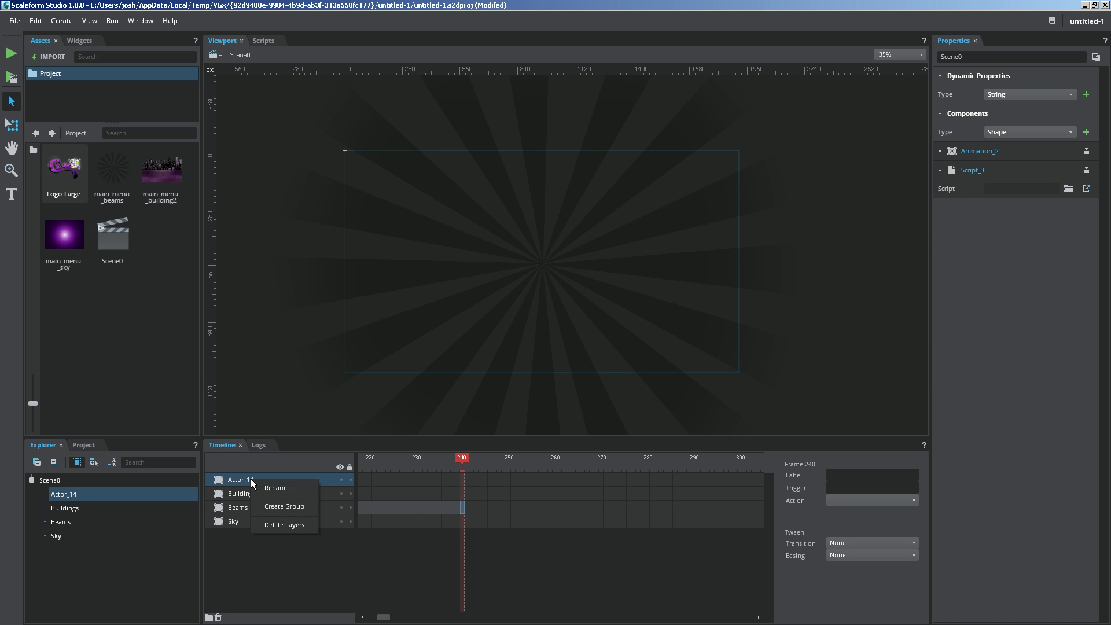
{"action": "left_click", "coordinate": [277, 487]}
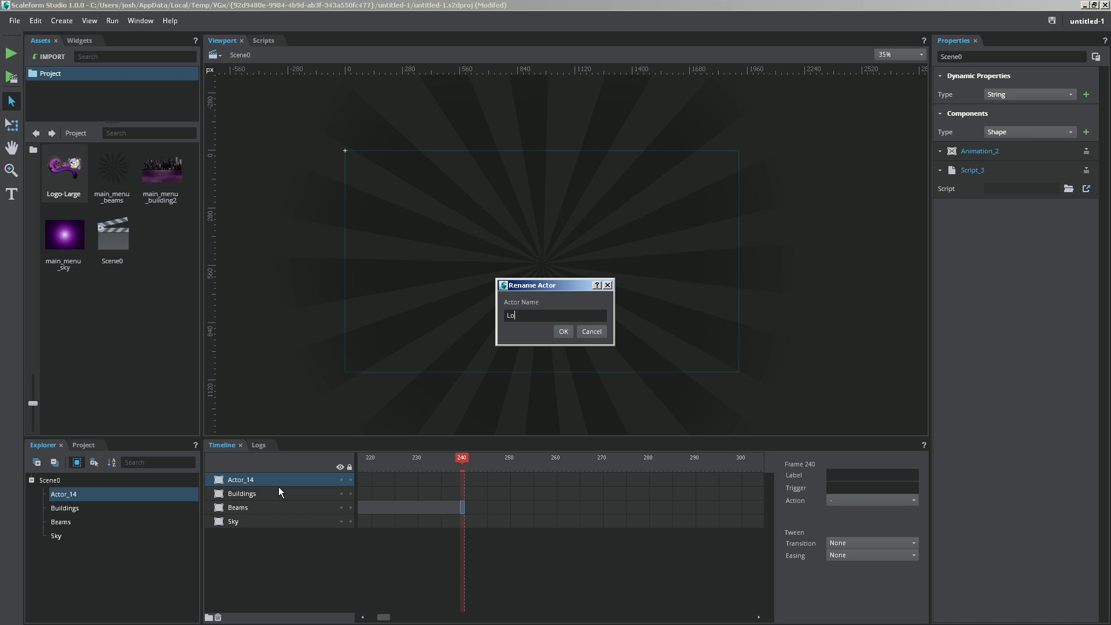
{"action": "left_click", "coordinate": [561, 331]}
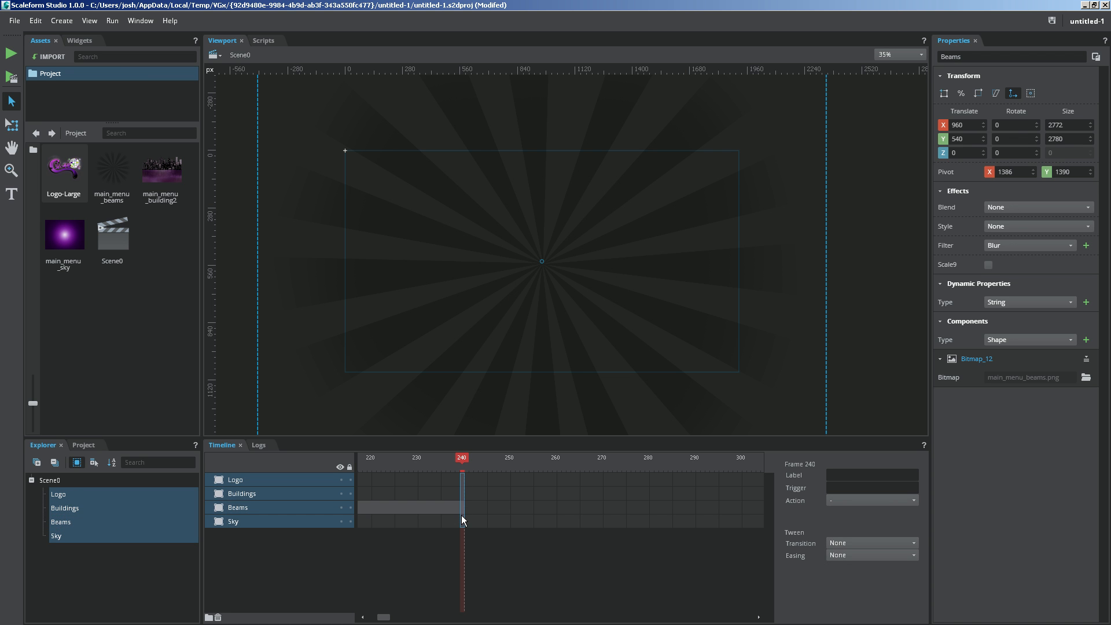
{"action": "mouse_move", "coordinate": [462, 524]}
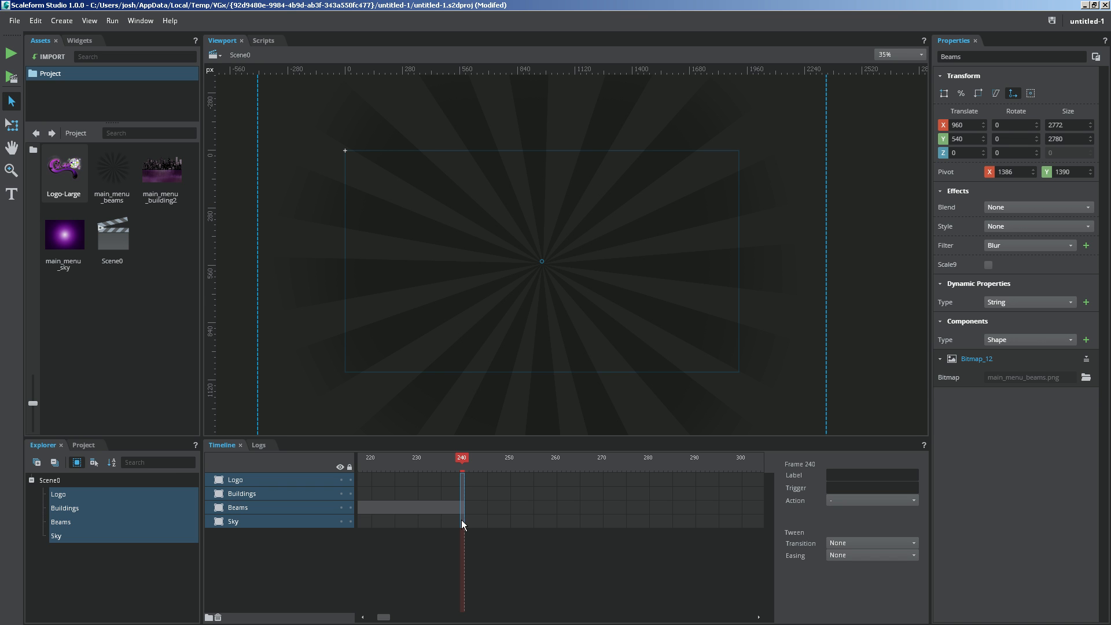
{"action": "mouse_move", "coordinate": [266, 497]}
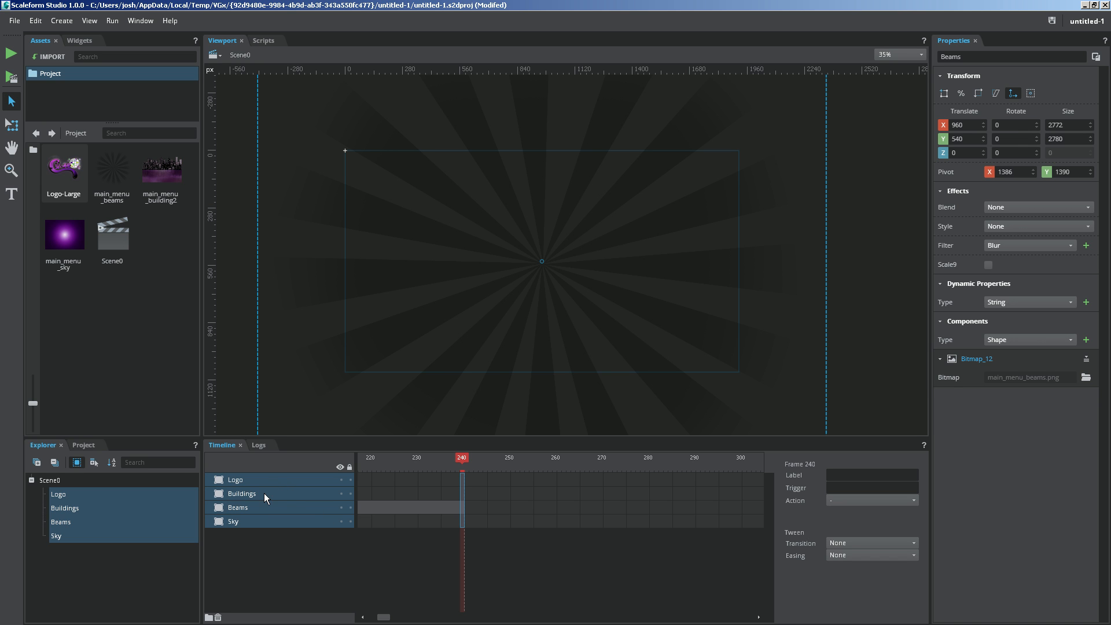
{"action": "mouse_move", "coordinate": [472, 511]}
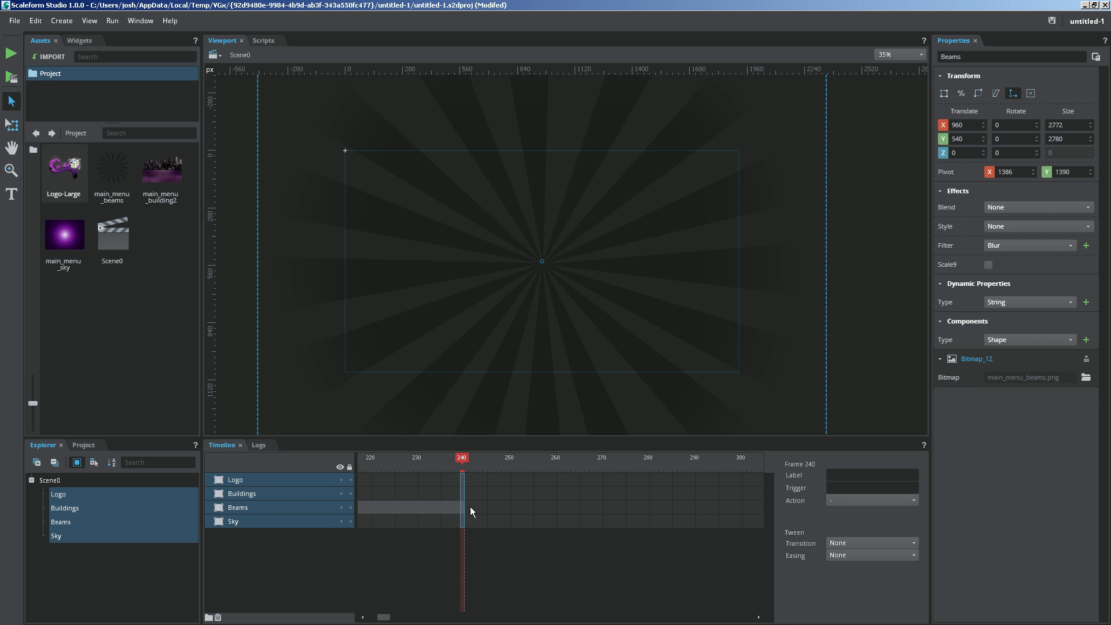
Paste the copied frames at frame 240 for all four layers and check that frame
{"action": "right_click", "coordinate": [471, 510]}
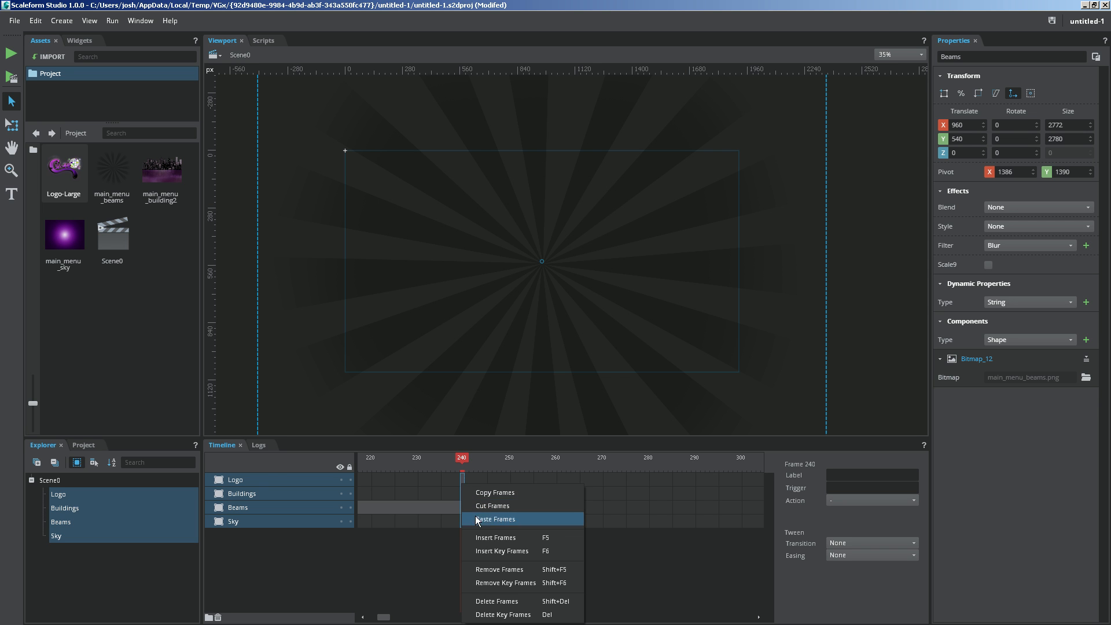
{"action": "left_click", "coordinate": [494, 518]}
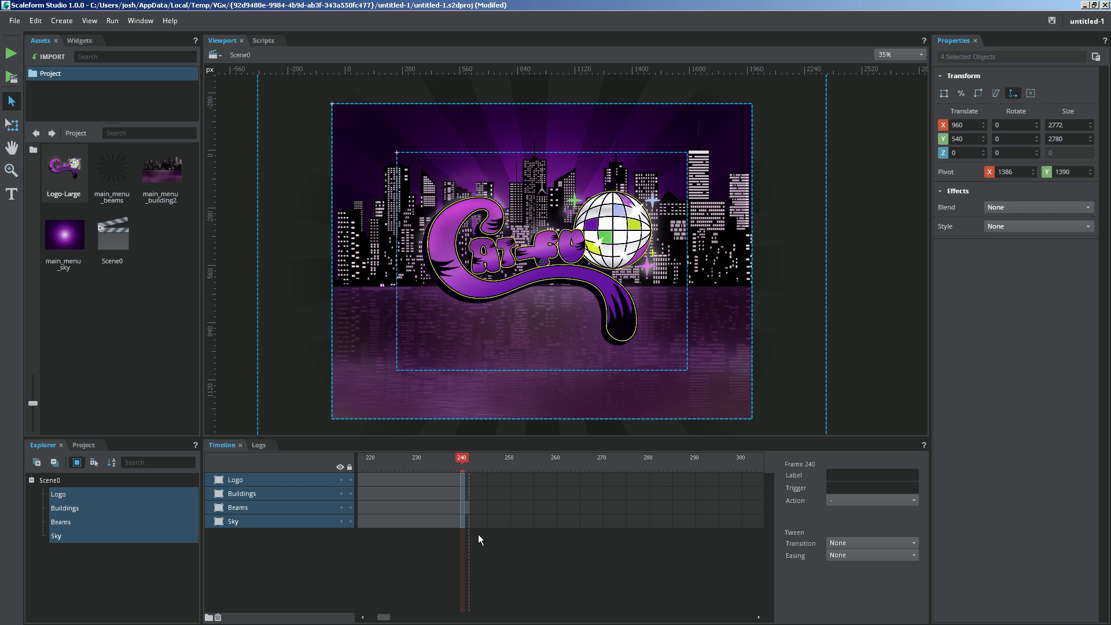
{"action": "mouse_move", "coordinate": [474, 510]}
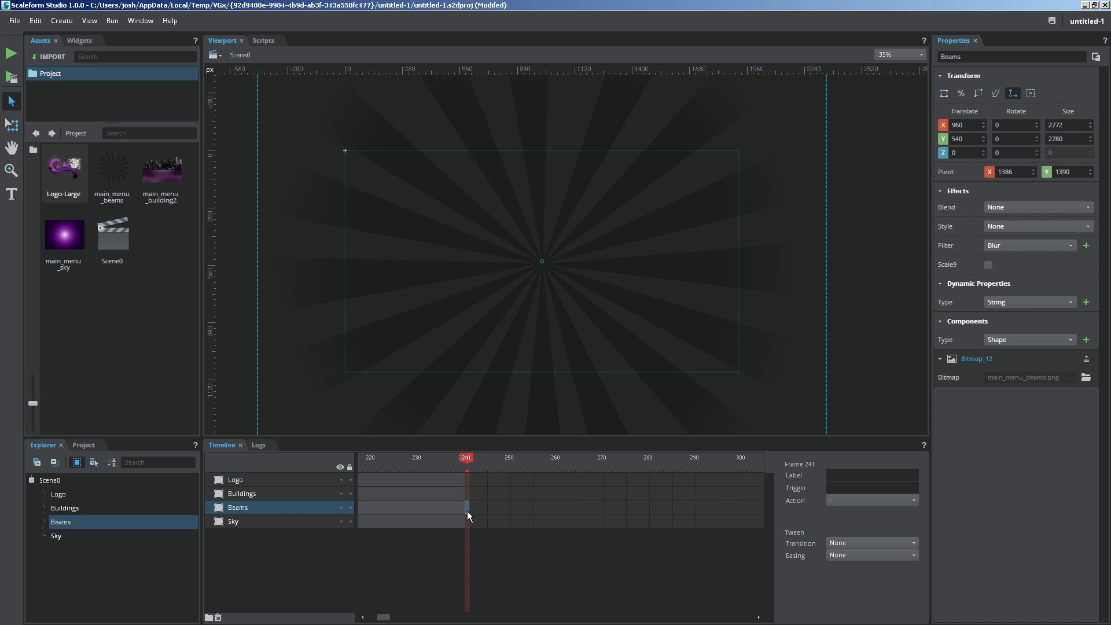
{"action": "mouse_move", "coordinate": [467, 512]}
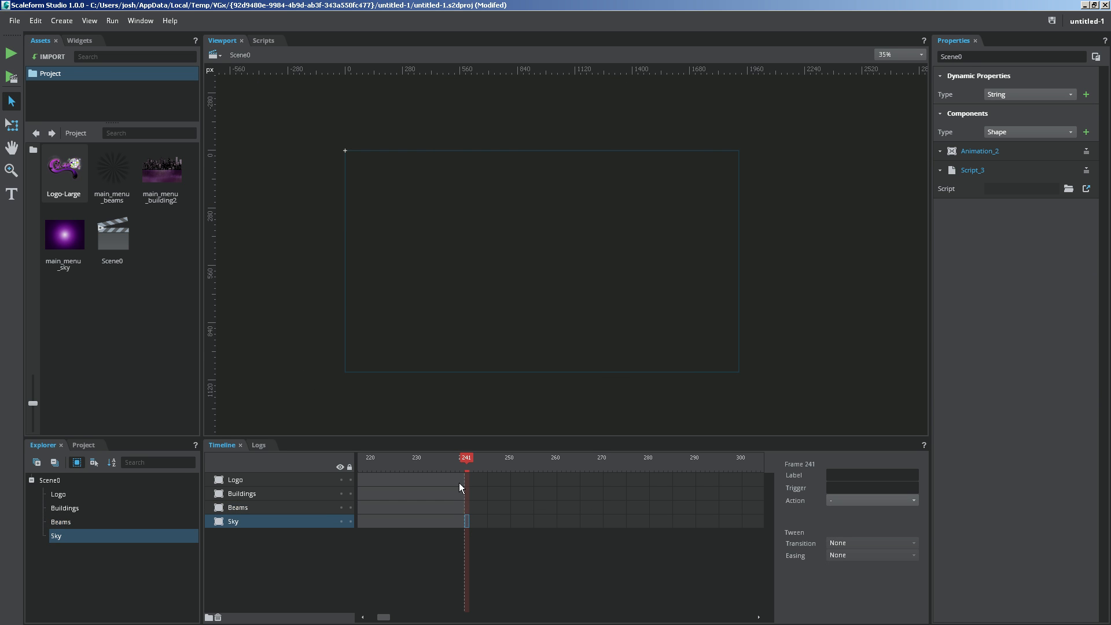
{"action": "left_click", "coordinate": [461, 458]}
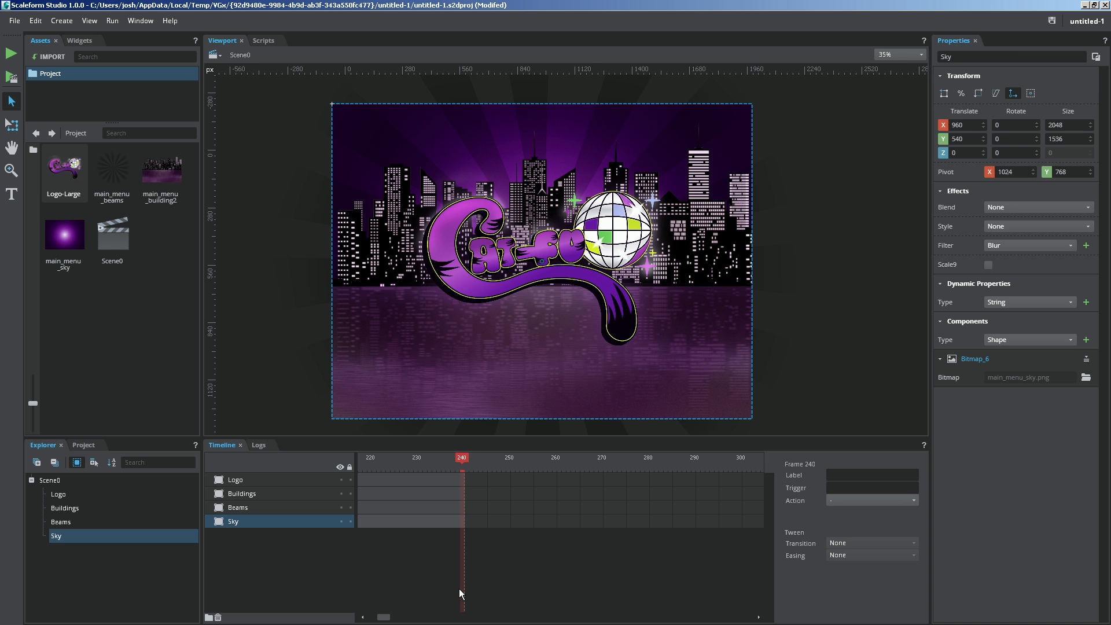
{"action": "mouse_move", "coordinate": [433, 568]}
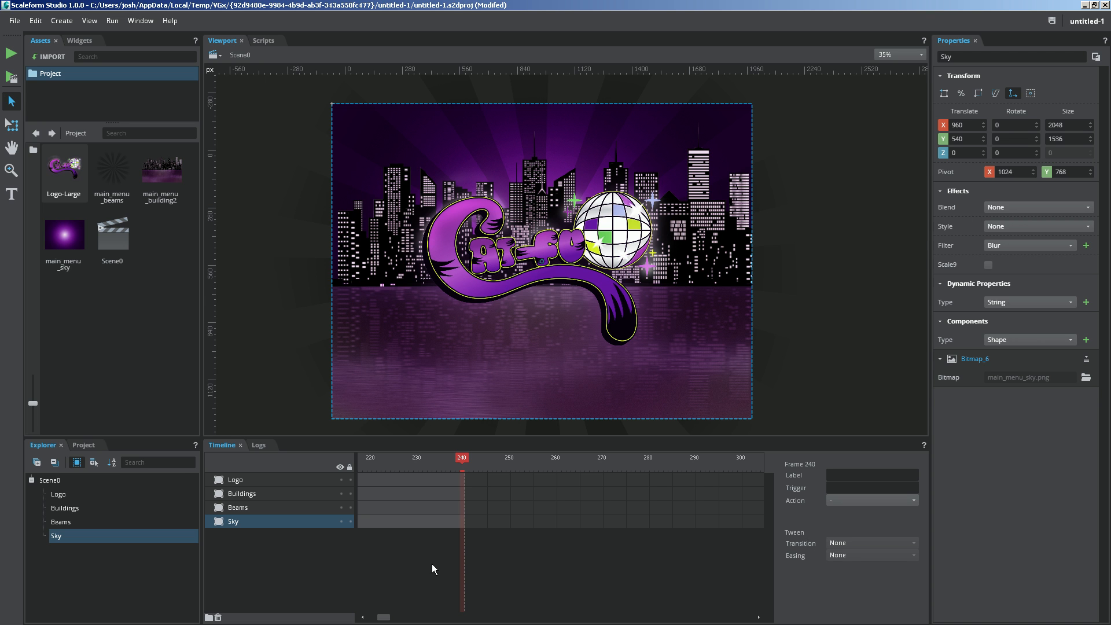
{"action": "mouse_move", "coordinate": [450, 515]}
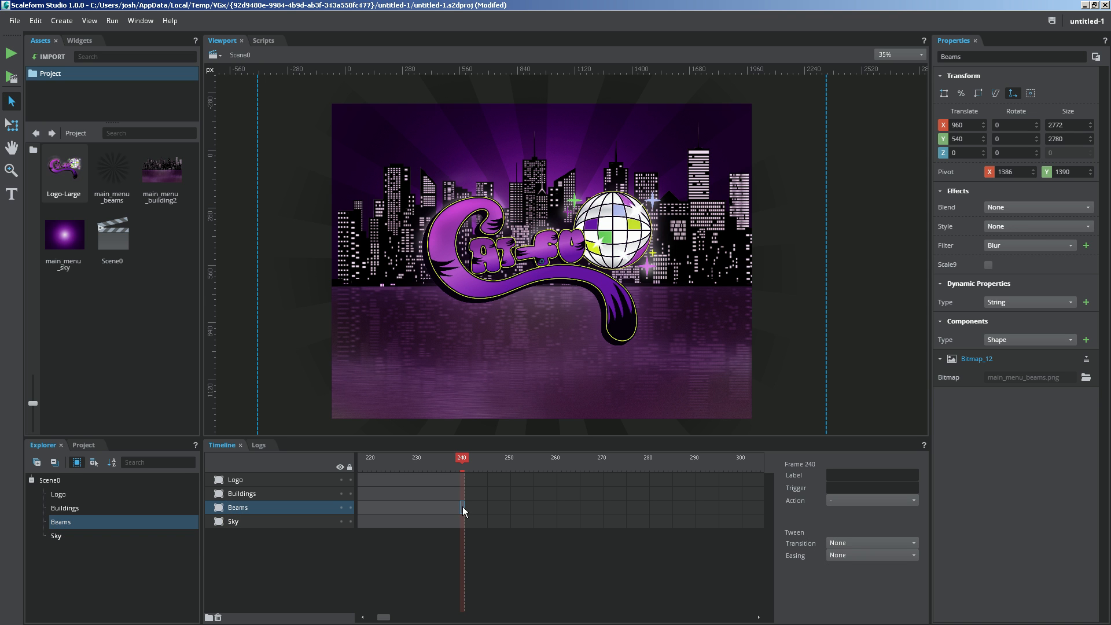
Add a Beams keyframe at frame 240 and scrub the playhead back to frame 219
{"action": "right_click", "coordinate": [463, 510]}
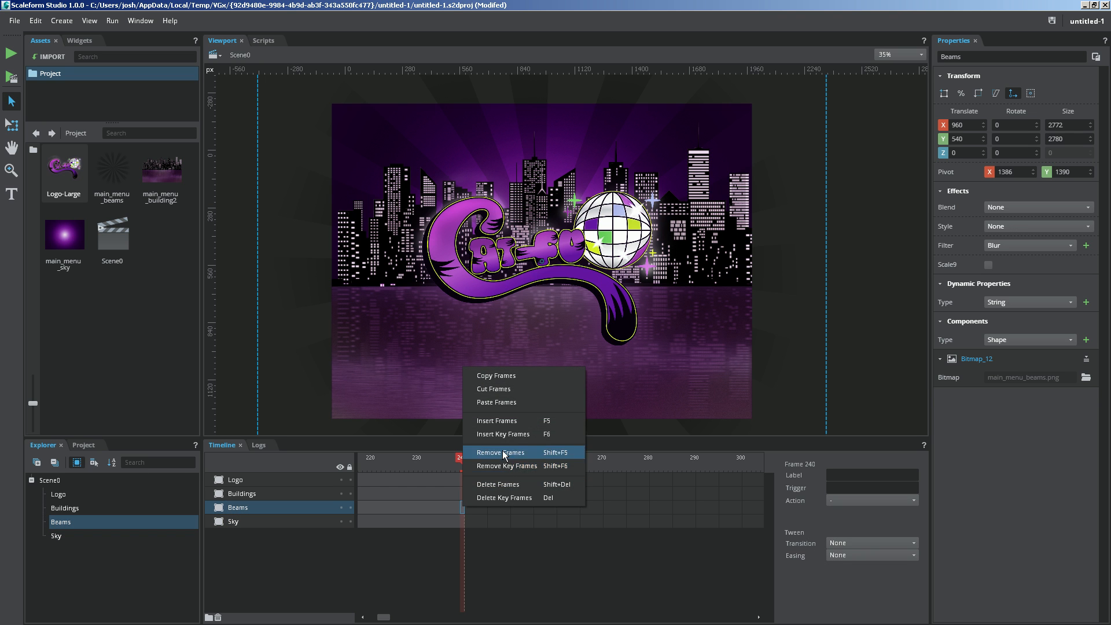
{"action": "left_click", "coordinate": [499, 452]}
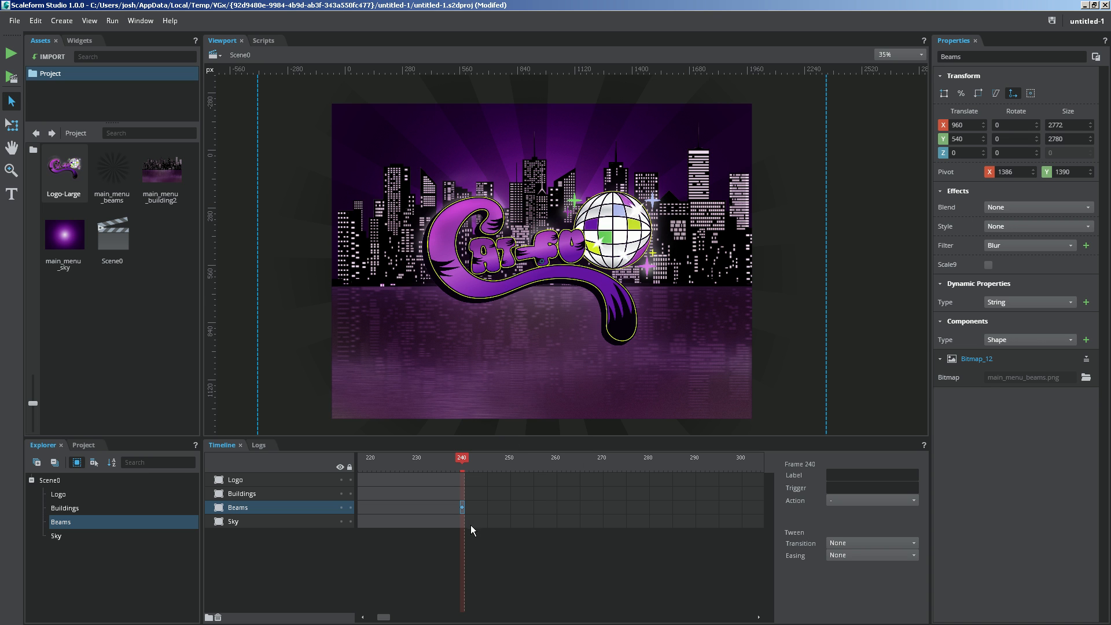
{"action": "mouse_move", "coordinate": [468, 511]}
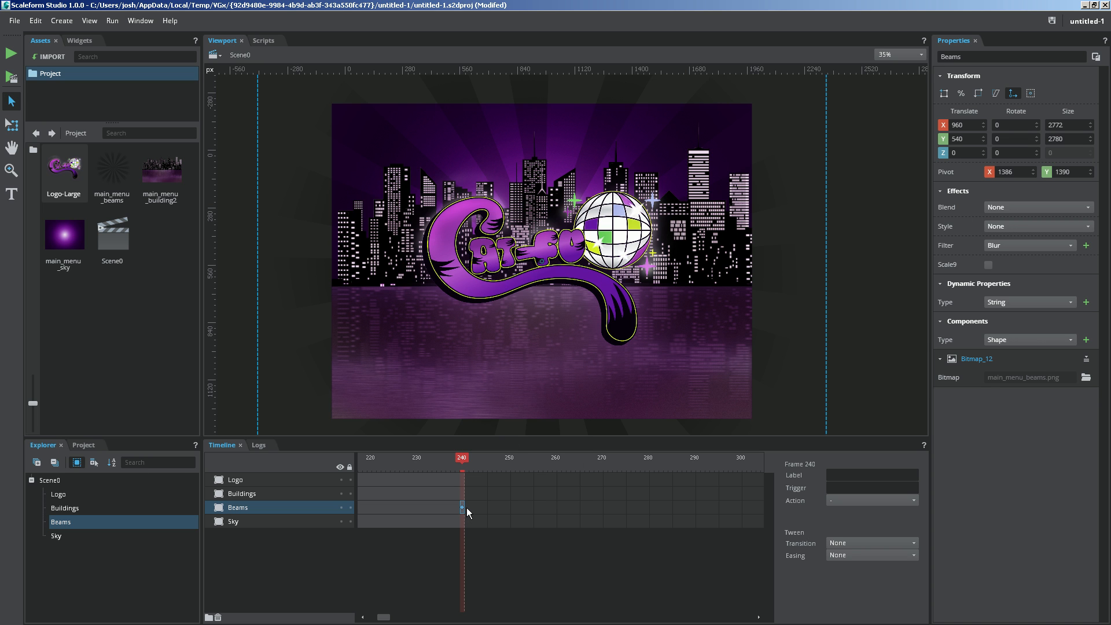
{"action": "mouse_move", "coordinate": [461, 510]}
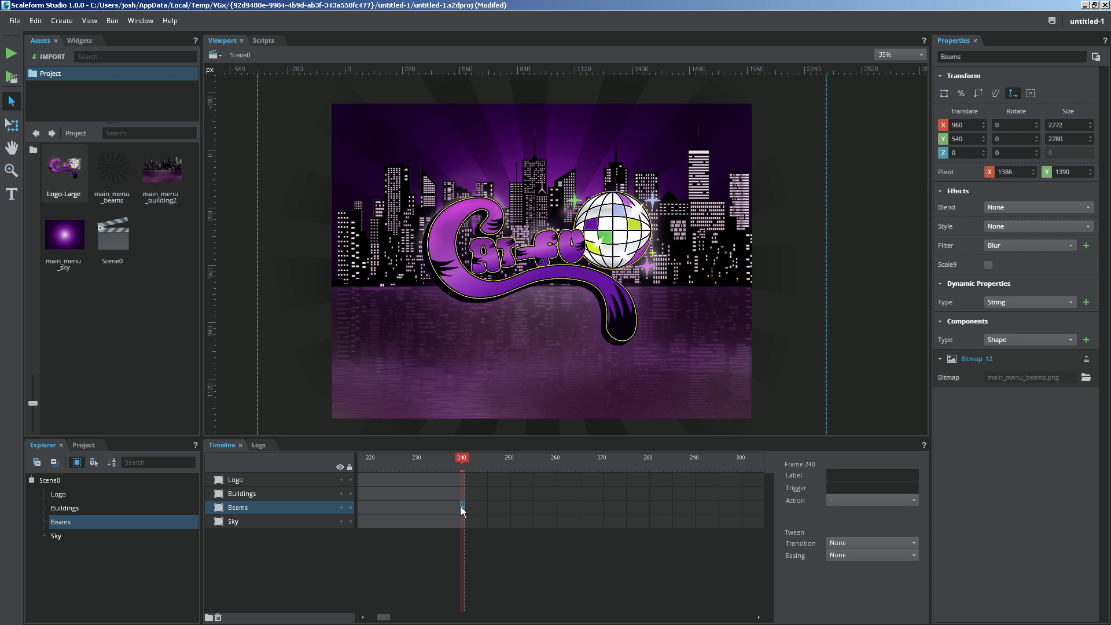
{"action": "mouse_move", "coordinate": [466, 493]}
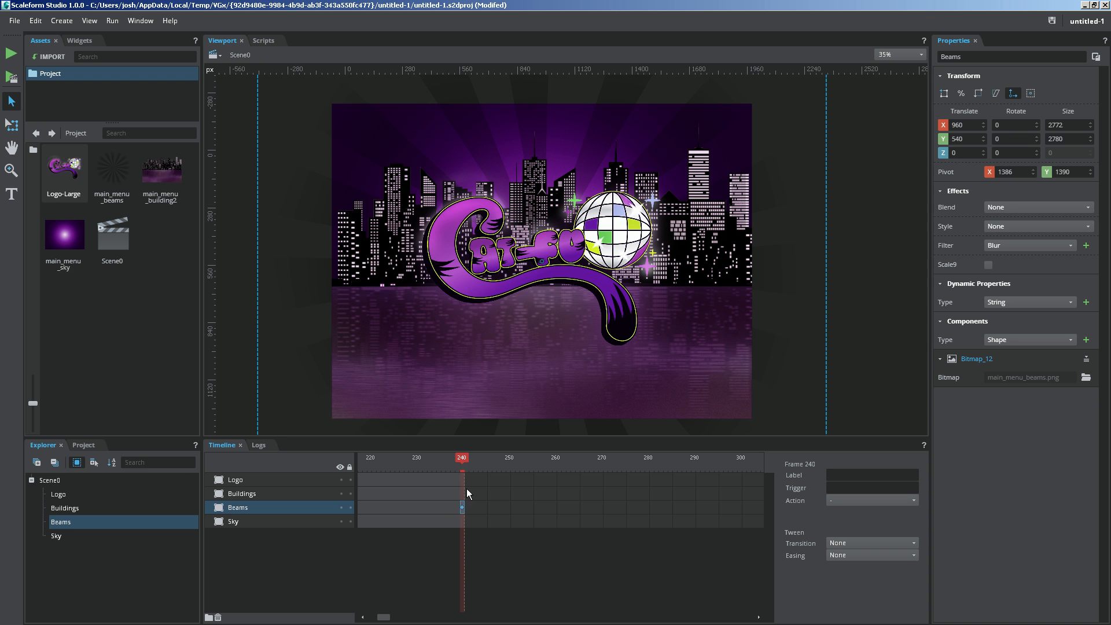
{"action": "mouse_move", "coordinate": [463, 511]}
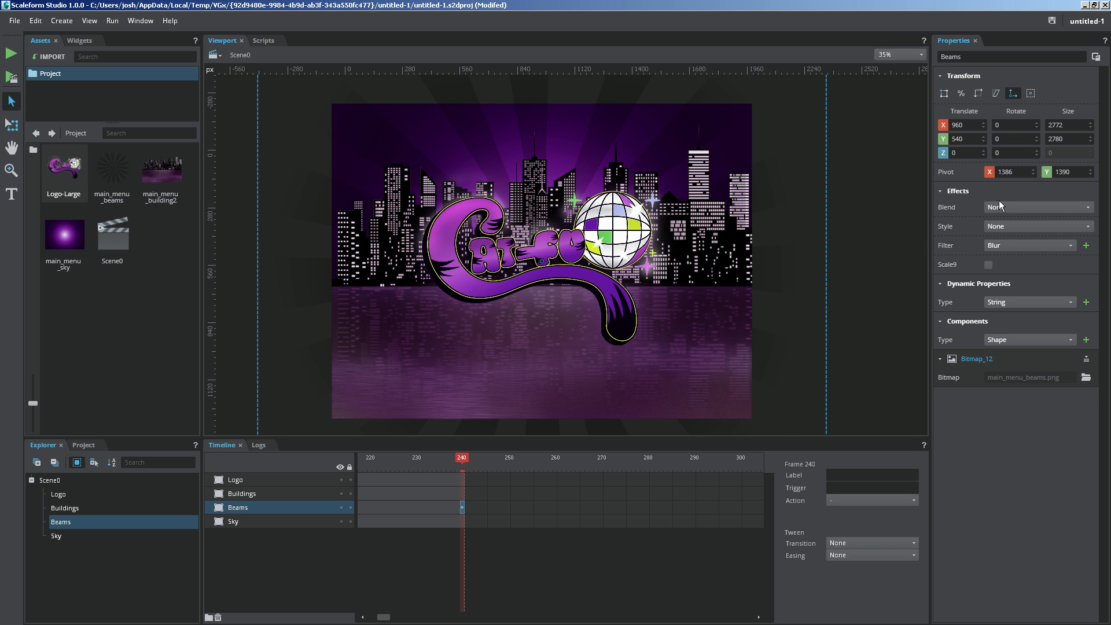
{"action": "left_click", "coordinate": [1013, 152]}
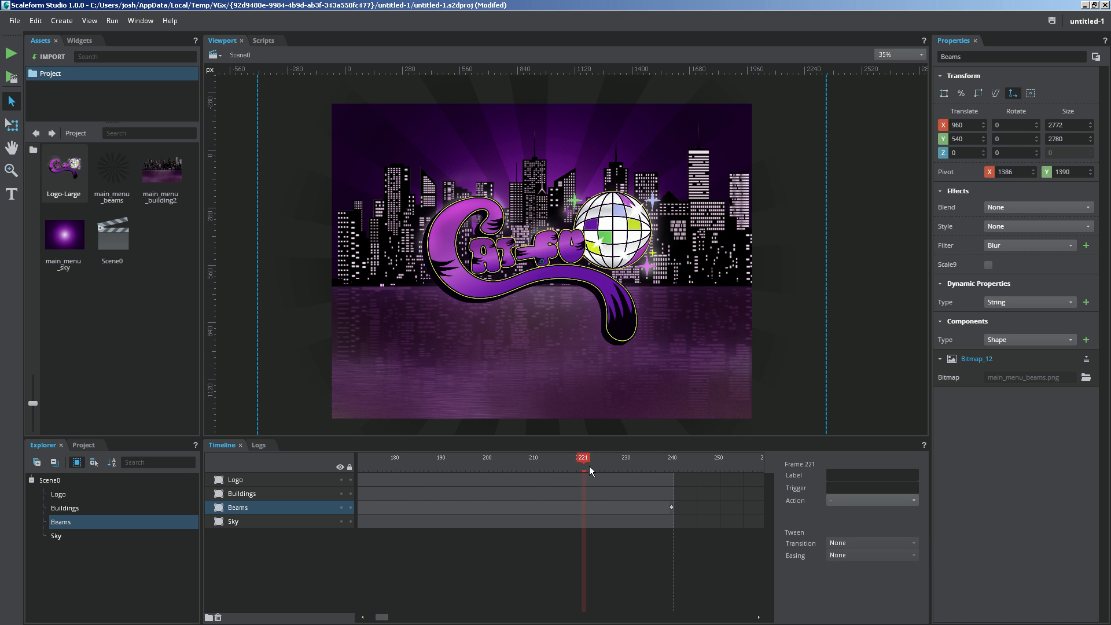
{"action": "left_click", "coordinate": [647, 457]}
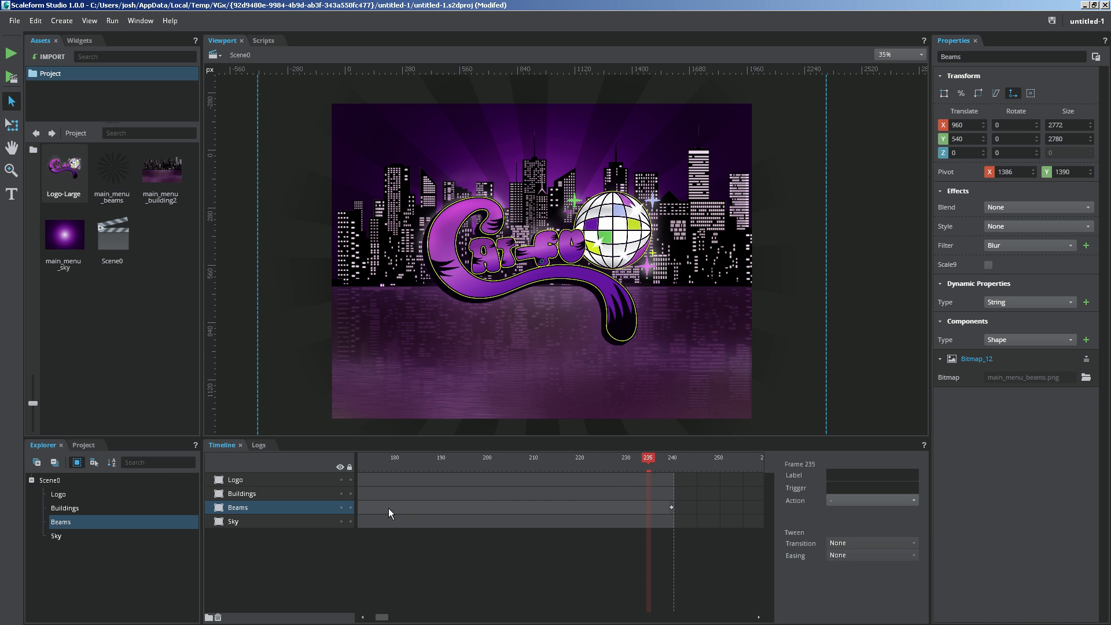
{"action": "left_click", "coordinate": [574, 458]}
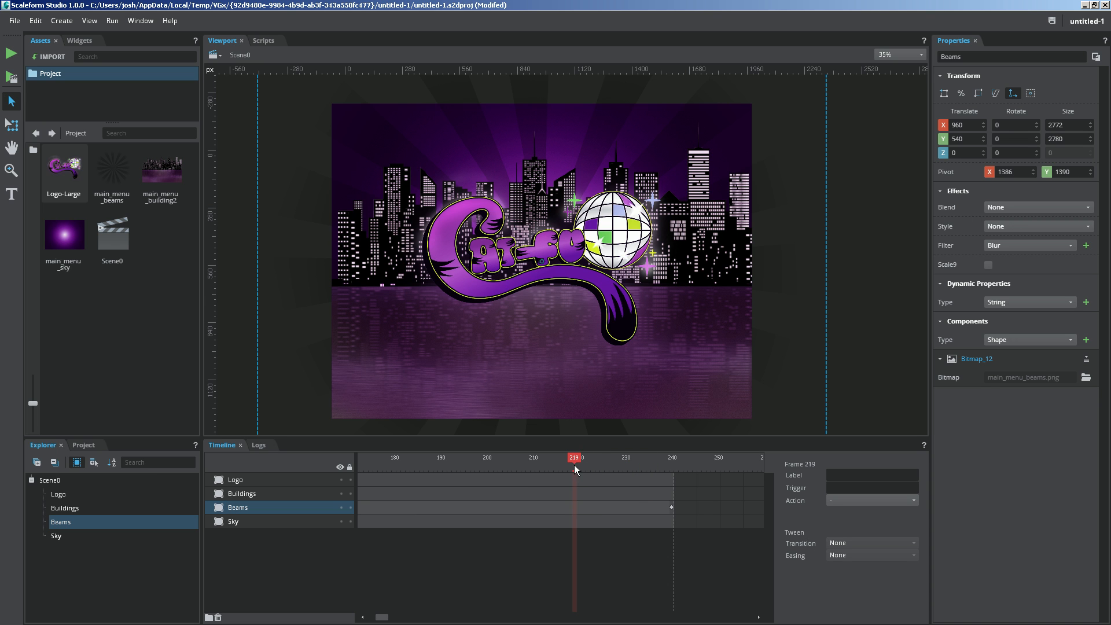
{"action": "mouse_move", "coordinate": [268, 518]}
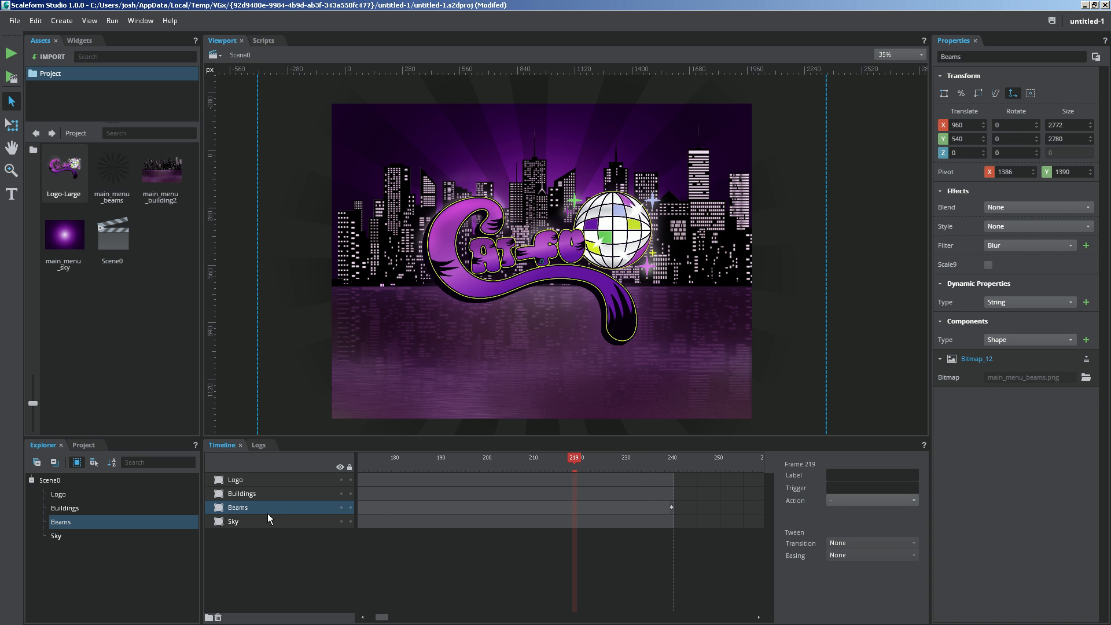
{"action": "mouse_move", "coordinate": [570, 512]}
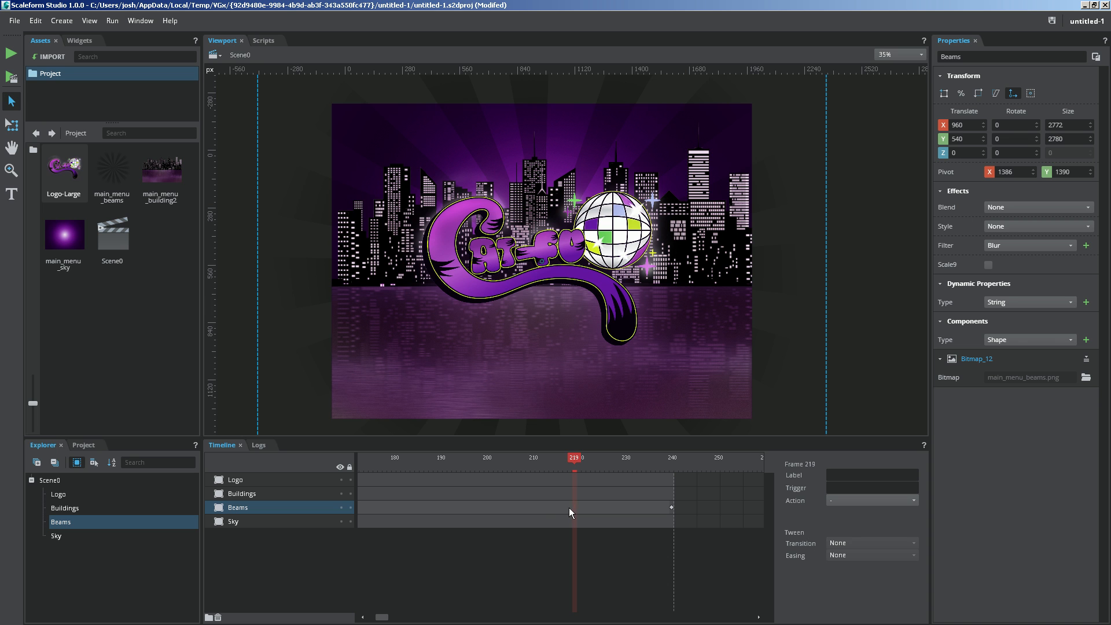
{"action": "left_click", "coordinate": [569, 457]}
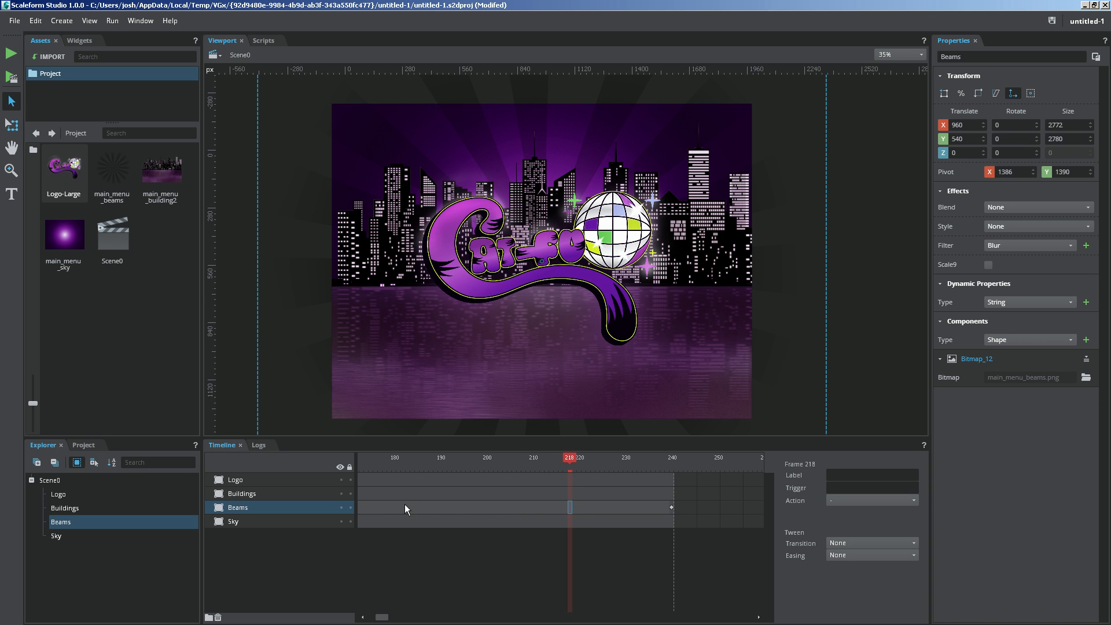
{"action": "mouse_move", "coordinate": [663, 515]}
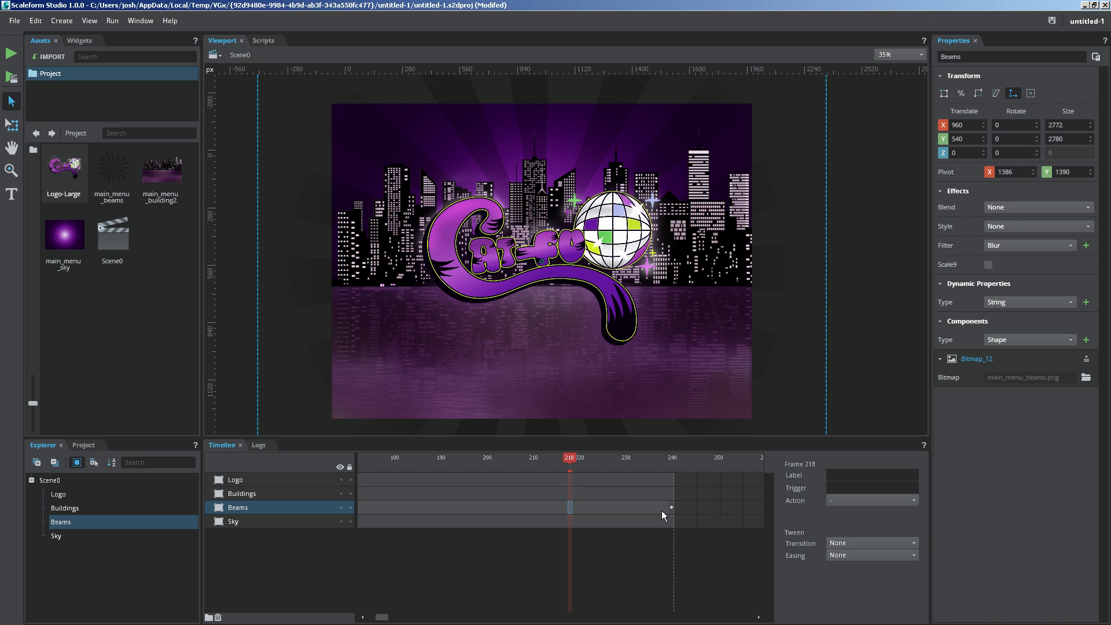
{"action": "mouse_move", "coordinate": [696, 520]}
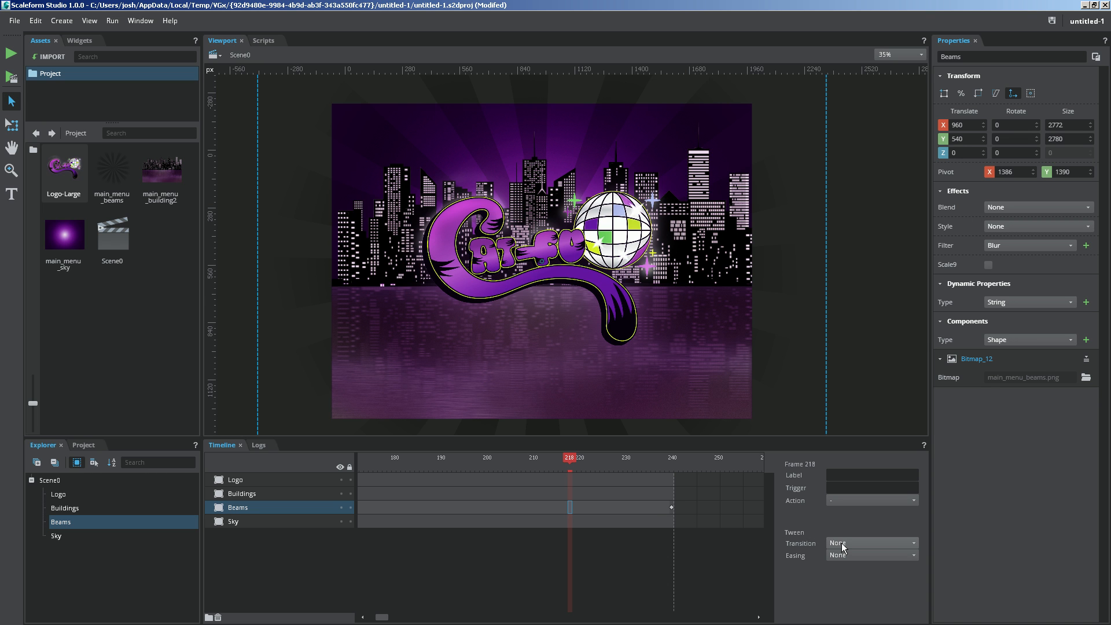
{"action": "left_click", "coordinate": [869, 543]}
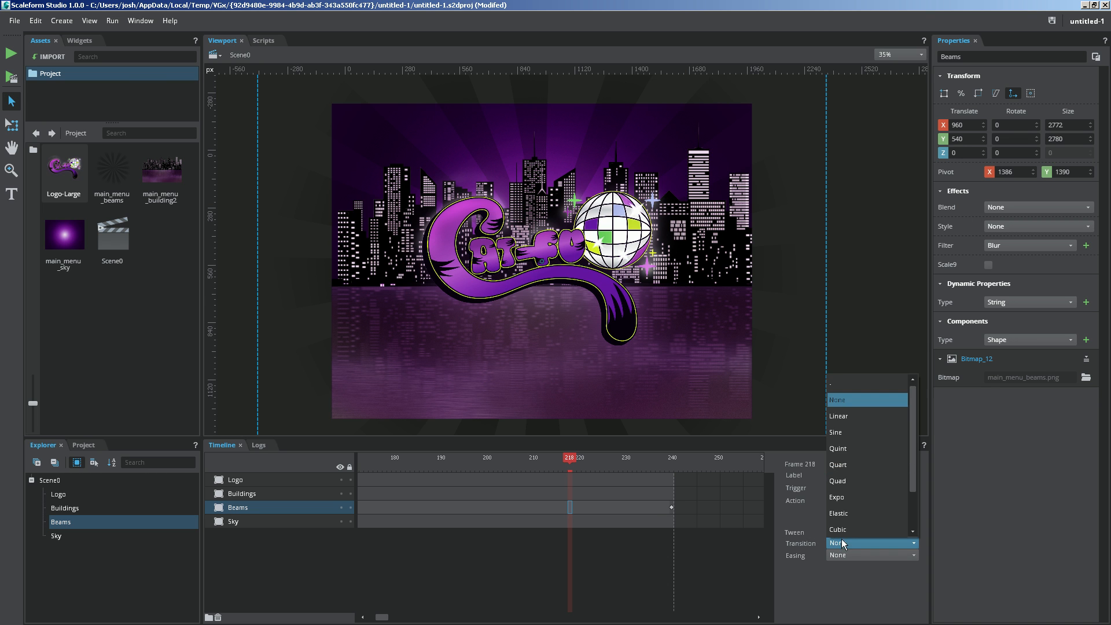
{"action": "left_click", "coordinate": [838, 416]}
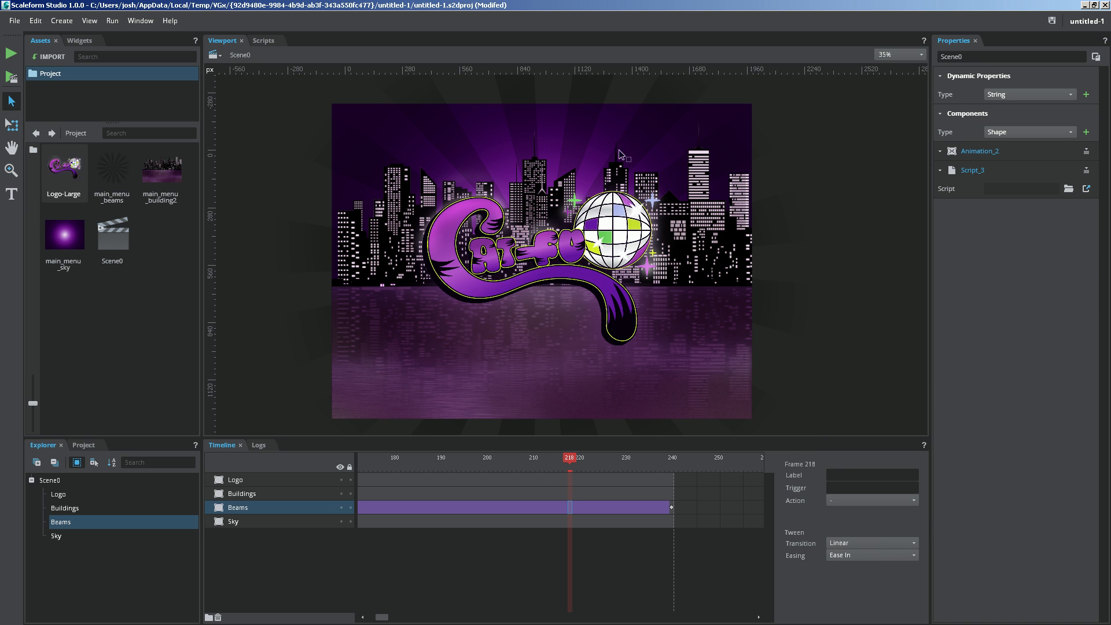
{"action": "left_click", "coordinate": [518, 457]}
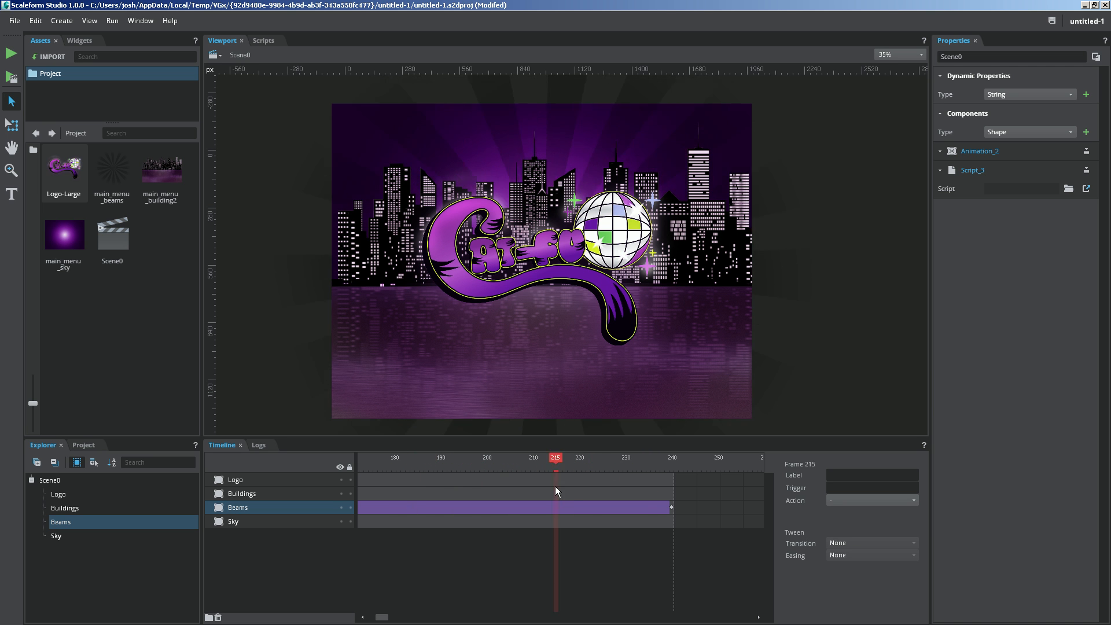
{"action": "left_click", "coordinate": [383, 457]}
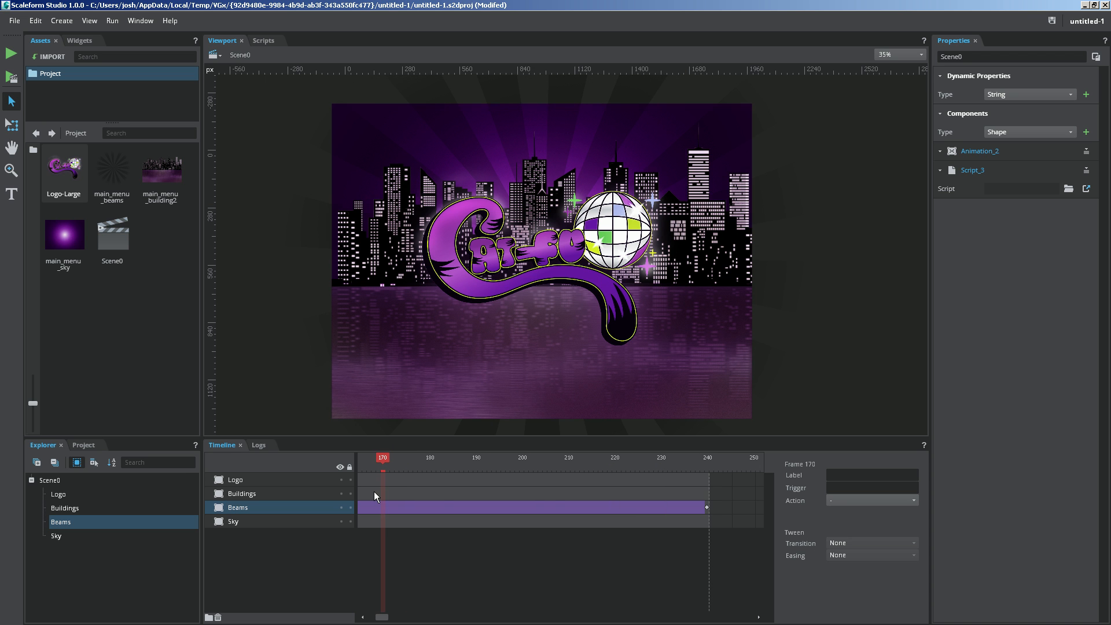
{"action": "mouse_move", "coordinate": [624, 489]}
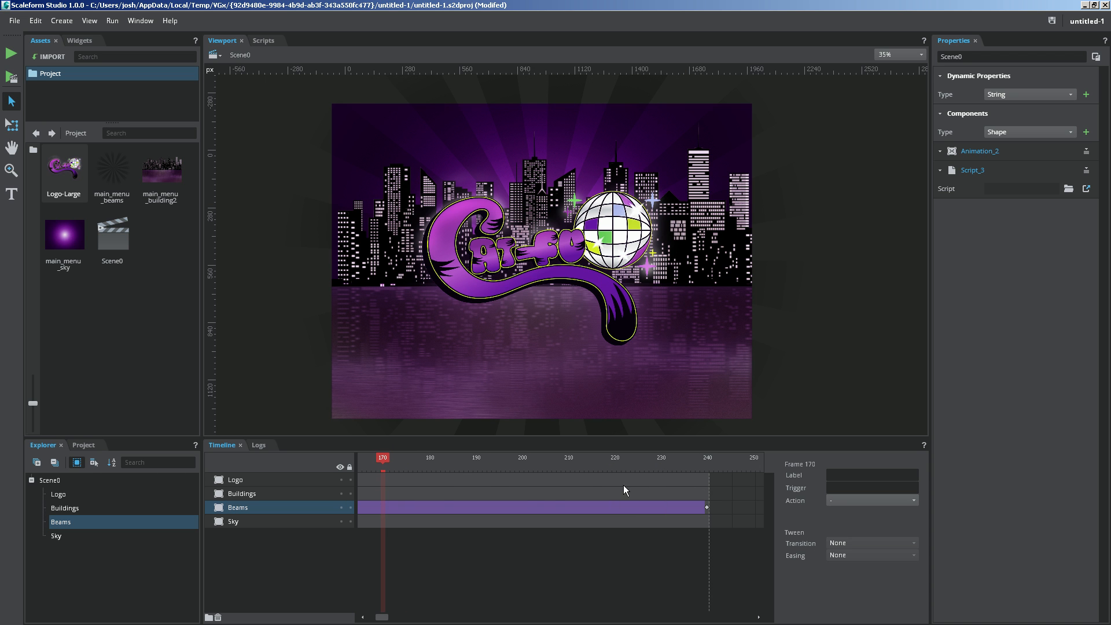
{"action": "mouse_move", "coordinate": [567, 345]}
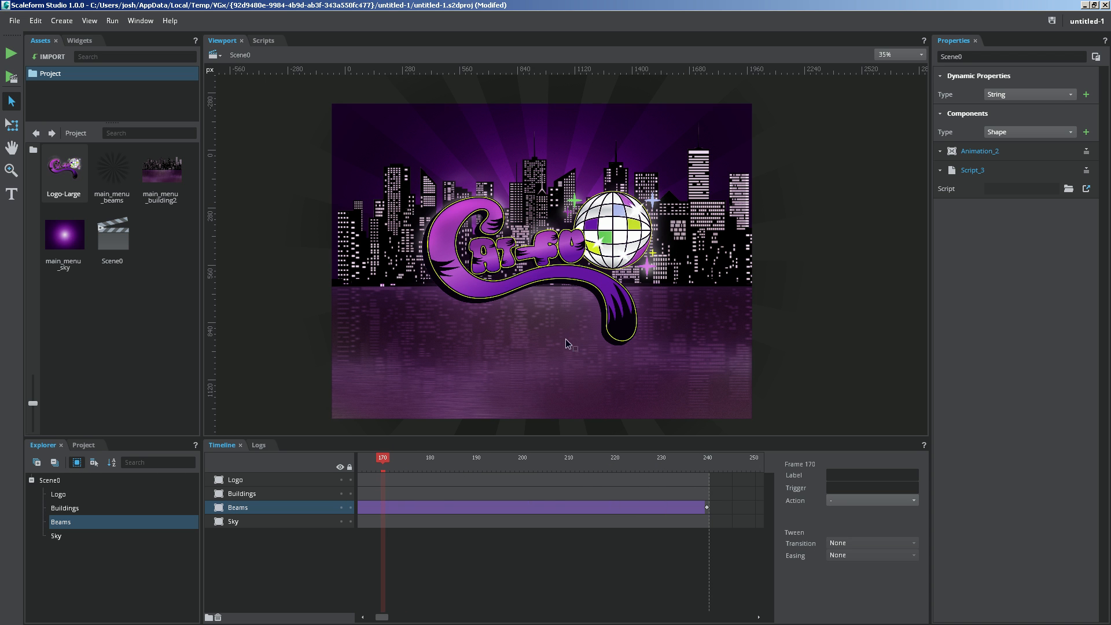
{"action": "mouse_move", "coordinate": [531, 256]}
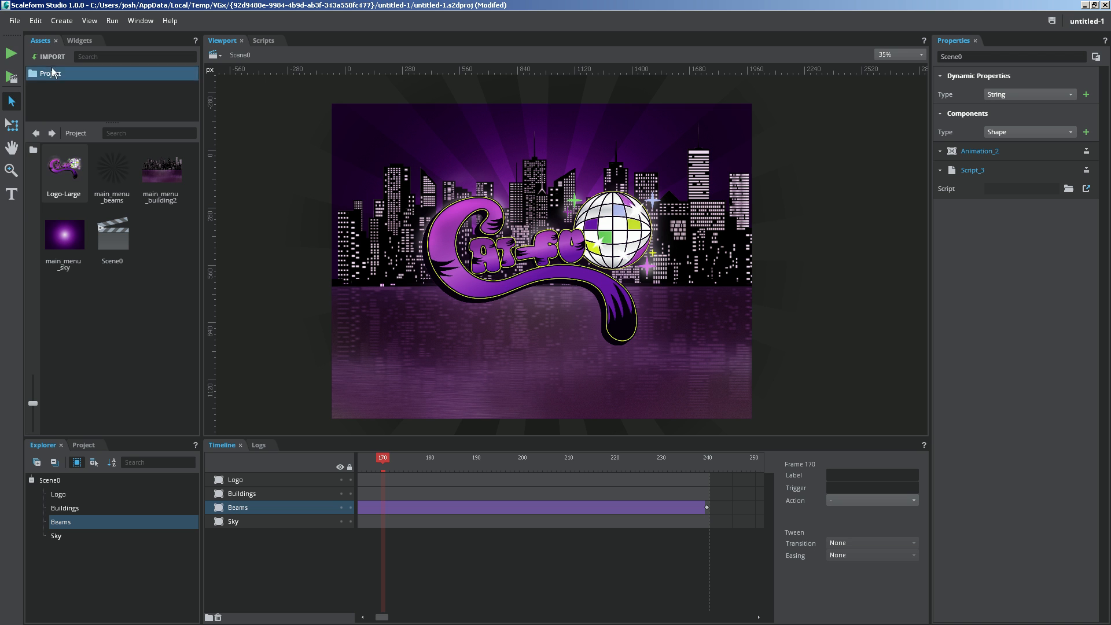
Save the project as main_menu in project_files > Scaleform Files
{"action": "left_click", "coordinate": [13, 20]}
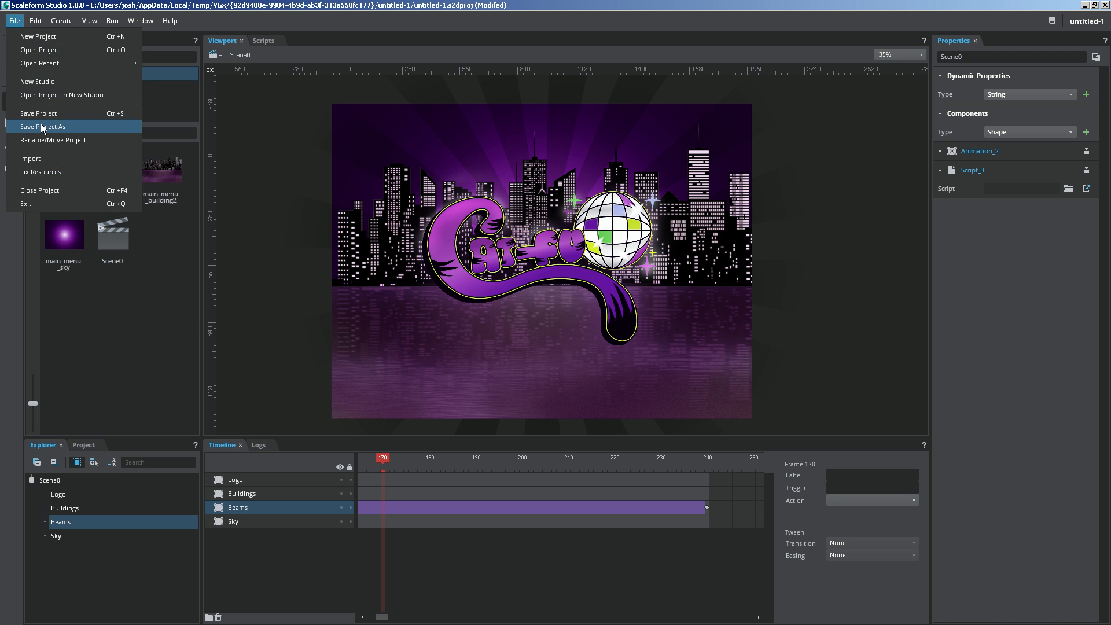
{"action": "left_click", "coordinate": [42, 126]}
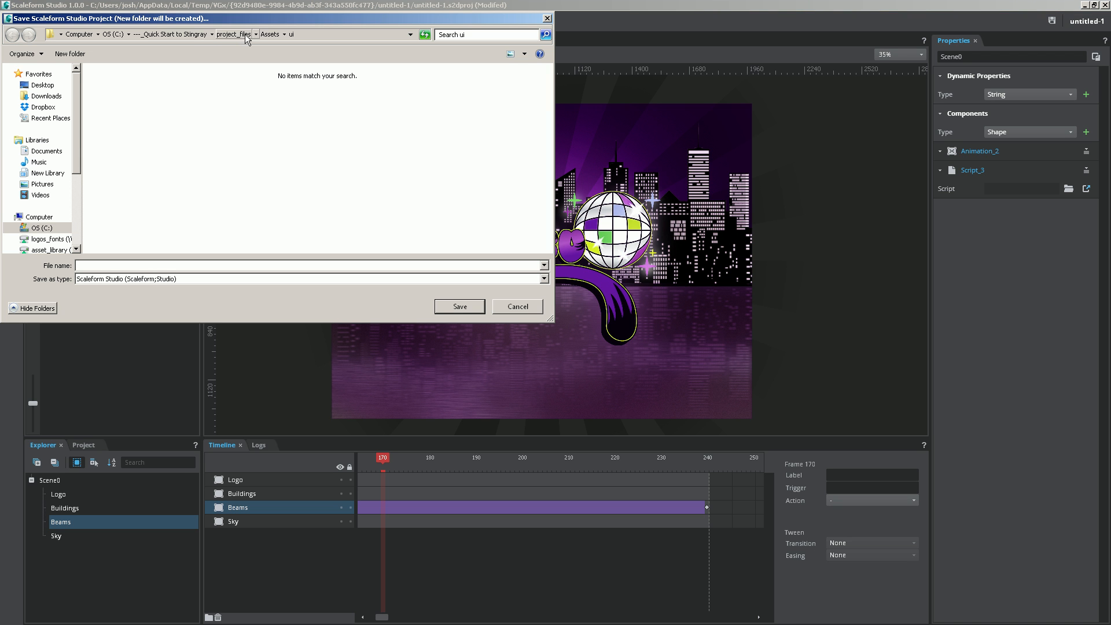
{"action": "left_click", "coordinate": [233, 34]}
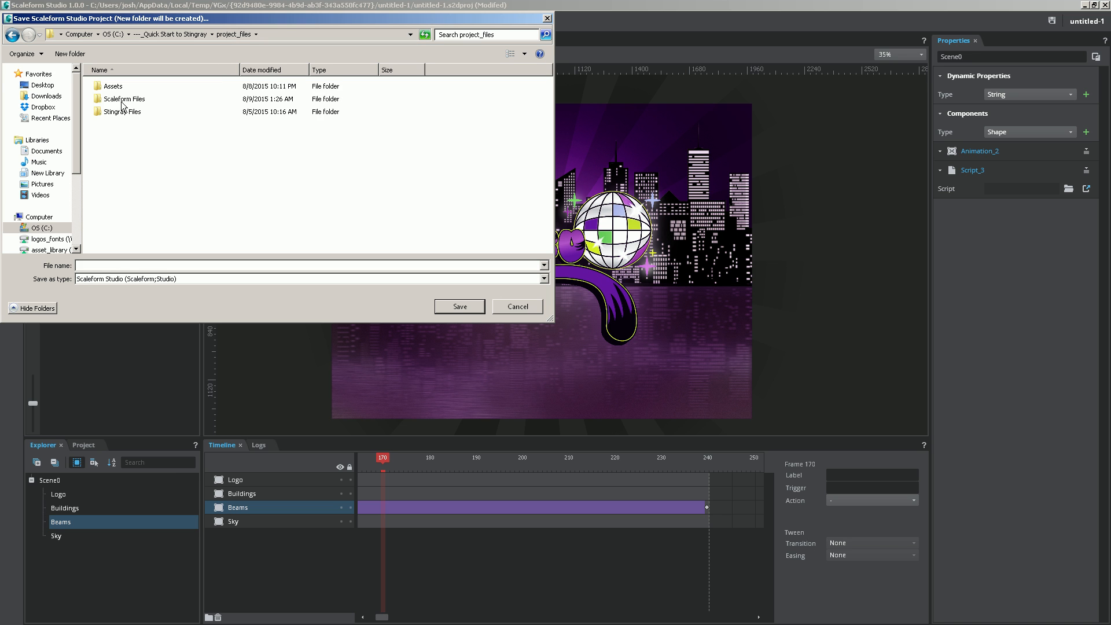
{"action": "double_click", "coordinate": [122, 98]}
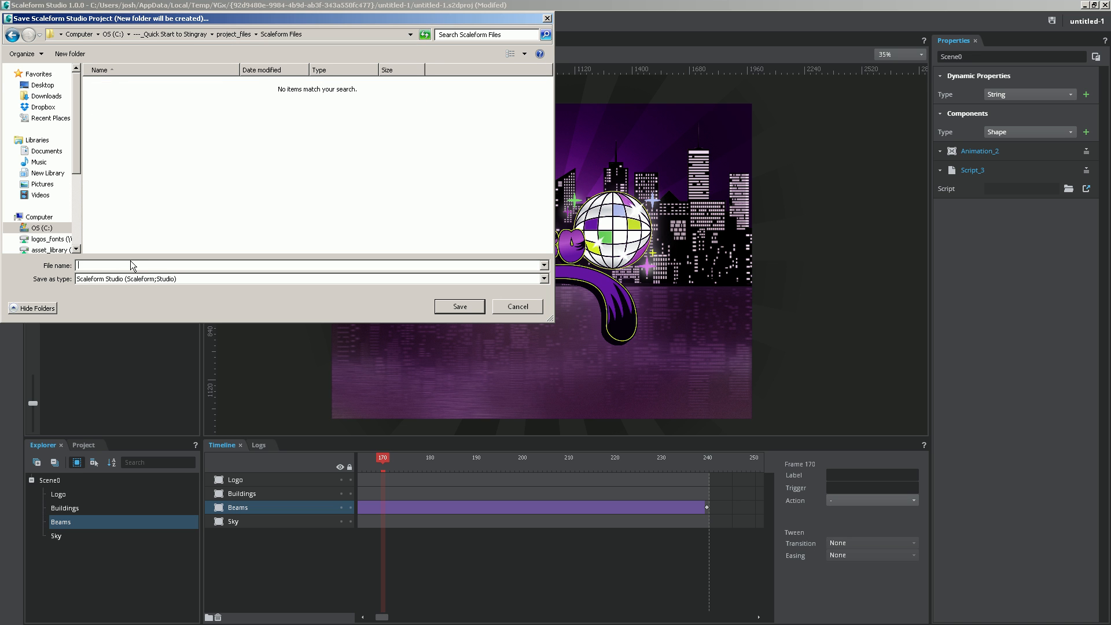
{"action": "type", "text": "main_men"}
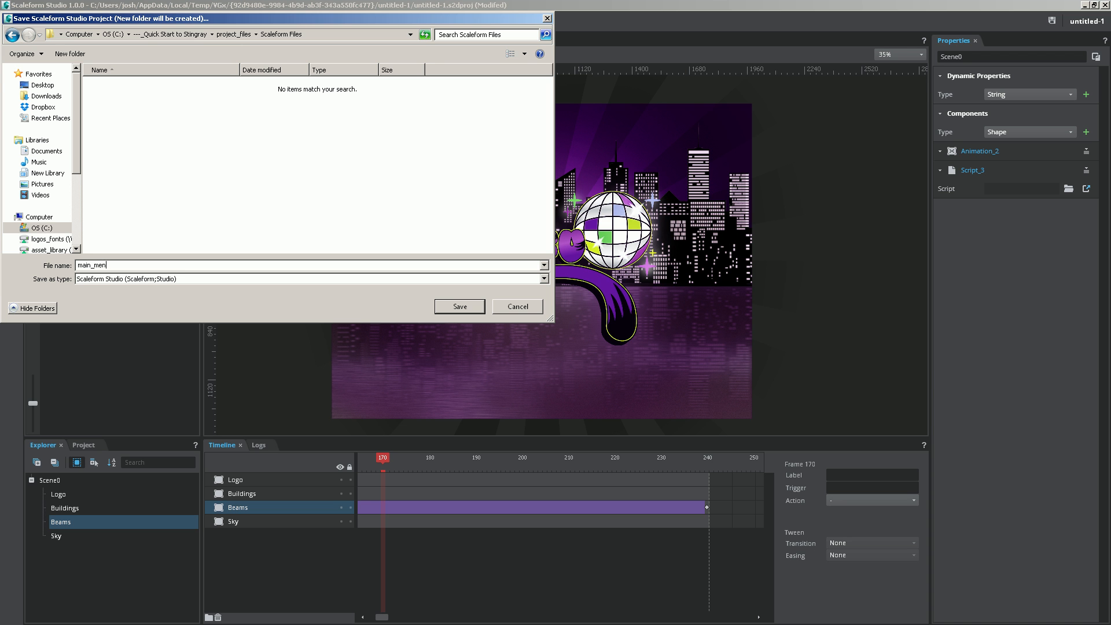
{"action": "left_click", "coordinate": [458, 306]}
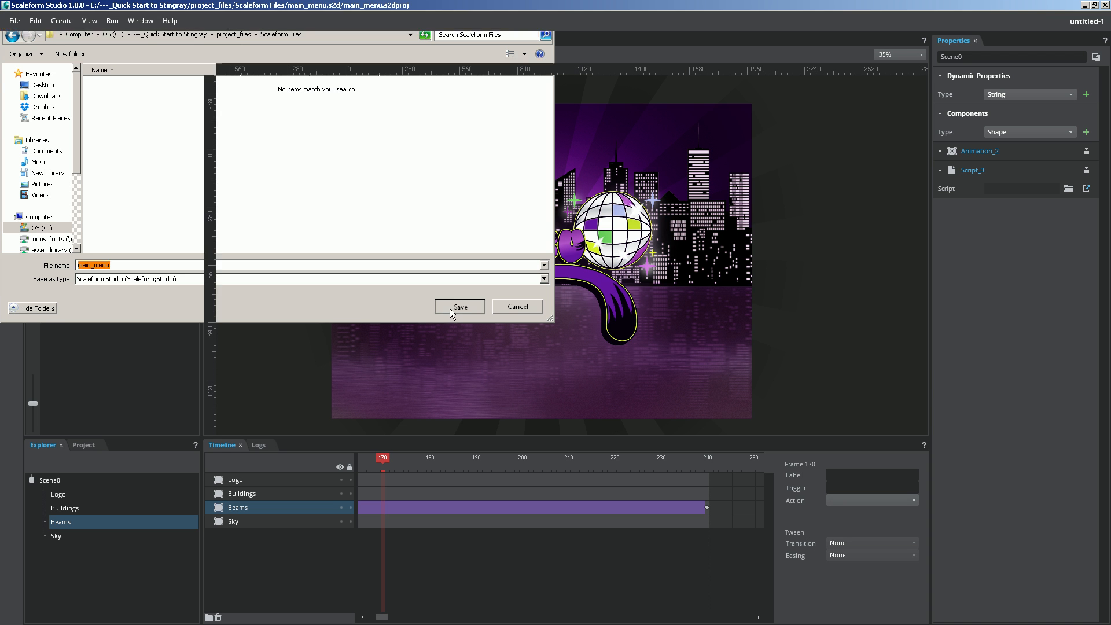
{"action": "left_click", "coordinate": [459, 307]}
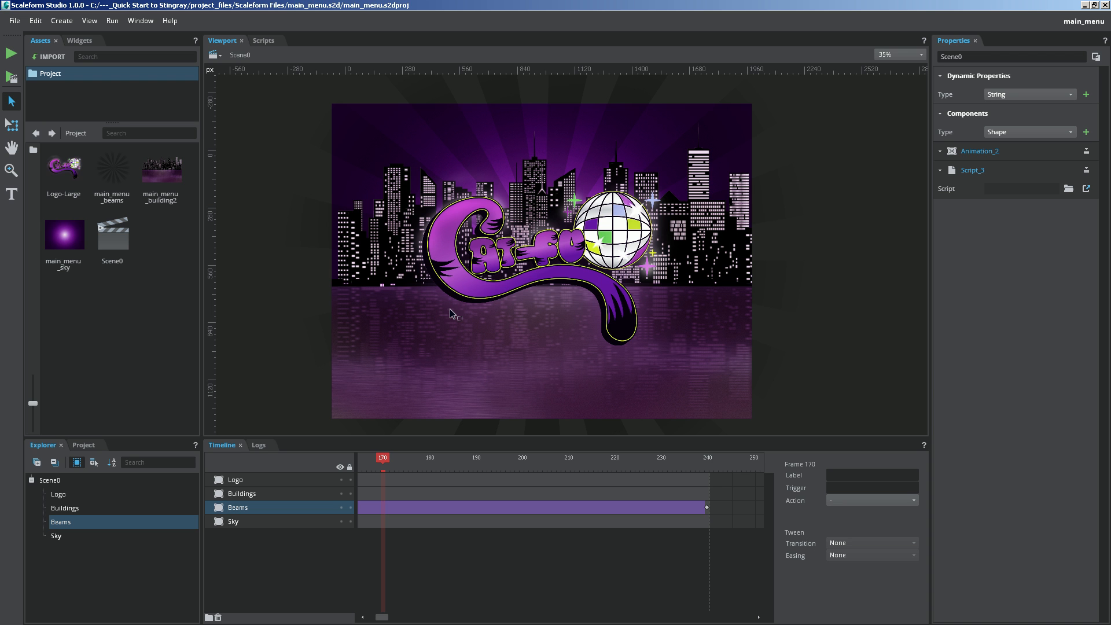
{"action": "mouse_move", "coordinate": [89, 19]}
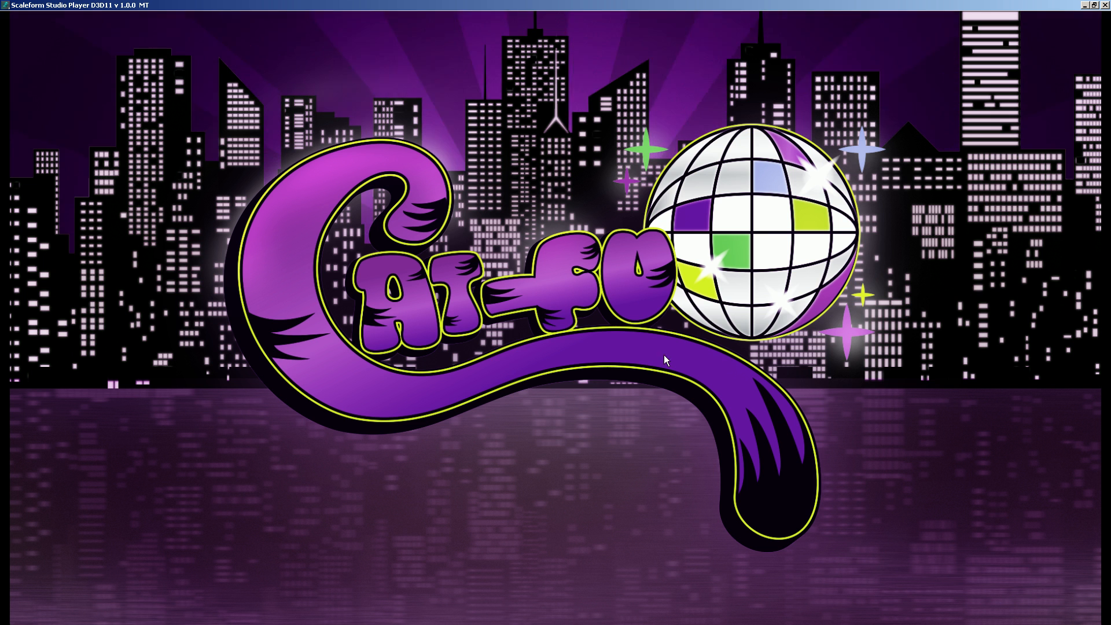
{"action": "mouse_move", "coordinate": [604, 342]}
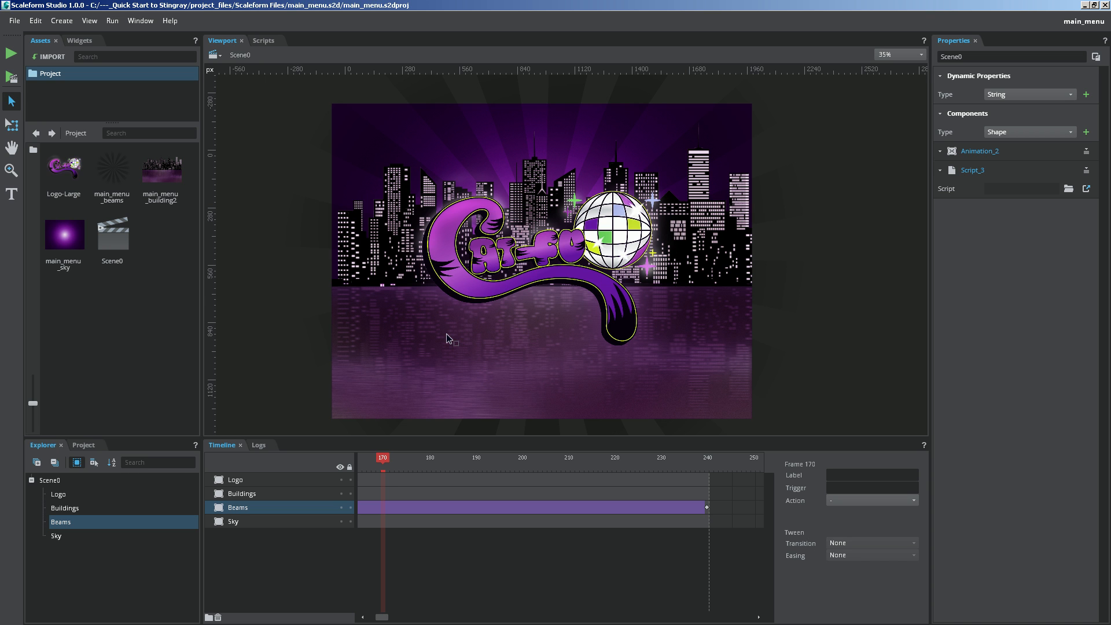
{"action": "mouse_move", "coordinate": [388, 323]}
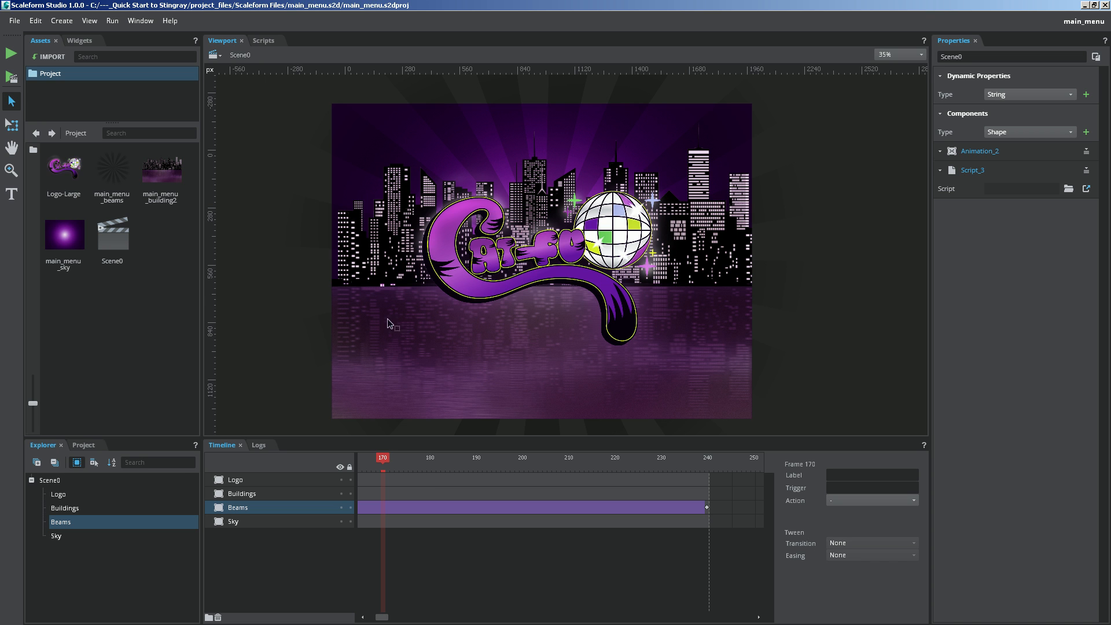
{"action": "mouse_move", "coordinate": [146, 122]}
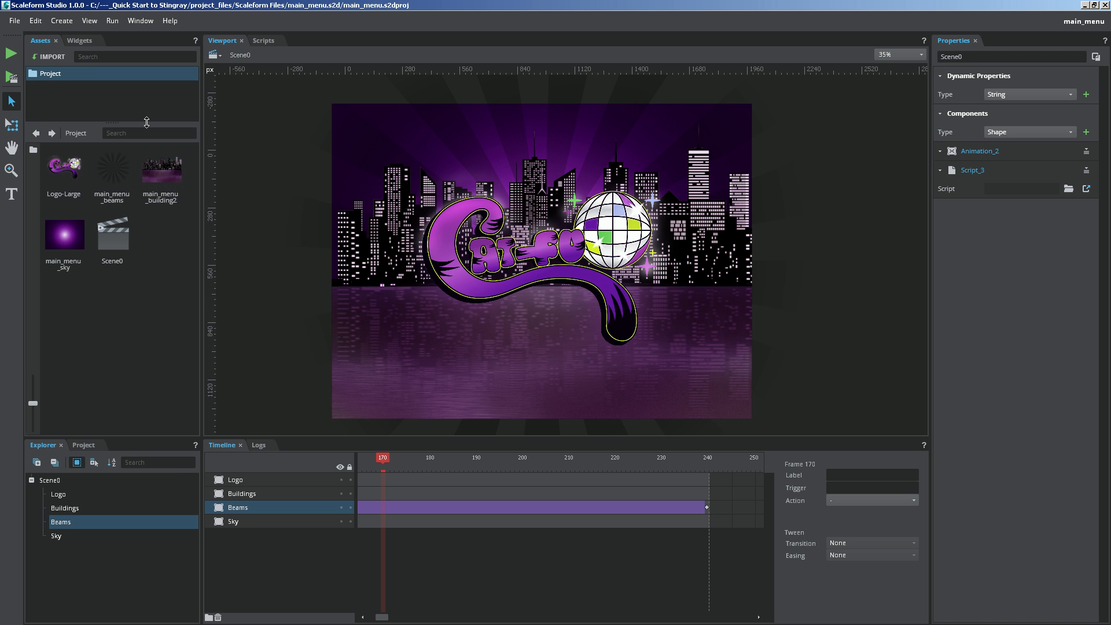
From the Widgets panel, pick a Button widget and name it Start_Button
{"action": "left_click", "coordinate": [79, 41]}
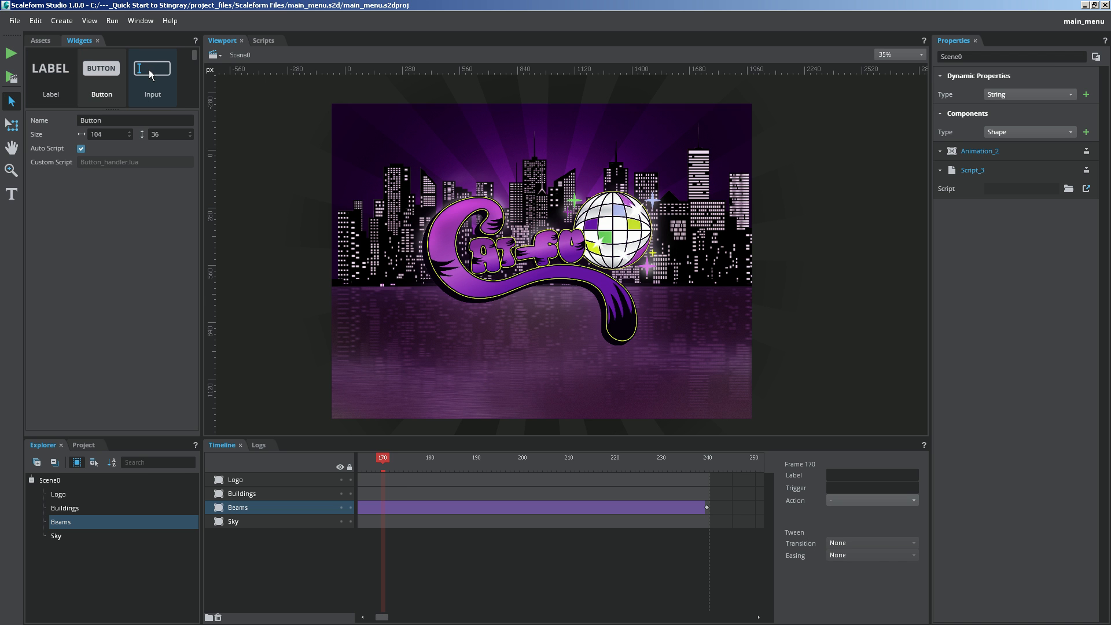
{"action": "scroll", "scroll_direction": "right", "scroll_amount": 3}
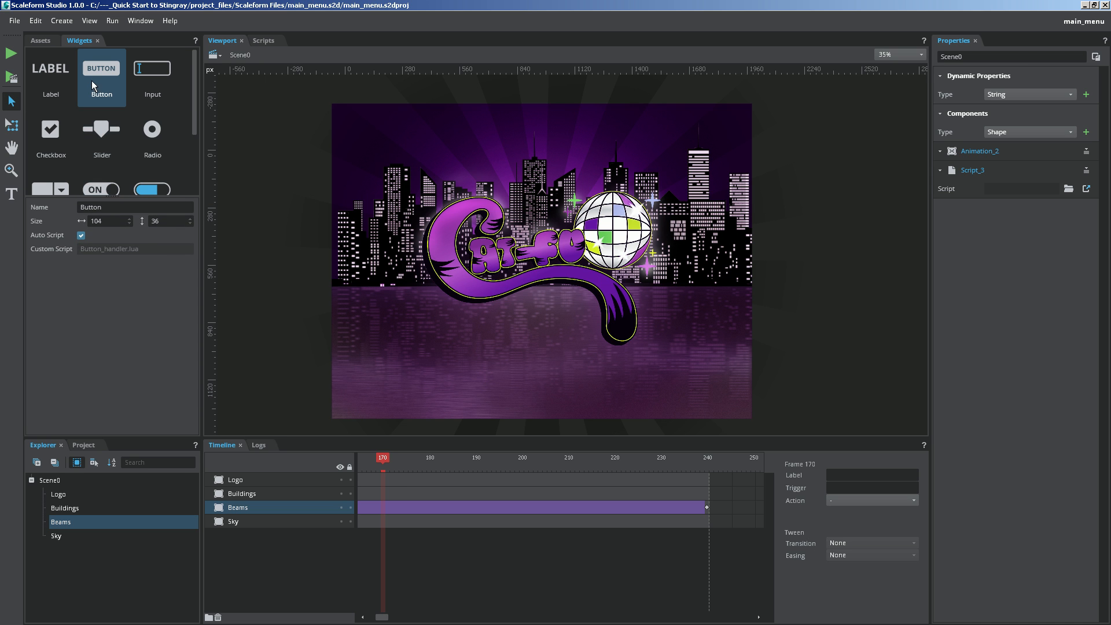
{"action": "mouse_move", "coordinate": [139, 231]}
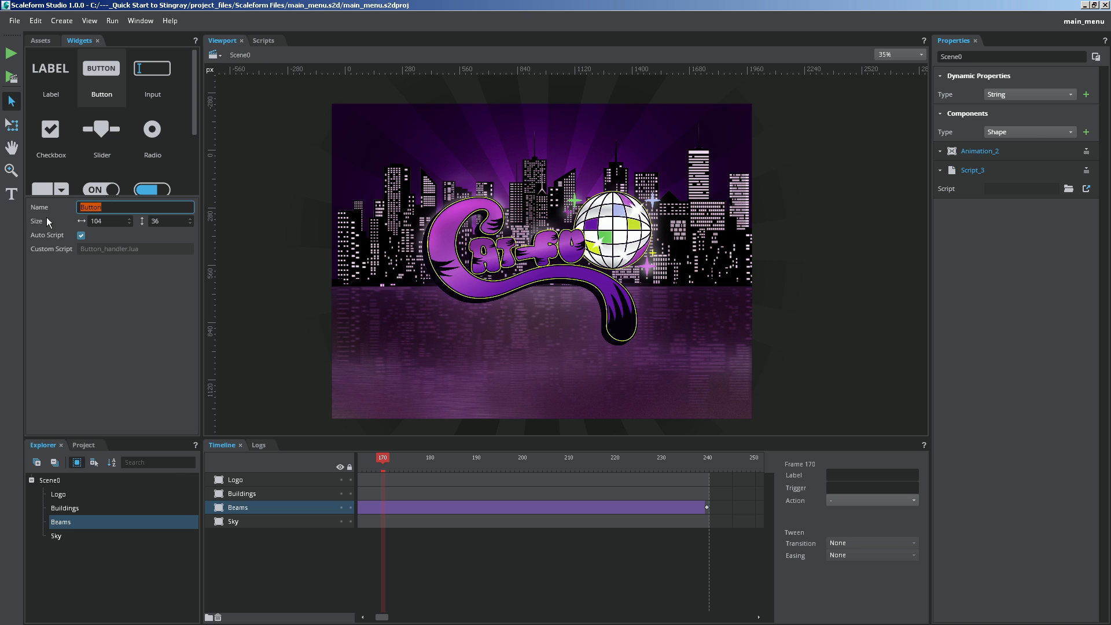
{"action": "mouse_move", "coordinate": [92, 233]}
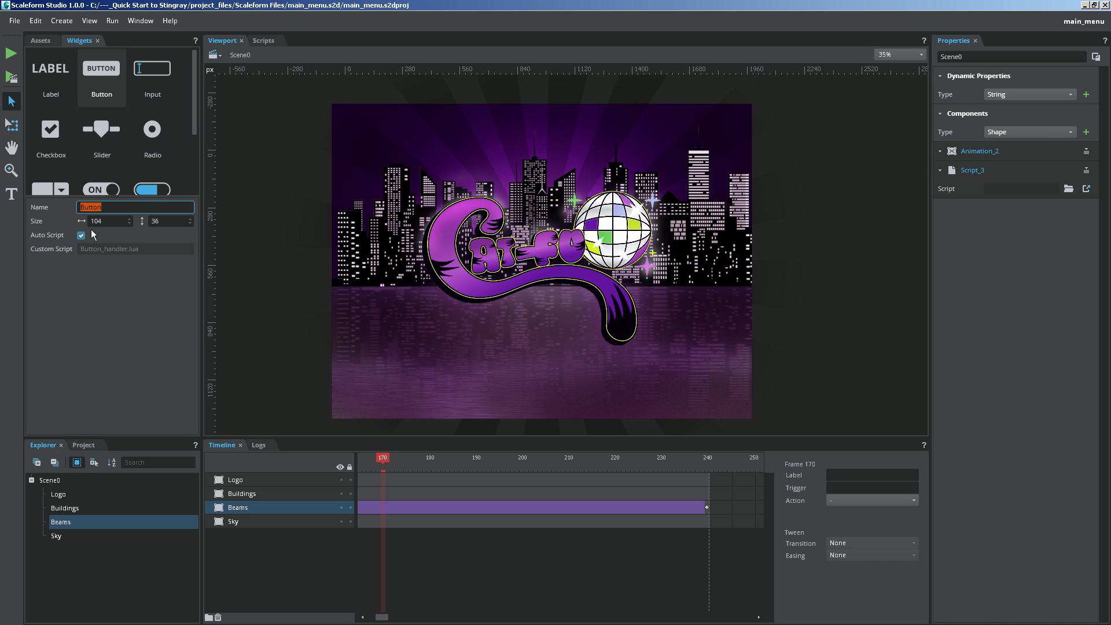
{"action": "type", "text": "Sta"}
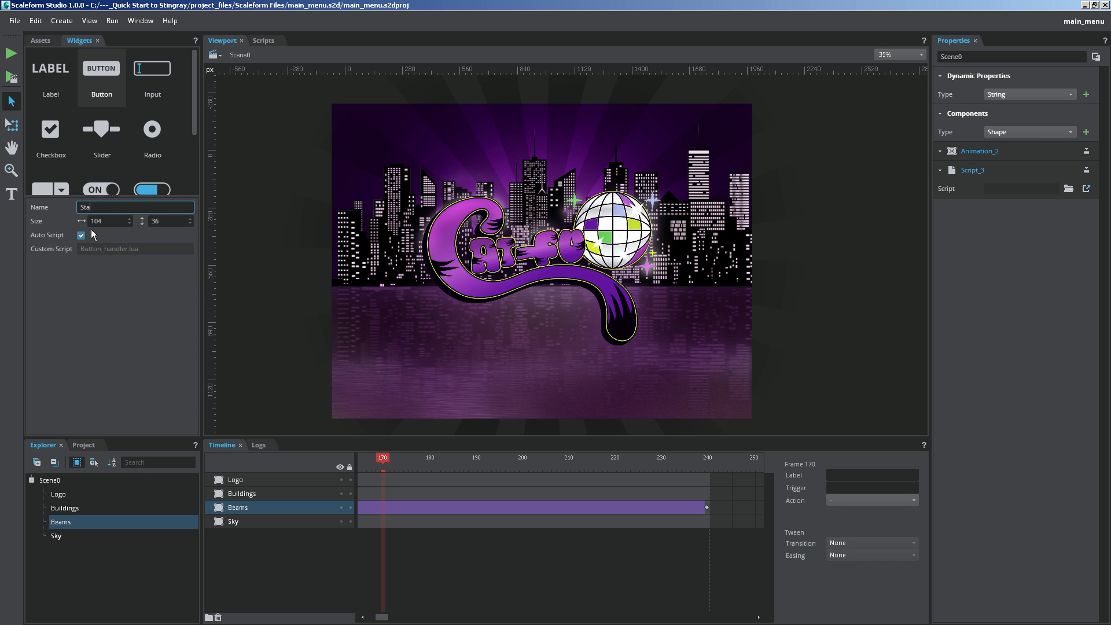
{"action": "type", "text": "rt_But"}
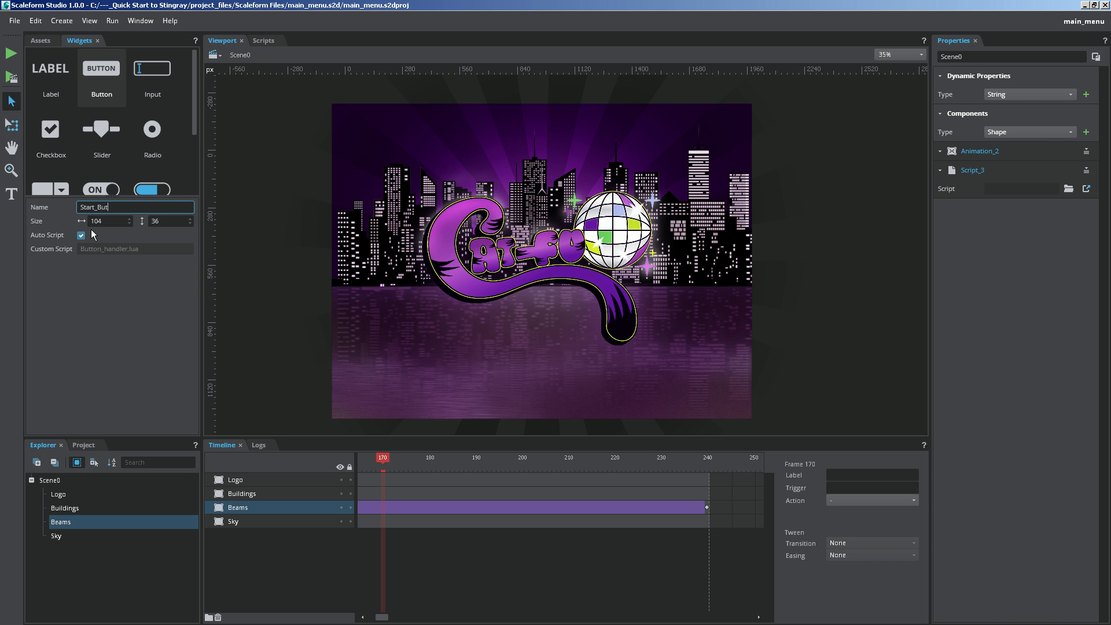
{"action": "type", "text": "ton"}
{"action": "left_click", "coordinate": [170, 221]}
{"action": "type", "text": "100"}
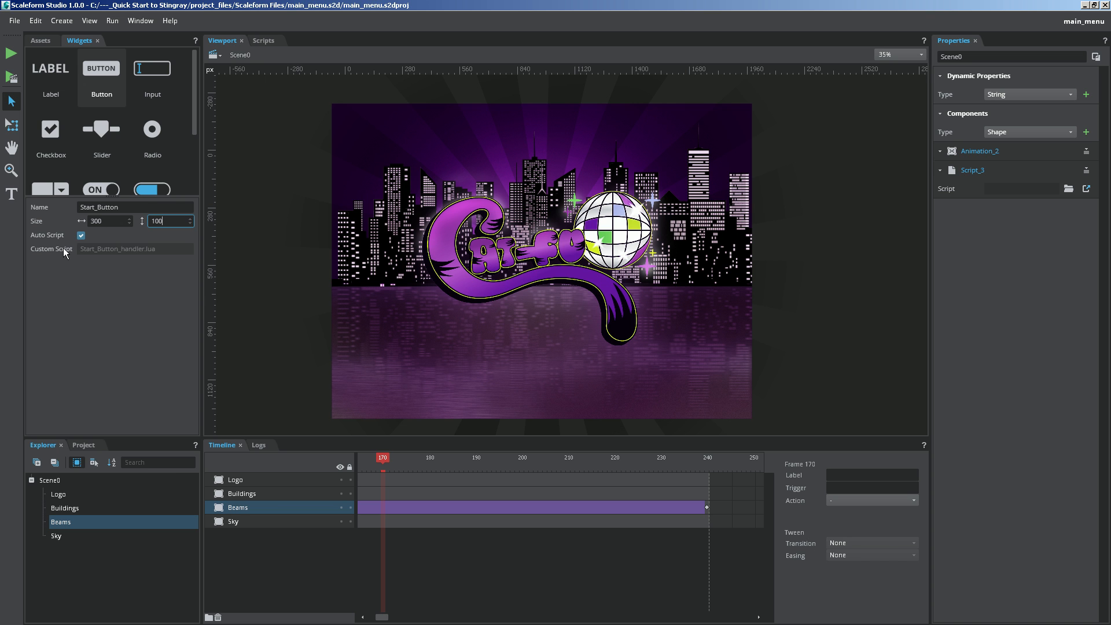
{"action": "mouse_move", "coordinate": [78, 244]}
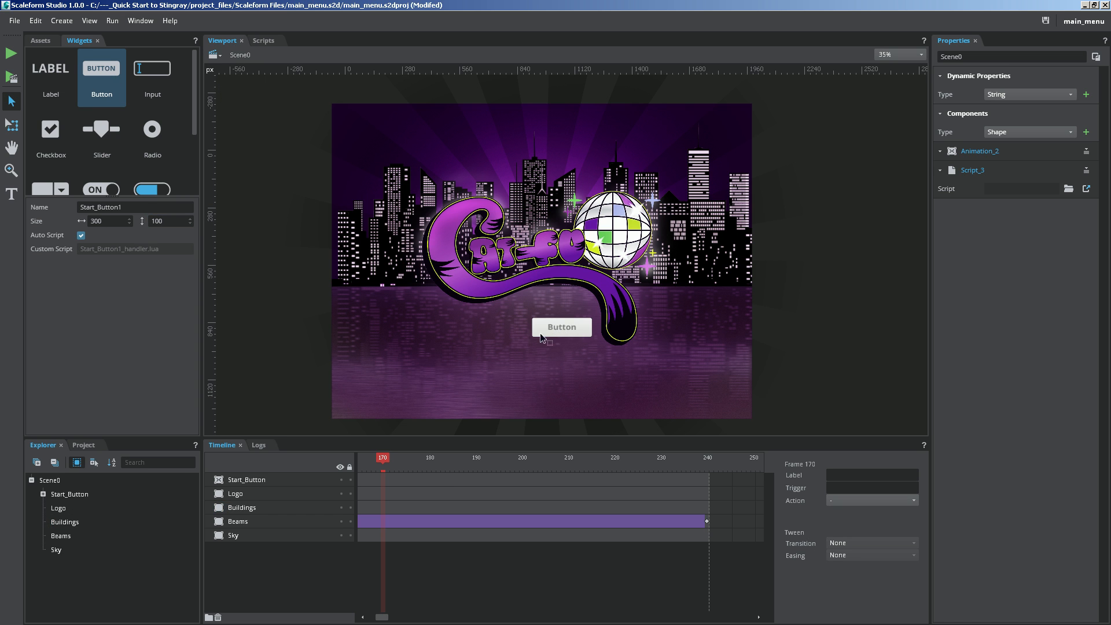
{"action": "mouse_move", "coordinate": [571, 340]}
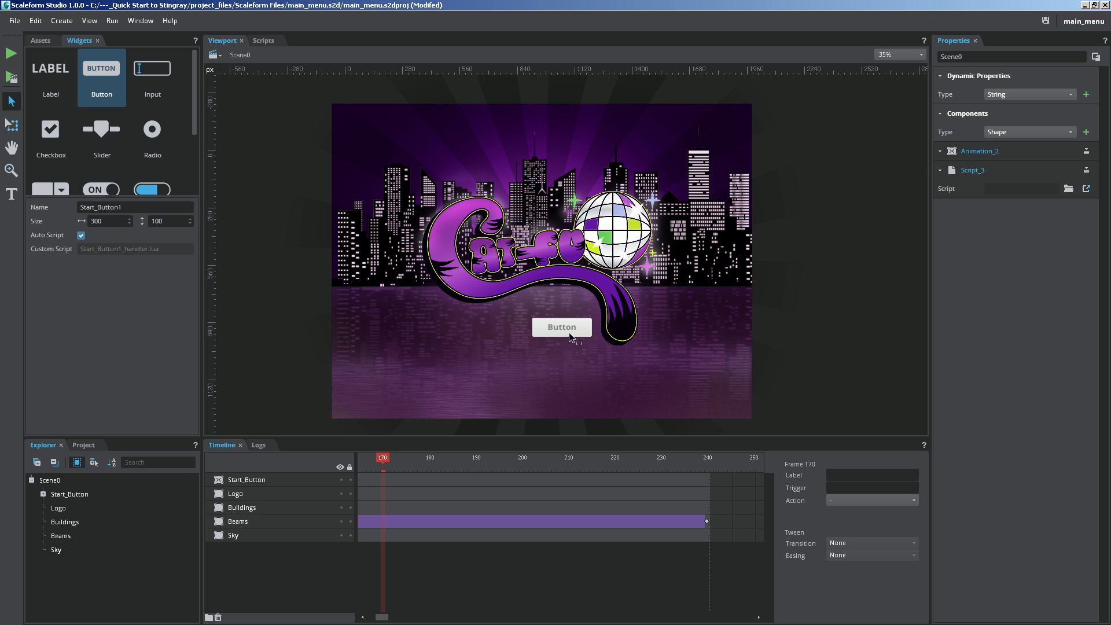
Select the placed Start_Button layer to check its 300 by 100 Transform properties
{"action": "left_click", "coordinate": [69, 493]}
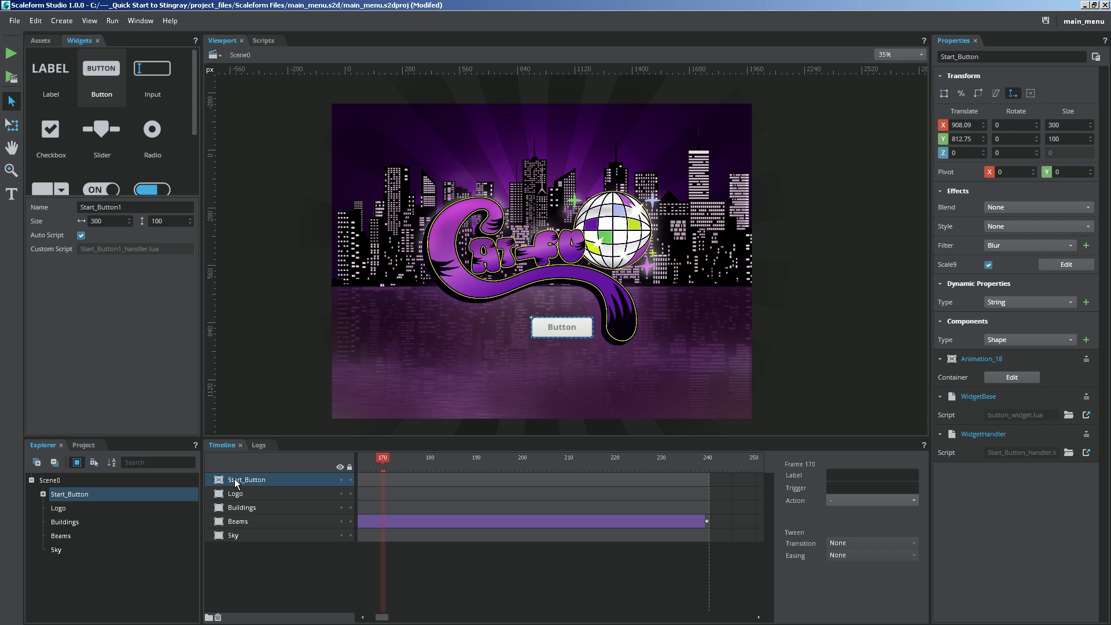
{"action": "mouse_move", "coordinate": [975, 106]}
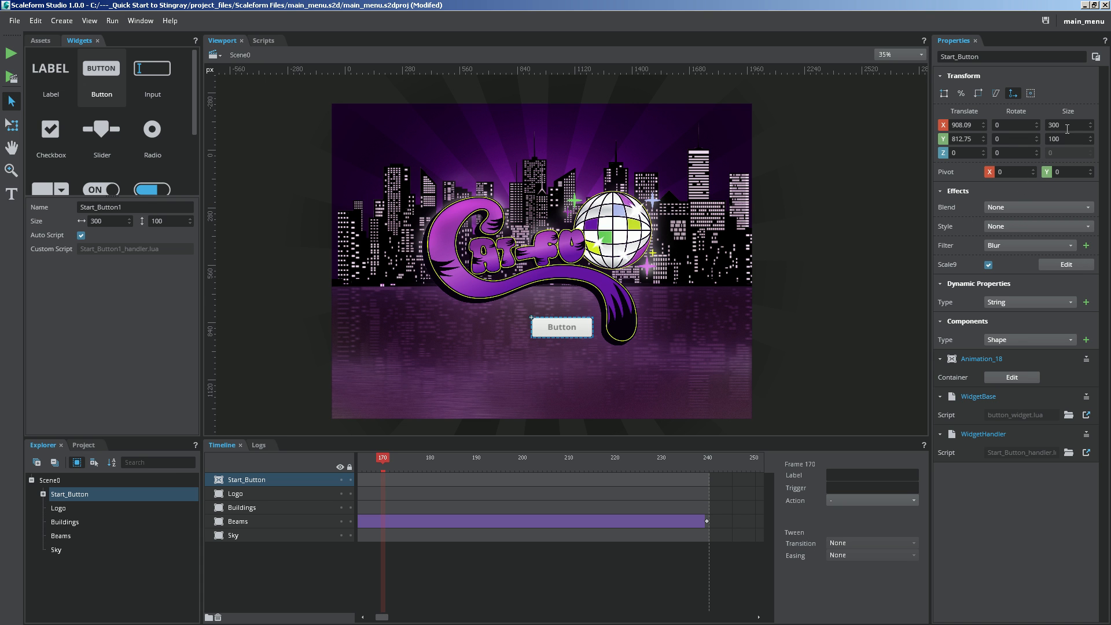
{"action": "mouse_move", "coordinate": [146, 233]}
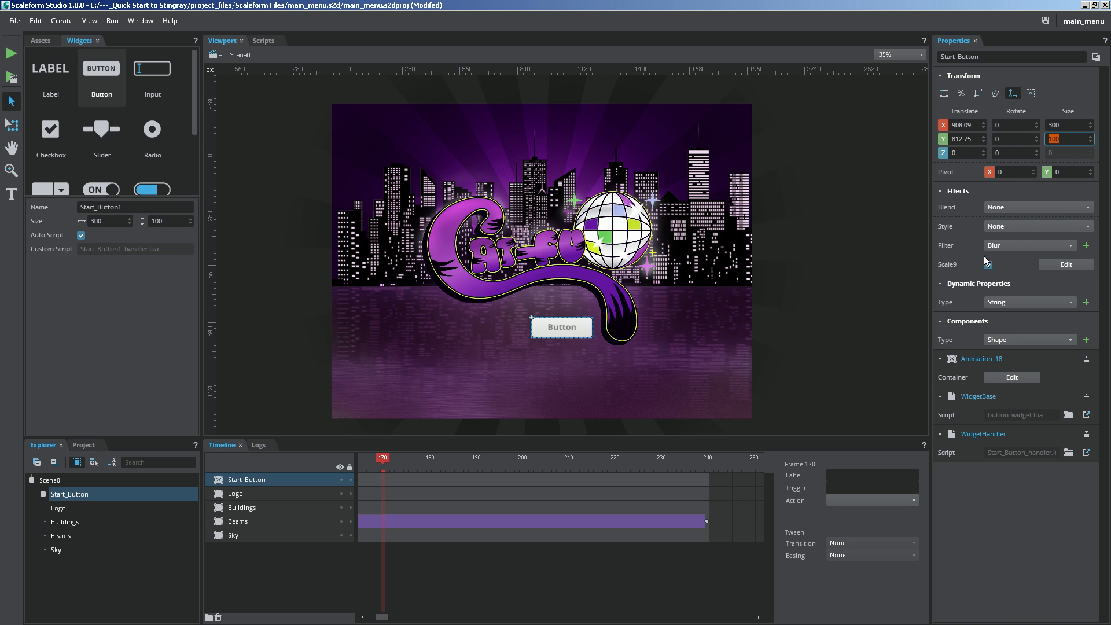
{"action": "left_click", "coordinate": [987, 264]}
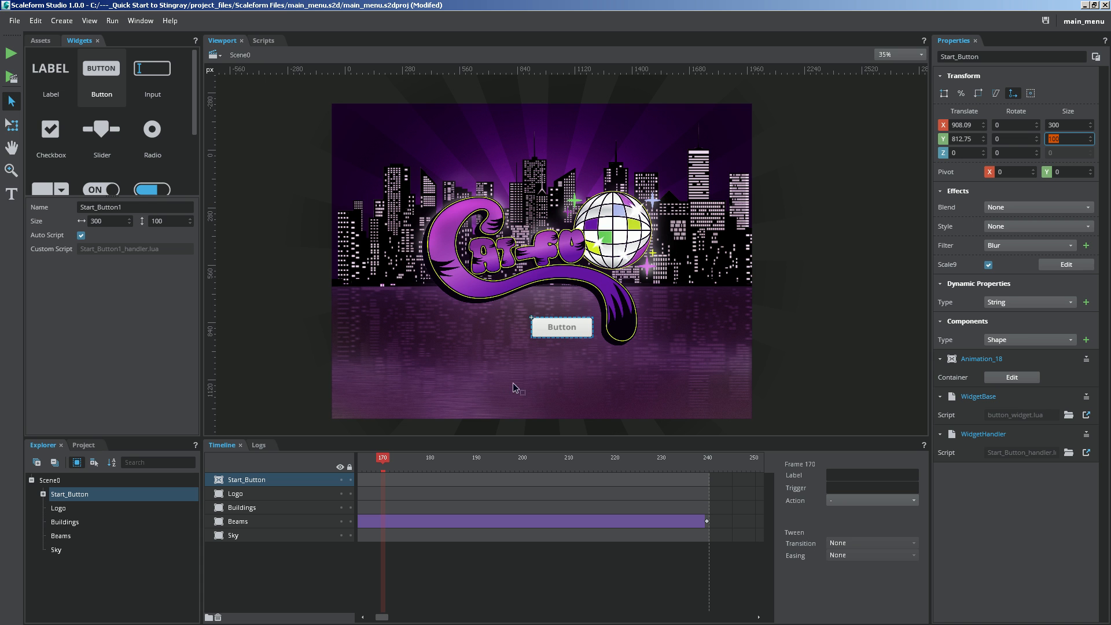
{"action": "mouse_move", "coordinate": [545, 342]}
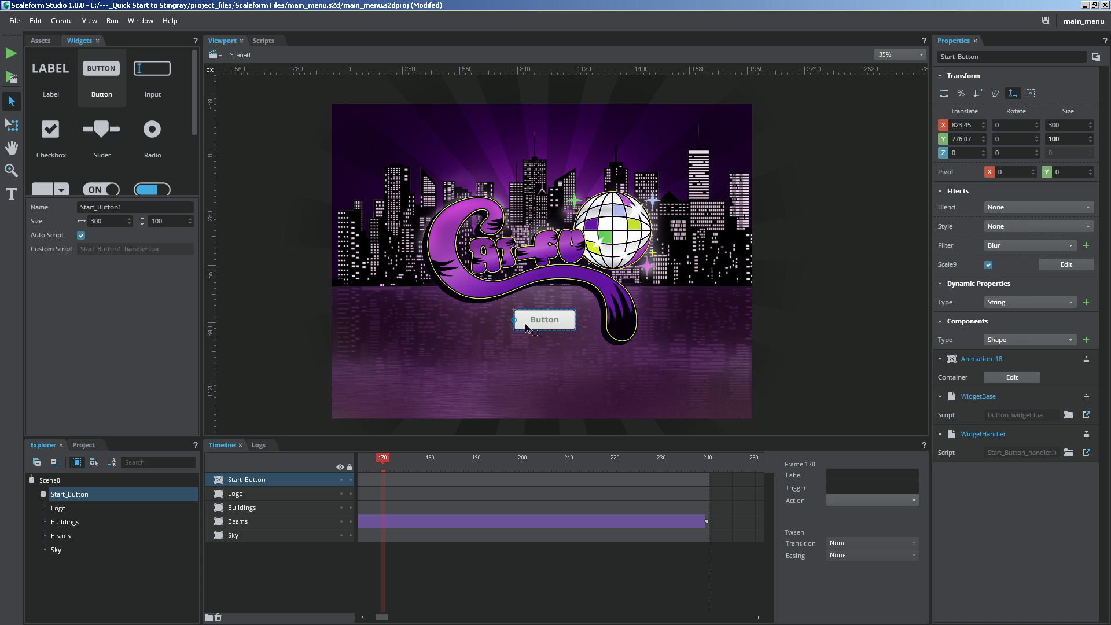
Expand Start_Button in Explorer and select its label and background parts
{"action": "scroll", "scroll_direction": "up", "scroll_amount": 3}
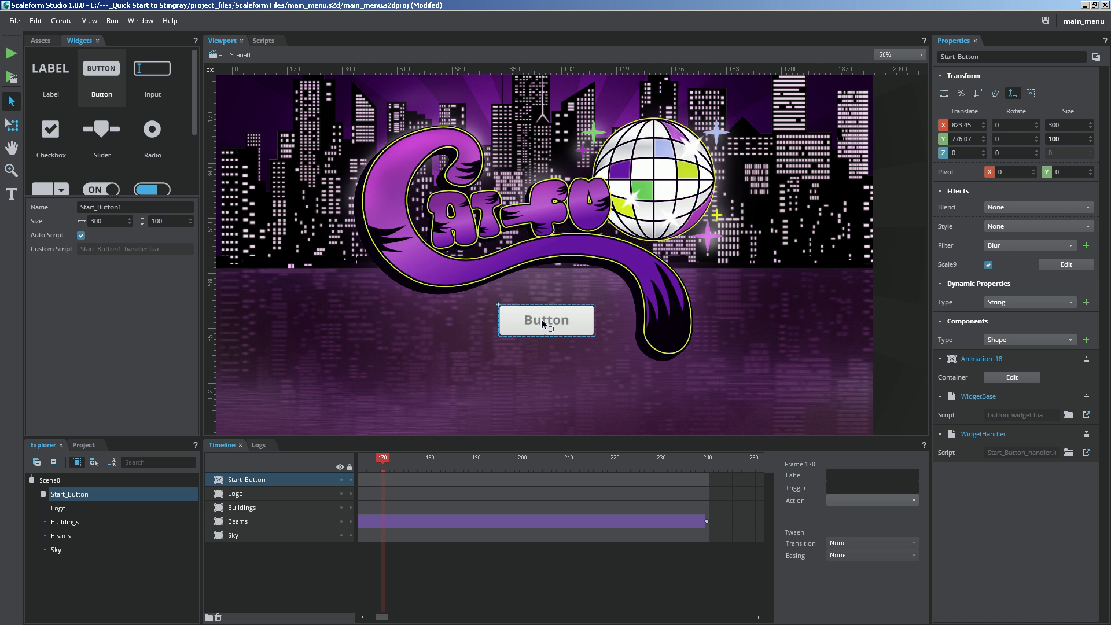
{"action": "mouse_move", "coordinate": [576, 357]}
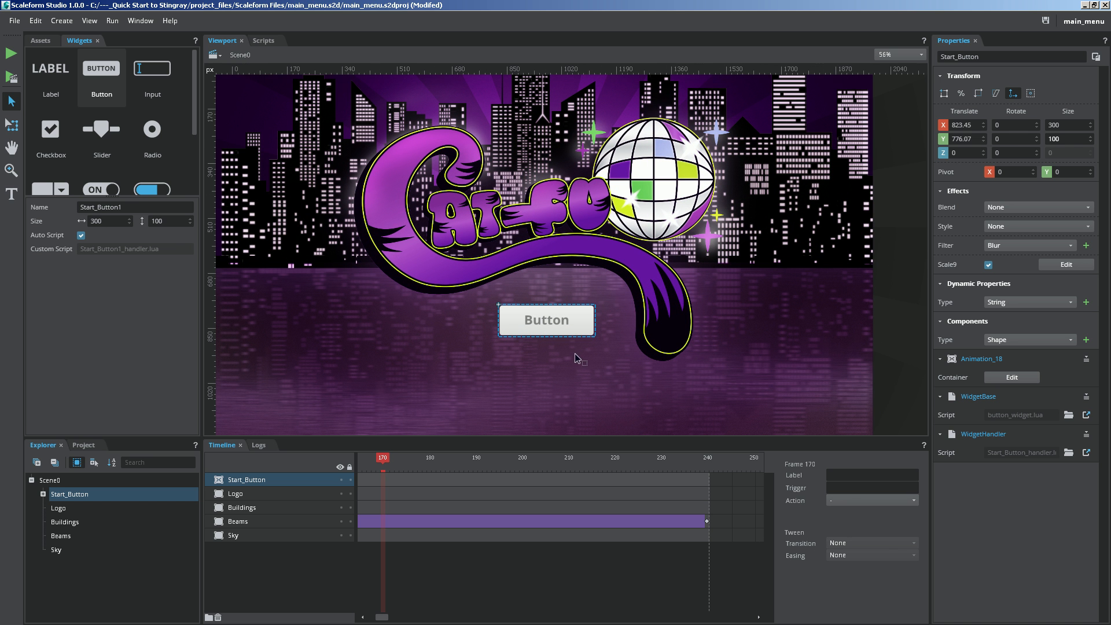
{"action": "mouse_move", "coordinate": [573, 352]}
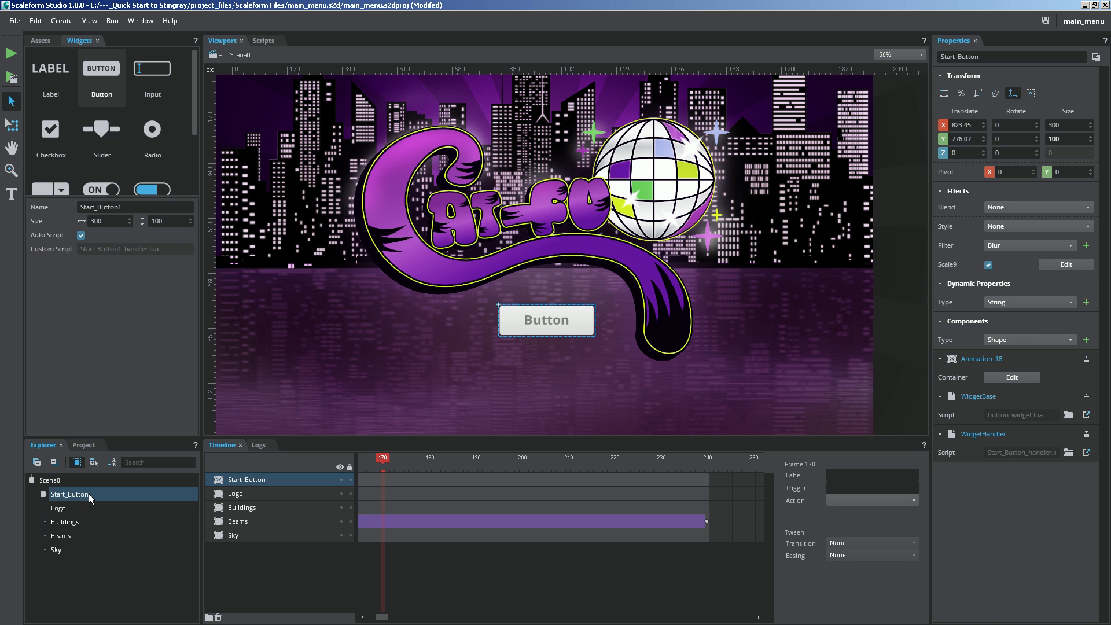
{"action": "left_click", "coordinate": [42, 494]}
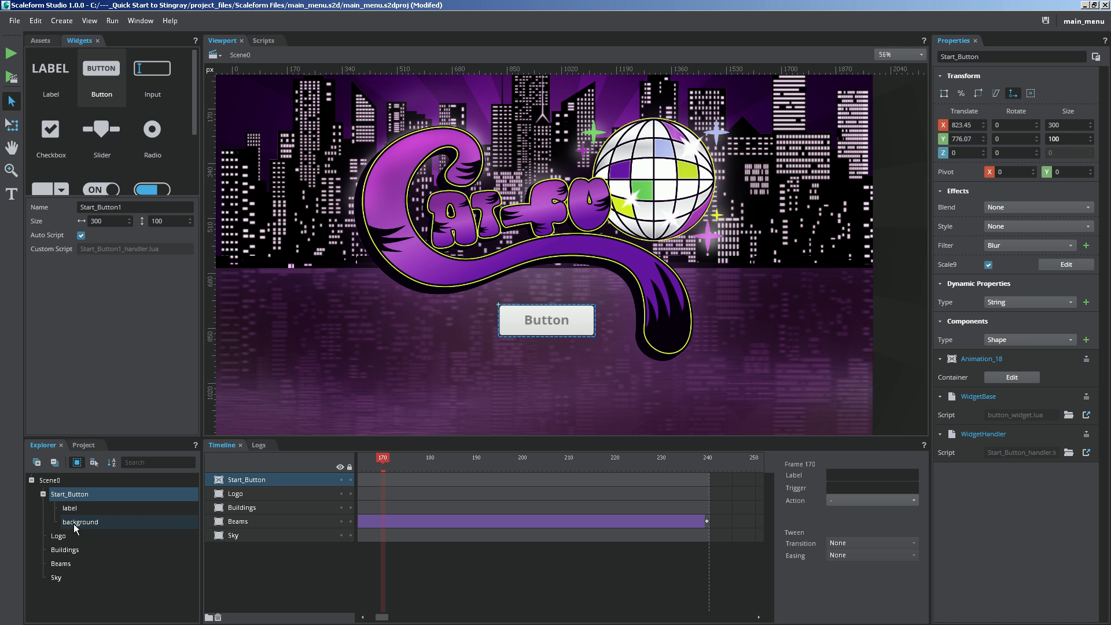
{"action": "left_click", "coordinate": [69, 508]}
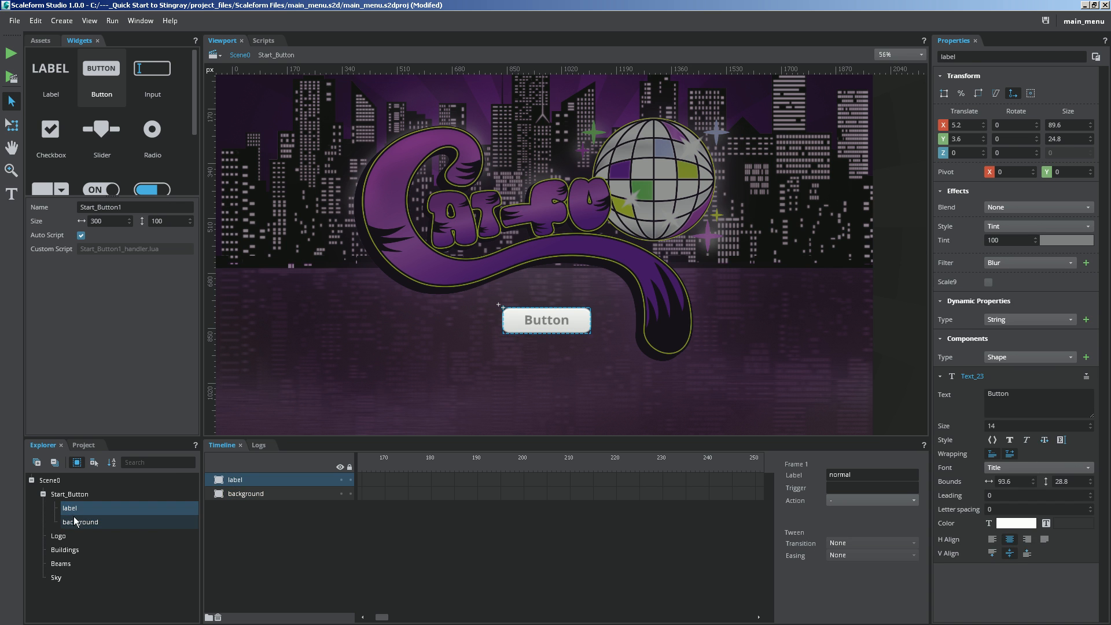
{"action": "left_click", "coordinate": [79, 521]}
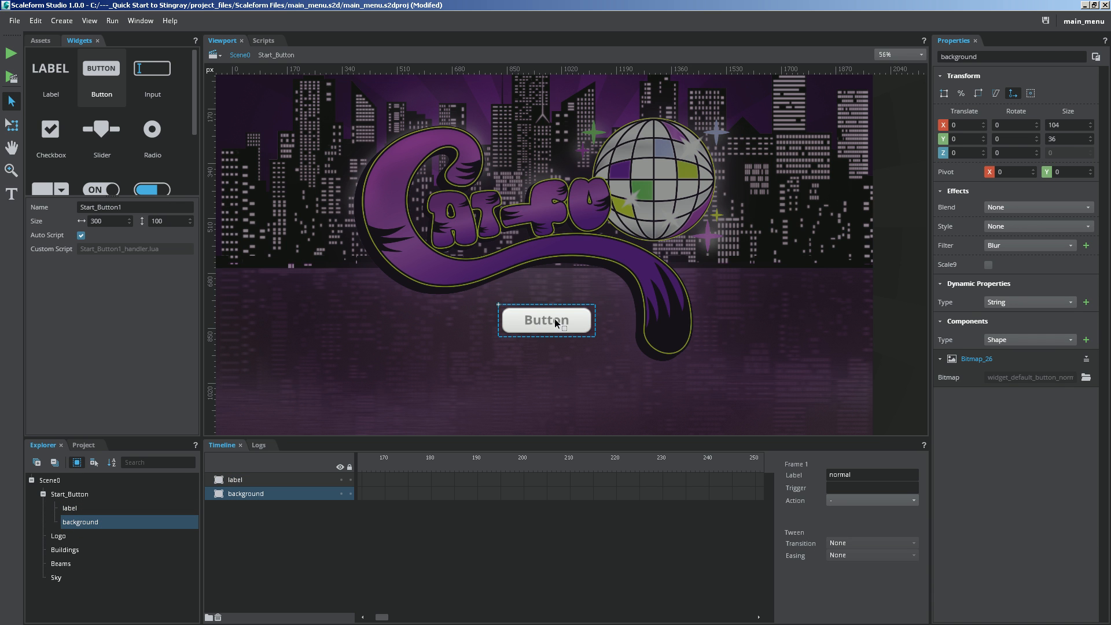
{"action": "left_click", "coordinate": [70, 507]}
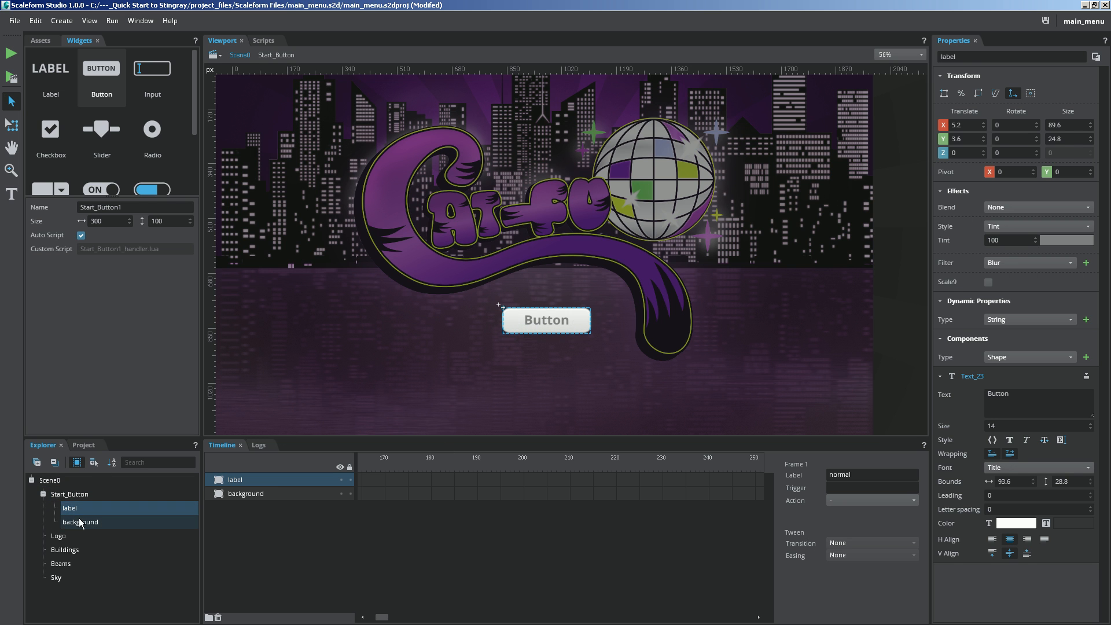
{"action": "left_click", "coordinate": [80, 521]}
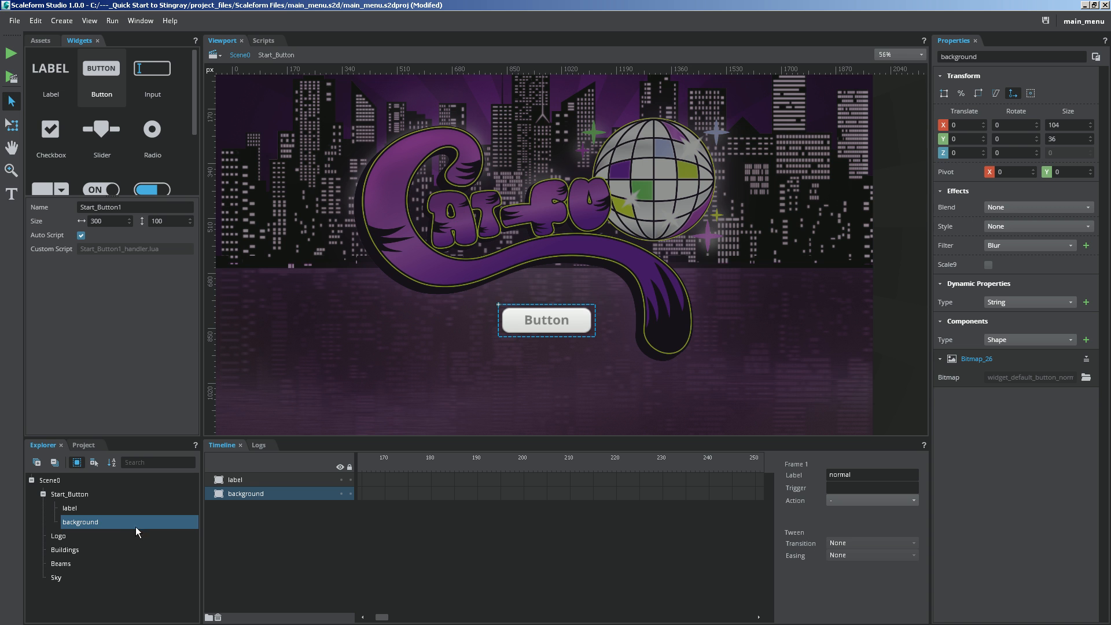
{"action": "mouse_move", "coordinate": [965, 244]}
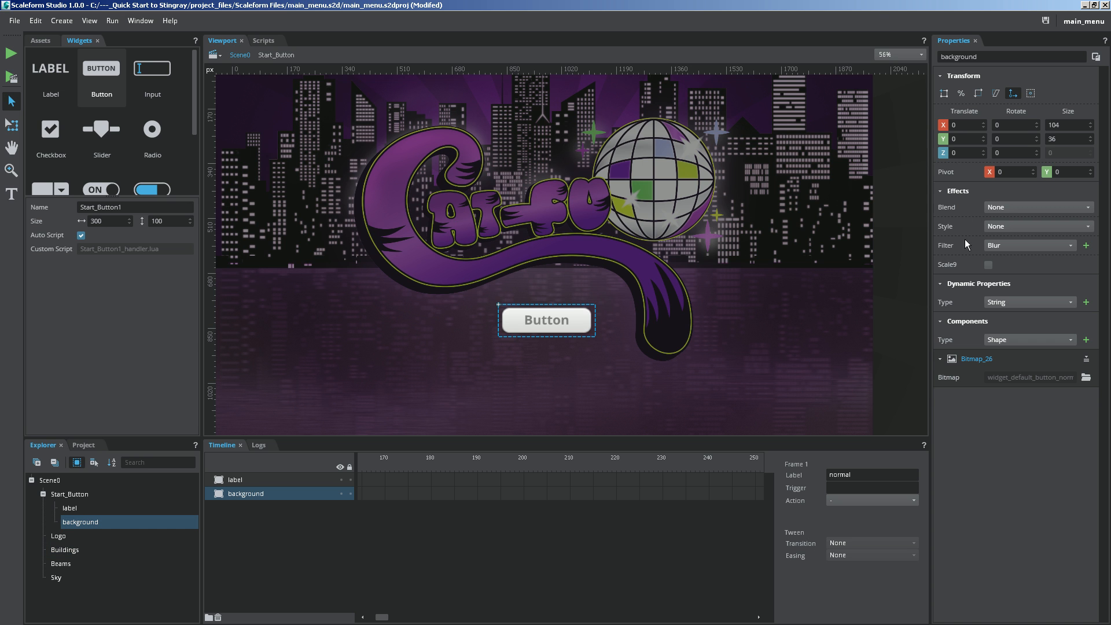
Set the background blend to Normal, briefly test Multiply, then revert
{"action": "left_click", "coordinate": [1036, 208]}
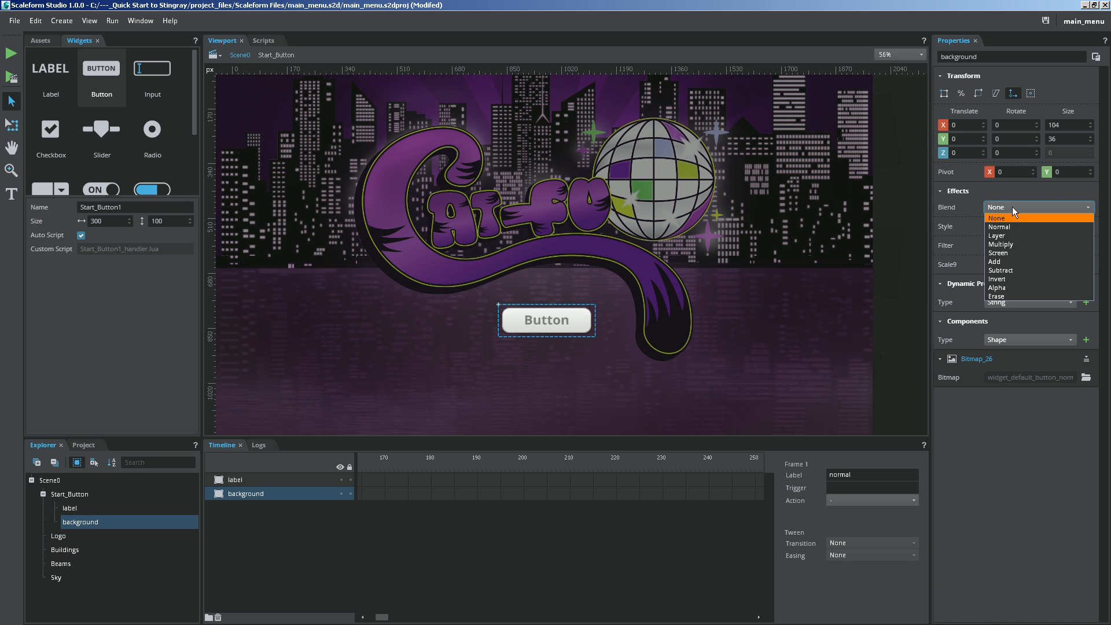
{"action": "left_click", "coordinate": [999, 227]}
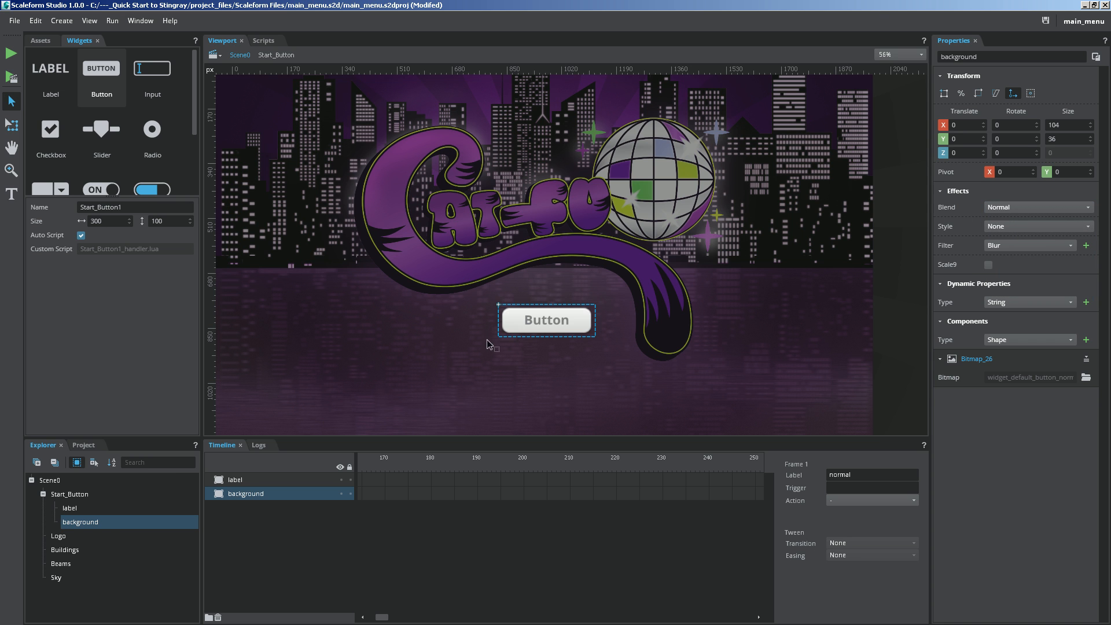
{"action": "mouse_move", "coordinate": [628, 353]}
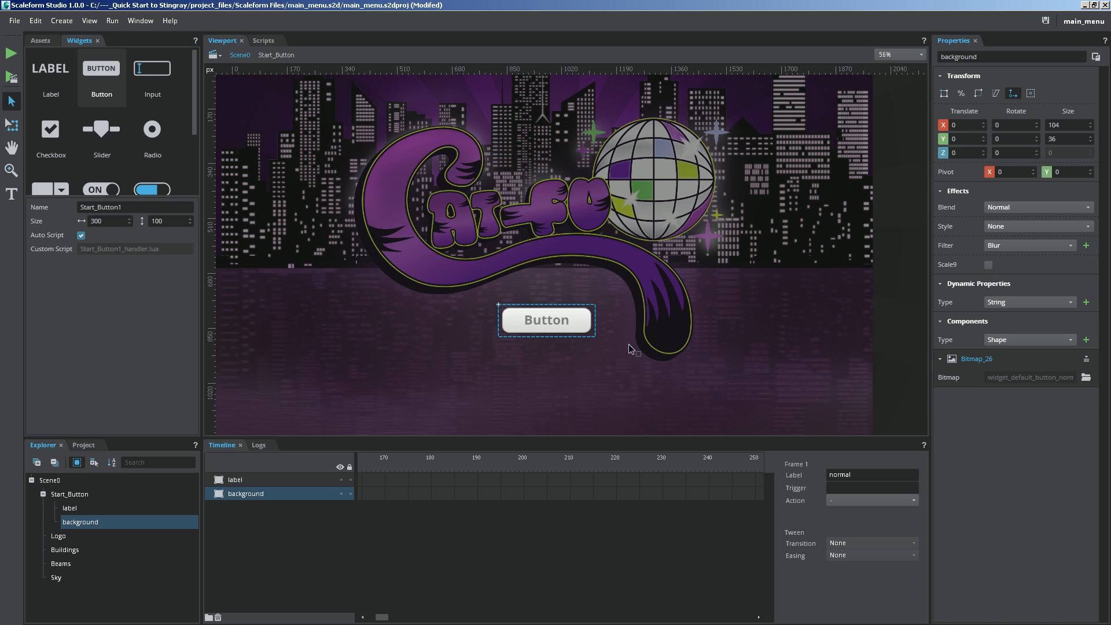
{"action": "left_click", "coordinate": [1036, 207]}
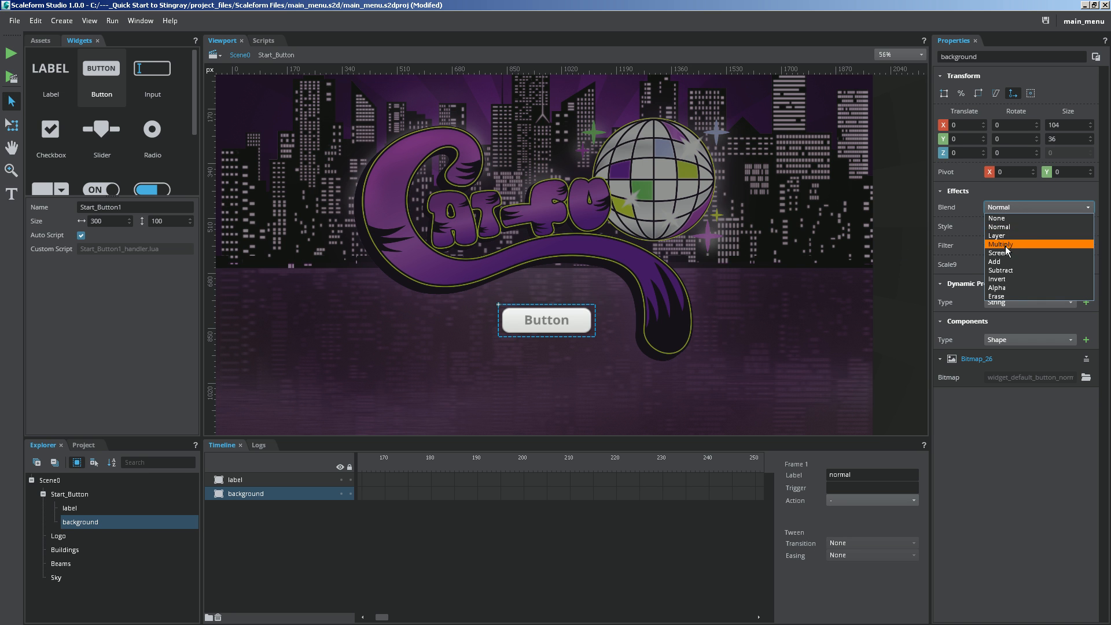
{"action": "left_click", "coordinate": [1000, 244]}
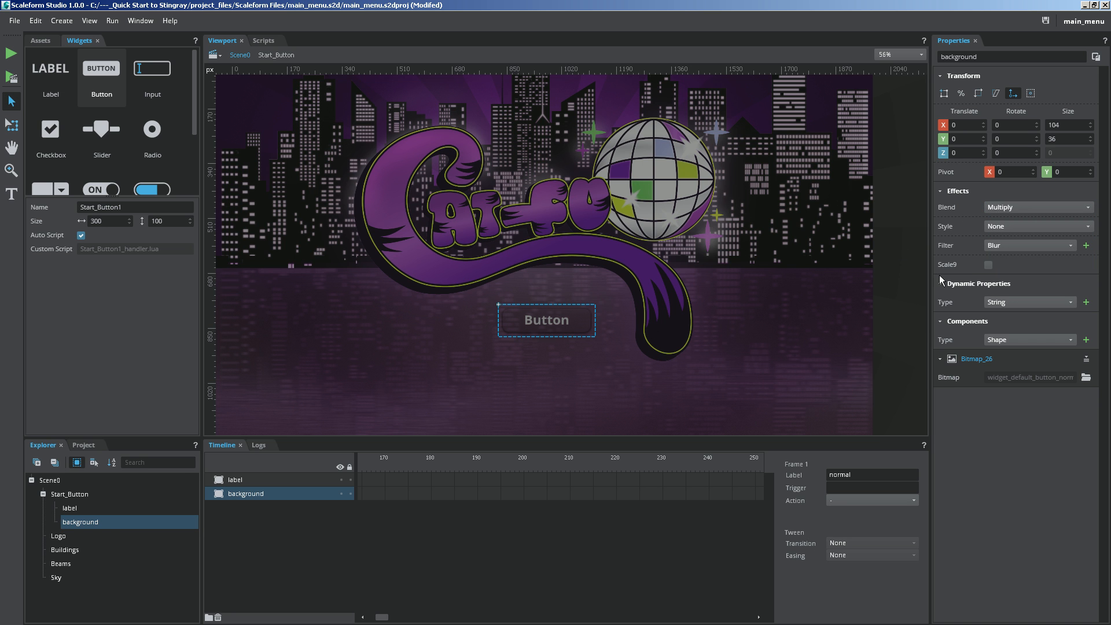
{"action": "left_click", "coordinate": [1038, 207]}
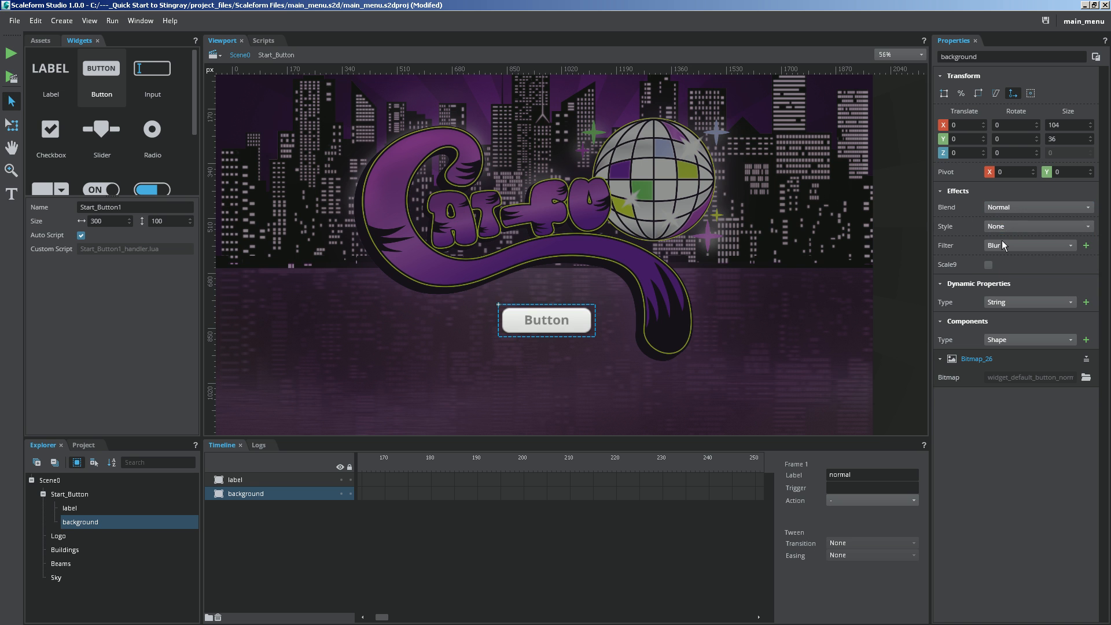
Apply the Tint style to the Start_Button background under Effects
{"action": "left_click", "coordinate": [1036, 226]}
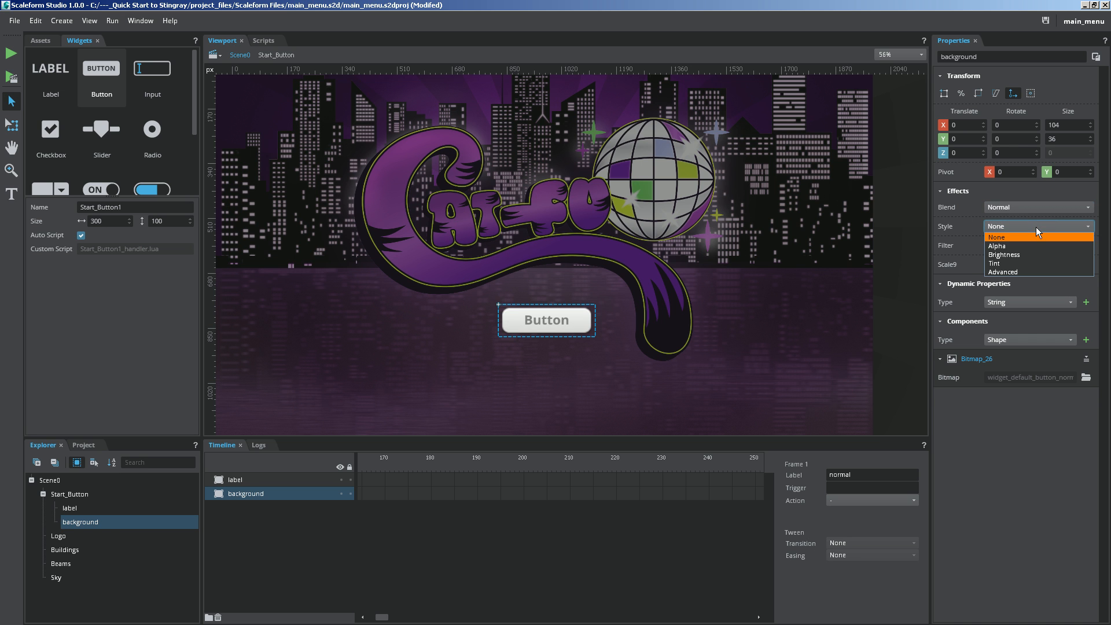
{"action": "mouse_move", "coordinate": [1000, 264]}
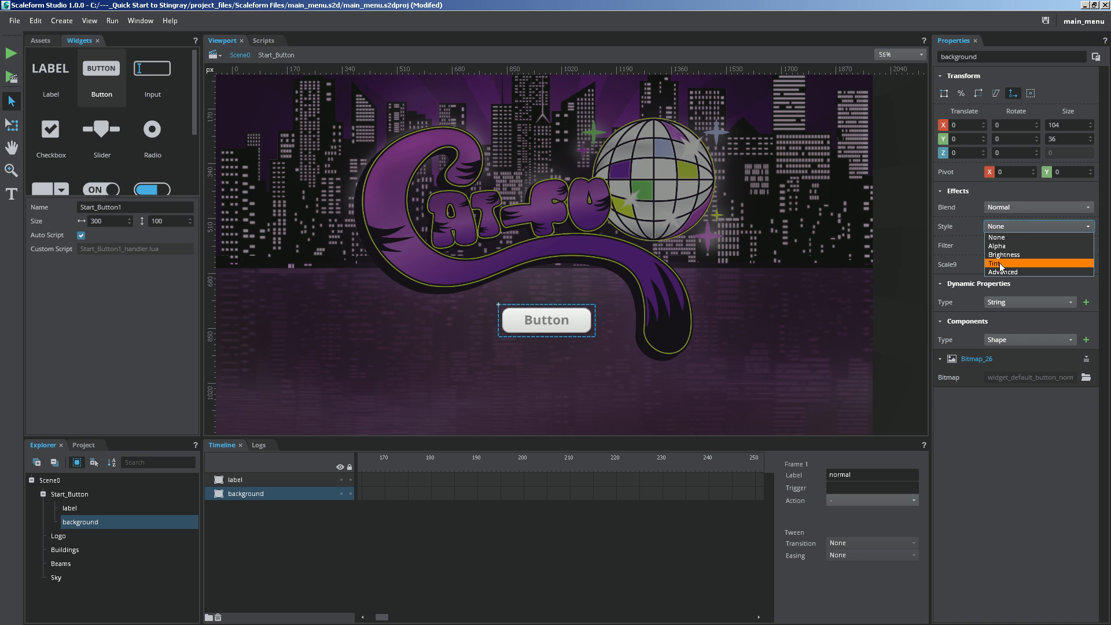
{"action": "left_click", "coordinate": [999, 264]}
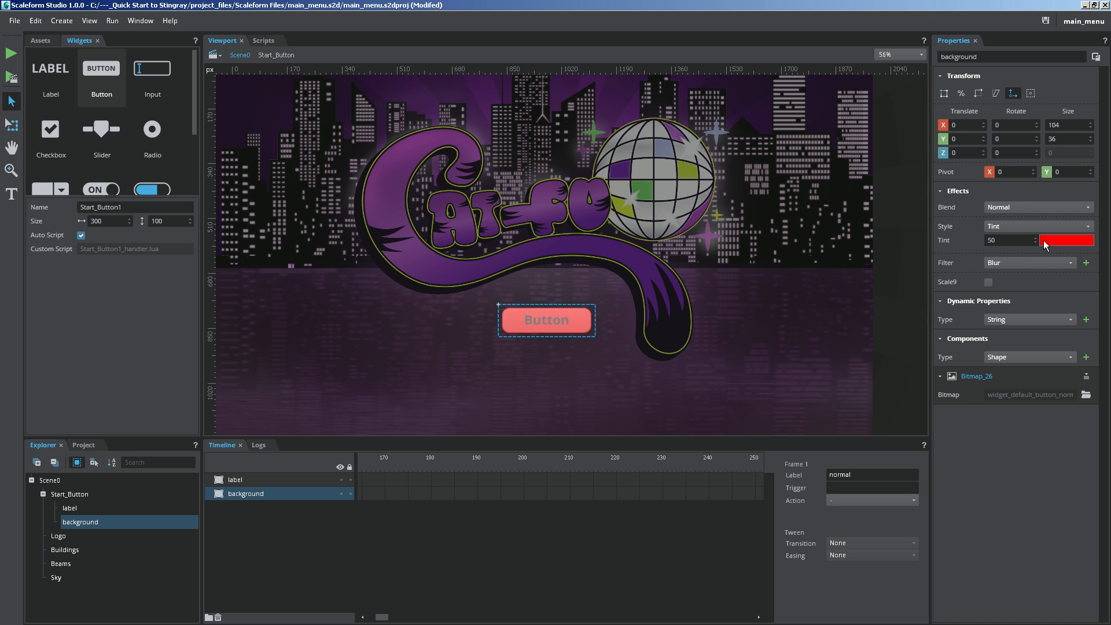
{"action": "mouse_move", "coordinate": [1029, 254]}
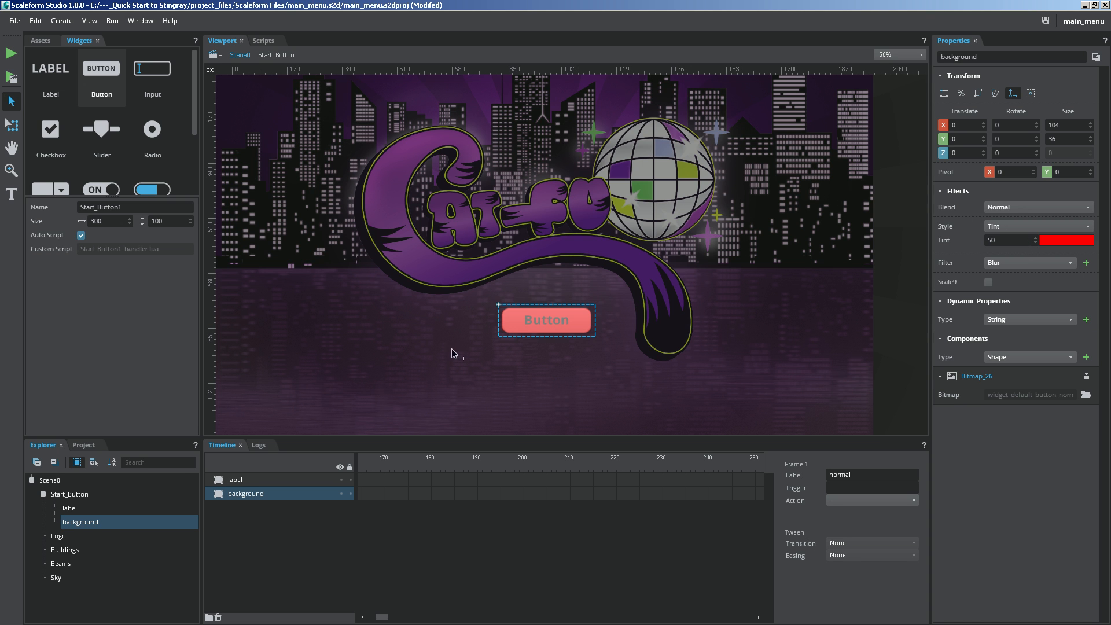
{"action": "mouse_move", "coordinate": [447, 352]}
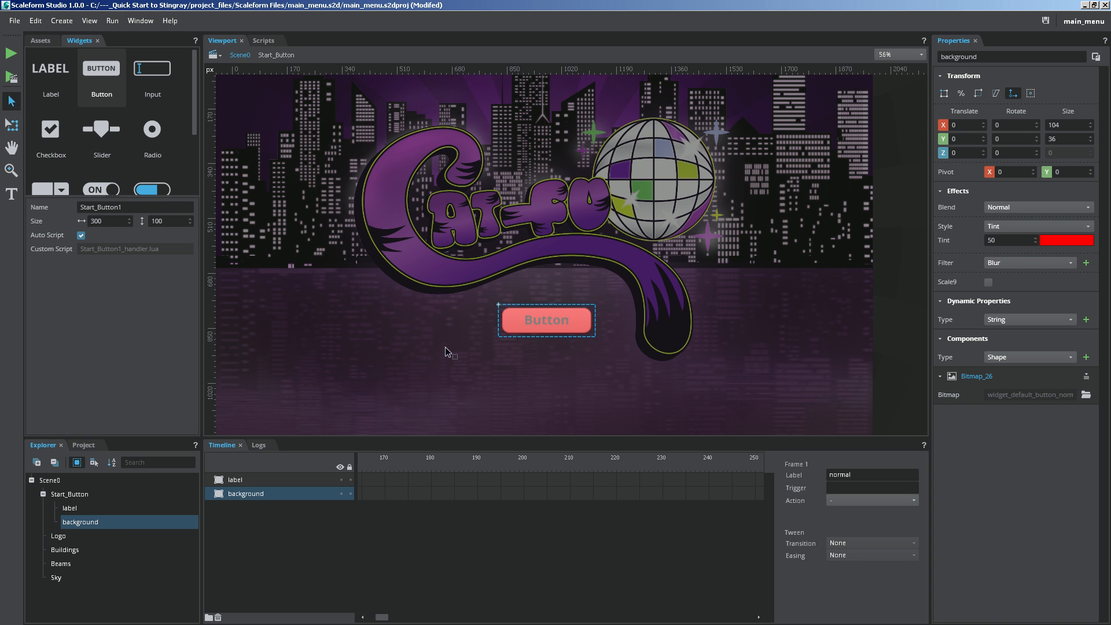
{"action": "mouse_move", "coordinate": [1053, 208]}
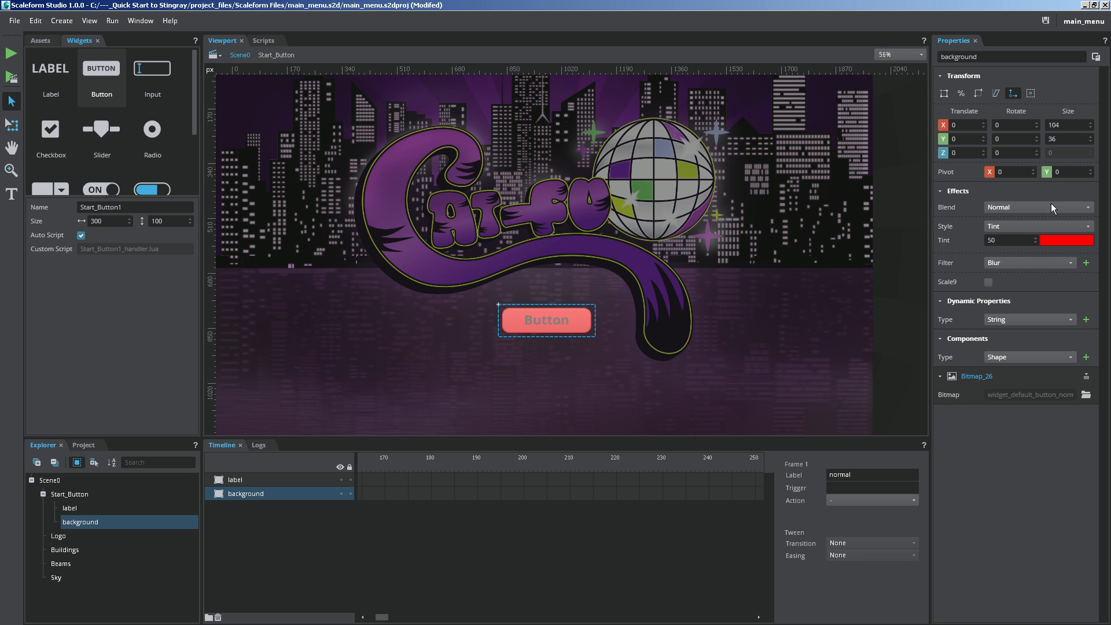
Pick a bright purple tint colour and set the tint amount to 100
{"action": "left_click", "coordinate": [1065, 239]}
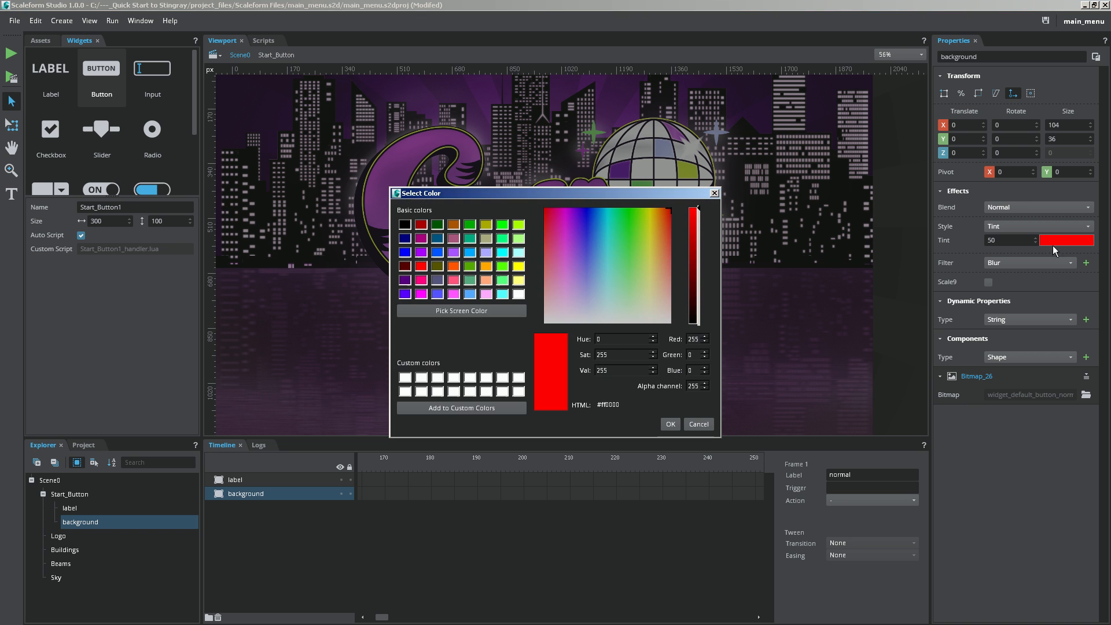
{"action": "left_click_drag", "start_coordinate": [420, 193], "coordinate": [560, 167]}
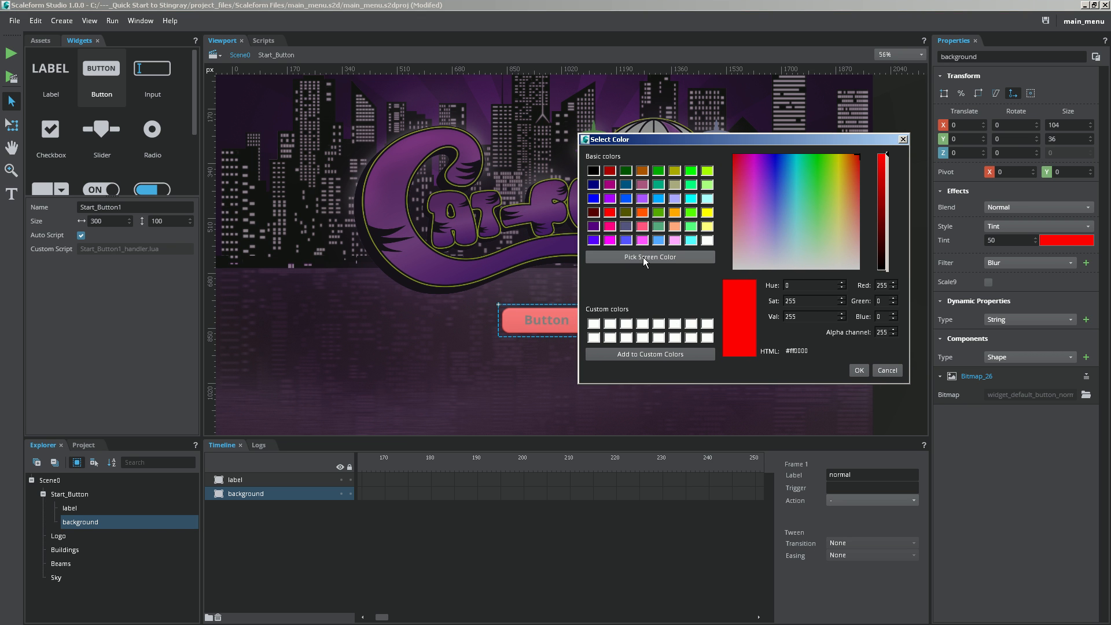
{"action": "left_click", "coordinate": [649, 257]}
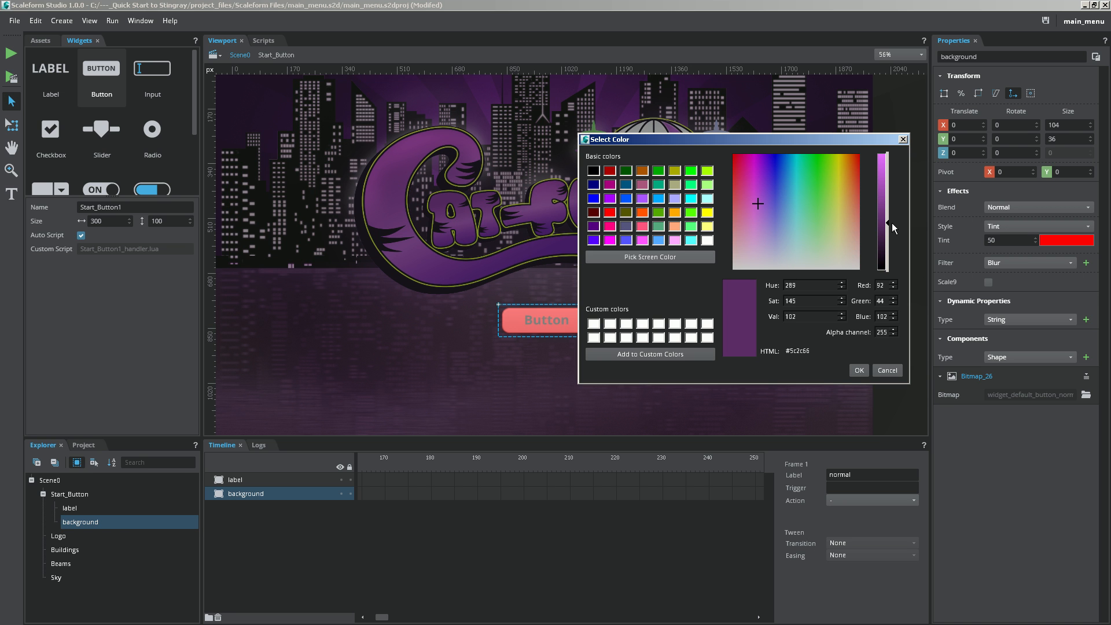
{"action": "left_click", "coordinate": [757, 204]}
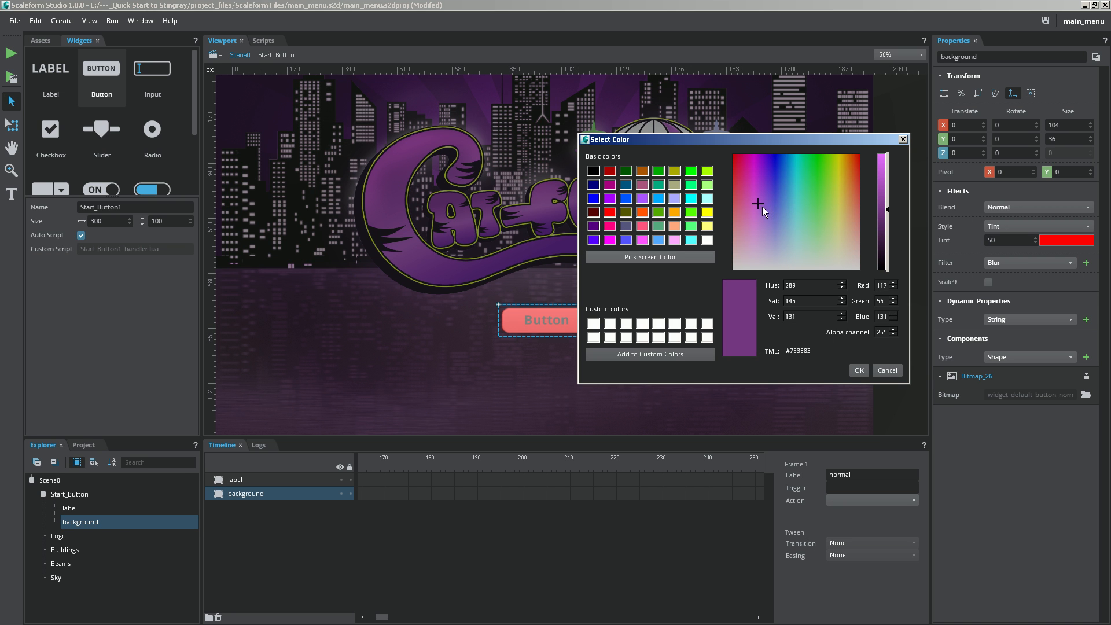
{"action": "left_click", "coordinate": [756, 204]}
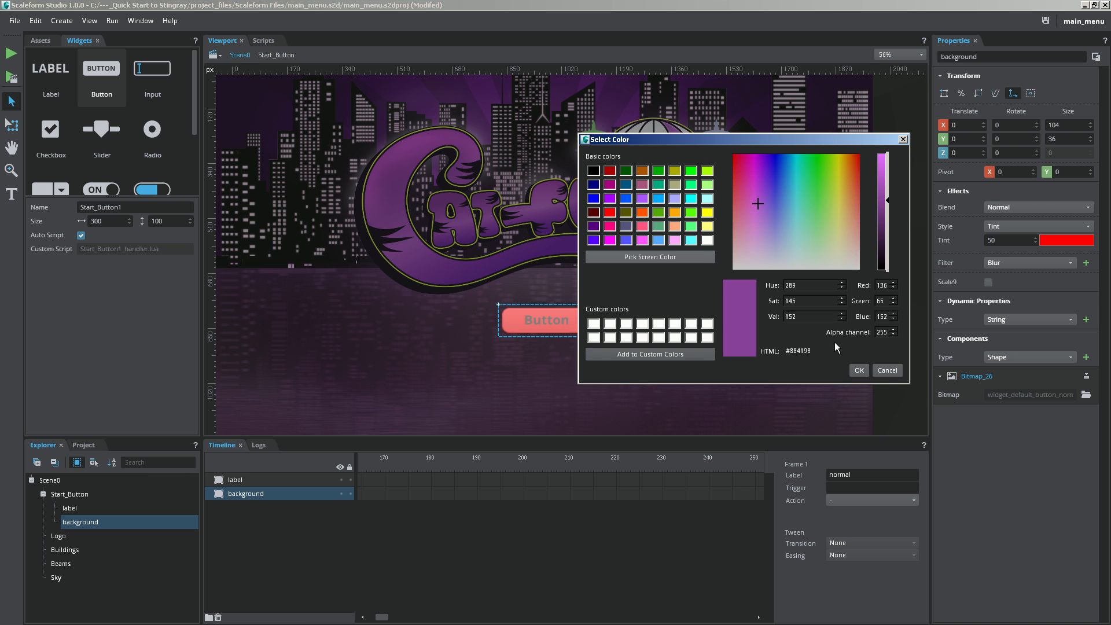
{"action": "left_click", "coordinate": [857, 370]}
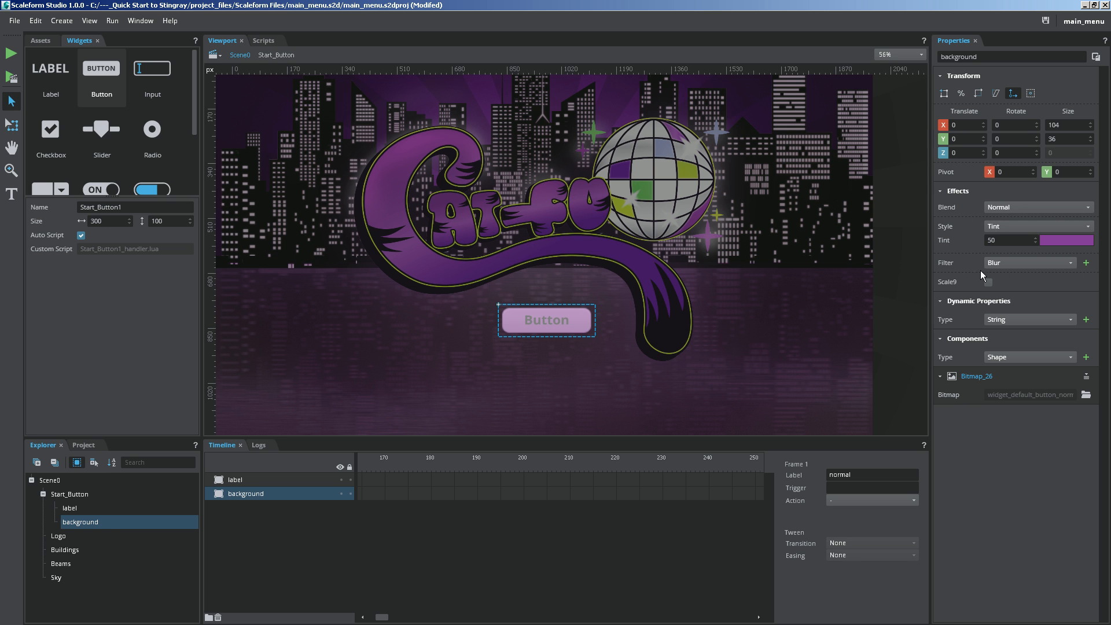
{"action": "left_click", "coordinate": [1009, 240]}
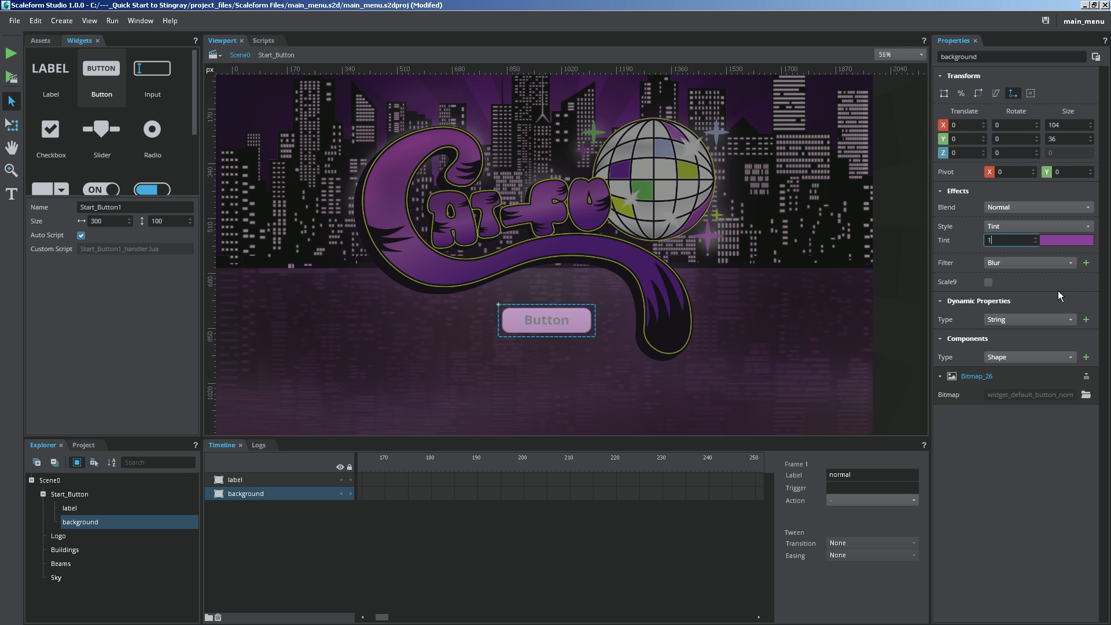
{"action": "type", "text": "100"}
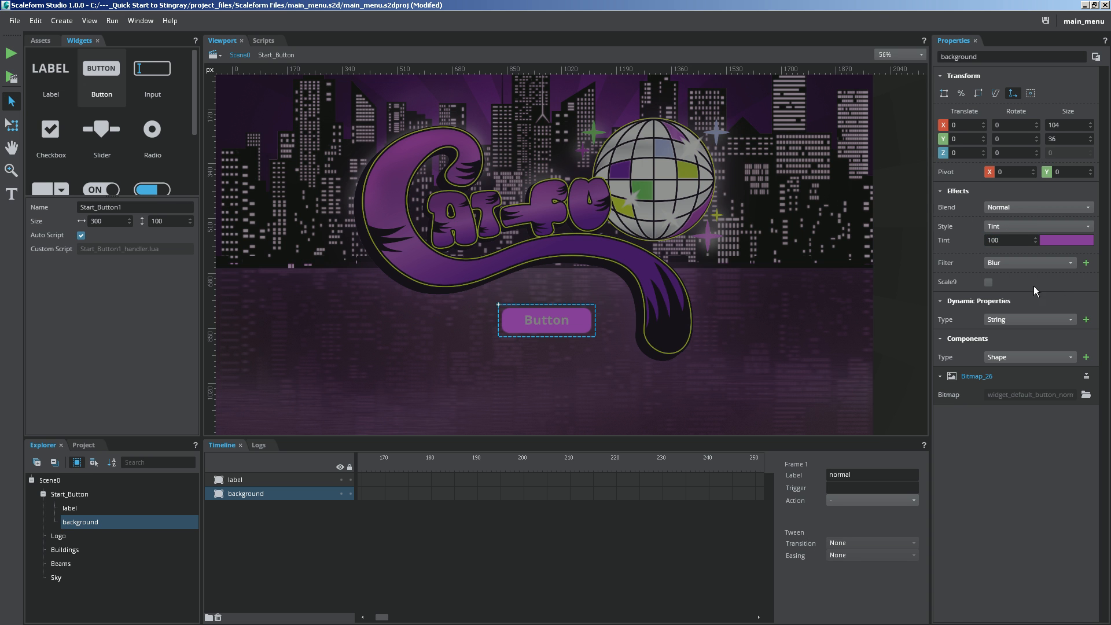
{"action": "mouse_move", "coordinate": [696, 363]}
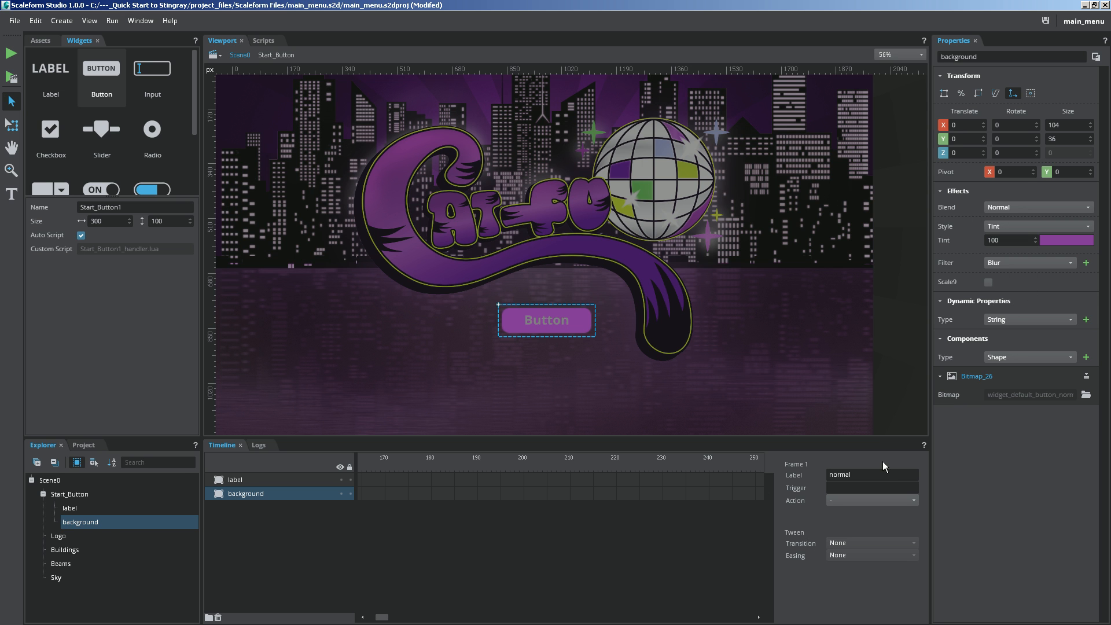
Select the Start_Button label and tint it bright yellow-green
{"action": "left_click", "coordinate": [69, 508]}
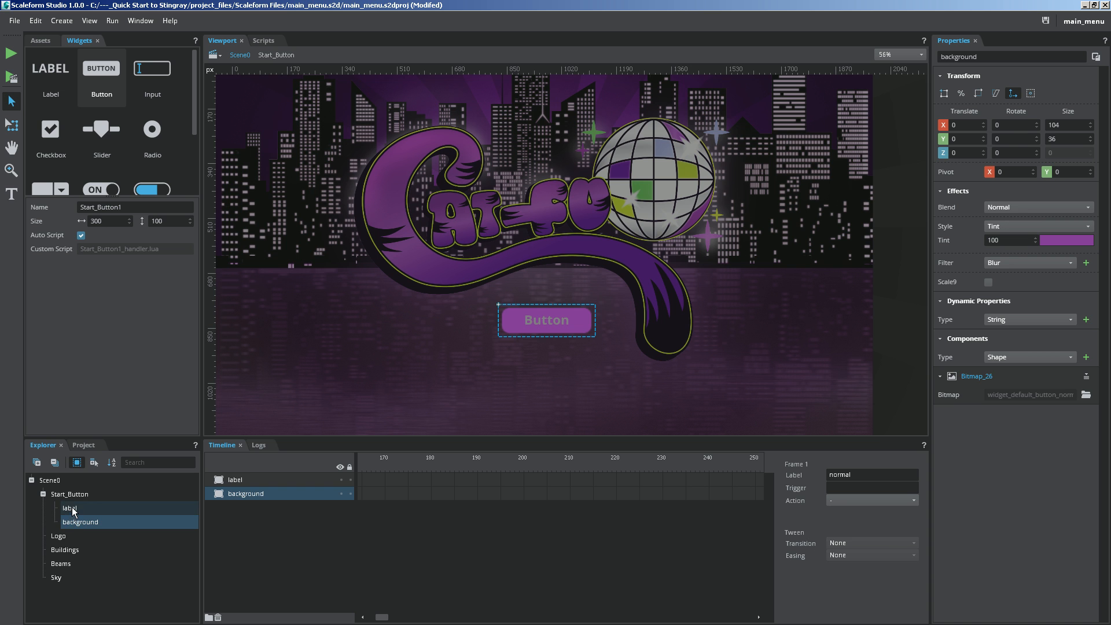
{"action": "left_click", "coordinate": [69, 507]}
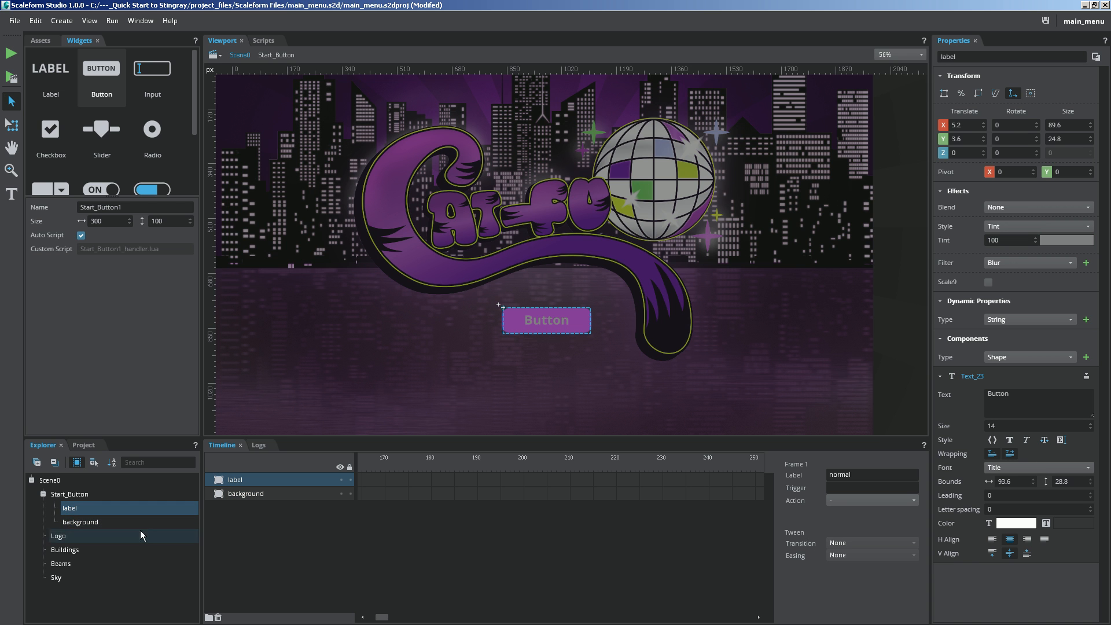
{"action": "mouse_move", "coordinate": [639, 419]}
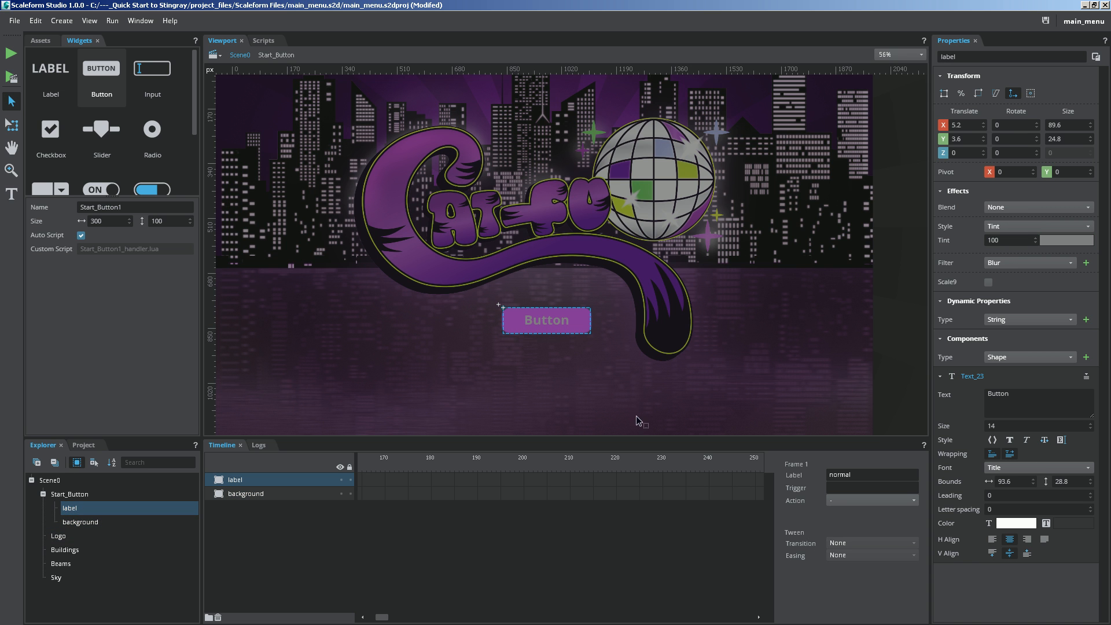
{"action": "mouse_move", "coordinate": [959, 314]}
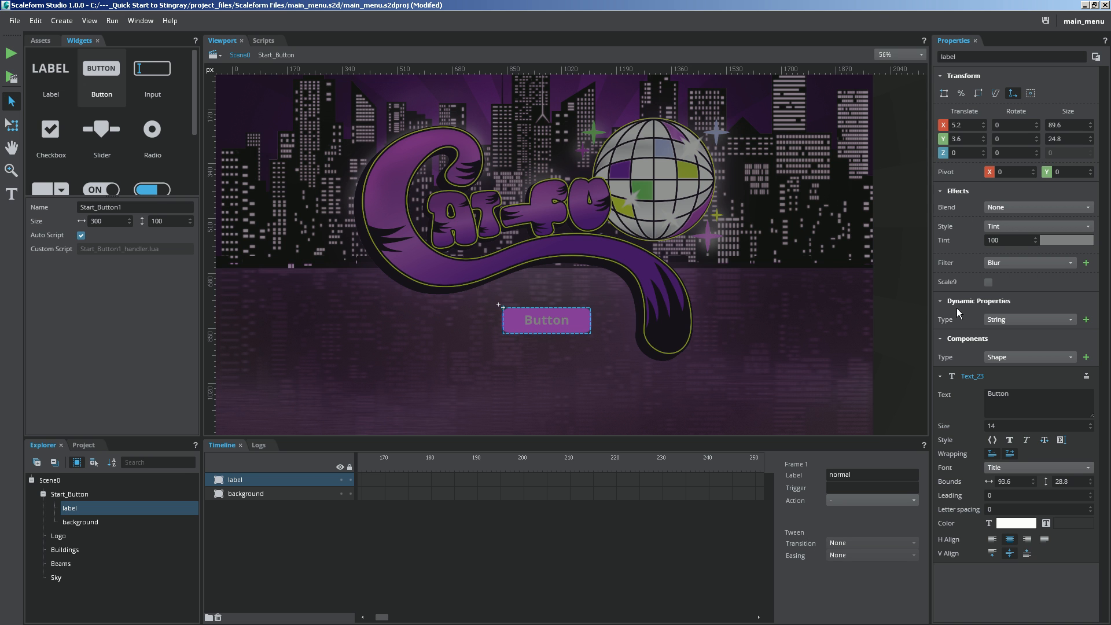
{"action": "mouse_move", "coordinate": [955, 295]}
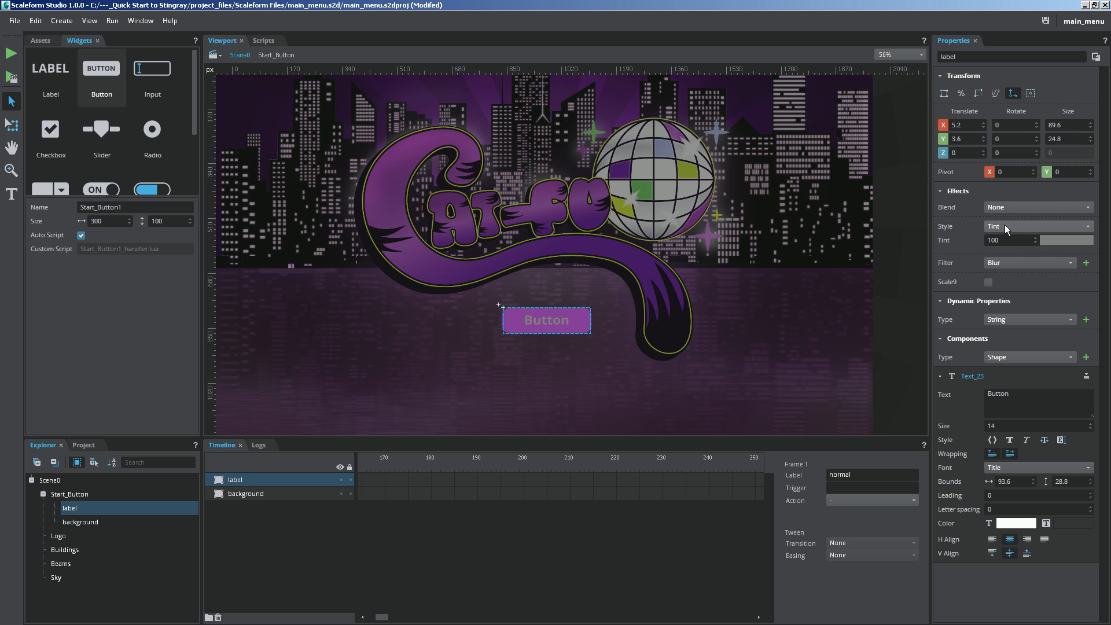
{"action": "left_click", "coordinate": [1014, 523]}
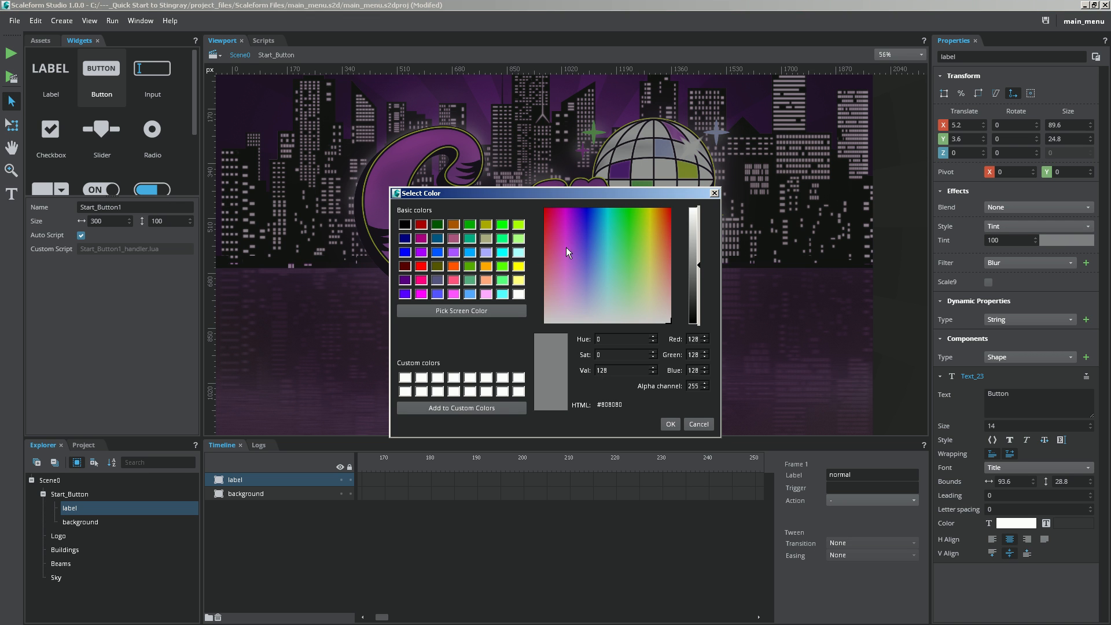
{"action": "left_click", "coordinate": [630, 212]}
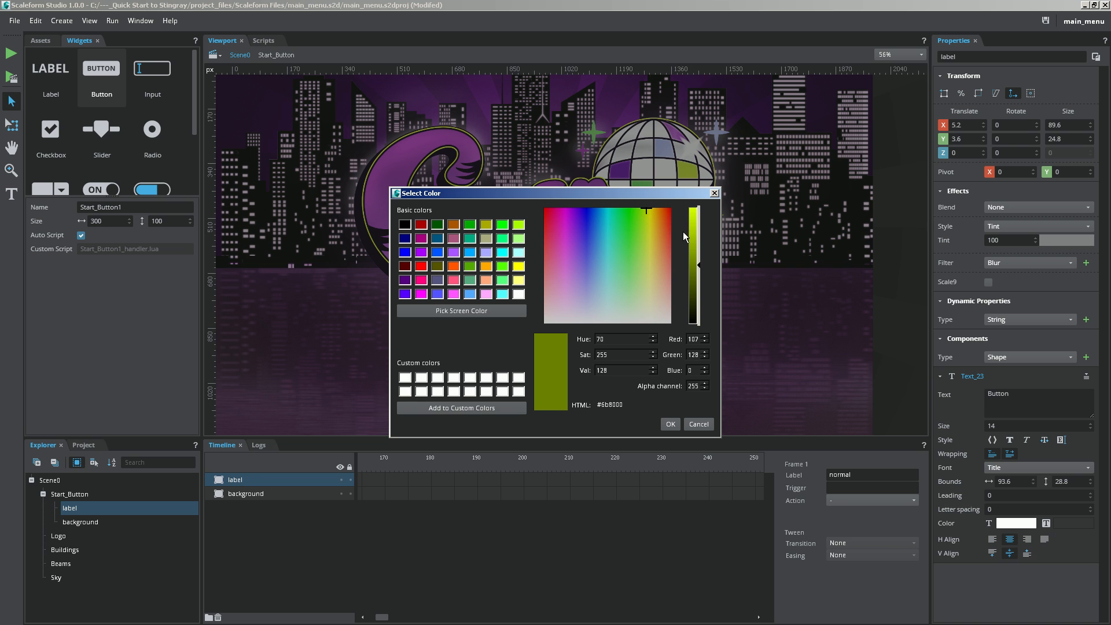
{"action": "left_click", "coordinate": [645, 211]}
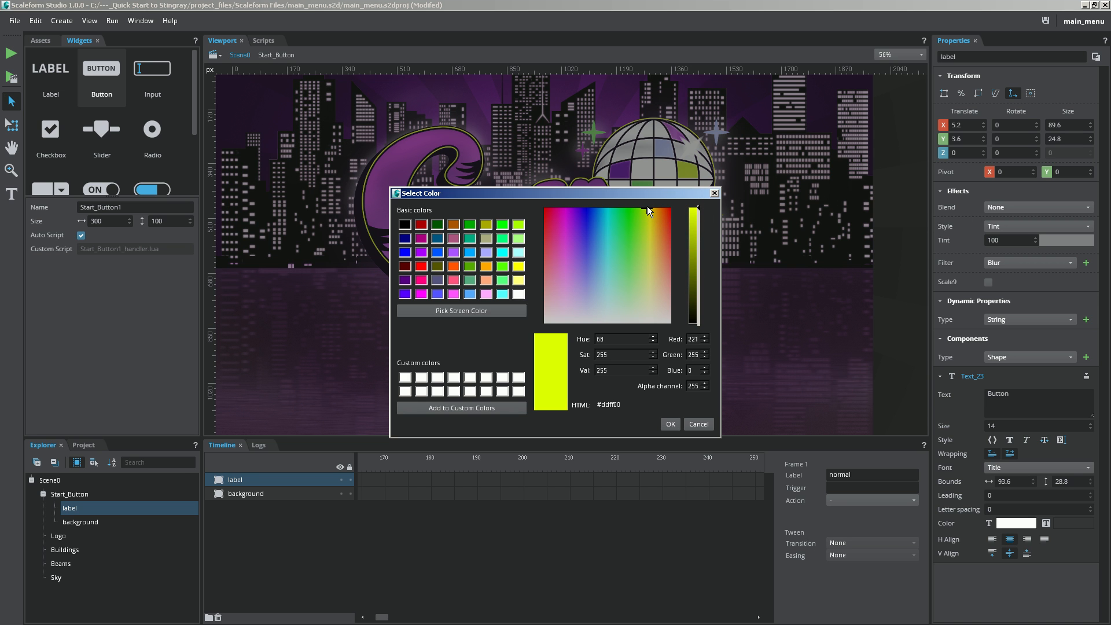
{"action": "left_click", "coordinate": [669, 423]}
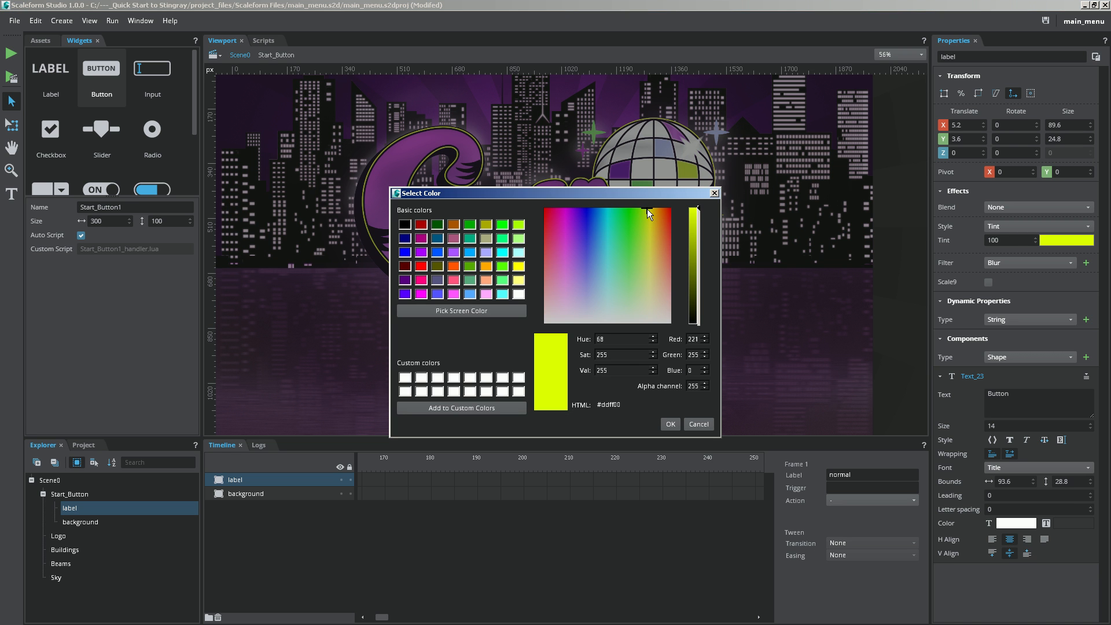
{"action": "left_click", "coordinate": [668, 423]}
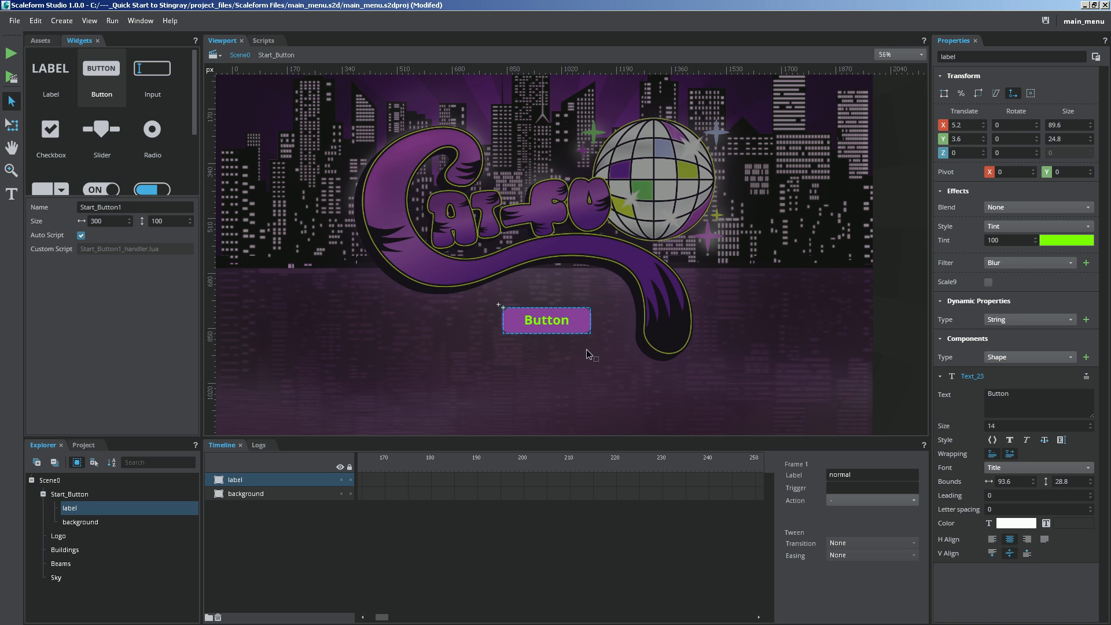
{"action": "mouse_move", "coordinate": [970, 318]}
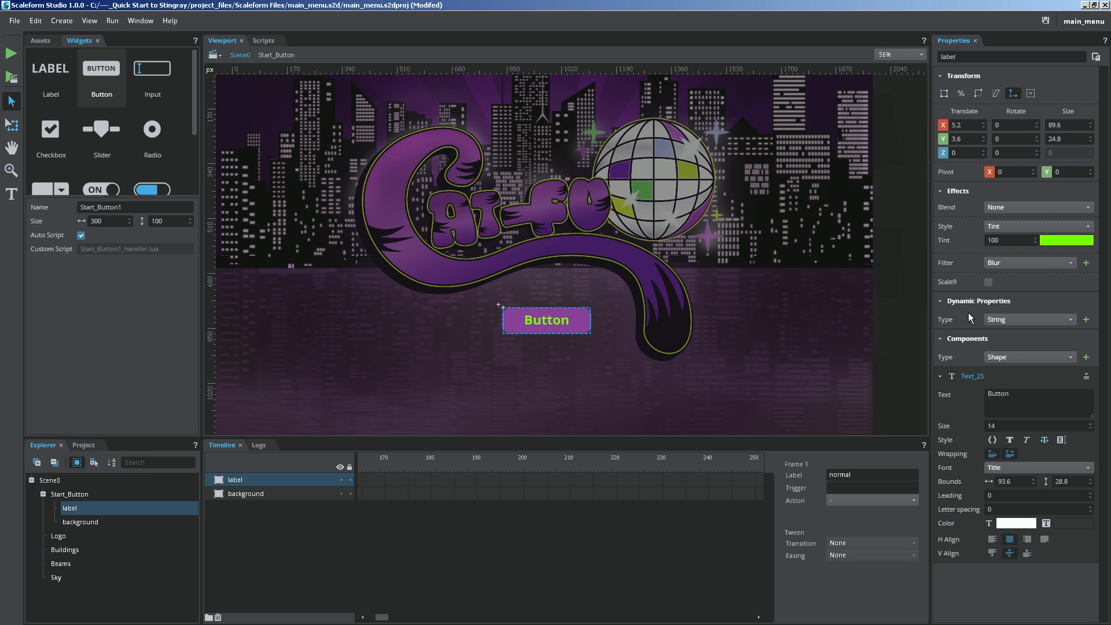
{"action": "mouse_move", "coordinate": [1014, 331]}
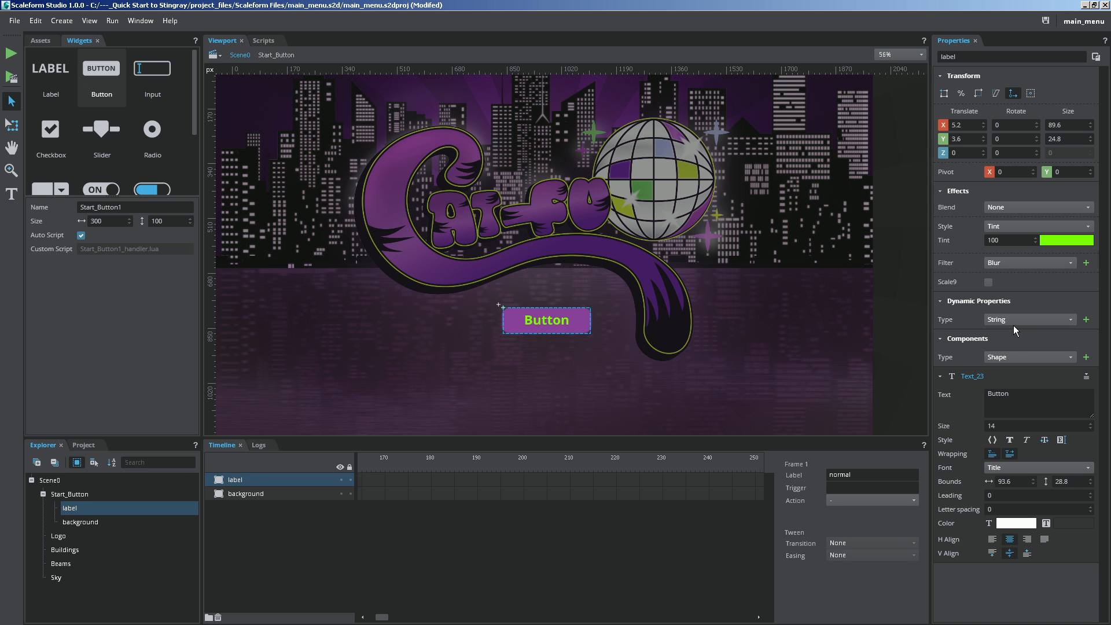
{"action": "mouse_move", "coordinate": [1013, 340]}
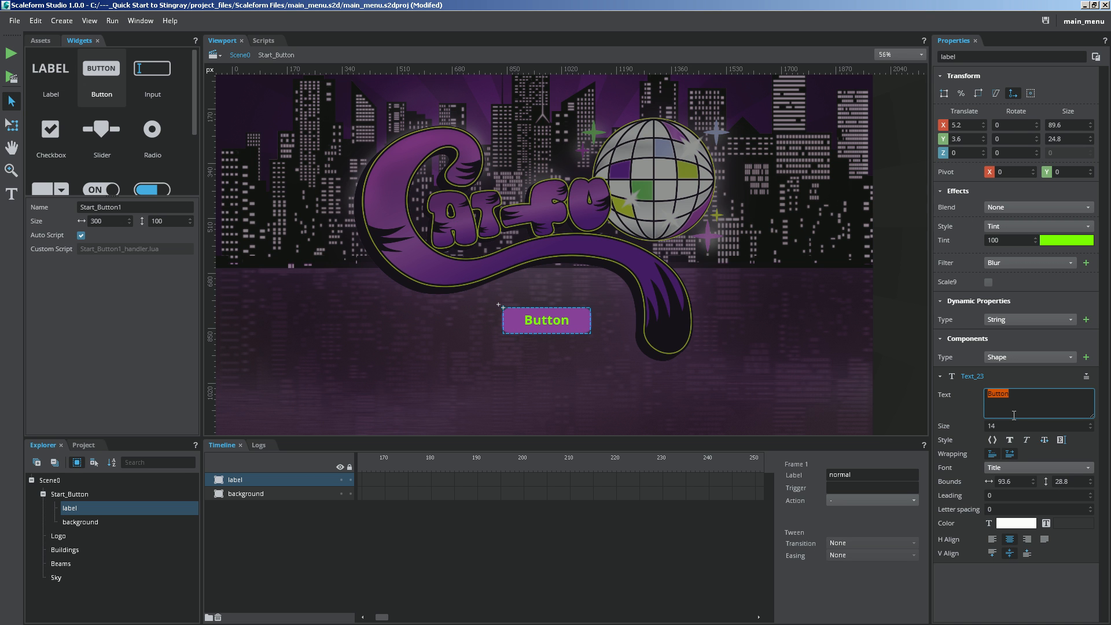
Retype the Start_Button label text from 'Button' to 'Start'
{"action": "type", "text": "St"}
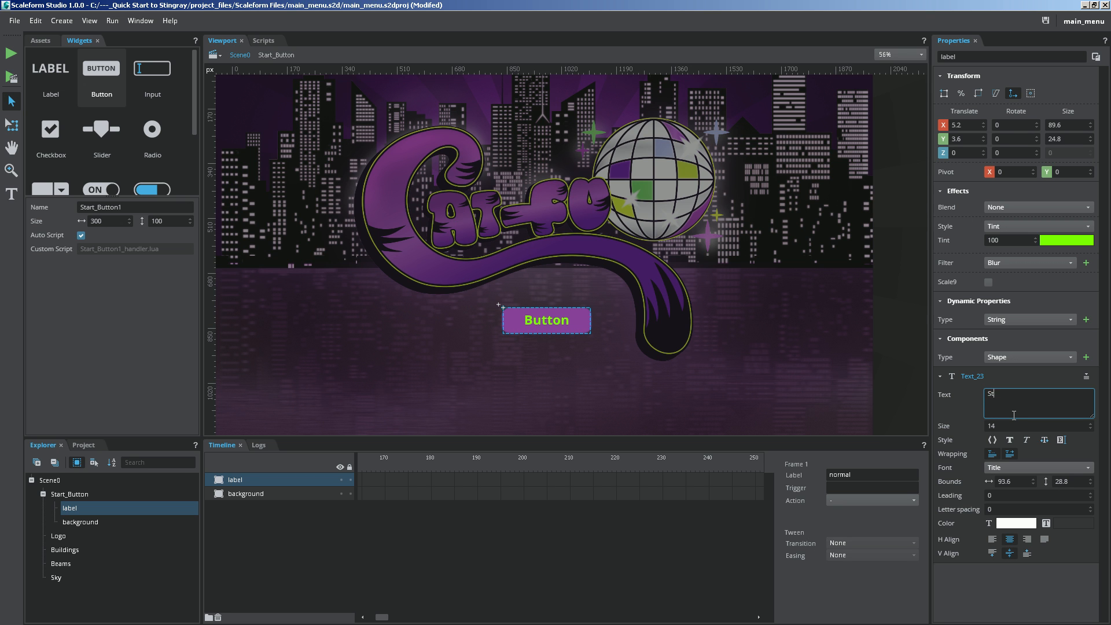
{"action": "type", "text": "art"}
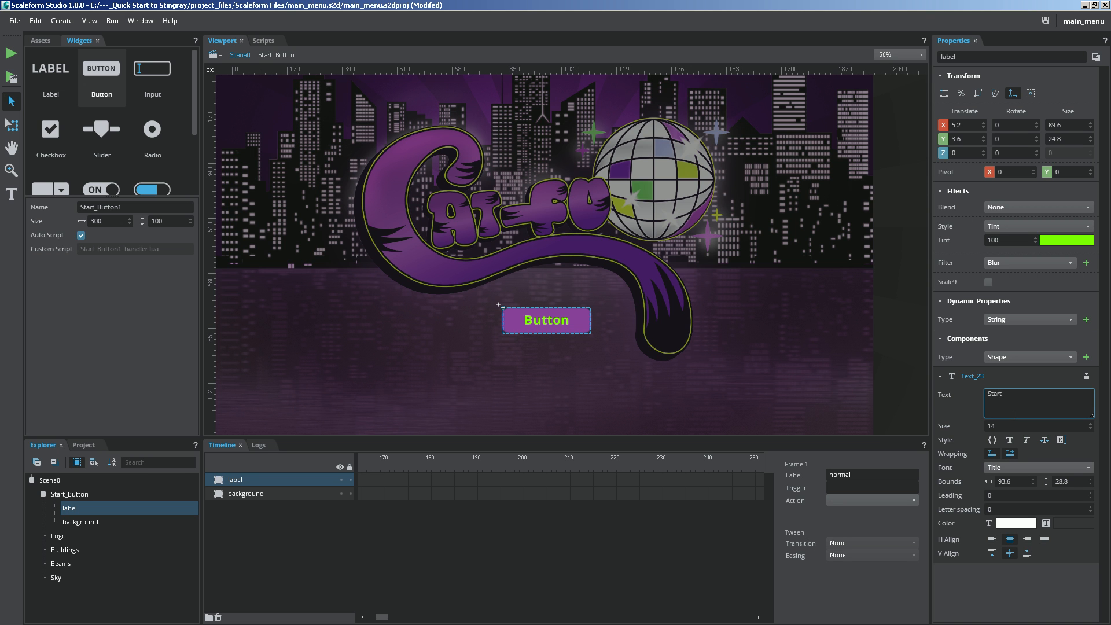
{"action": "mouse_move", "coordinate": [1009, 439]}
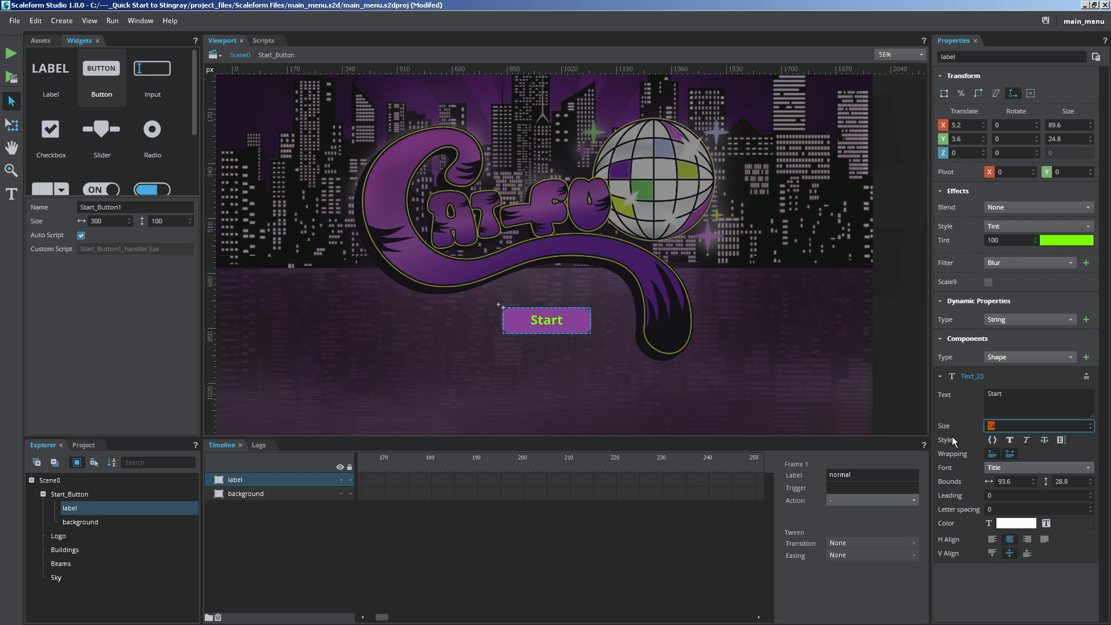
{"action": "mouse_move", "coordinate": [1009, 456]}
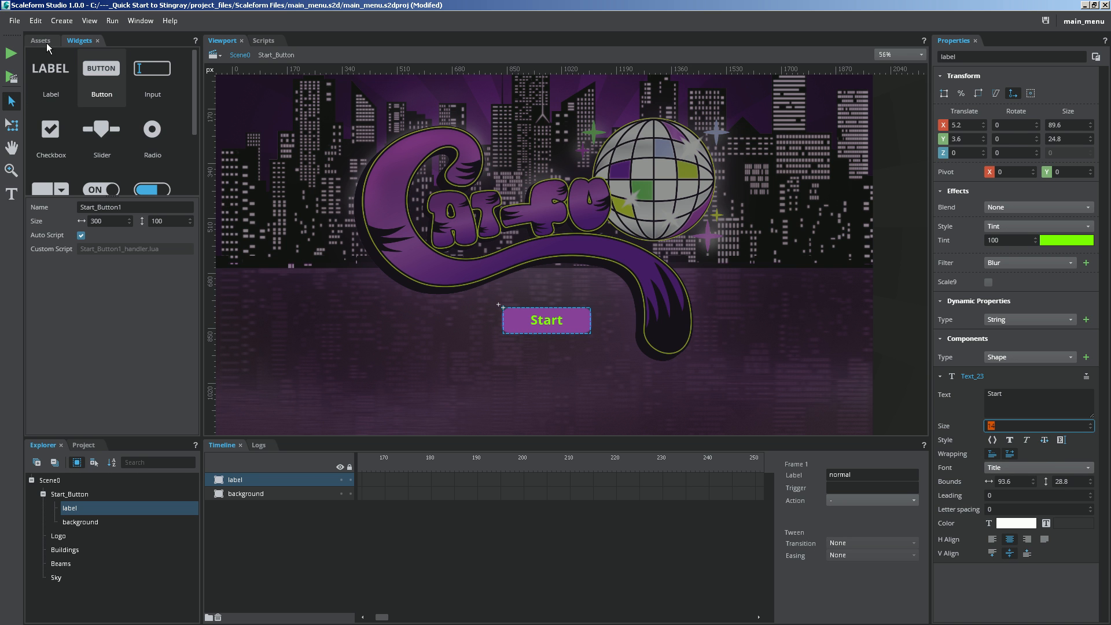
Show the Assets panel listing OpenSans fonts, scripts and the button graphic
{"action": "left_click", "coordinate": [40, 41]}
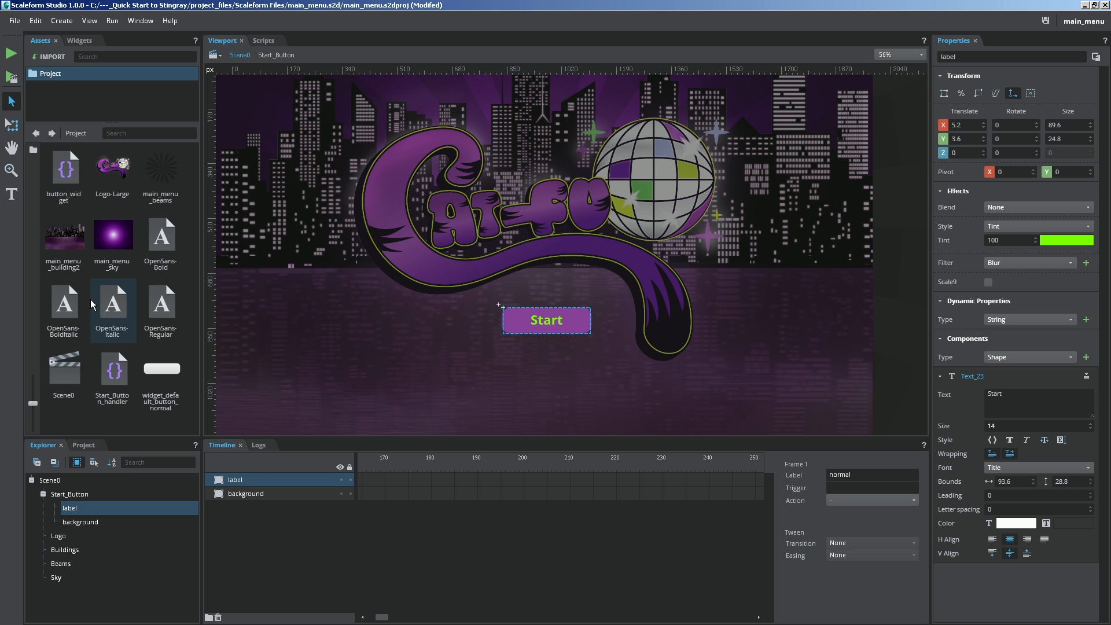
{"action": "mouse_move", "coordinate": [113, 374]}
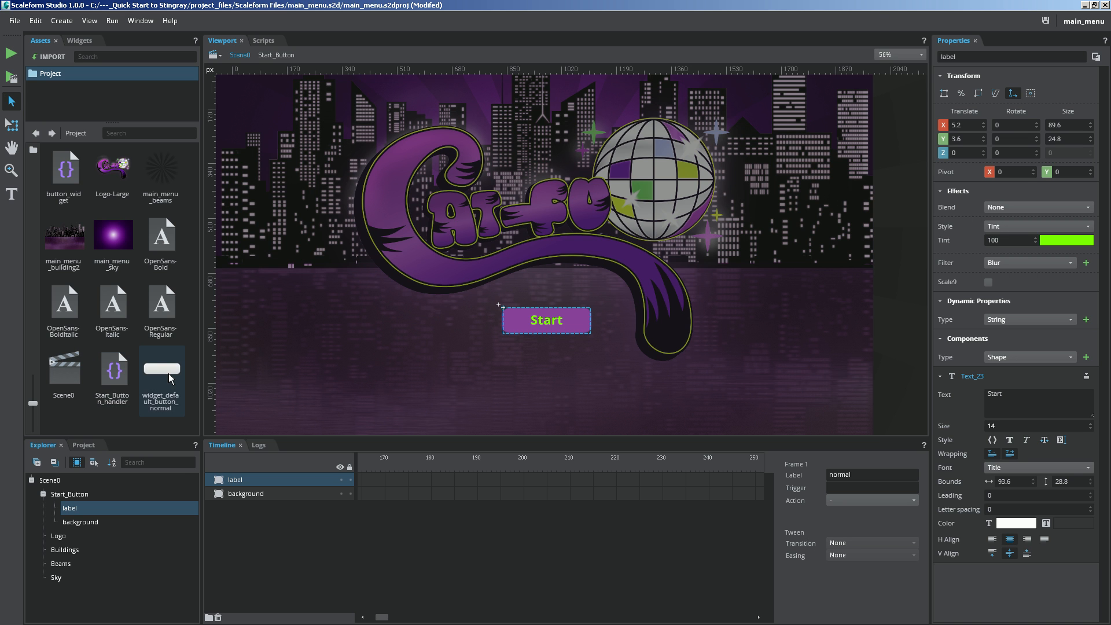
{"action": "mouse_move", "coordinate": [114, 293]}
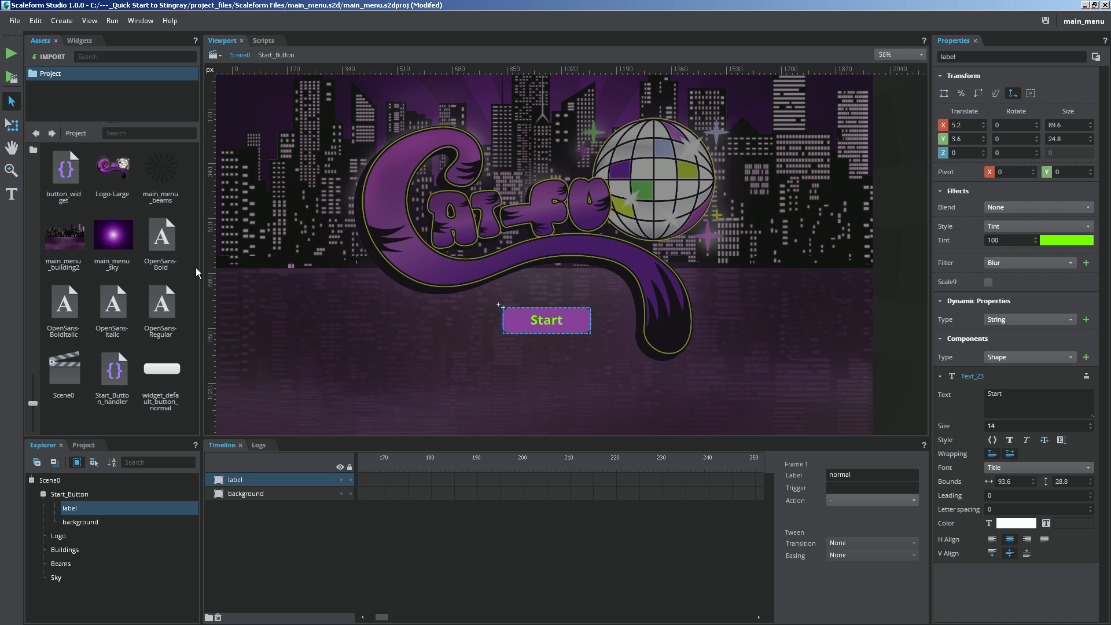
{"action": "mouse_move", "coordinate": [396, 328]}
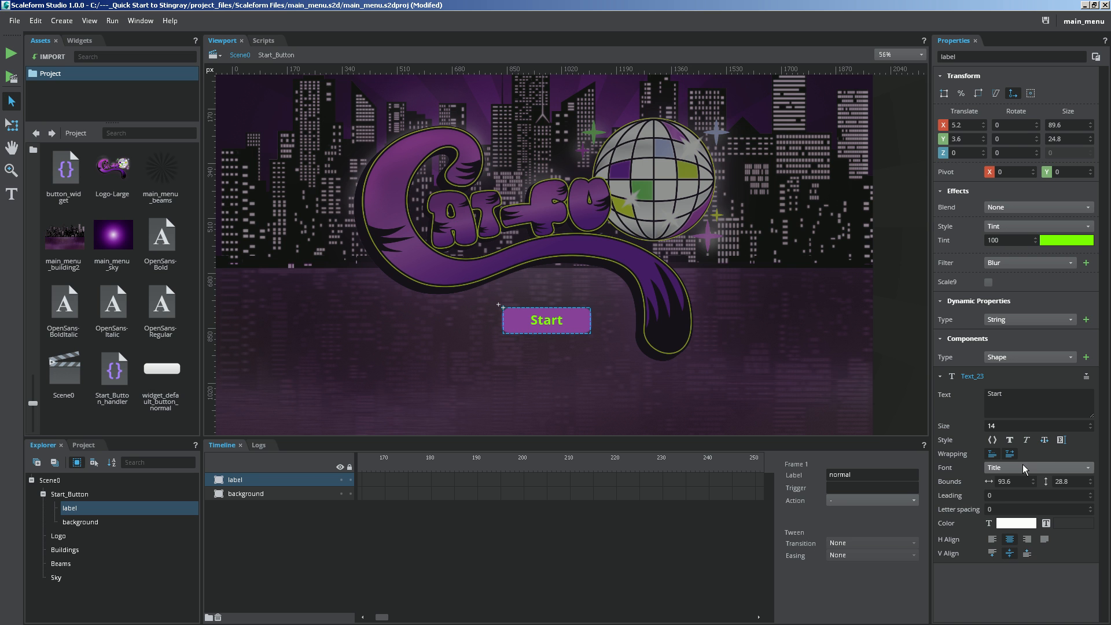
Try the OpenSans-Bold font on the Start label, then return it to Title
{"action": "left_click", "coordinate": [1037, 467]}
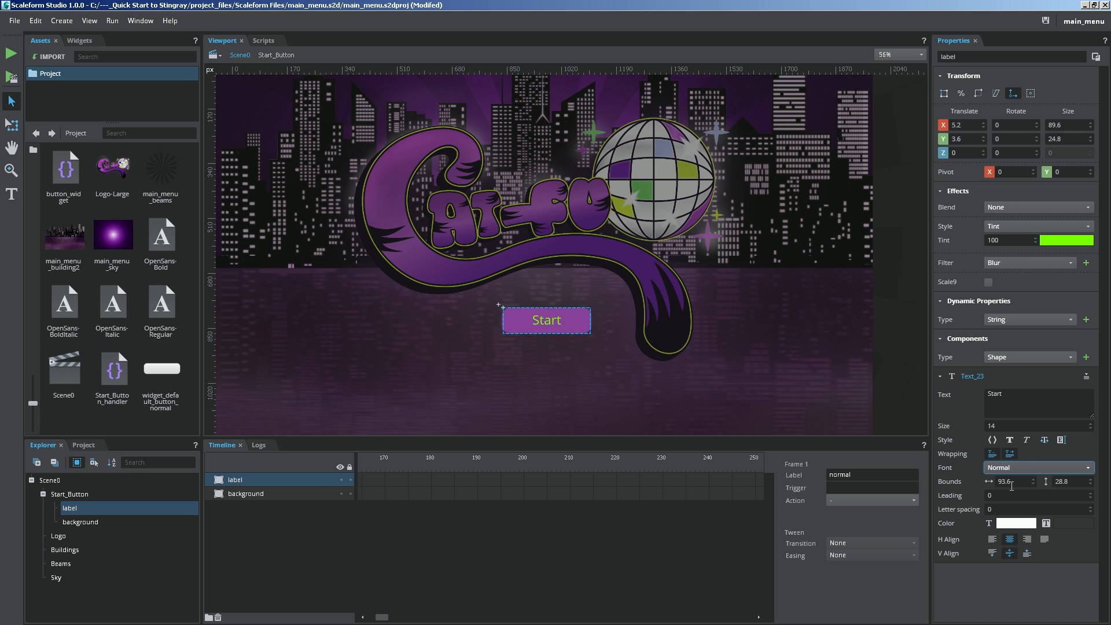
{"action": "left_click", "coordinate": [1037, 467]}
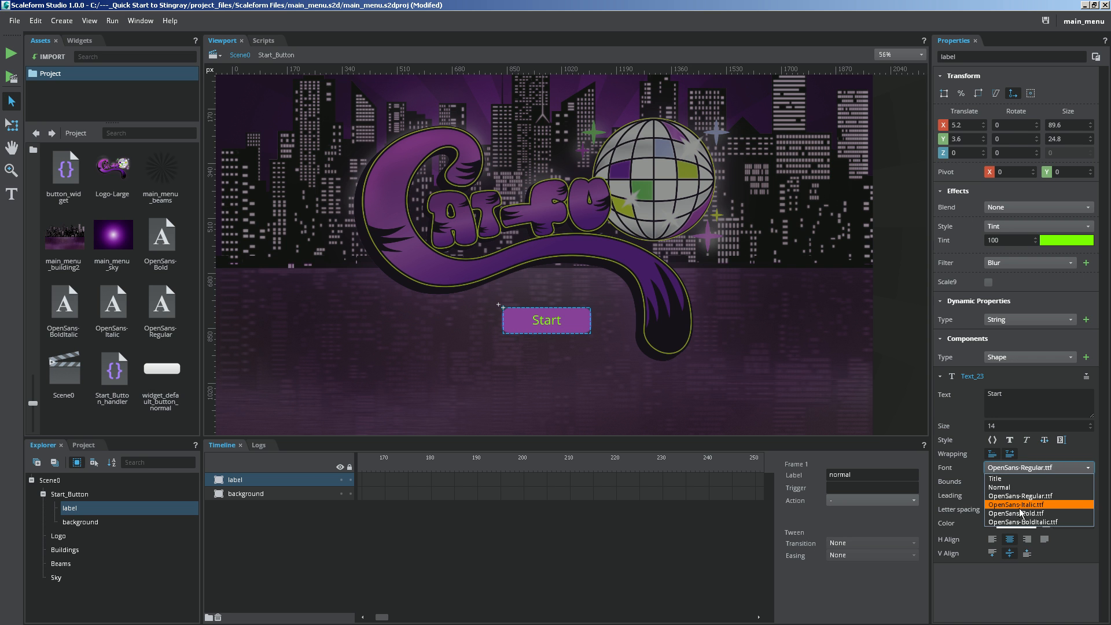
{"action": "left_click", "coordinate": [1014, 495]}
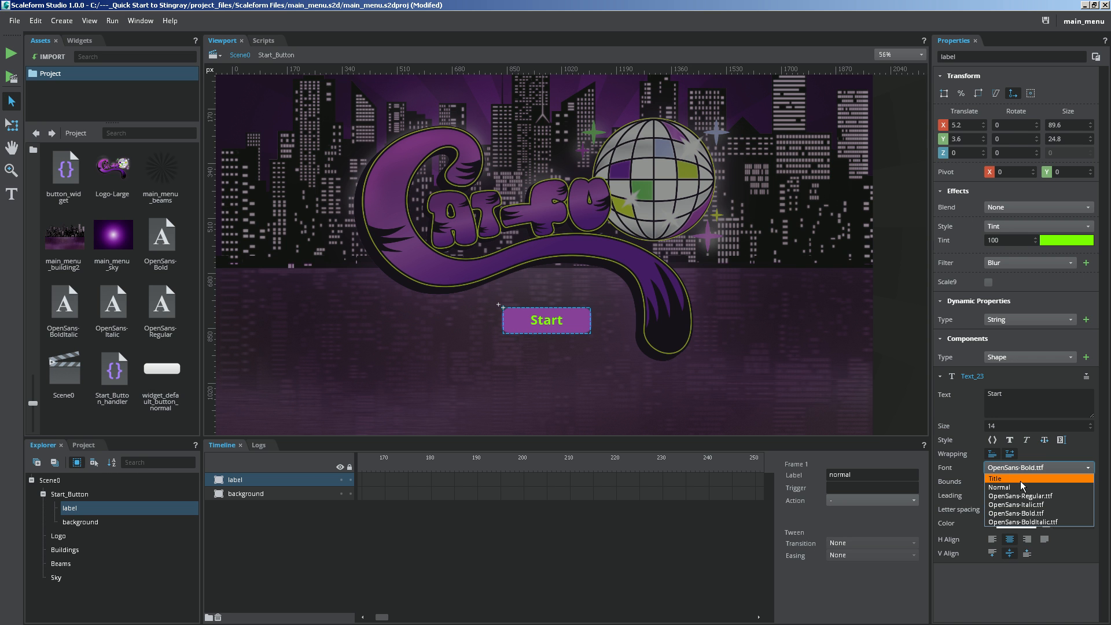
{"action": "left_click", "coordinate": [999, 478]}
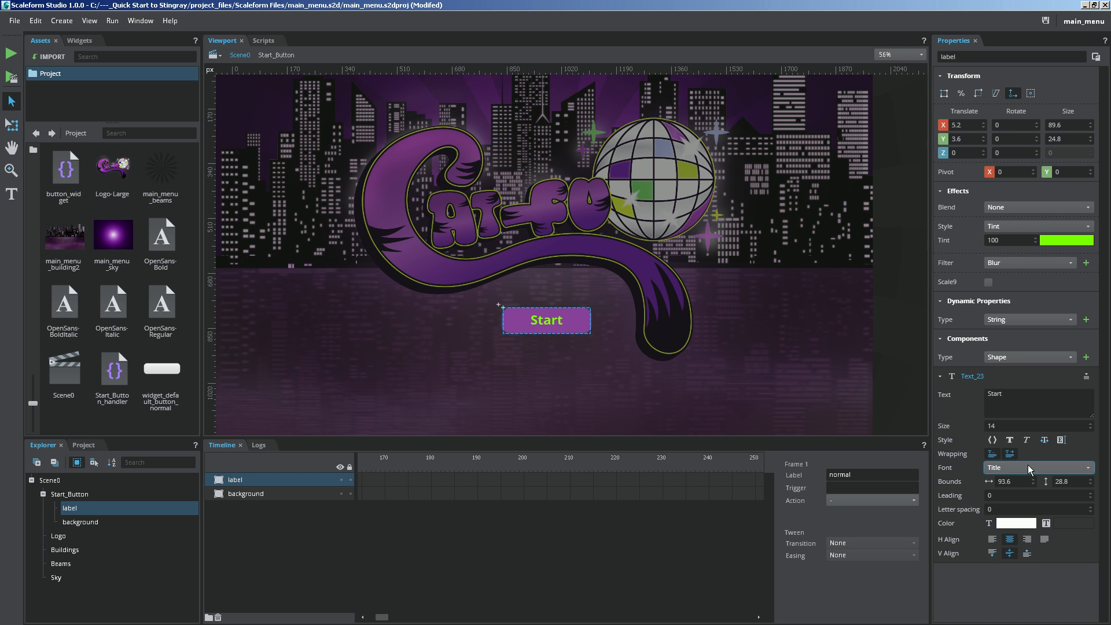
{"action": "mouse_move", "coordinate": [958, 492]}
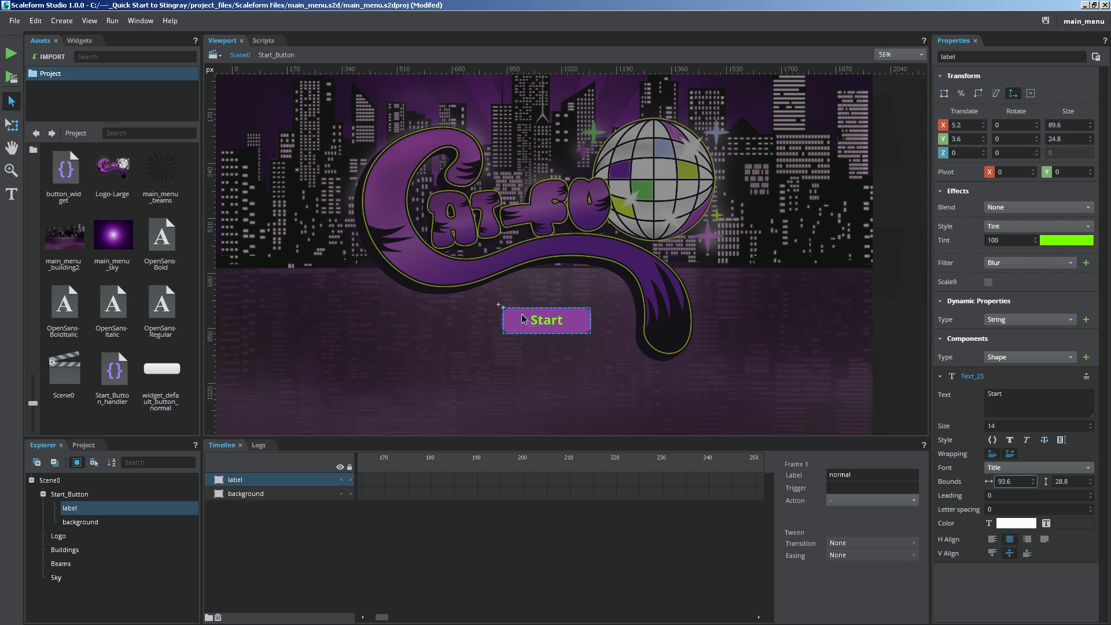
{"action": "mouse_move", "coordinate": [561, 316]}
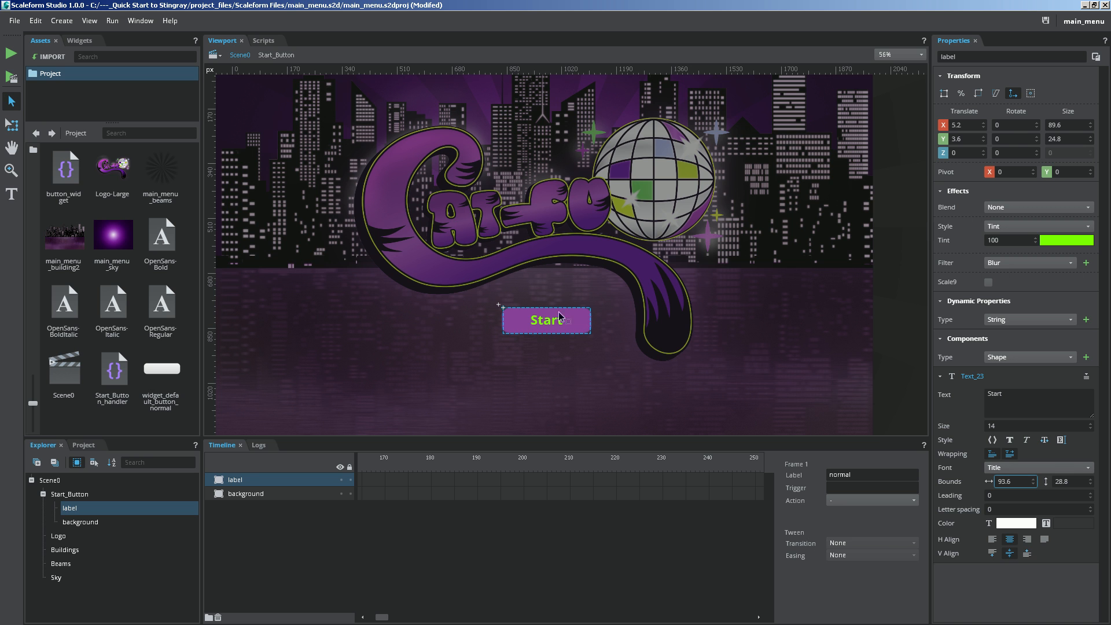
{"action": "mouse_move", "coordinate": [568, 326]}
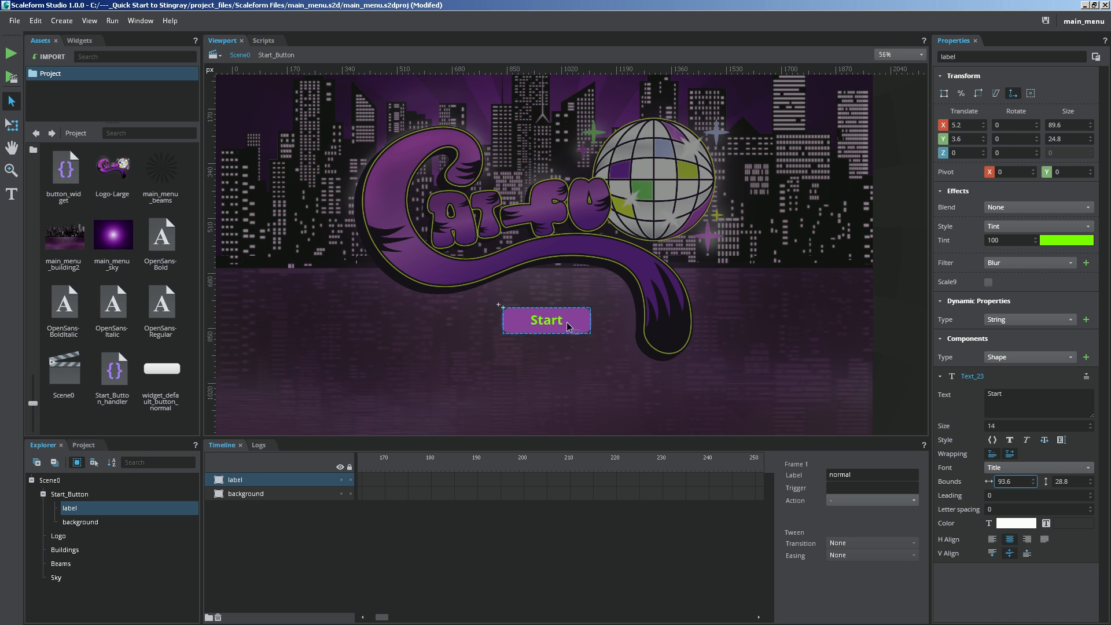
{"action": "mouse_move", "coordinate": [702, 553]}
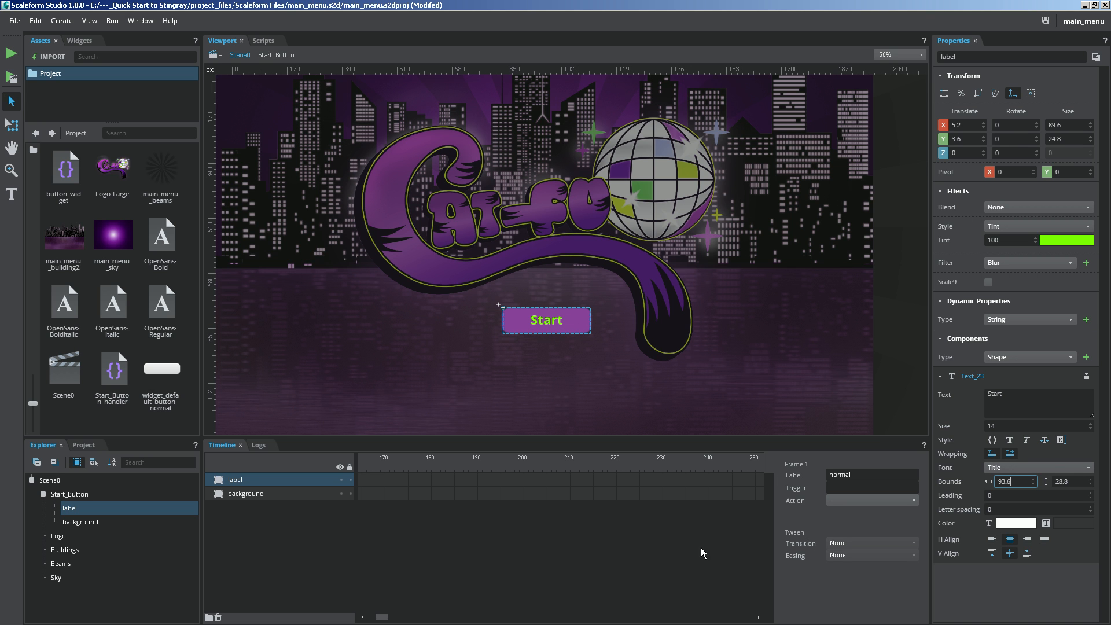
{"action": "mouse_move", "coordinate": [487, 309]}
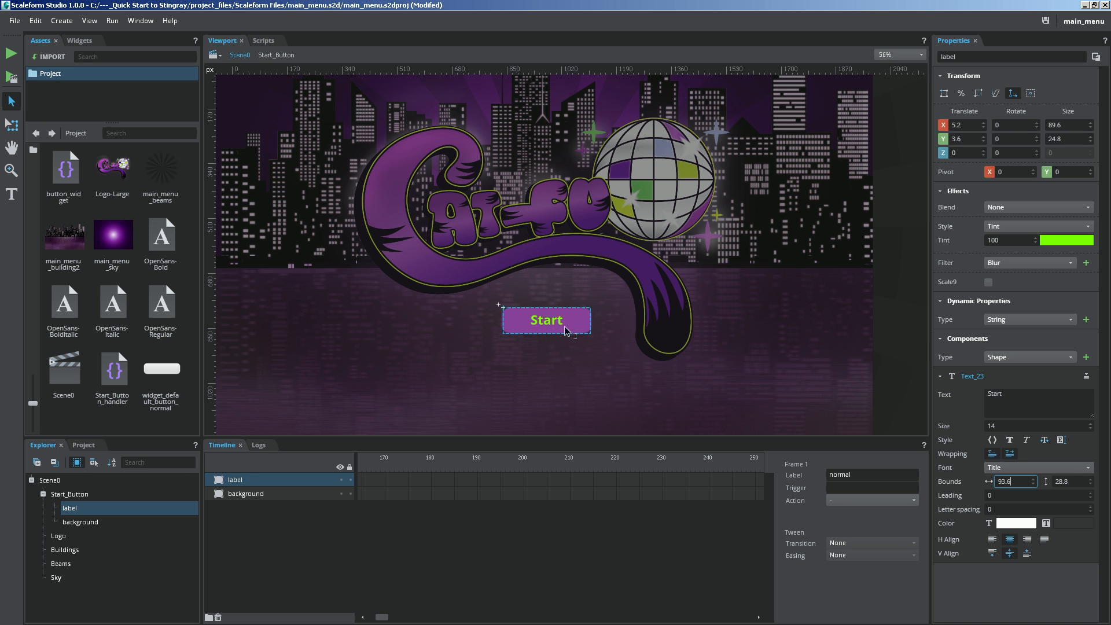
{"action": "mouse_move", "coordinate": [558, 321]}
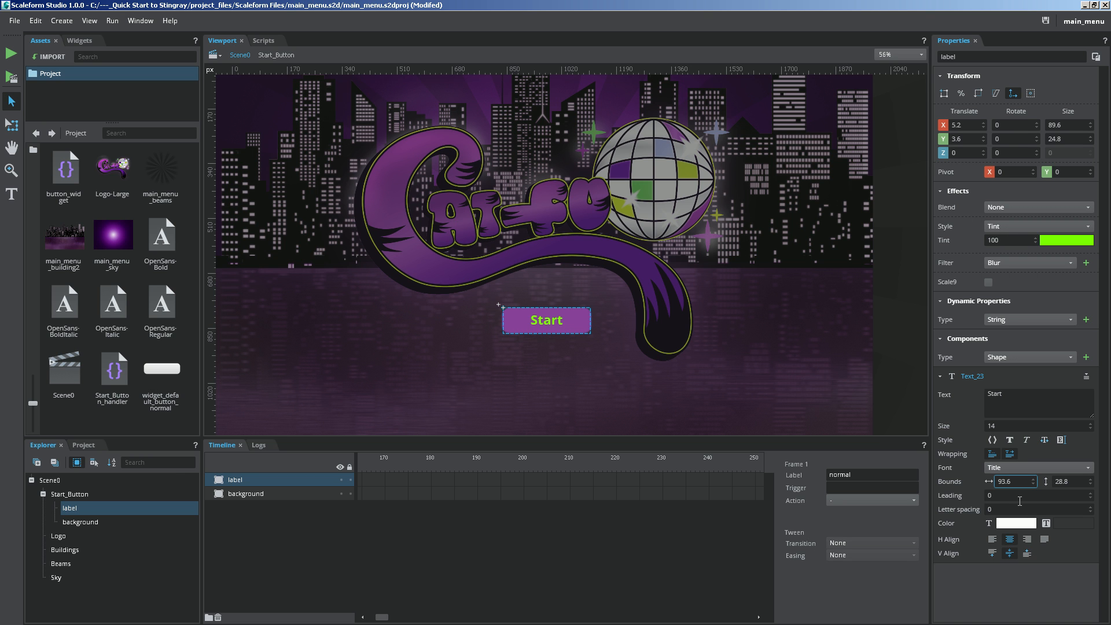
{"action": "mouse_move", "coordinate": [407, 446]}
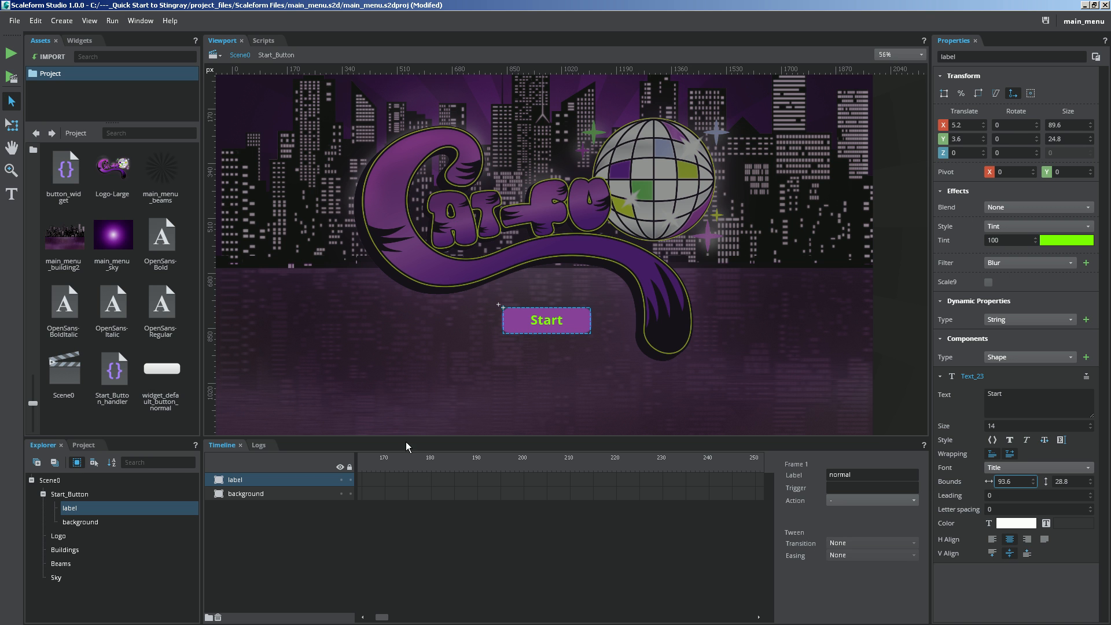
{"action": "mouse_move", "coordinate": [466, 381]}
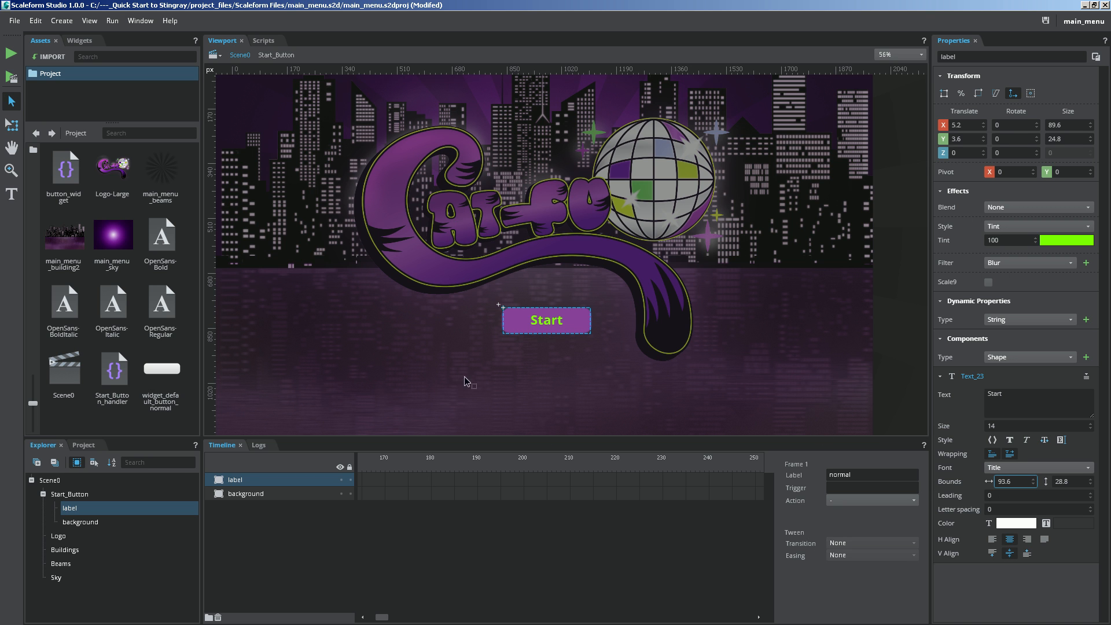
{"action": "mouse_move", "coordinate": [556, 337]}
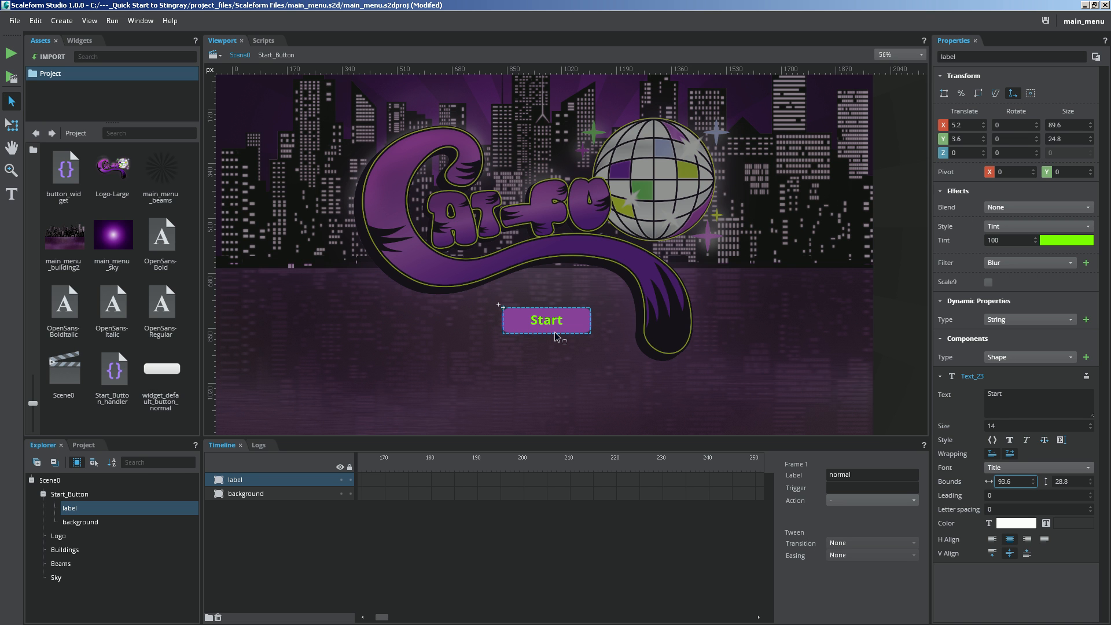
{"action": "mouse_move", "coordinate": [574, 232]}
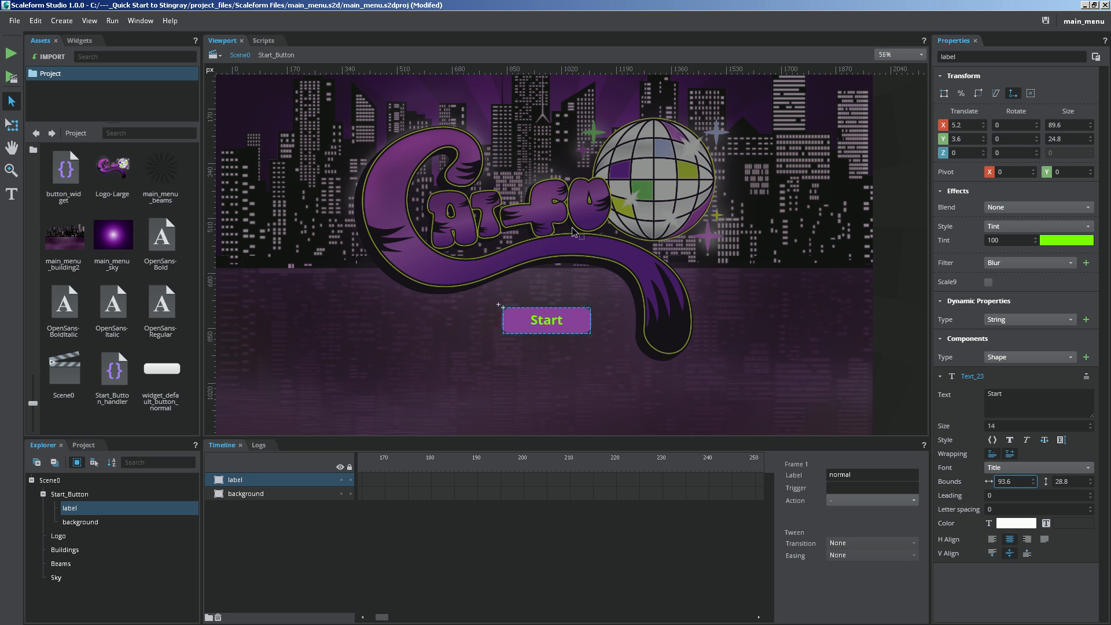
Duplicate the Start button and rename the copy's layer to Quit
{"action": "left_click", "coordinate": [70, 493]}
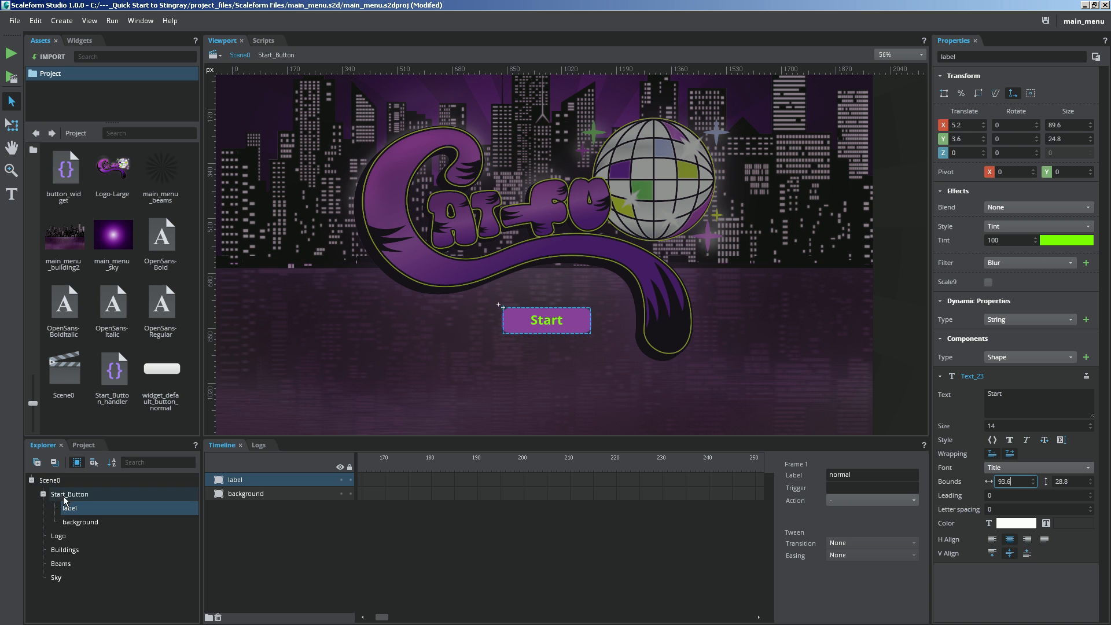
{"action": "left_click", "coordinate": [69, 493]}
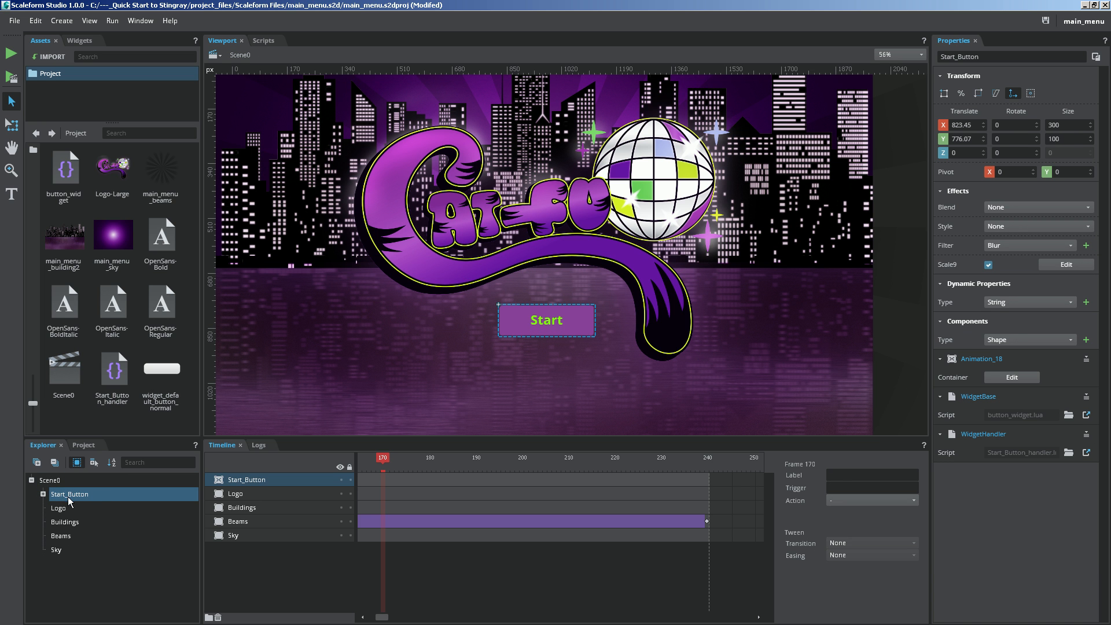
{"action": "mouse_move", "coordinate": [79, 500]}
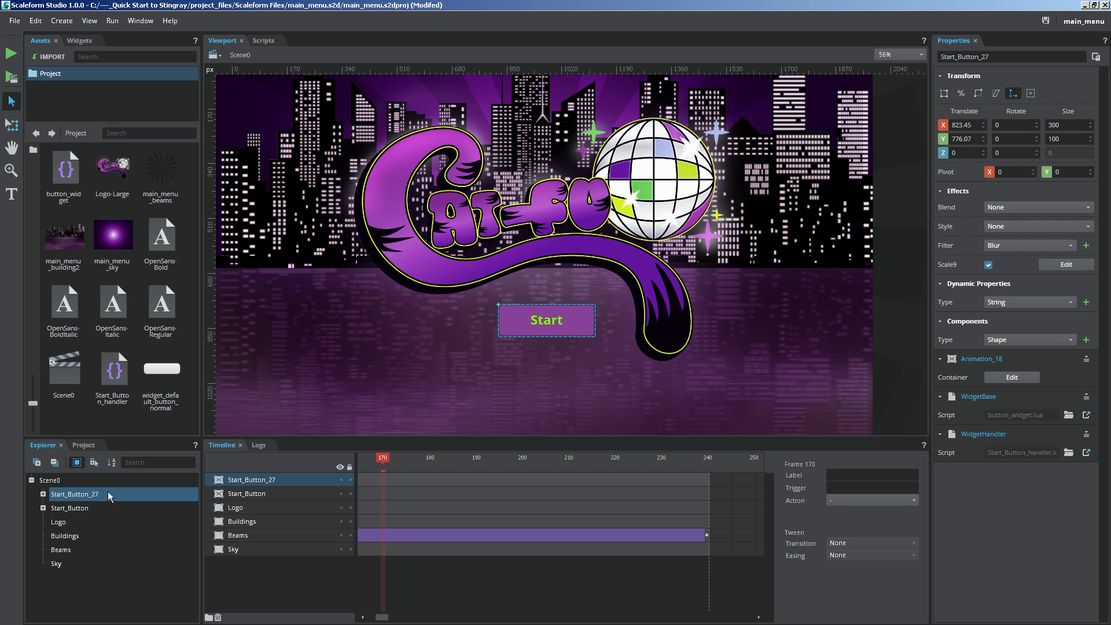
{"action": "right_click", "coordinate": [252, 480]}
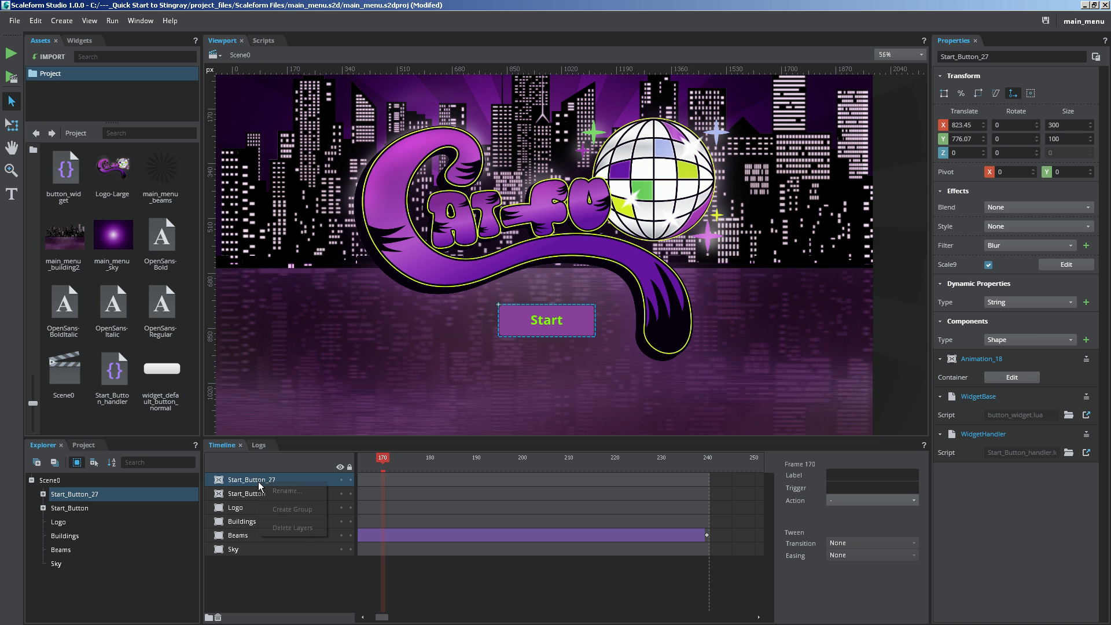
{"action": "left_click", "coordinate": [286, 490]}
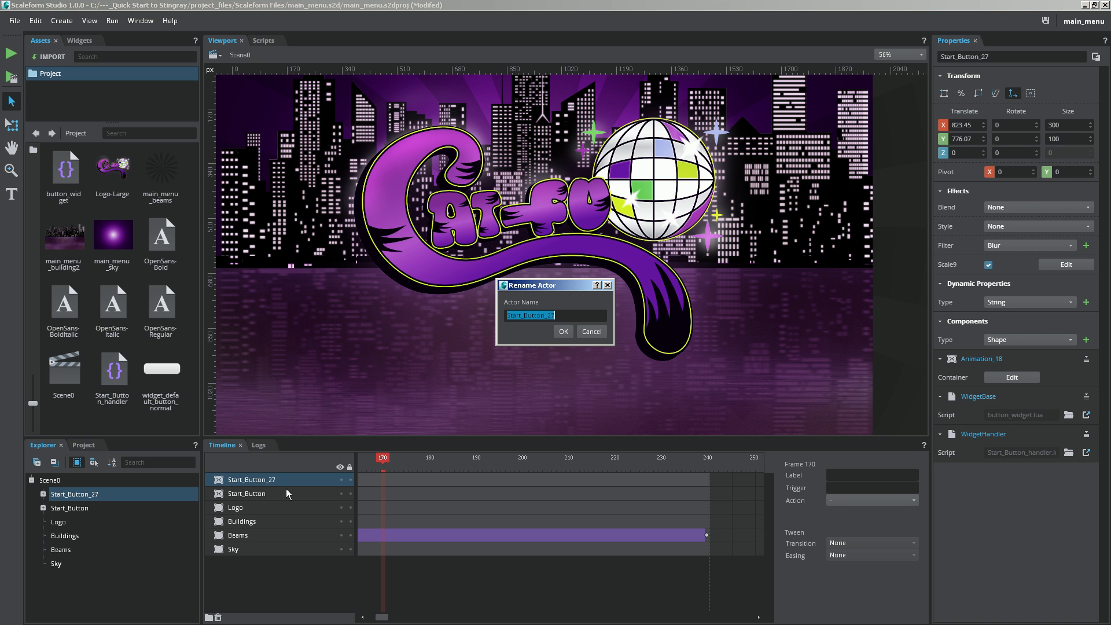
{"action": "type", "text": "Quit_"}
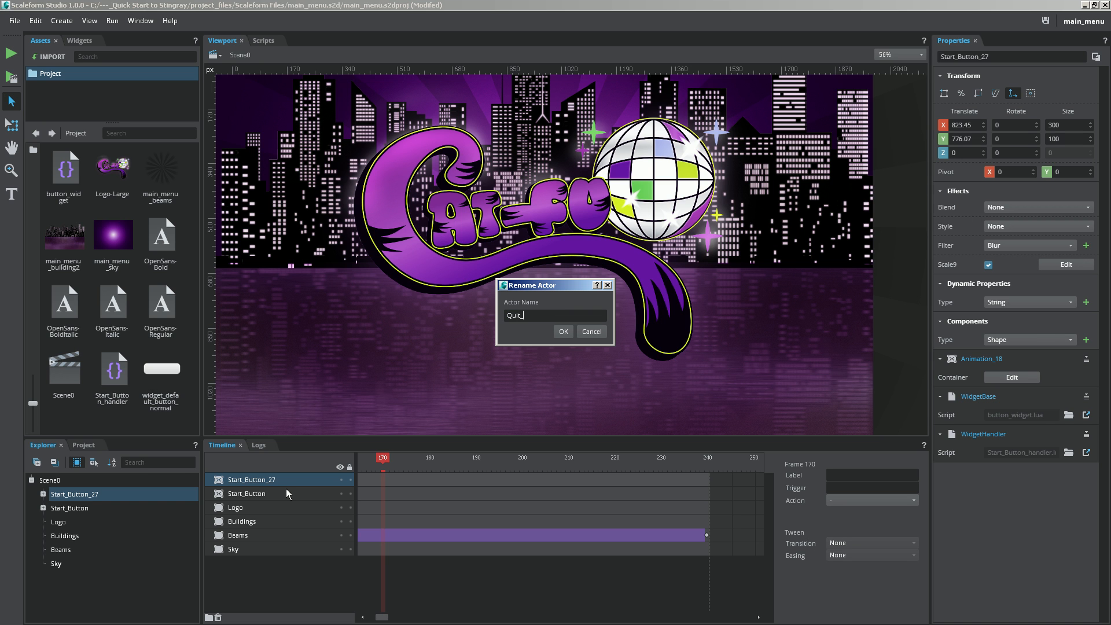
{"action": "left_click", "coordinate": [563, 331]}
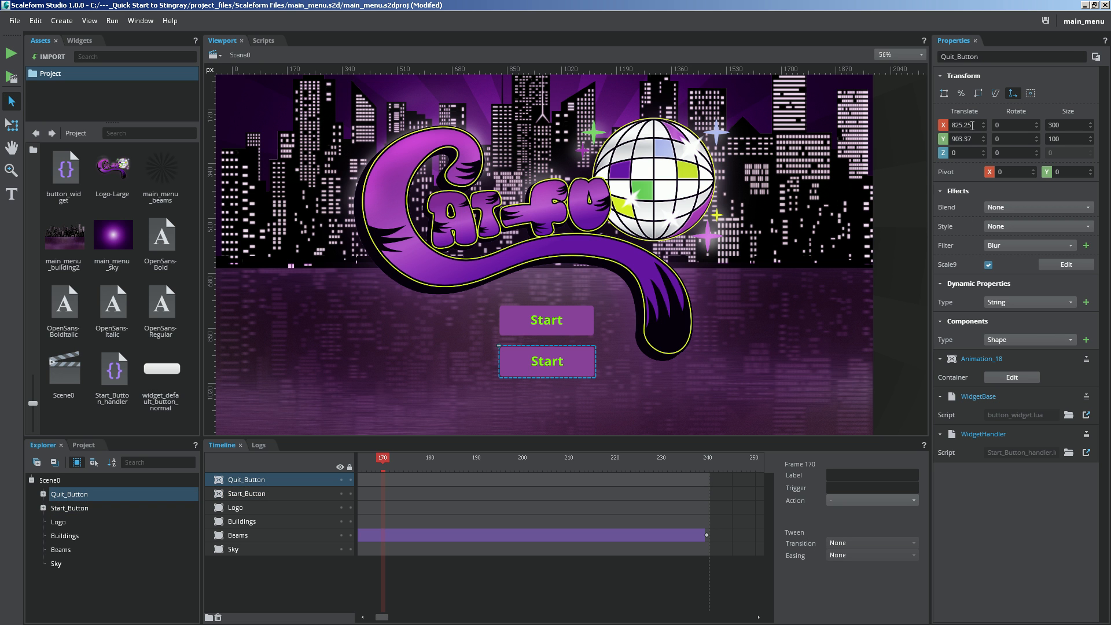
Set the Quit button's Translate X to 825 to match the Start button
{"action": "left_click", "coordinate": [247, 493]}
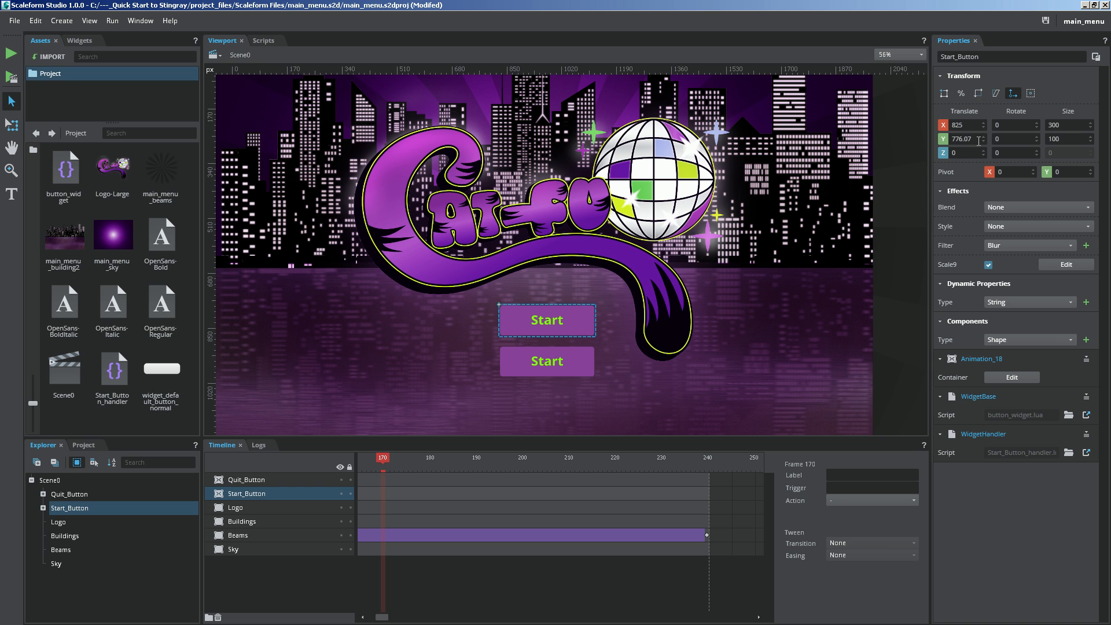
{"action": "left_click", "coordinate": [69, 493]}
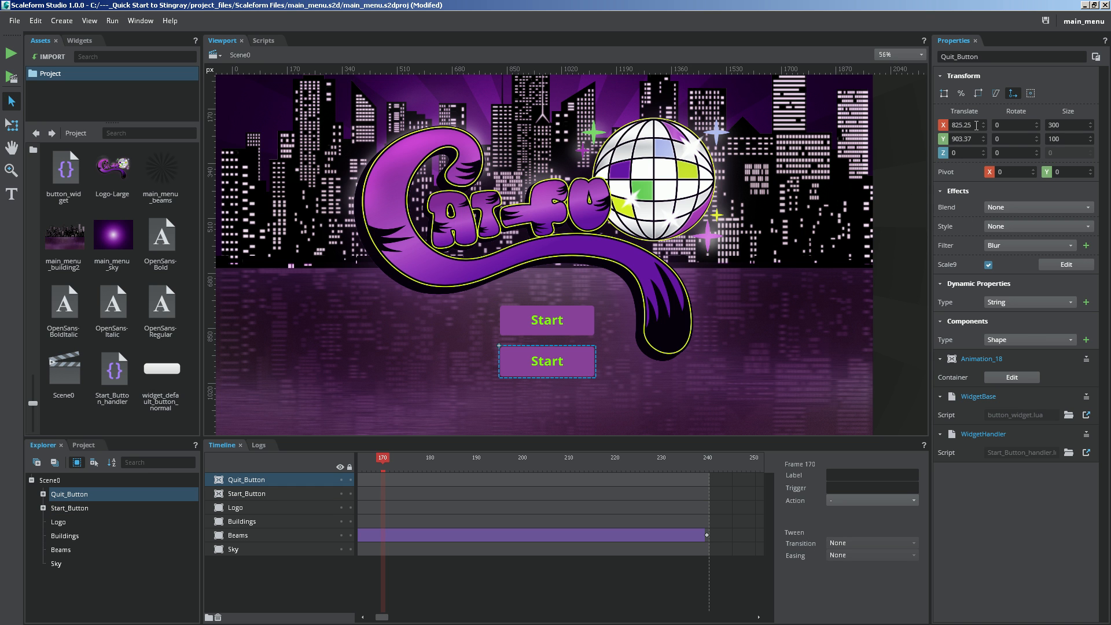
{"action": "triple_click", "coordinate": [963, 125]}
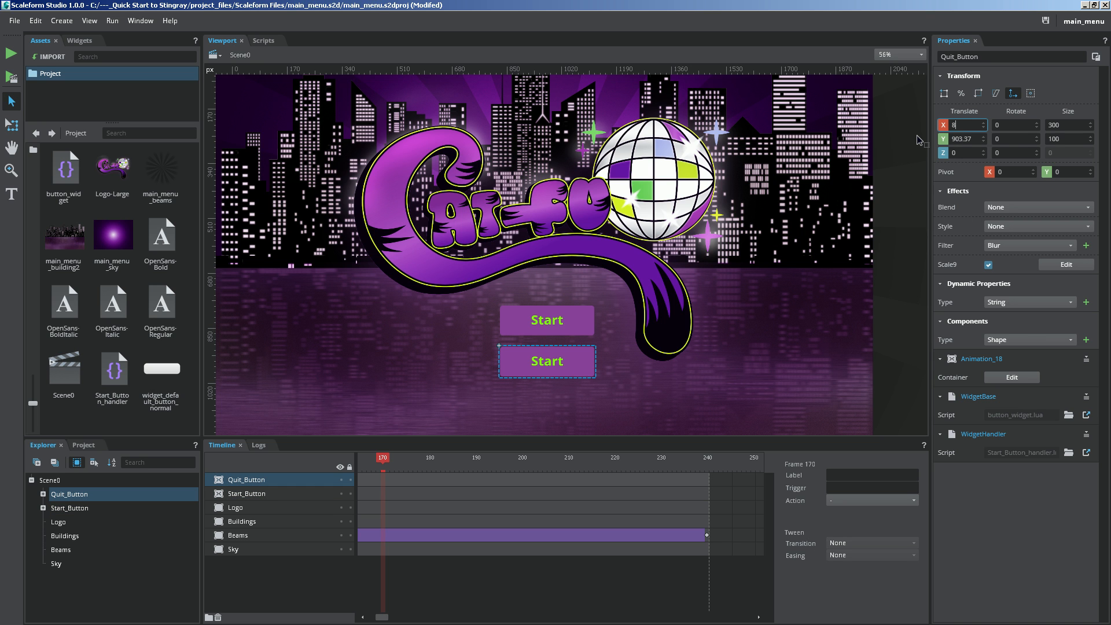
{"action": "type", "text": "825"}
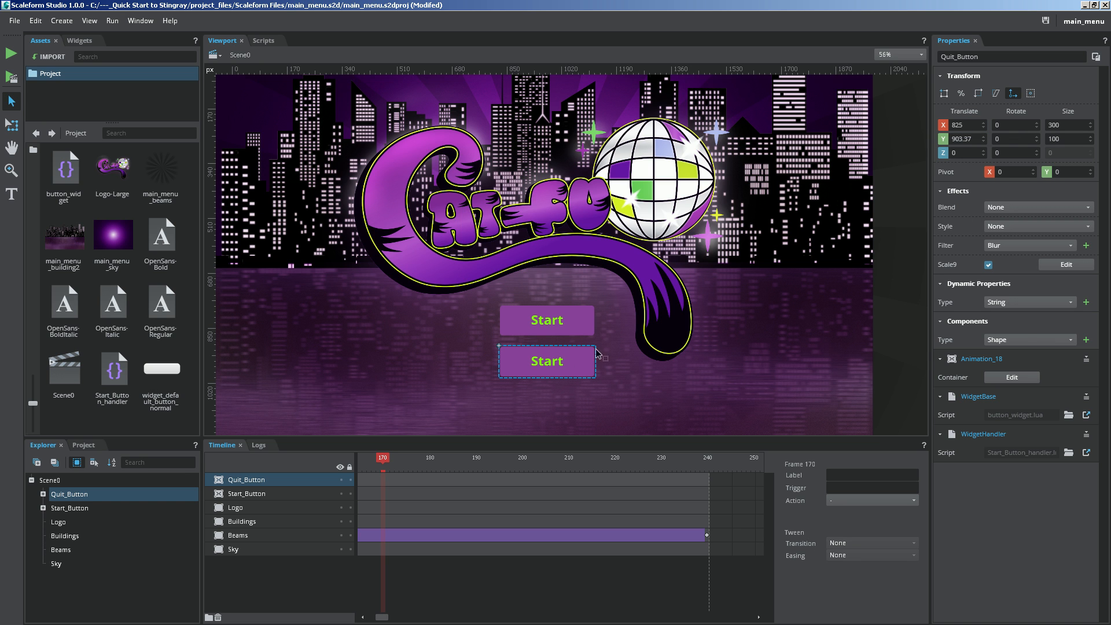
{"action": "mouse_move", "coordinate": [572, 363]}
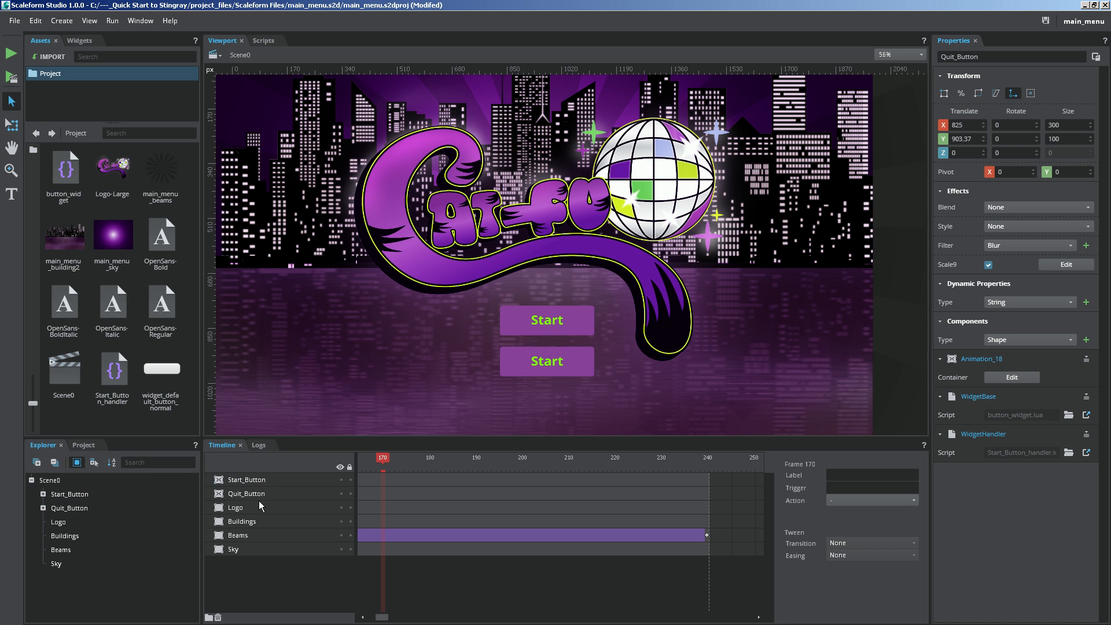
Change the Quit button's label text from Start to Quit
{"action": "left_click", "coordinate": [70, 508]}
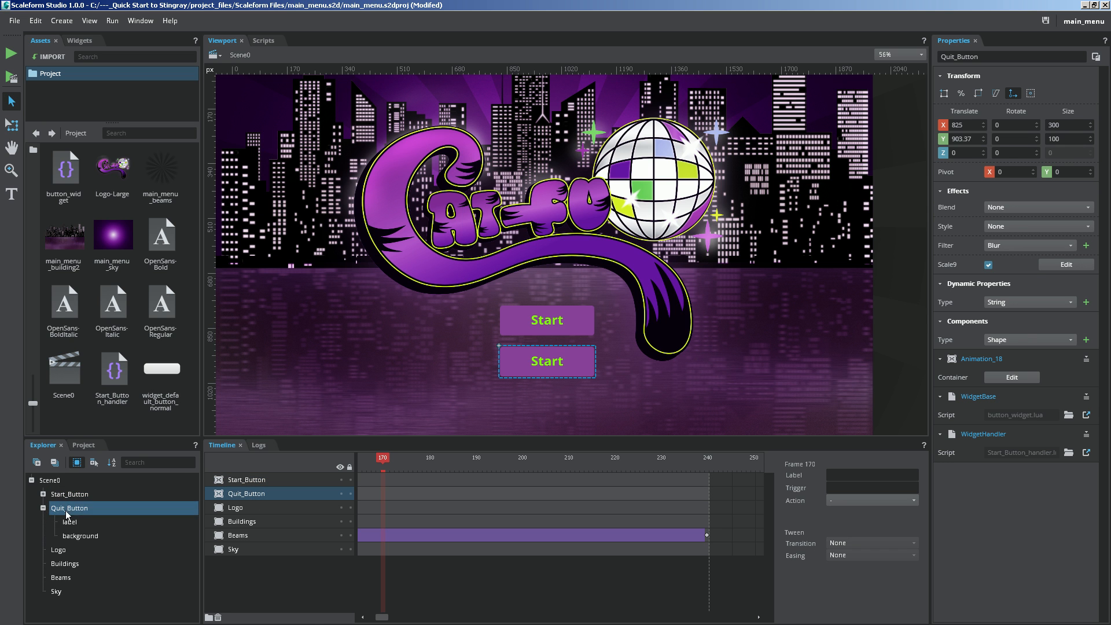
{"action": "left_click", "coordinate": [70, 521]}
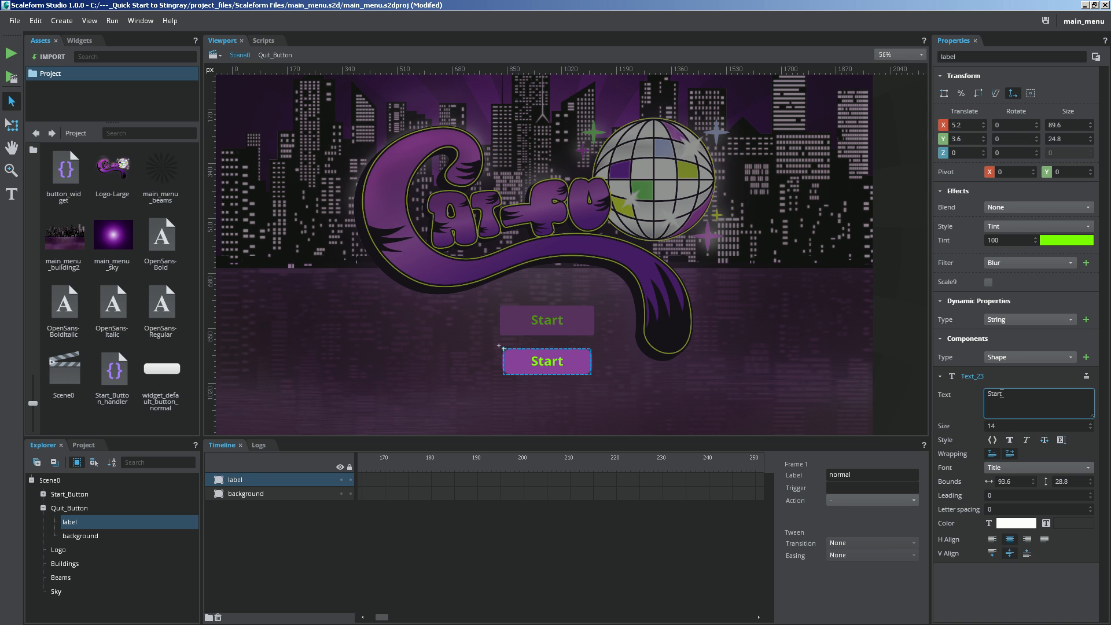
{"action": "type", "text": "Quit"}
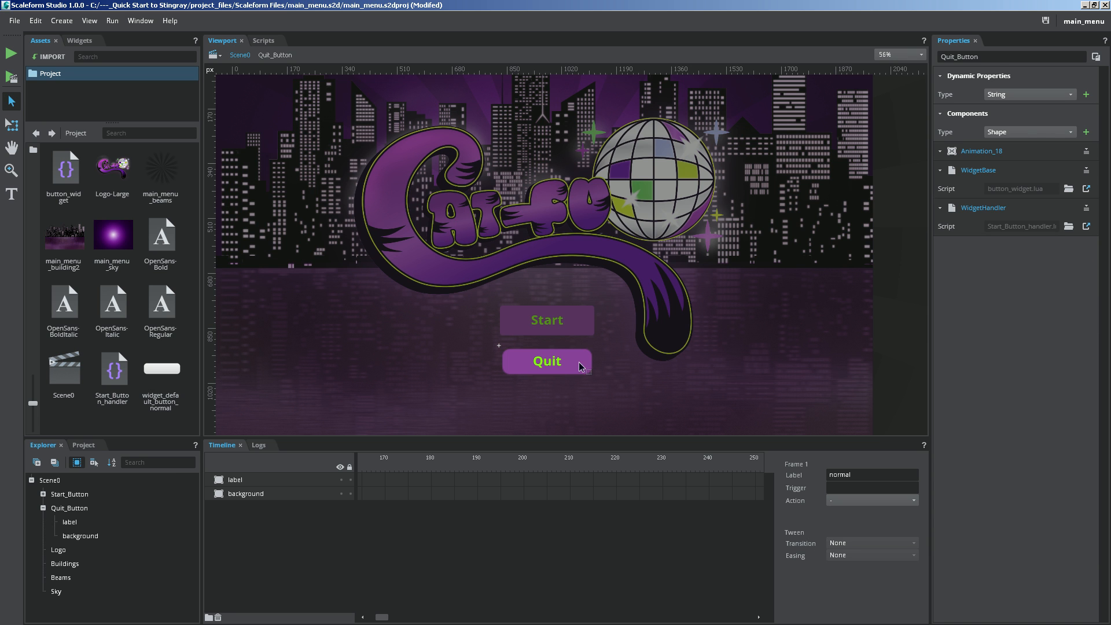
{"action": "mouse_move", "coordinate": [584, 364]}
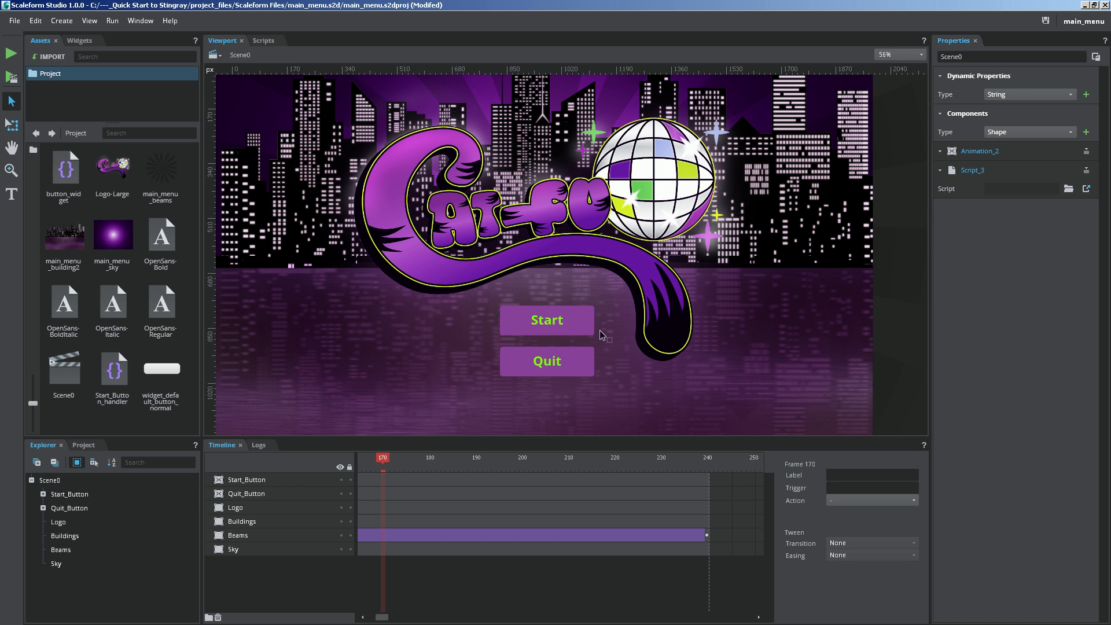
{"action": "mouse_move", "coordinate": [599, 414]}
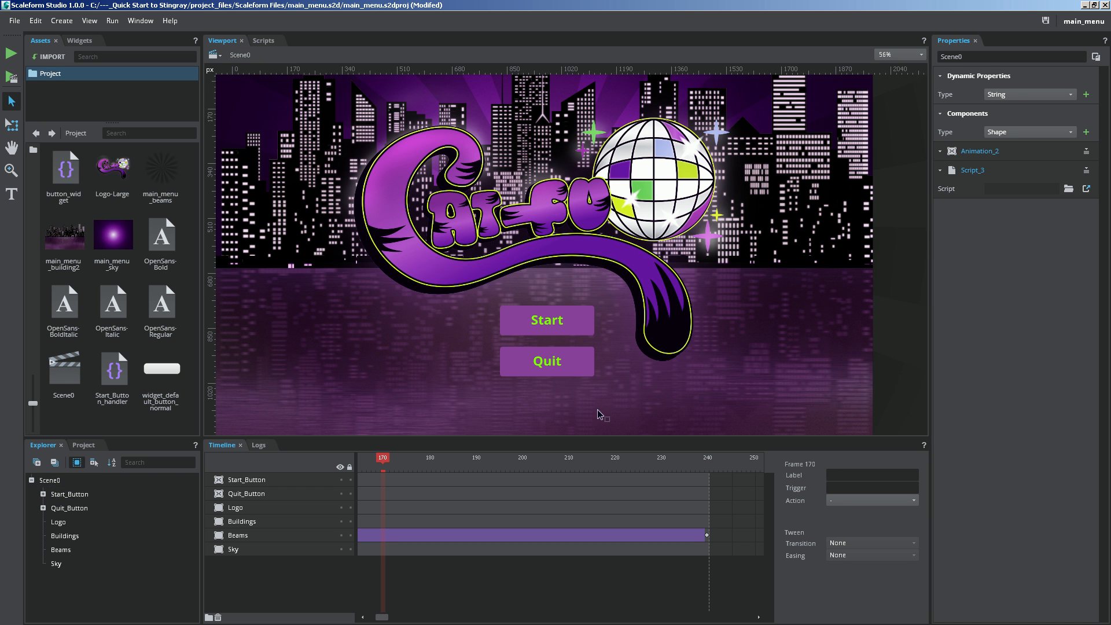
{"action": "mouse_move", "coordinate": [599, 413]}
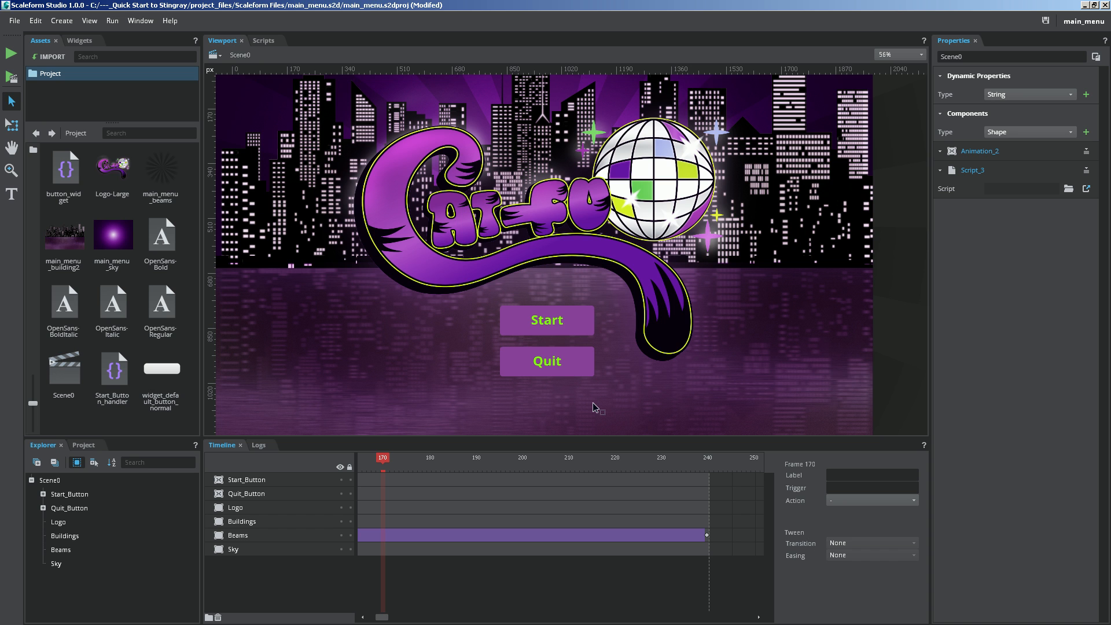